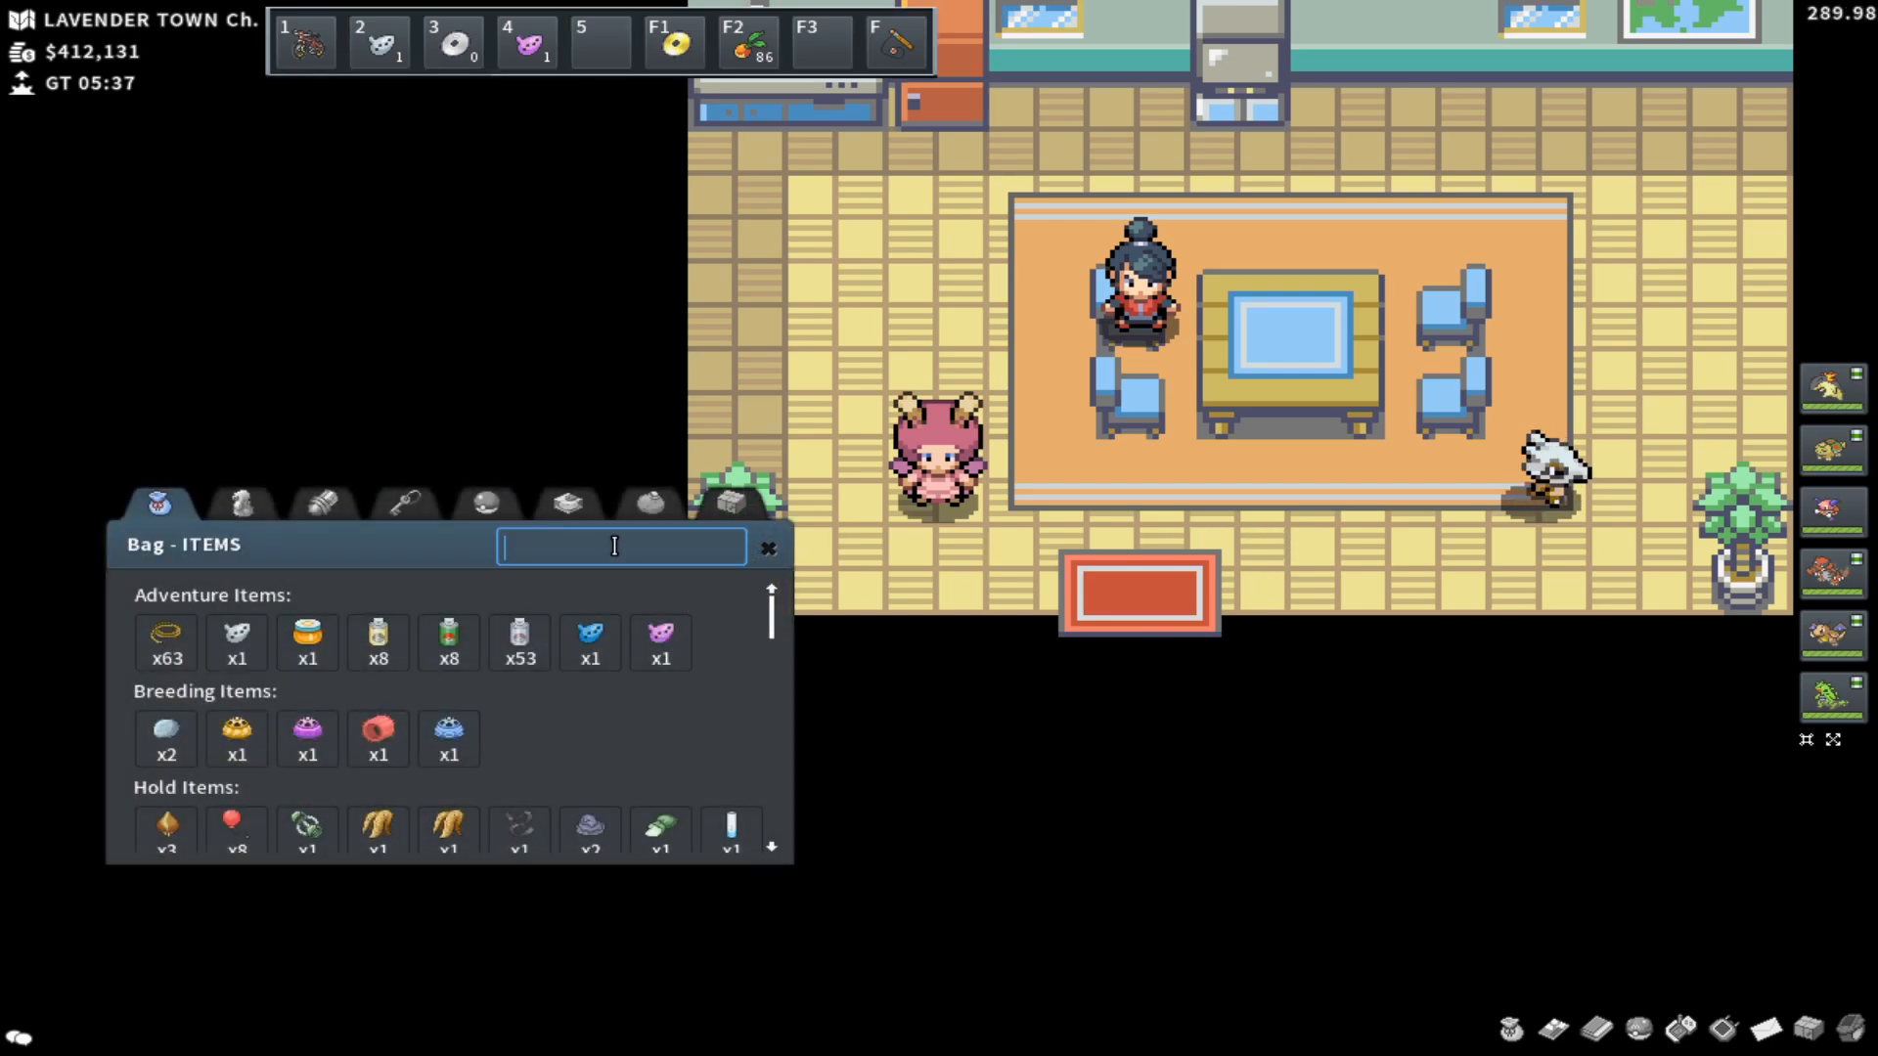
# Step: Filter the bag by 'good' so only the stack of 32 Goodie Bags shows
pyautogui.write('good')
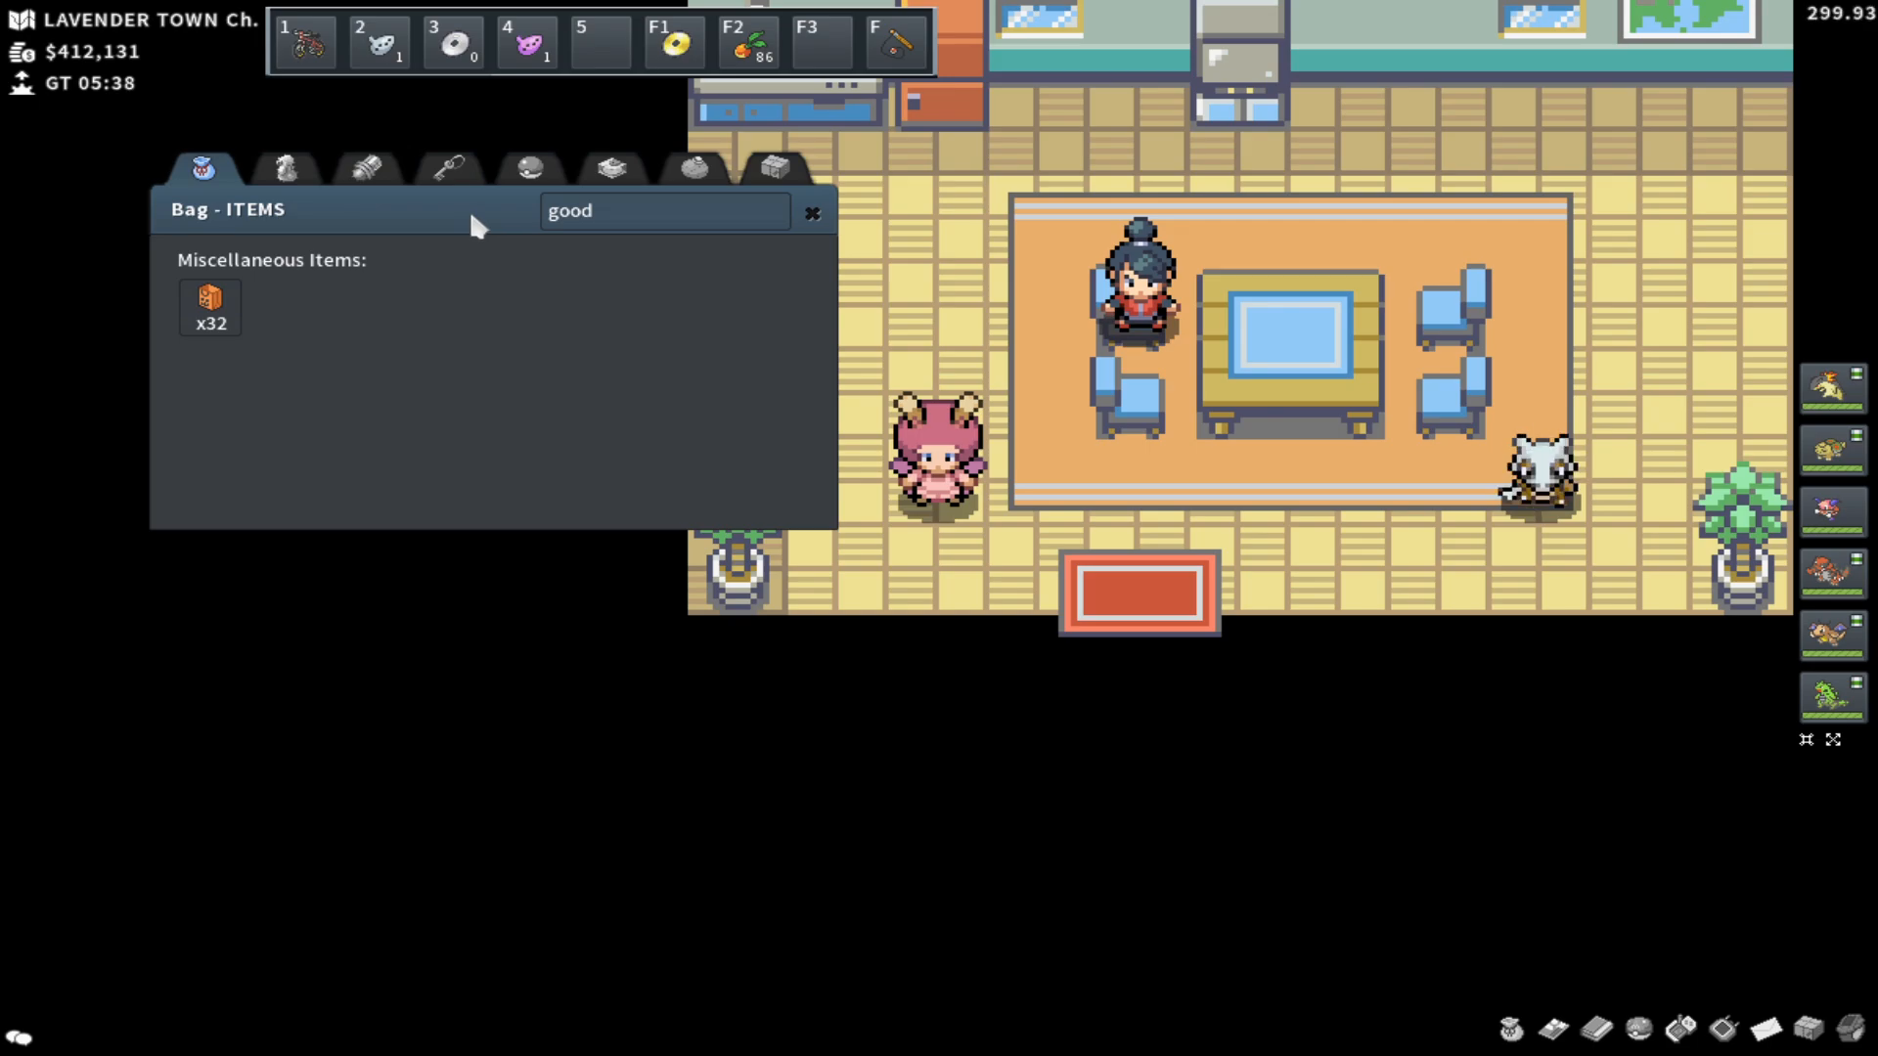
pyautogui.moveTo(899, 547)
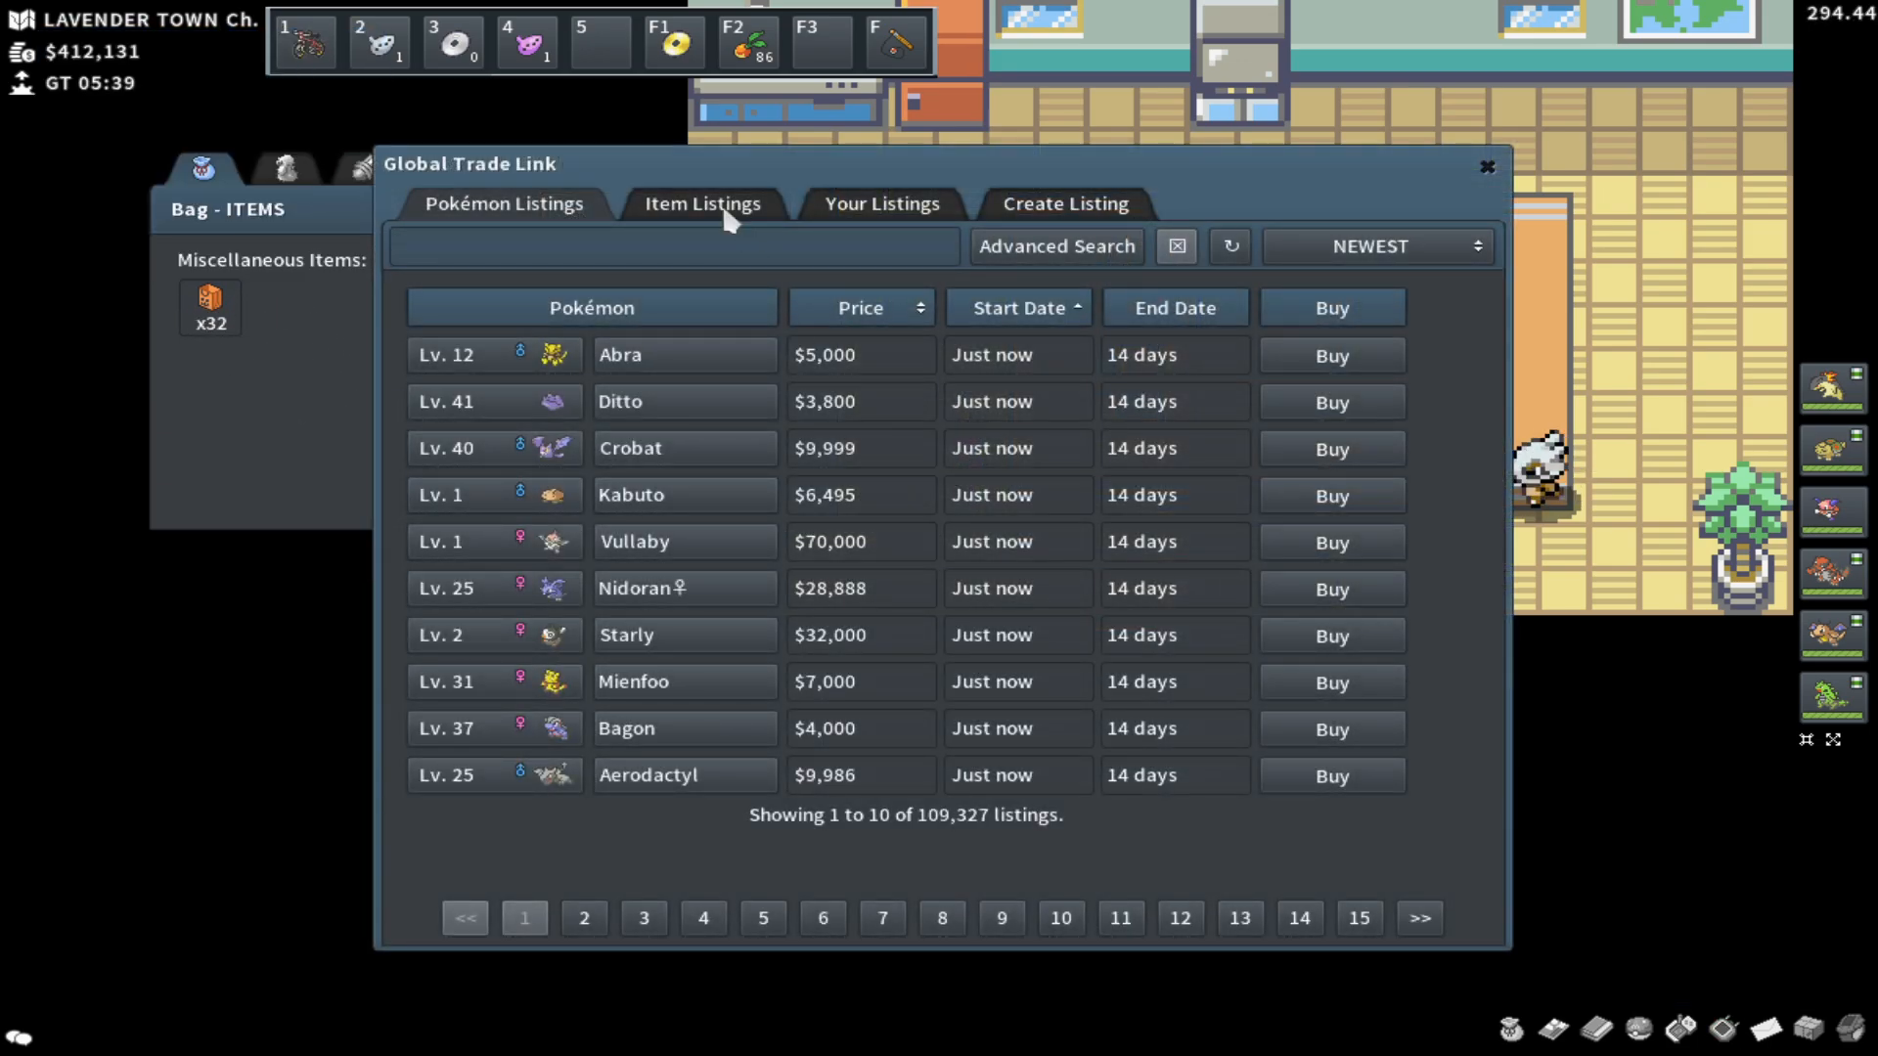
# Step: Search GTL item listings for 'goodie bag (2018)' sorted by lowest price, cheapest $300,000
pyautogui.click(703, 203)
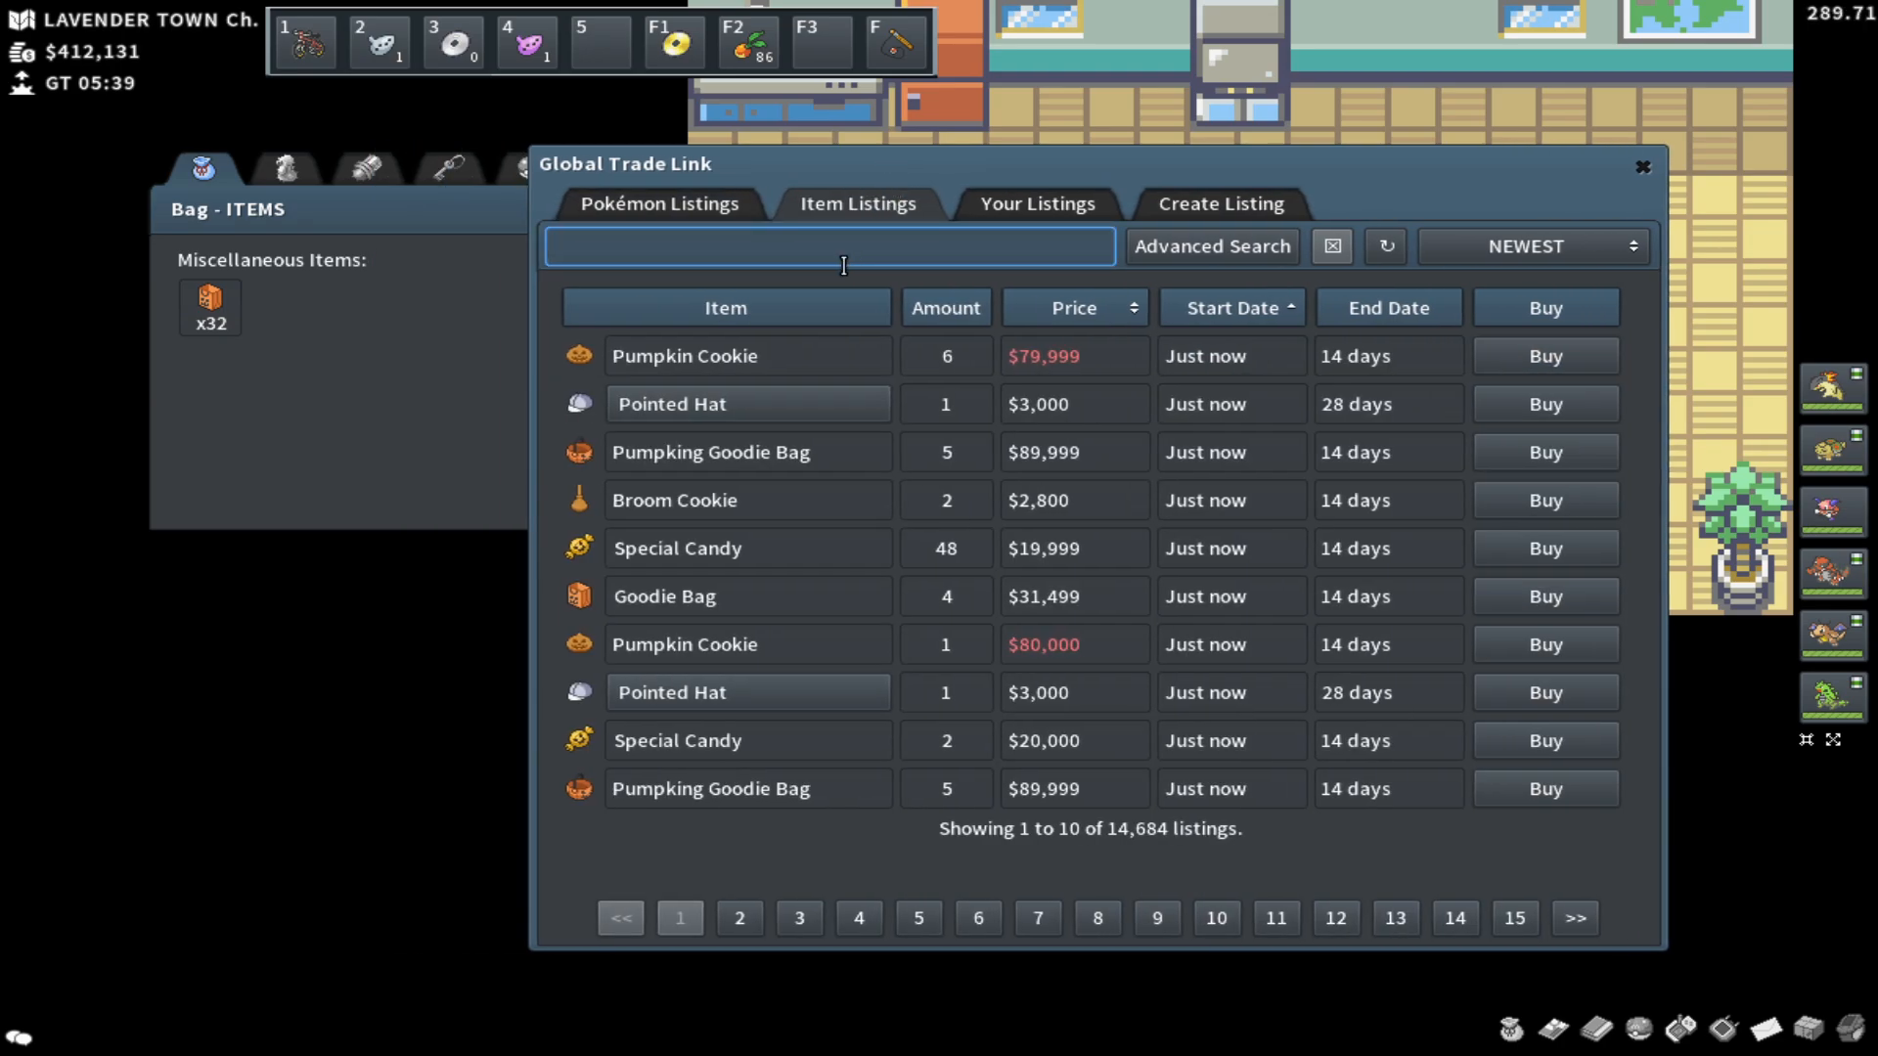
pyautogui.write('goodie bag (2018')
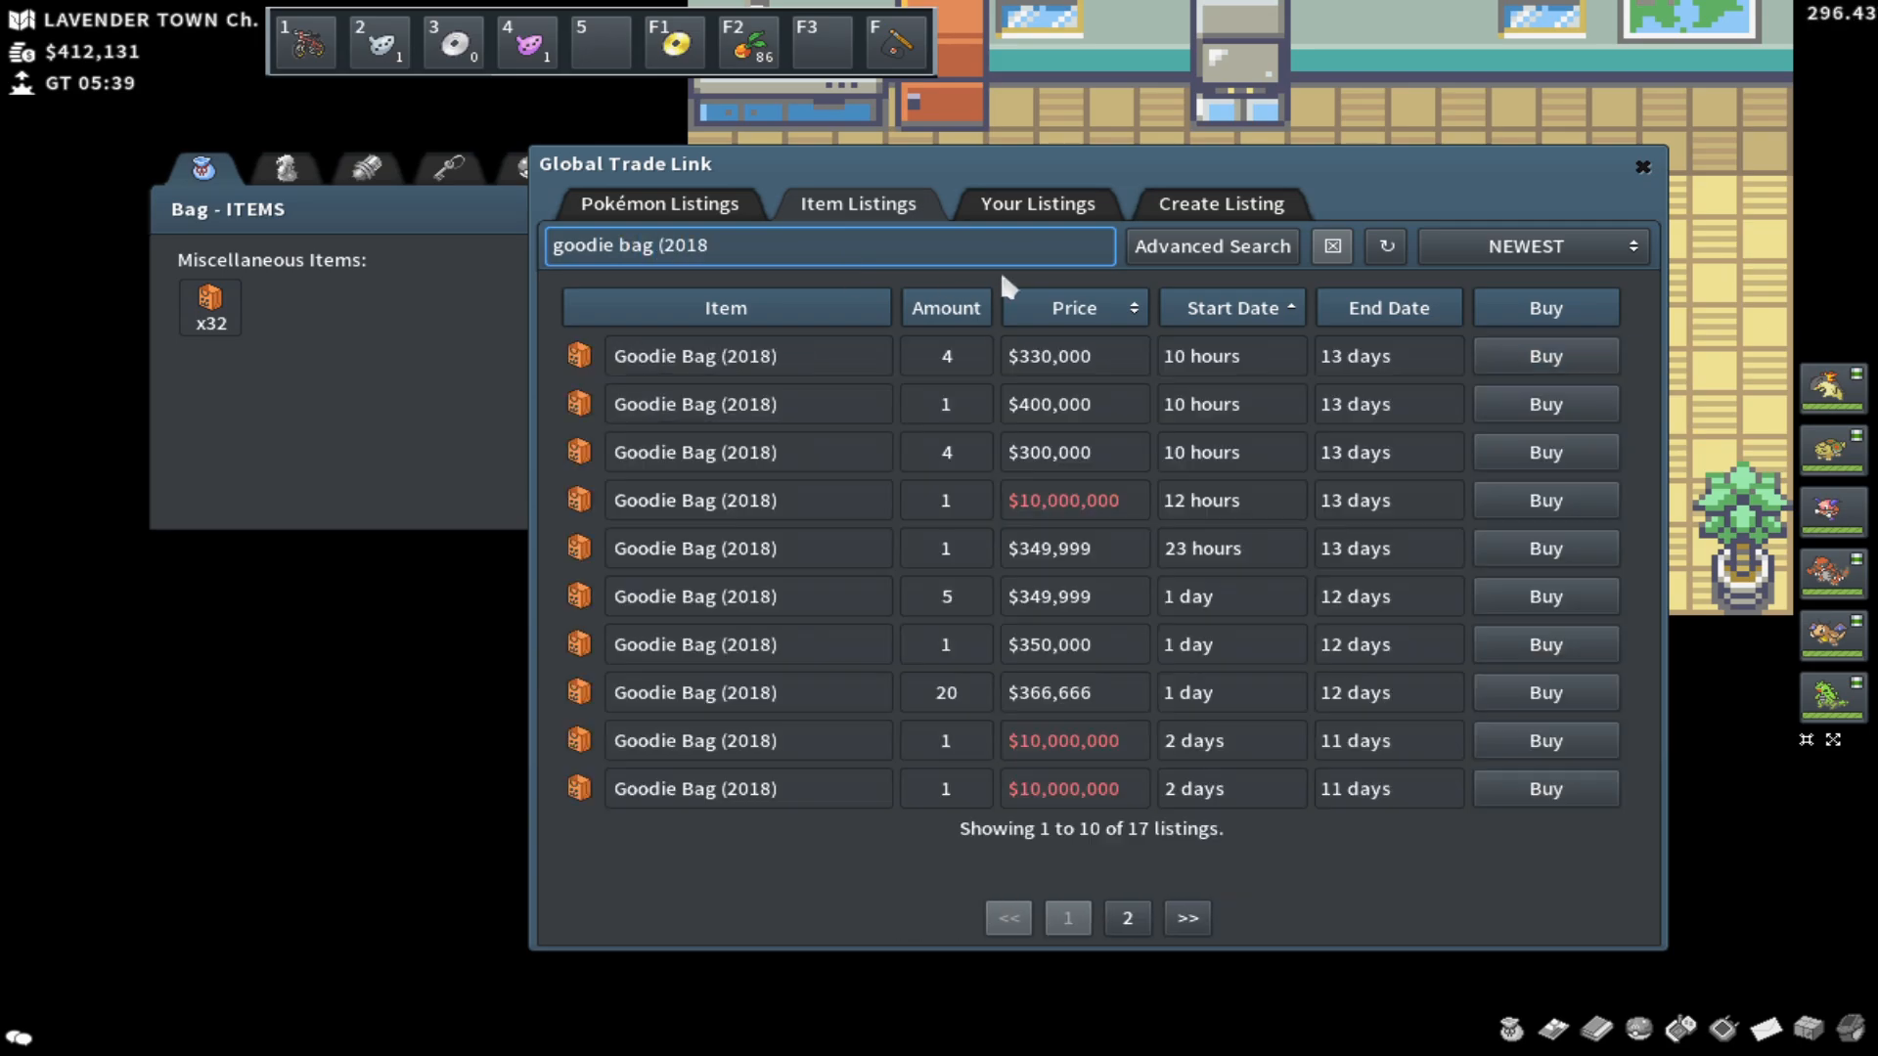
pyautogui.click(1534, 247)
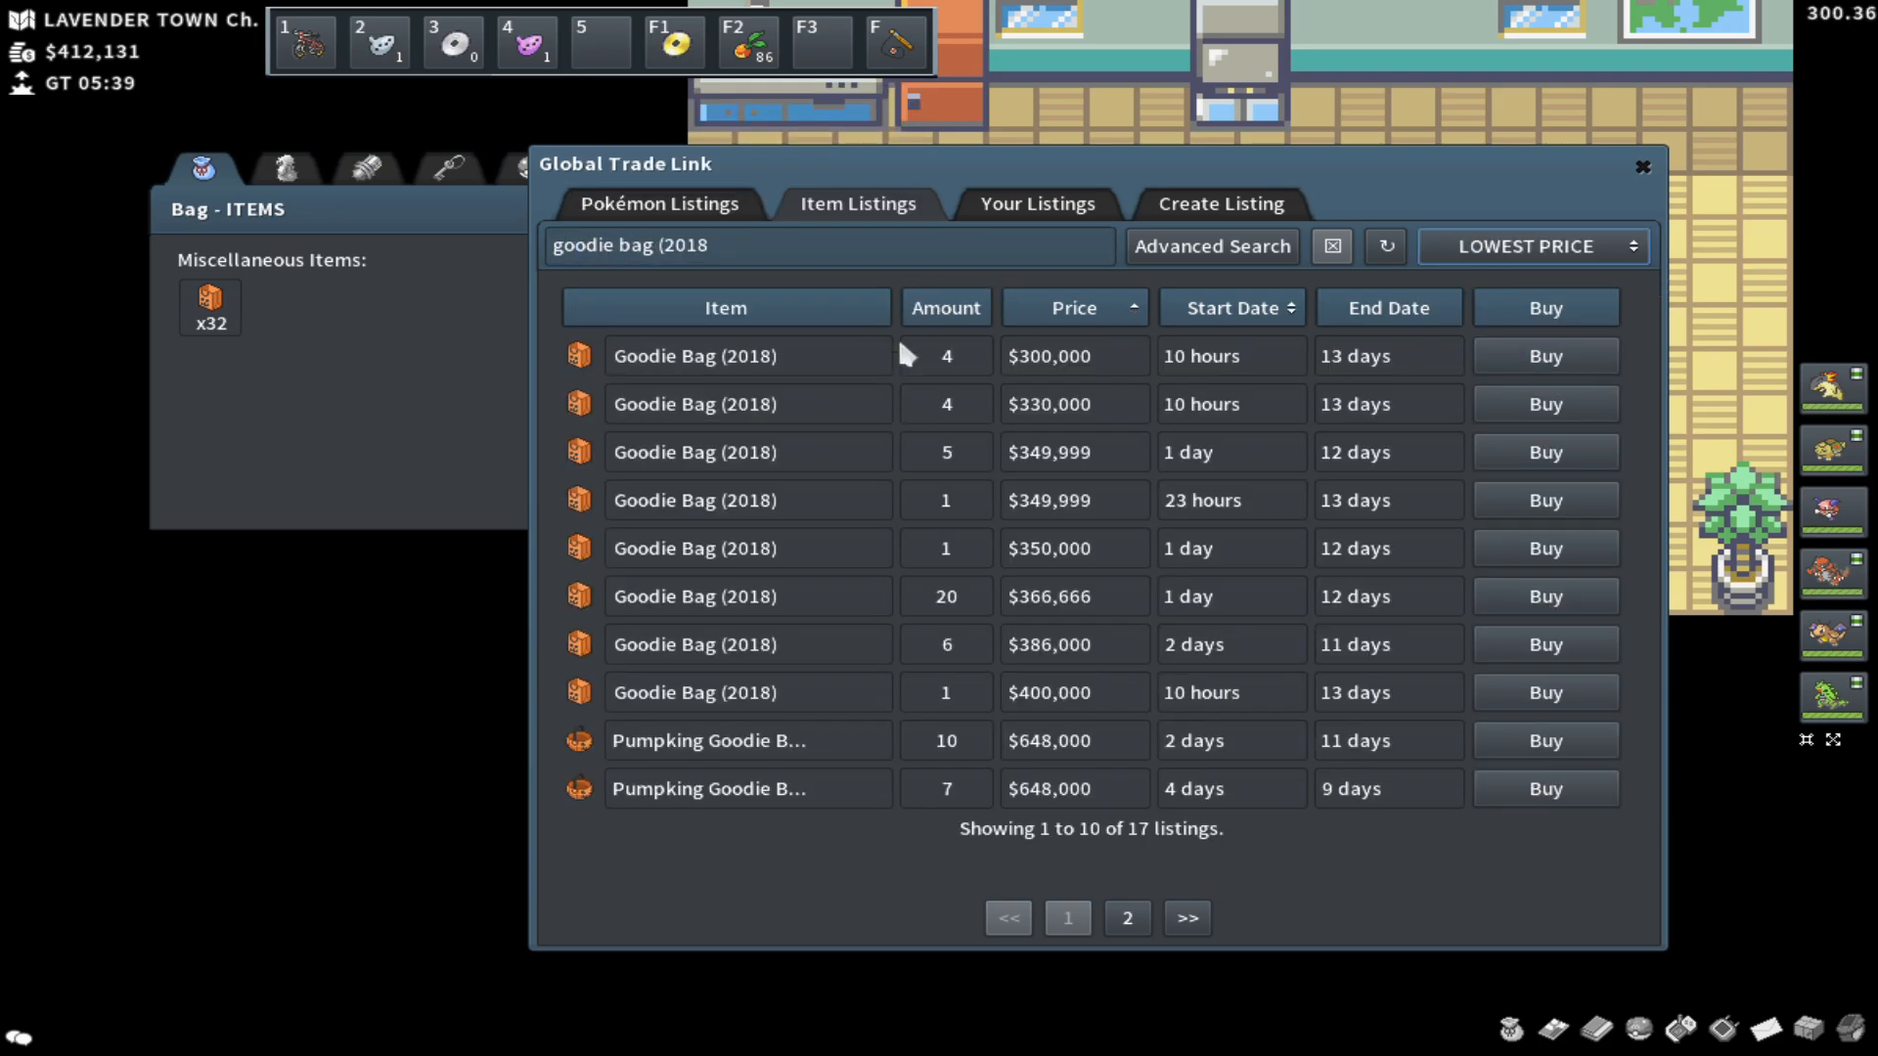
pyautogui.moveTo(769, 370)
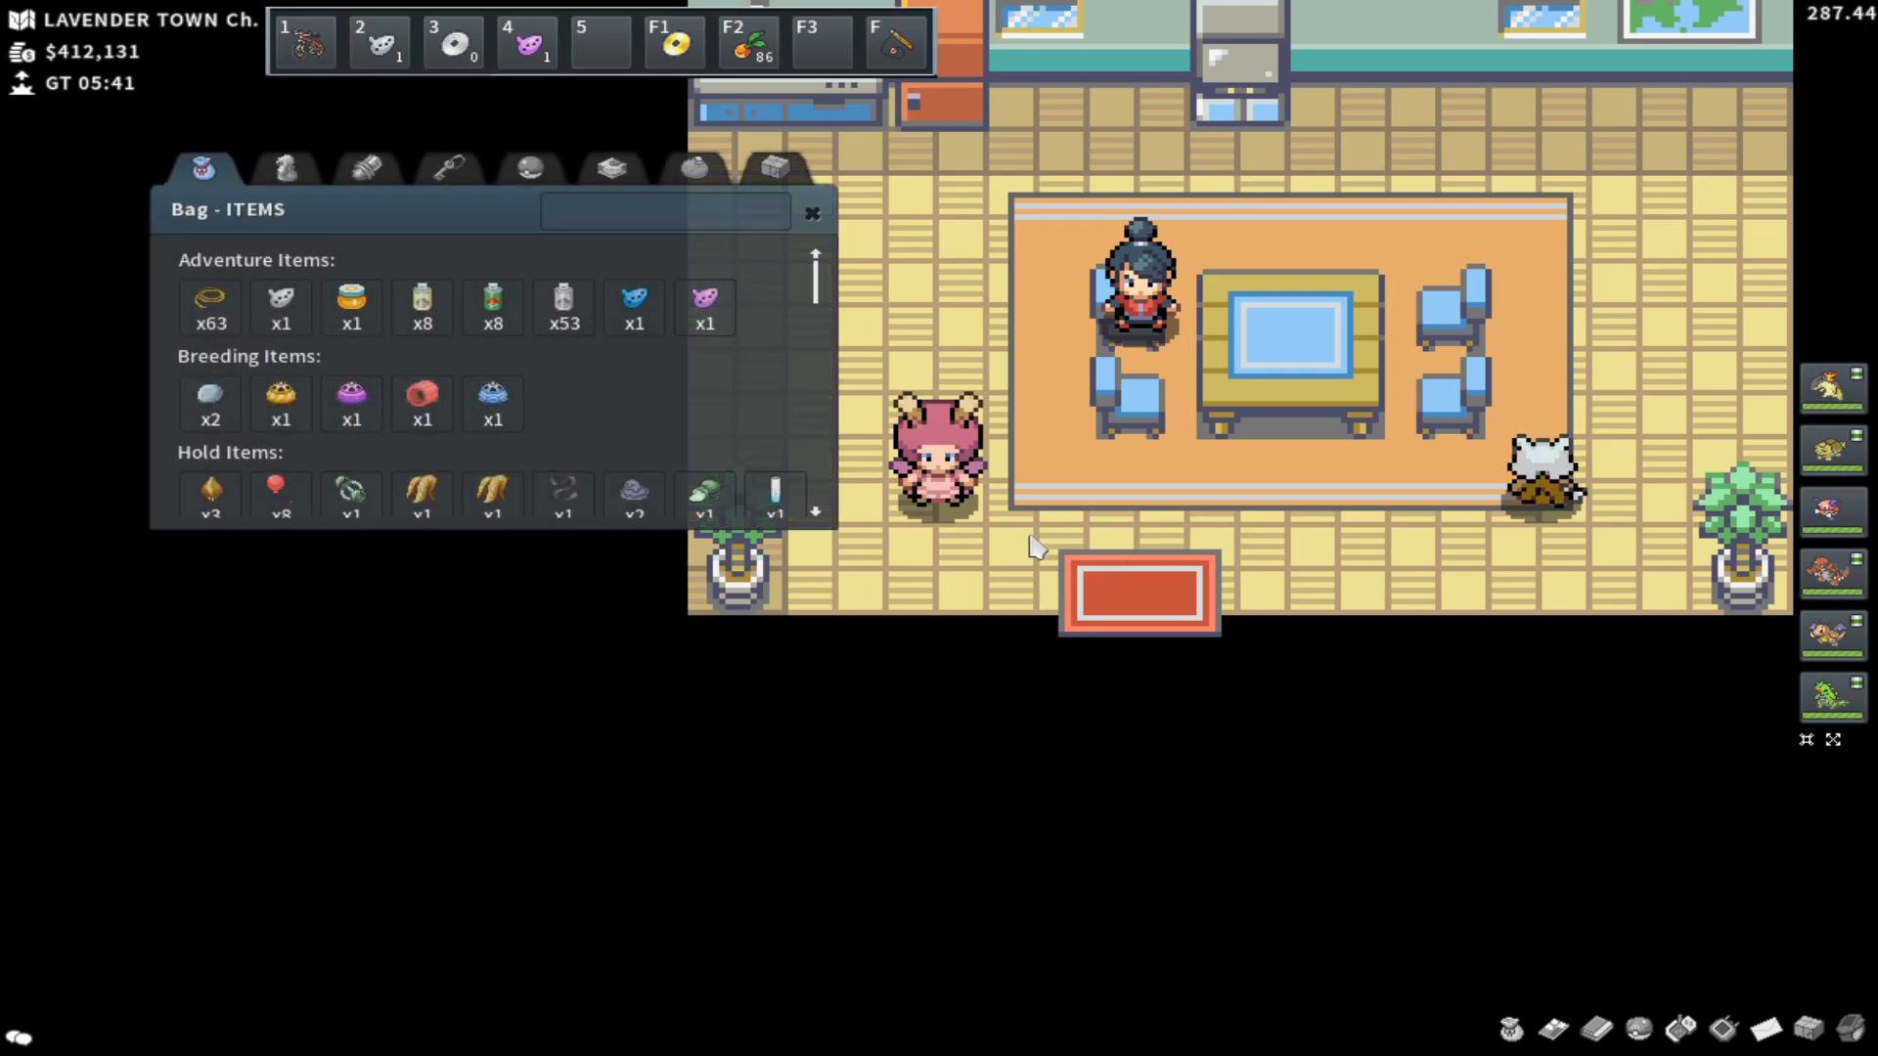
# Step: Filter the bag by 'goodie' to show the 32 Goodie Bags again
pyautogui.write('goodie')
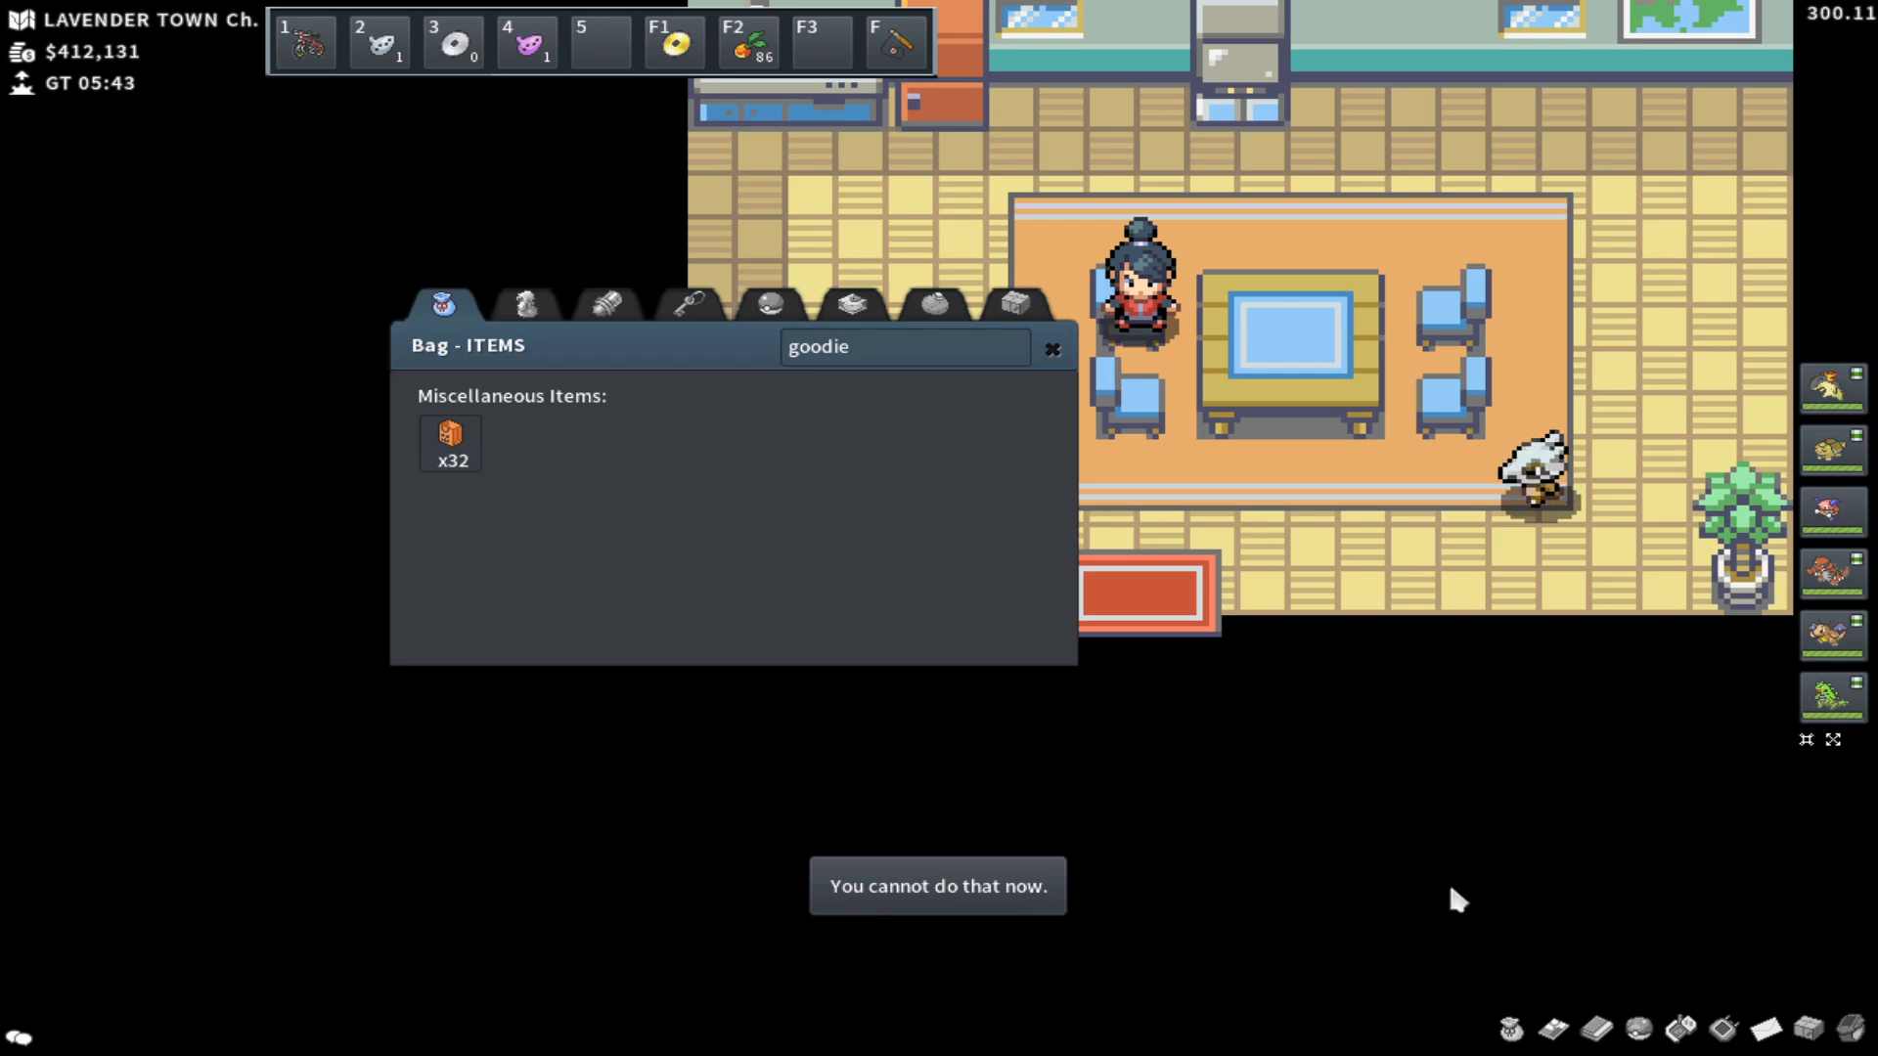
pyautogui.moveTo(657, 565)
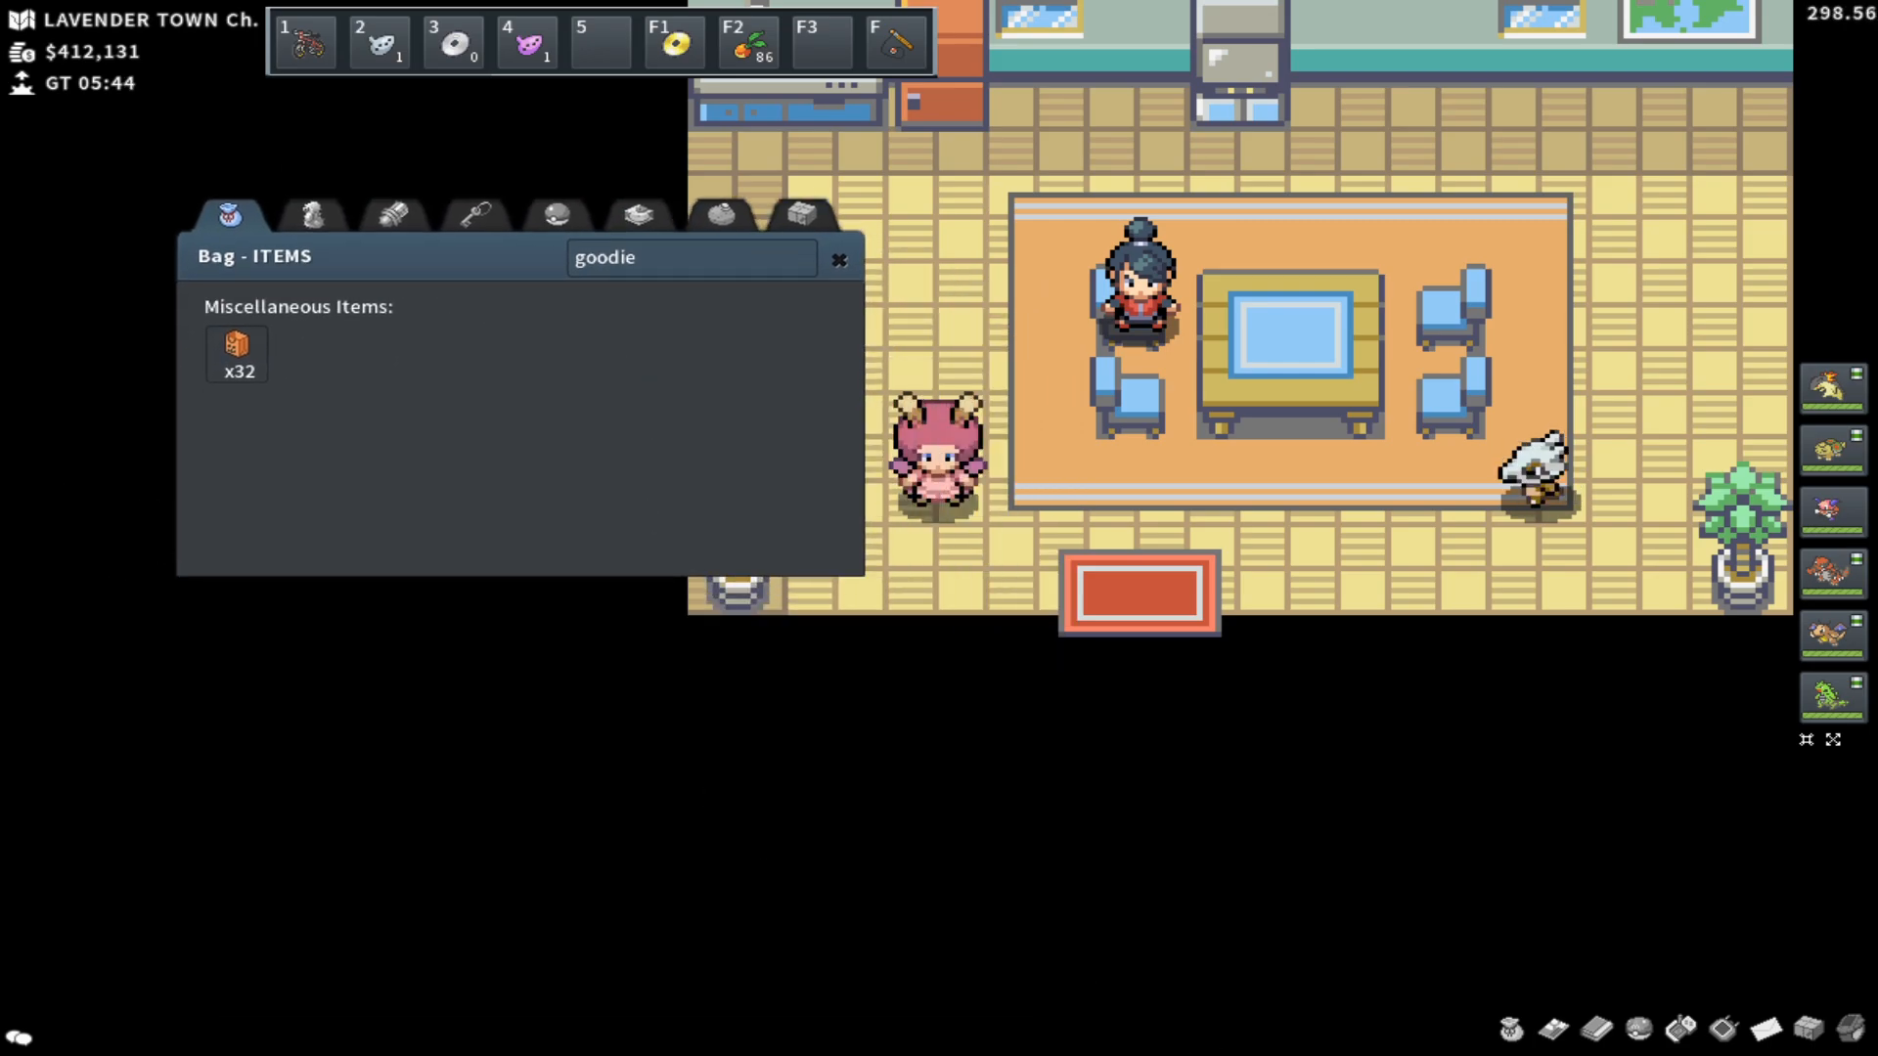
pyautogui.moveTo(236, 354)
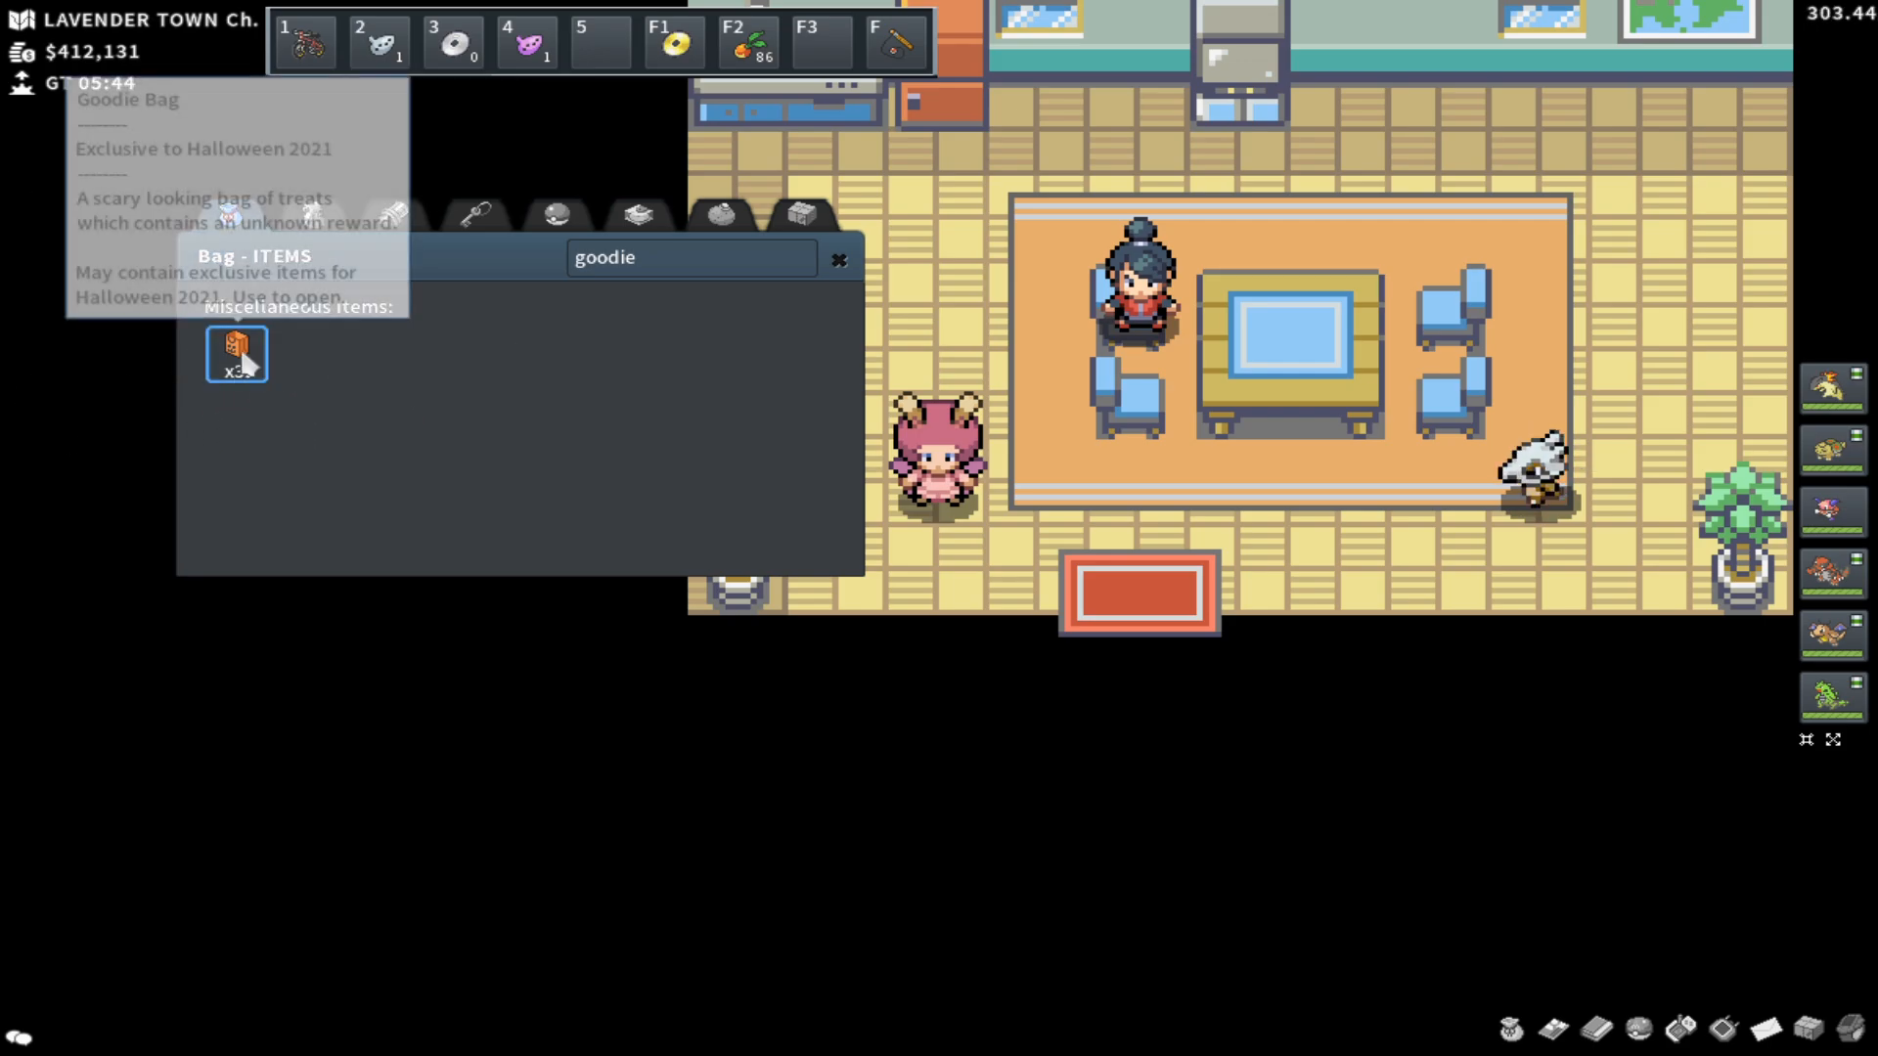
# Step: Use a Goodie Bag for 2 Full Restores, check GTL prices (from $19,000), then close the trade window
pyautogui.click(237, 354)
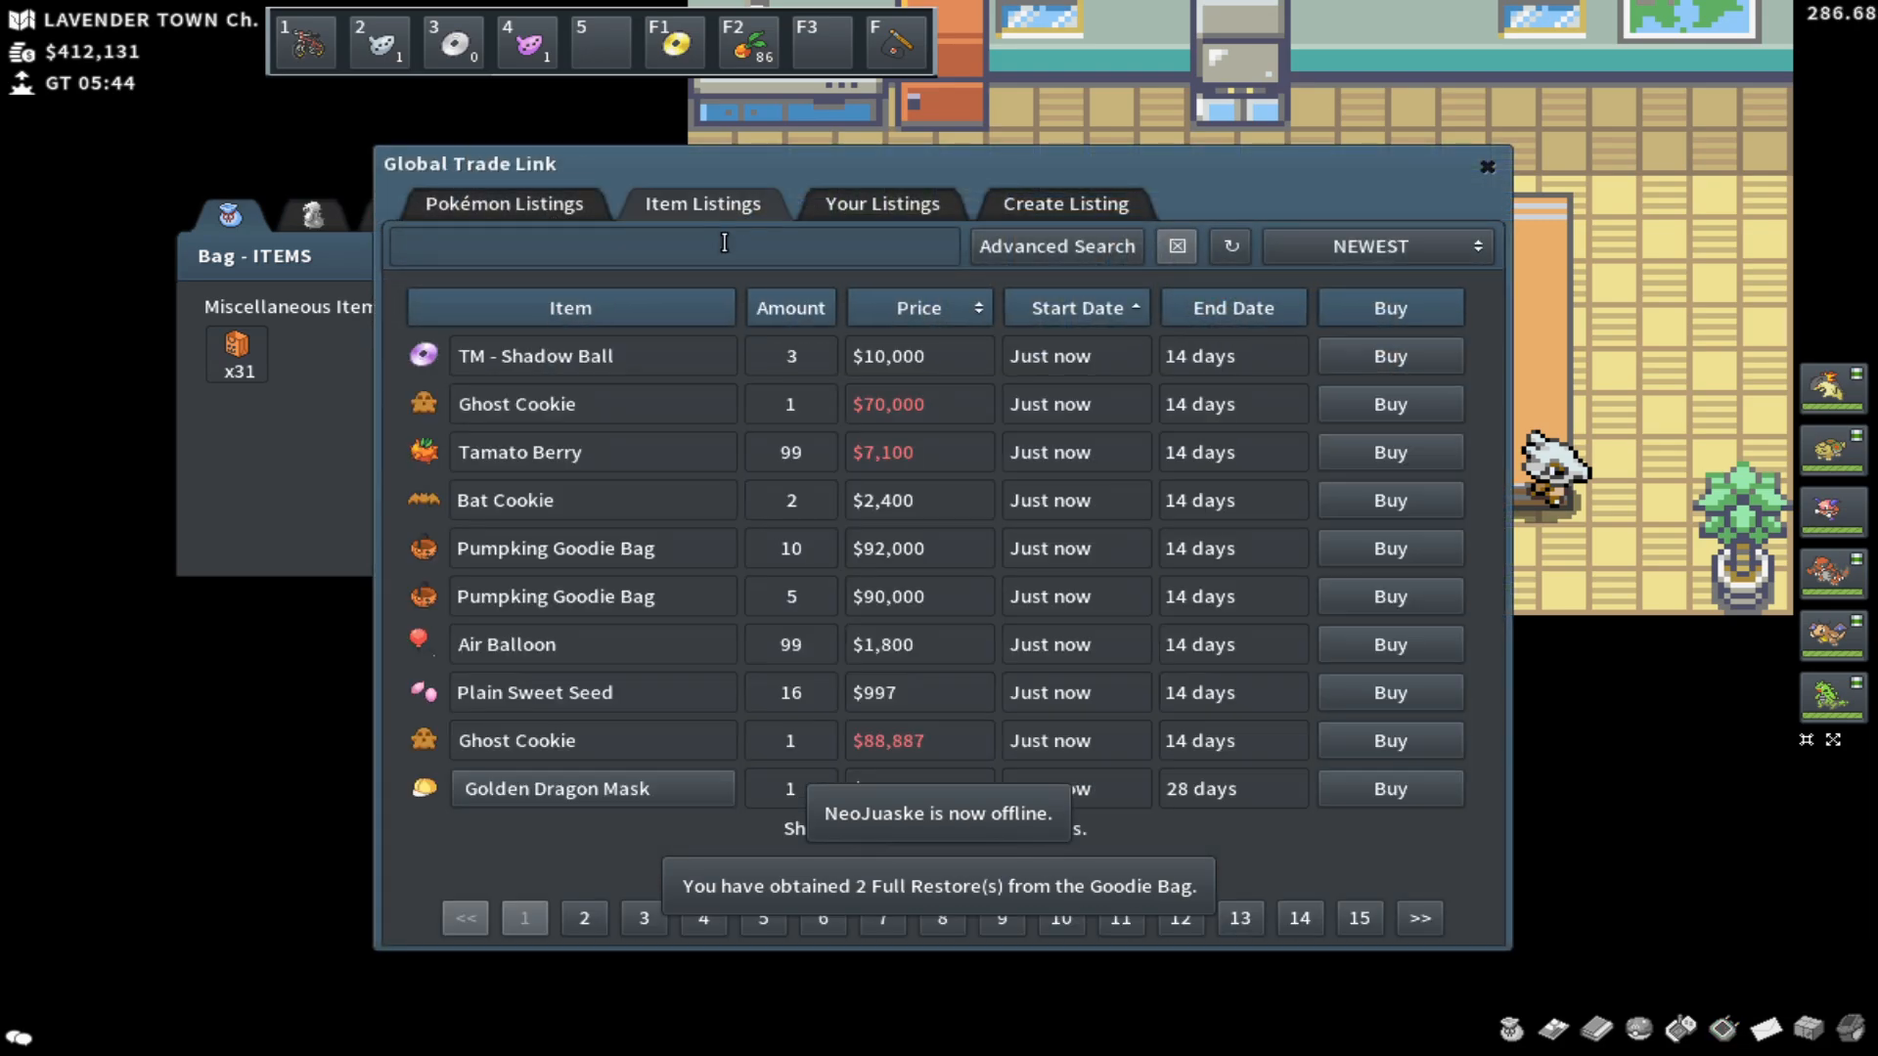
pyautogui.write('full res')
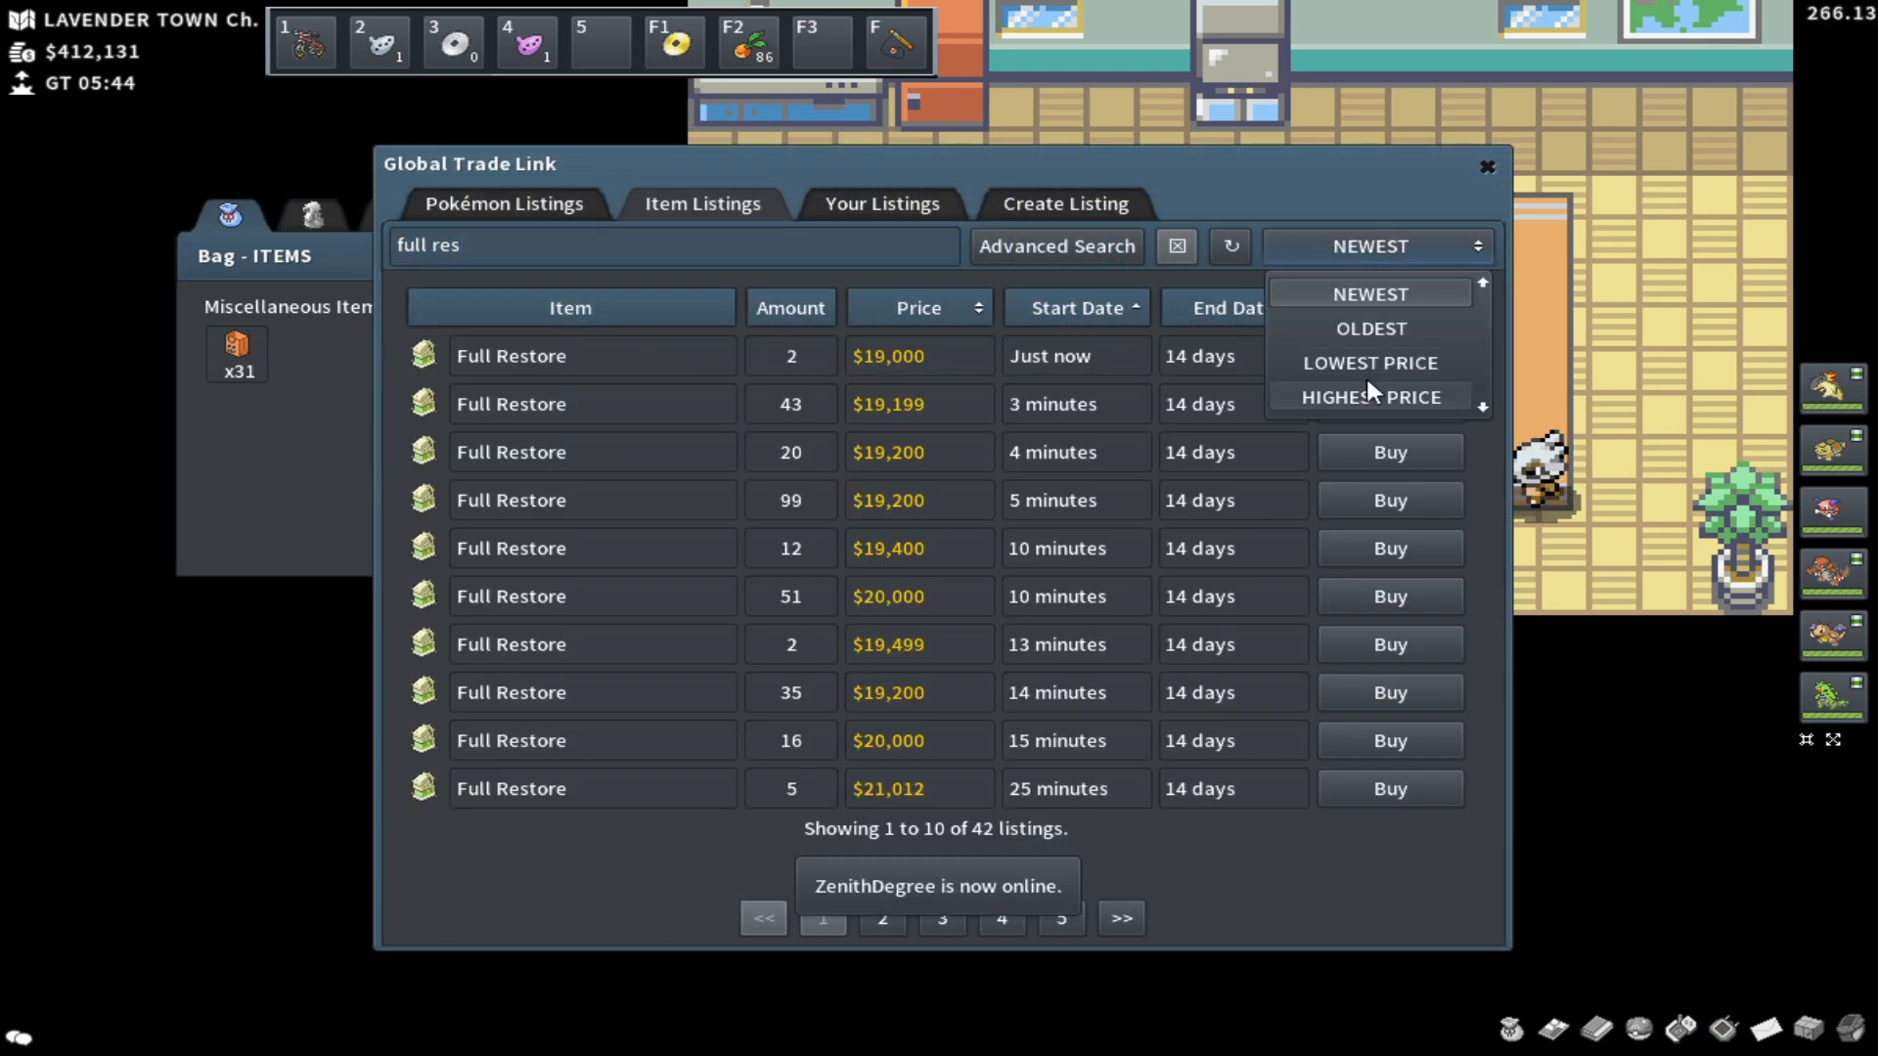
pyautogui.click(1369, 397)
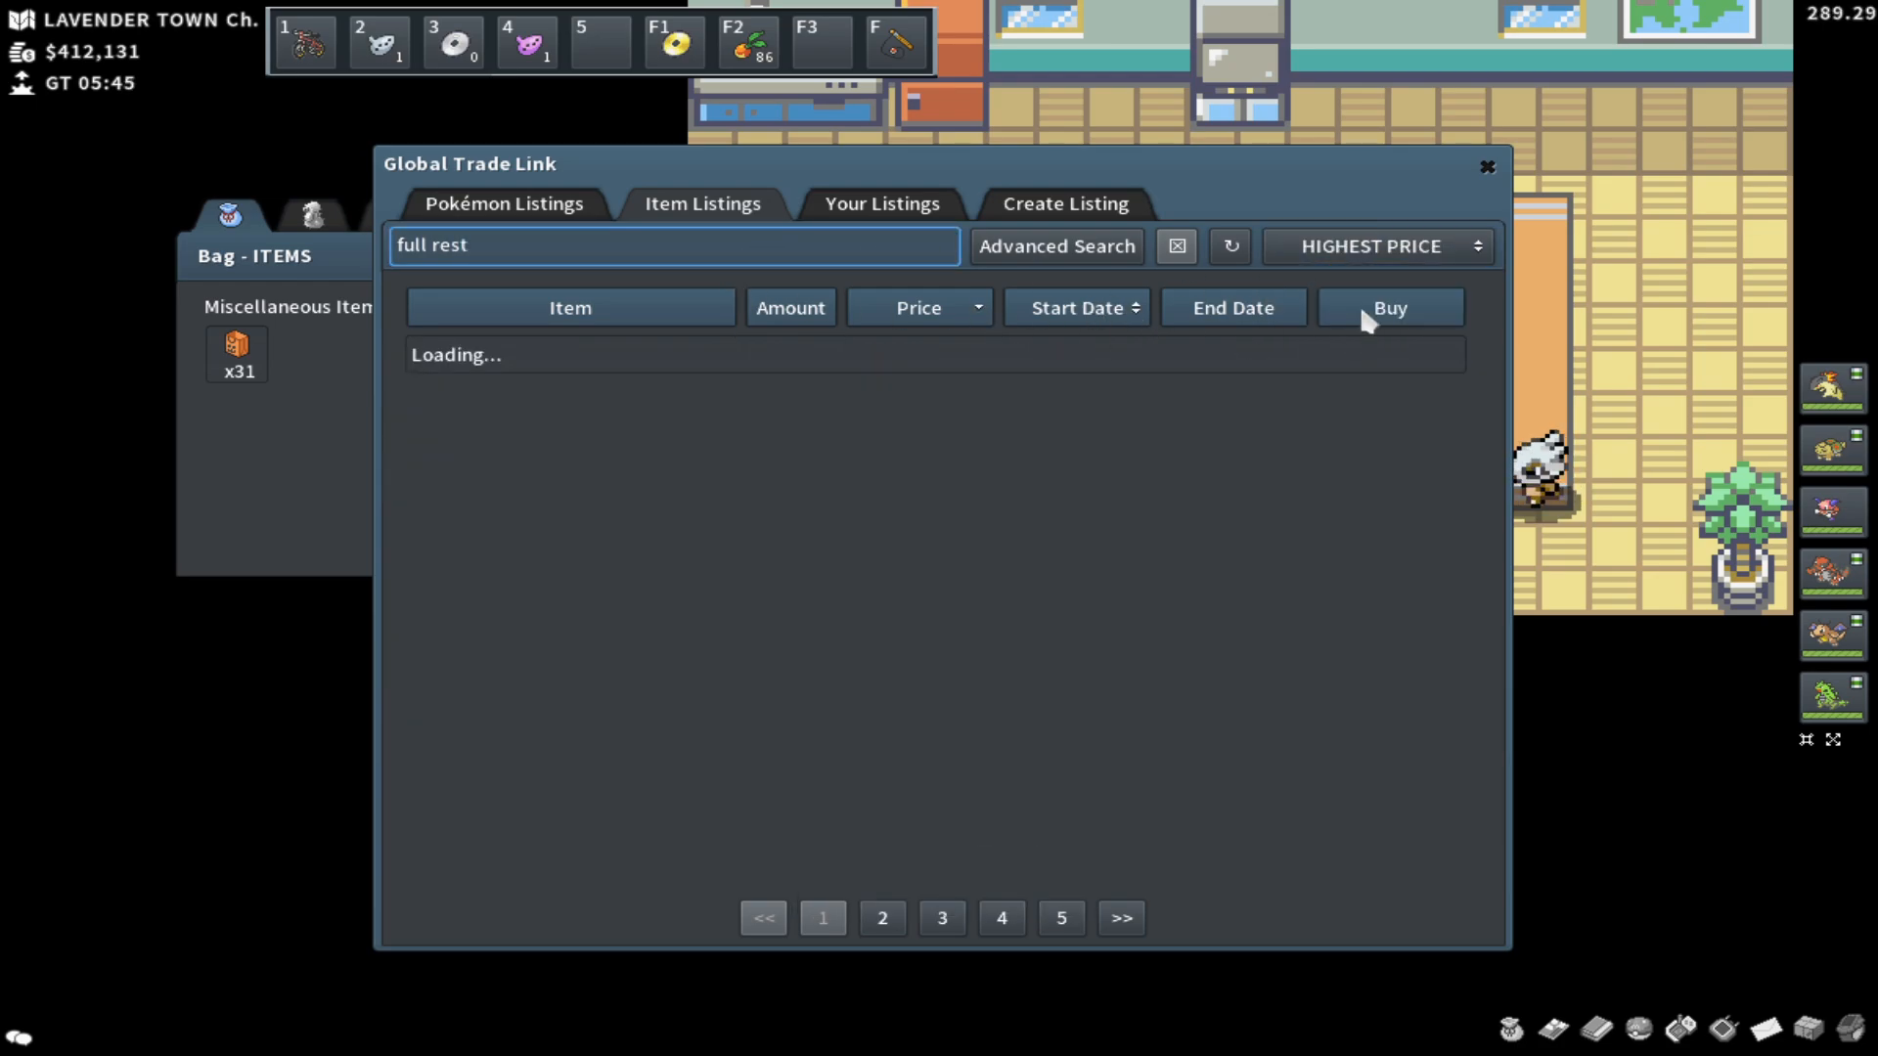
pyautogui.click(1375, 246)
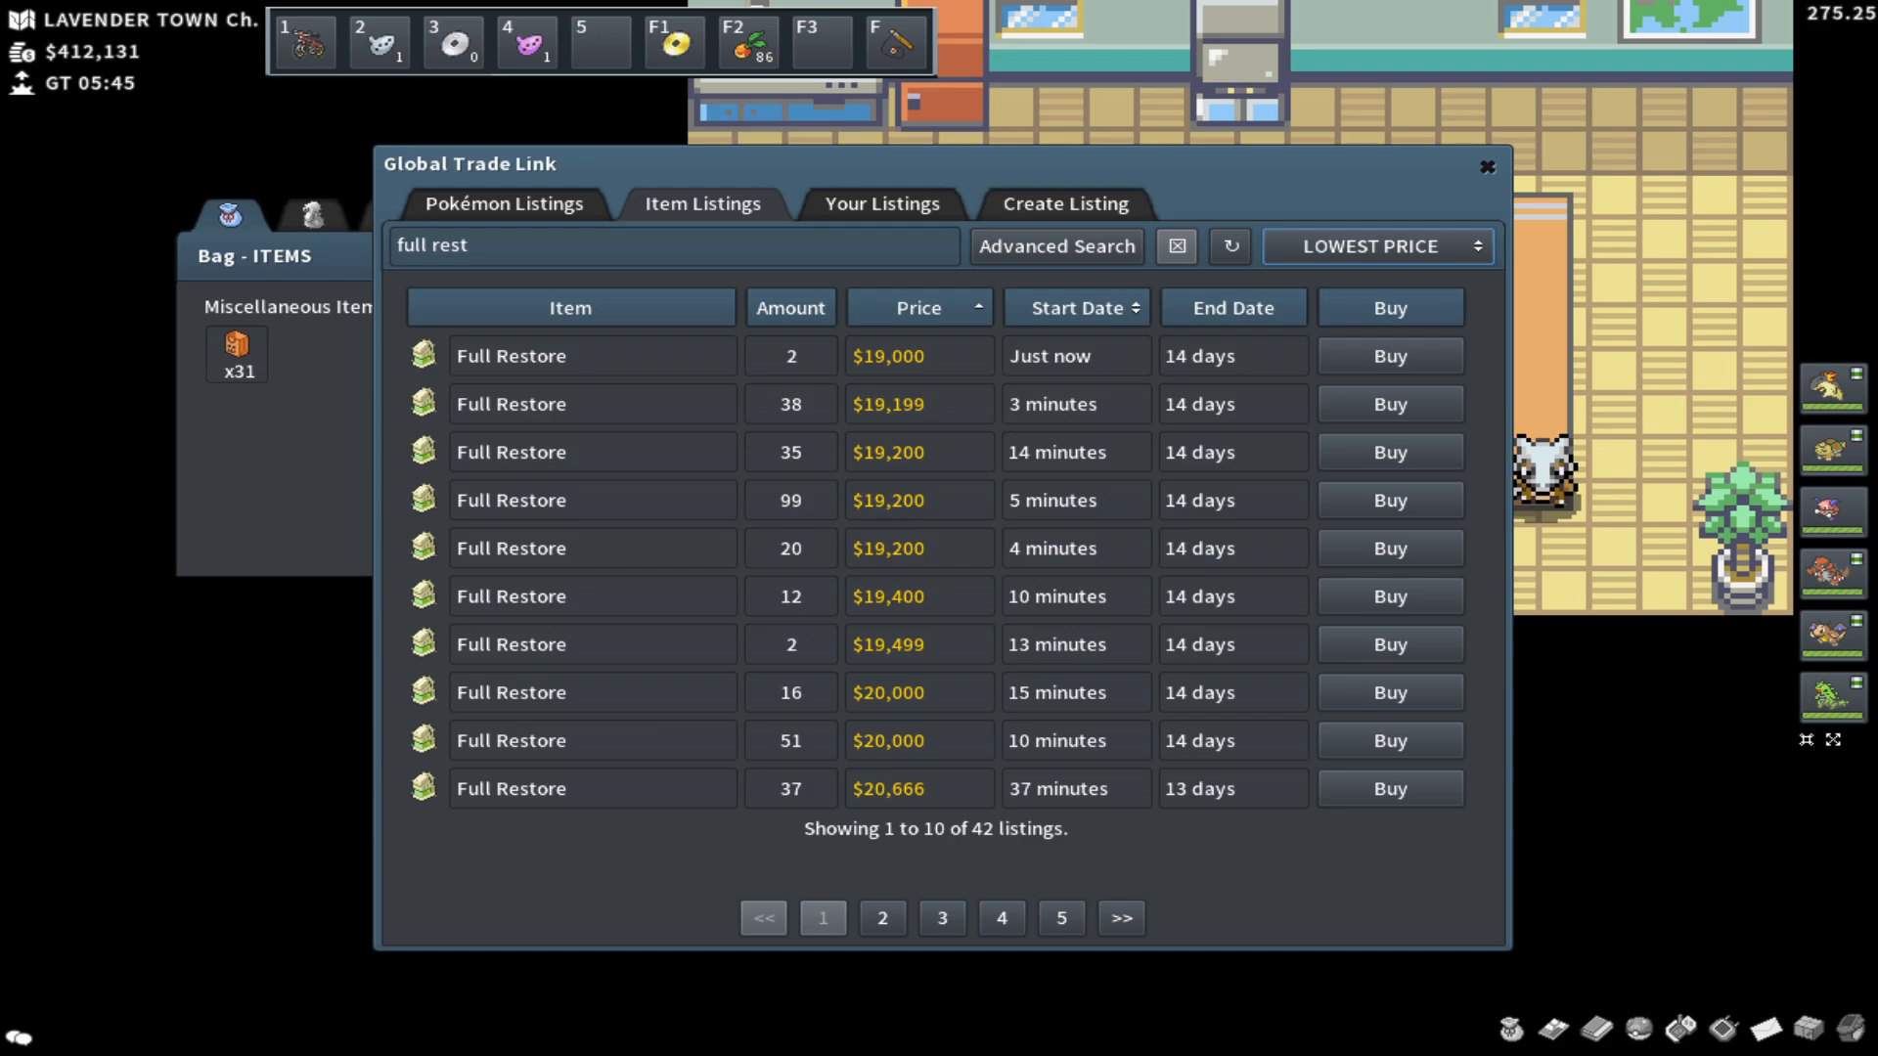
pyautogui.click(1487, 166)
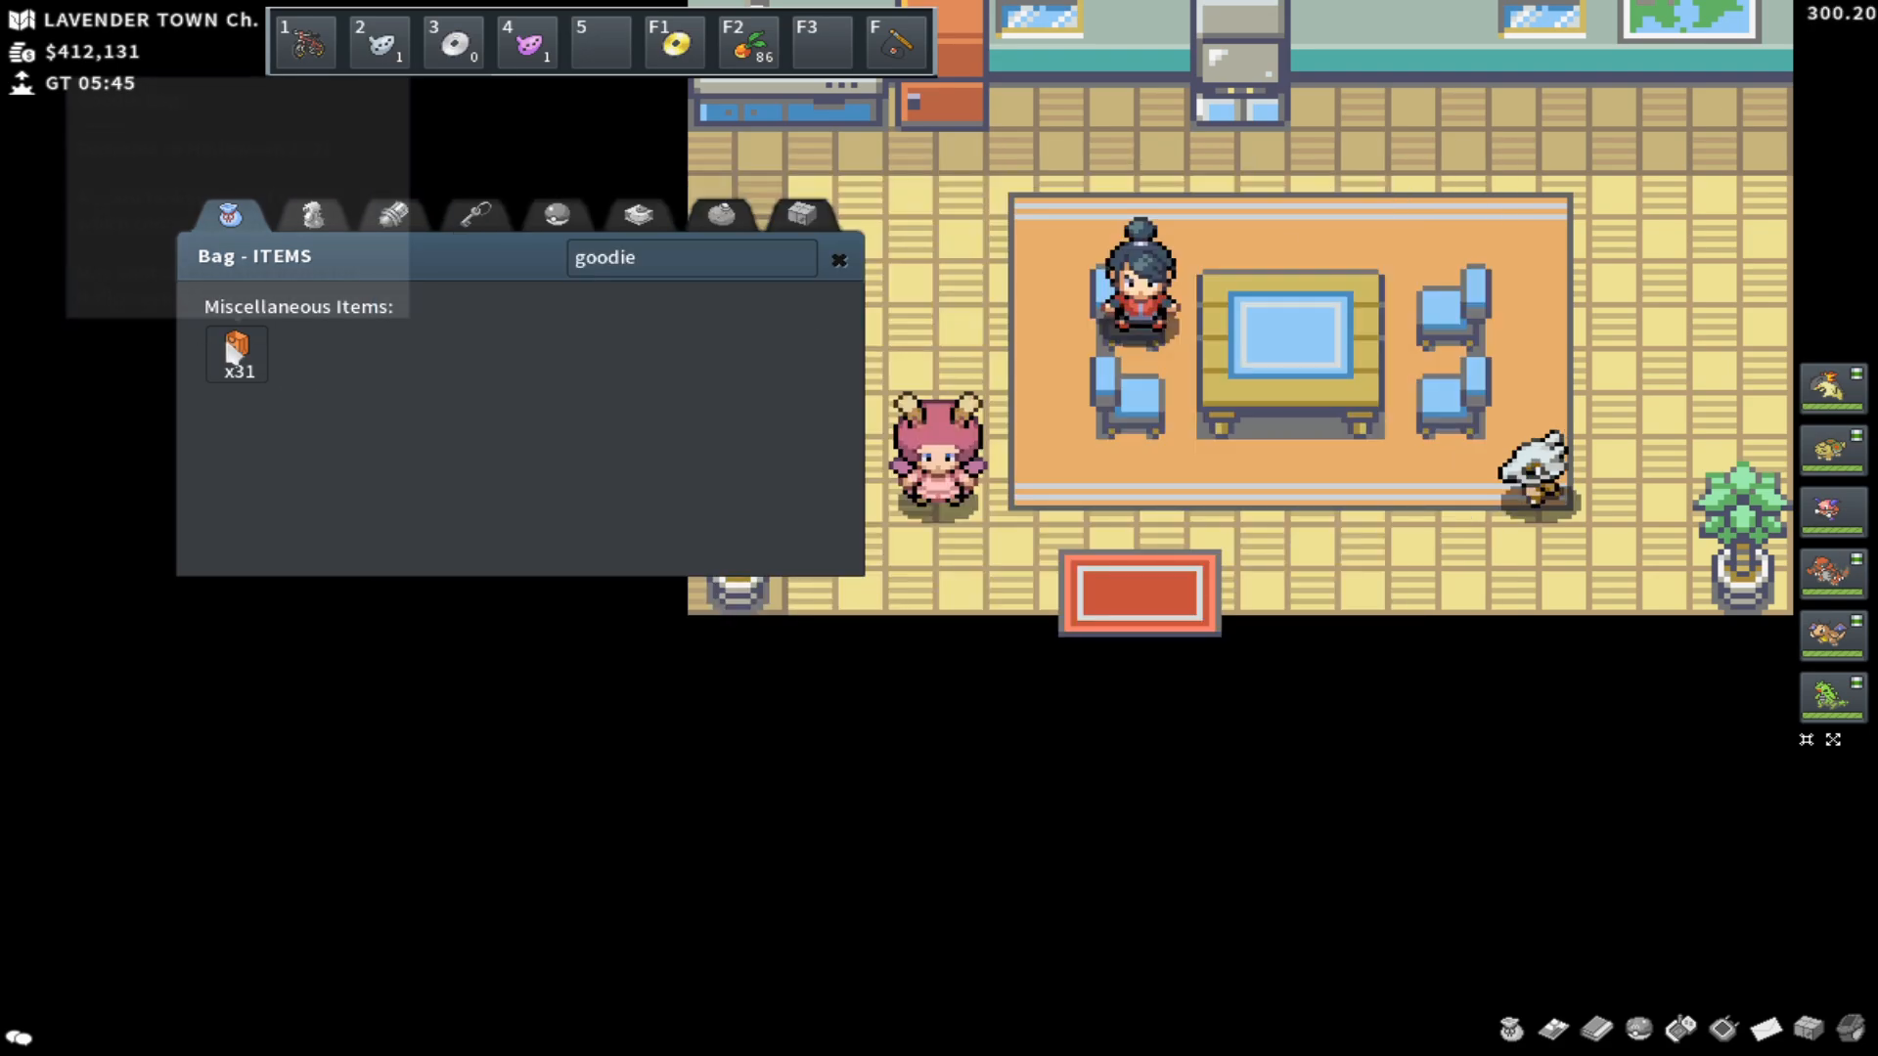
# Step: Use two Goodie Bags and check Super HP Up (from $13,999) and Pointed Hat listings by lowest price
pyautogui.click(237, 352)
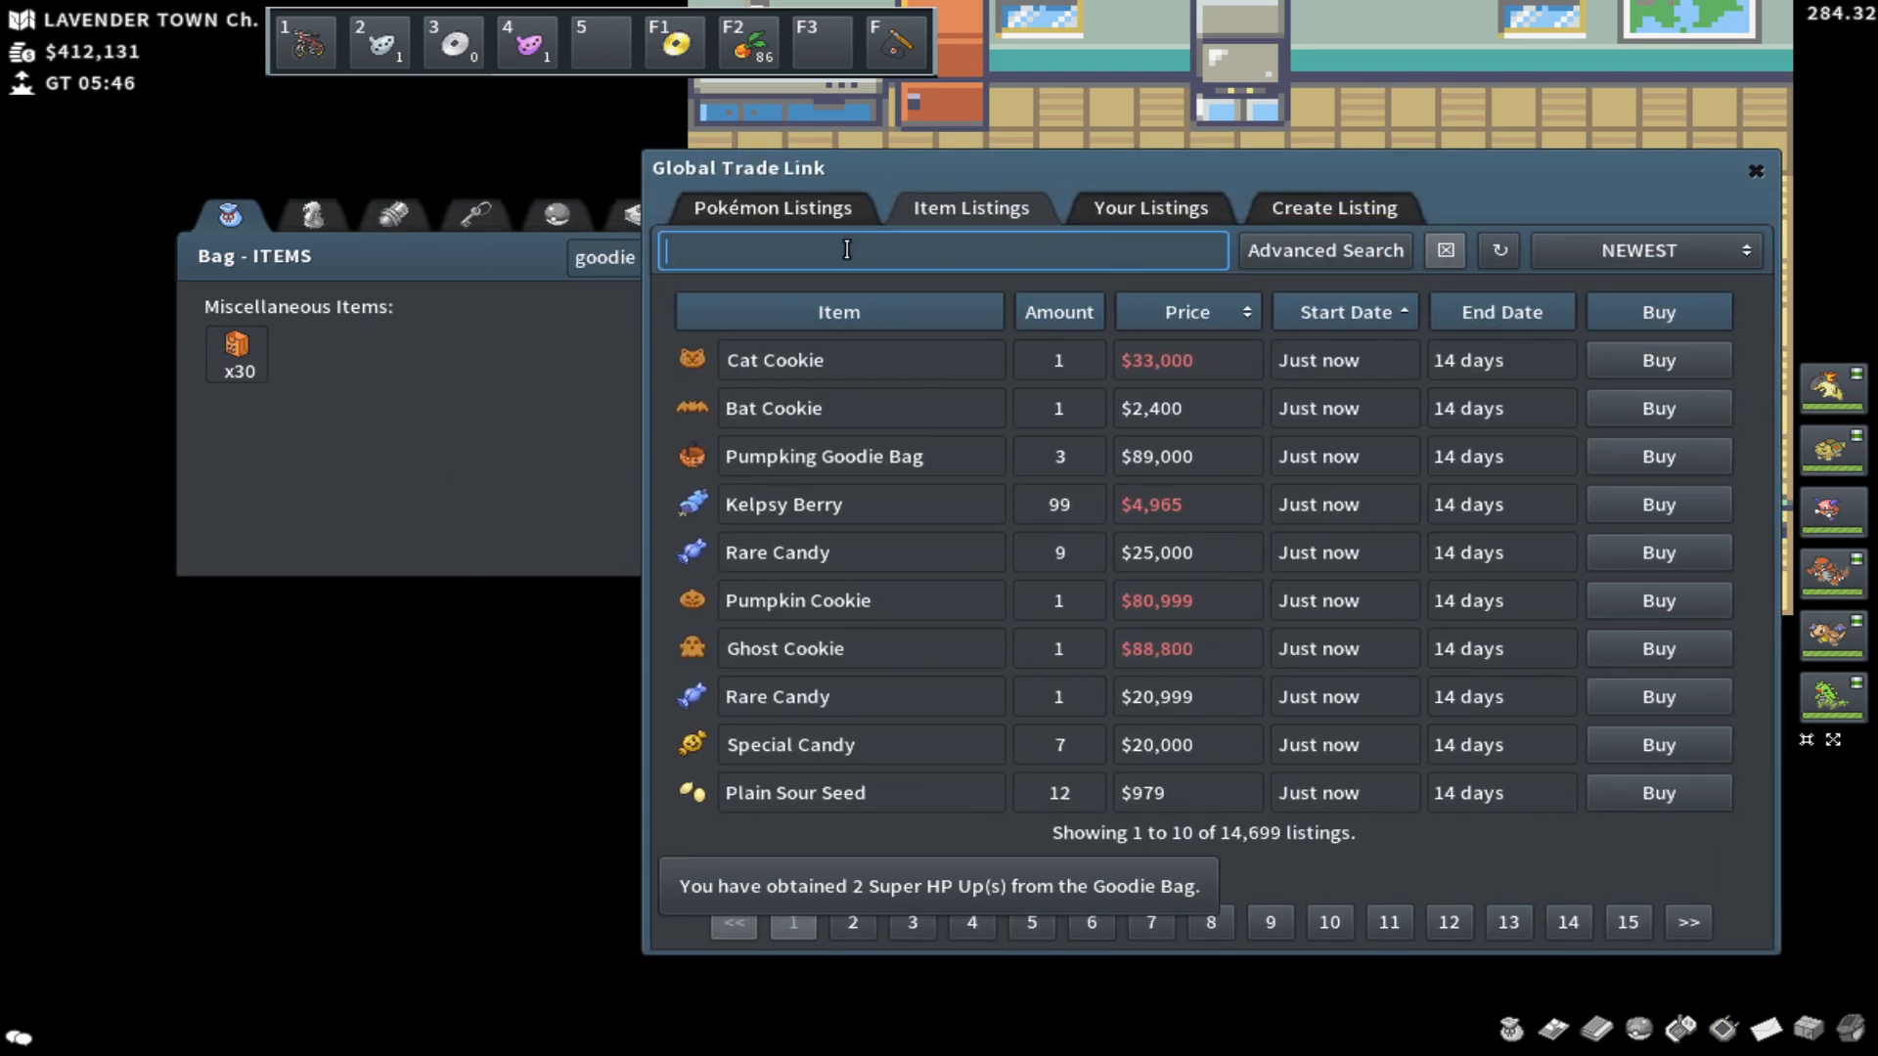
pyautogui.write('super hp')
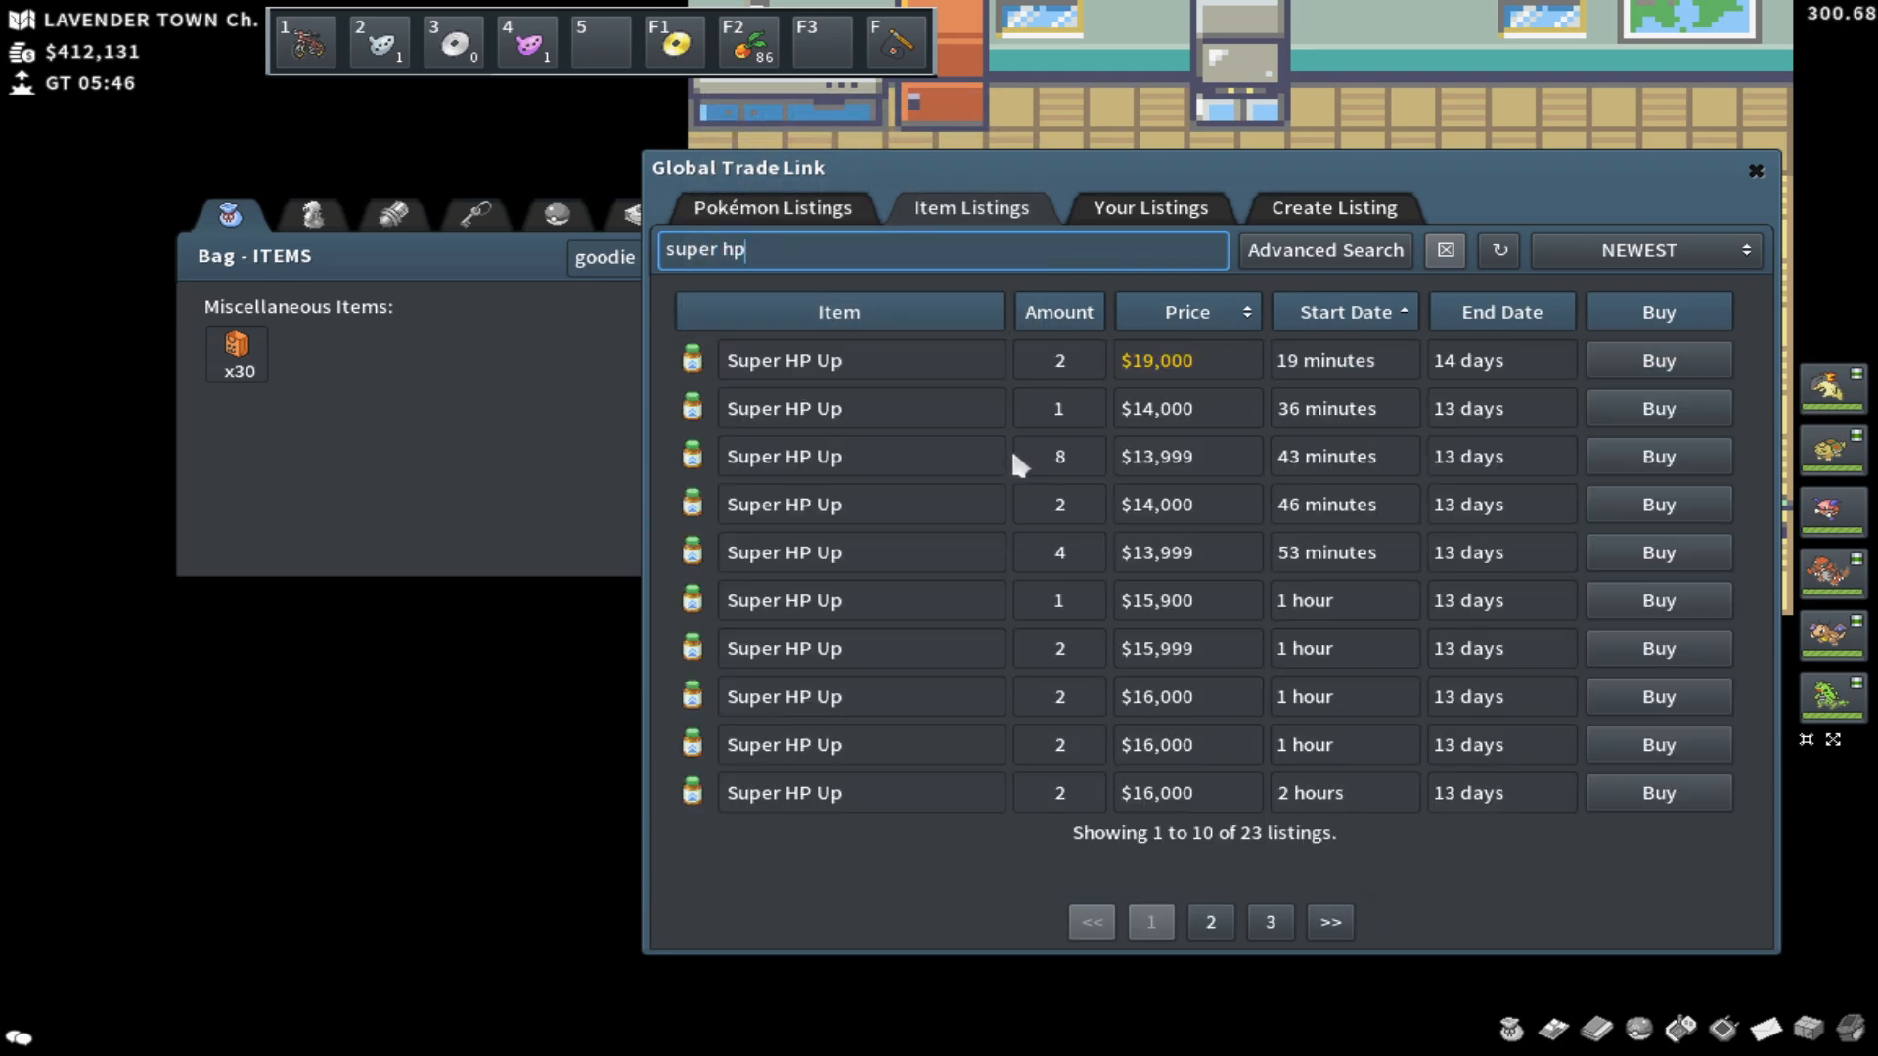
pyautogui.click(1643, 251)
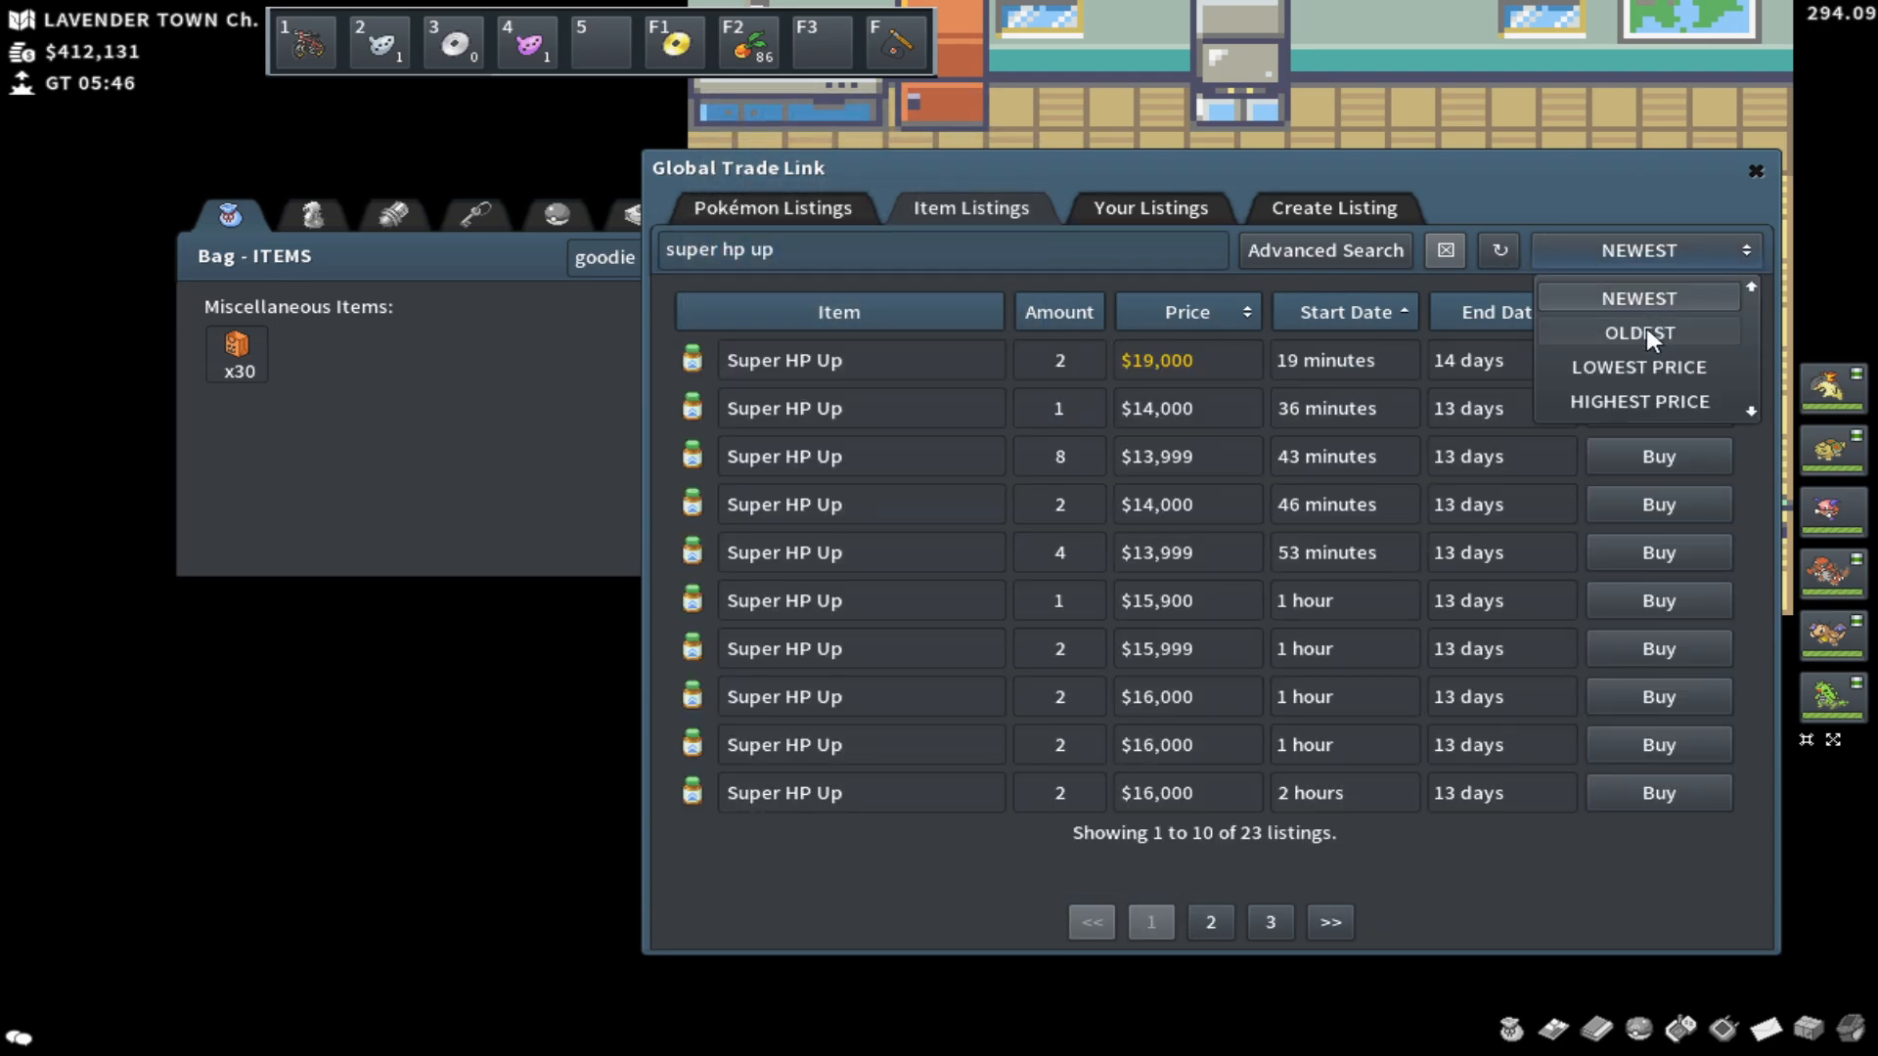
pyautogui.click(1639, 367)
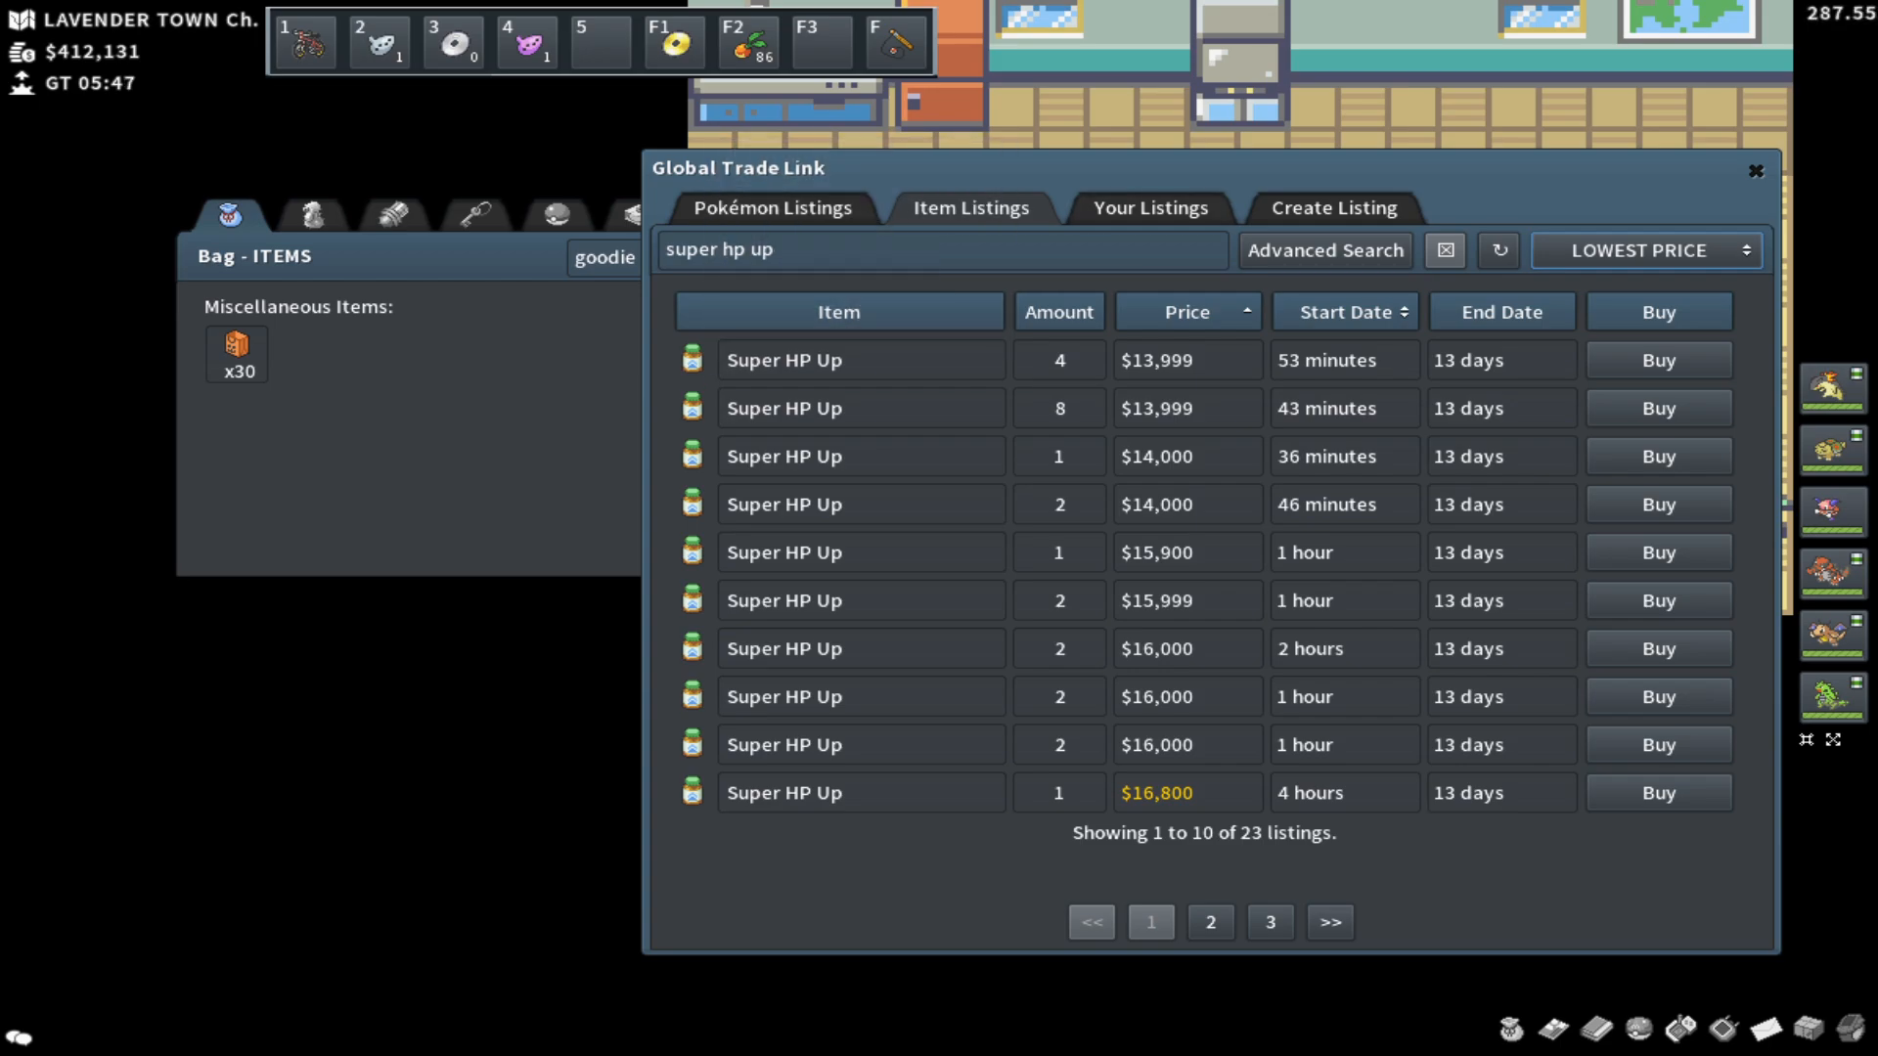
pyautogui.click(237, 349)
pyautogui.write('pointed')
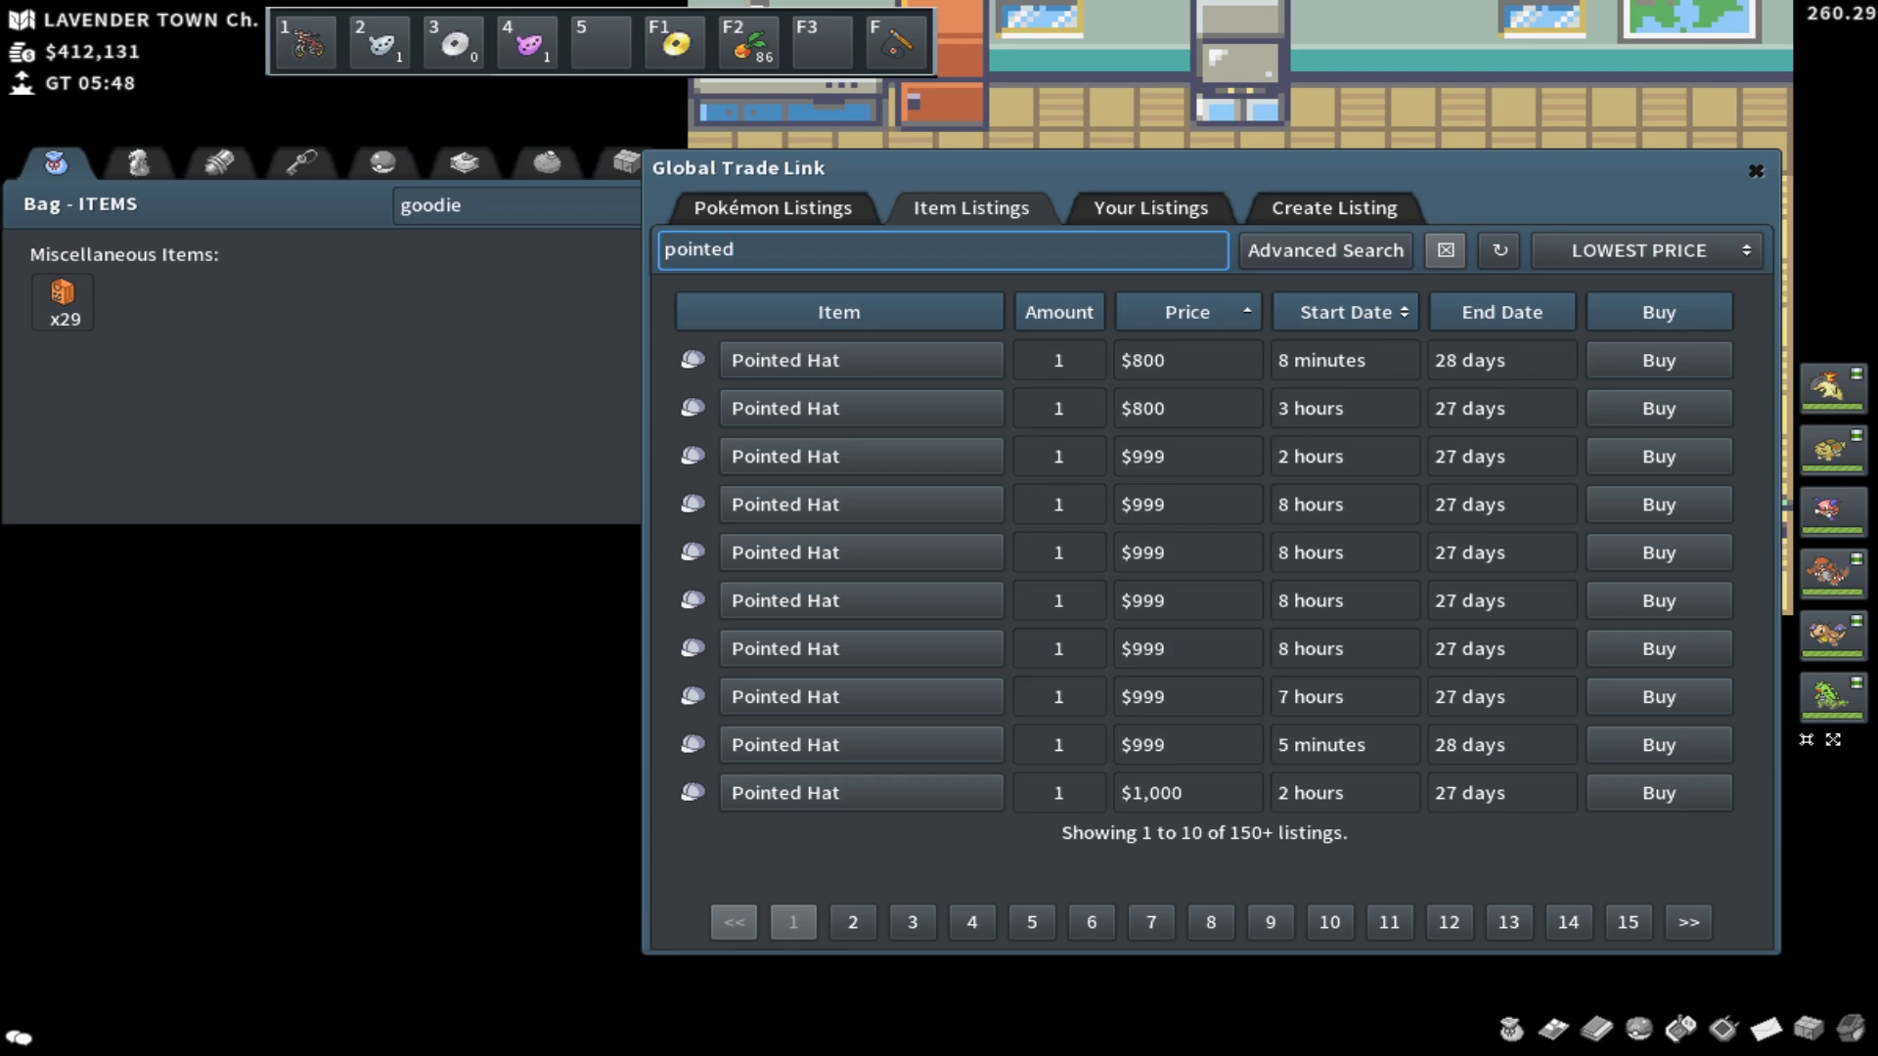
# Step: Use a Goodie Bag yielding Teddy Ears, check their listings from $2,000, then use another bag
pyautogui.doubleClick(63, 292)
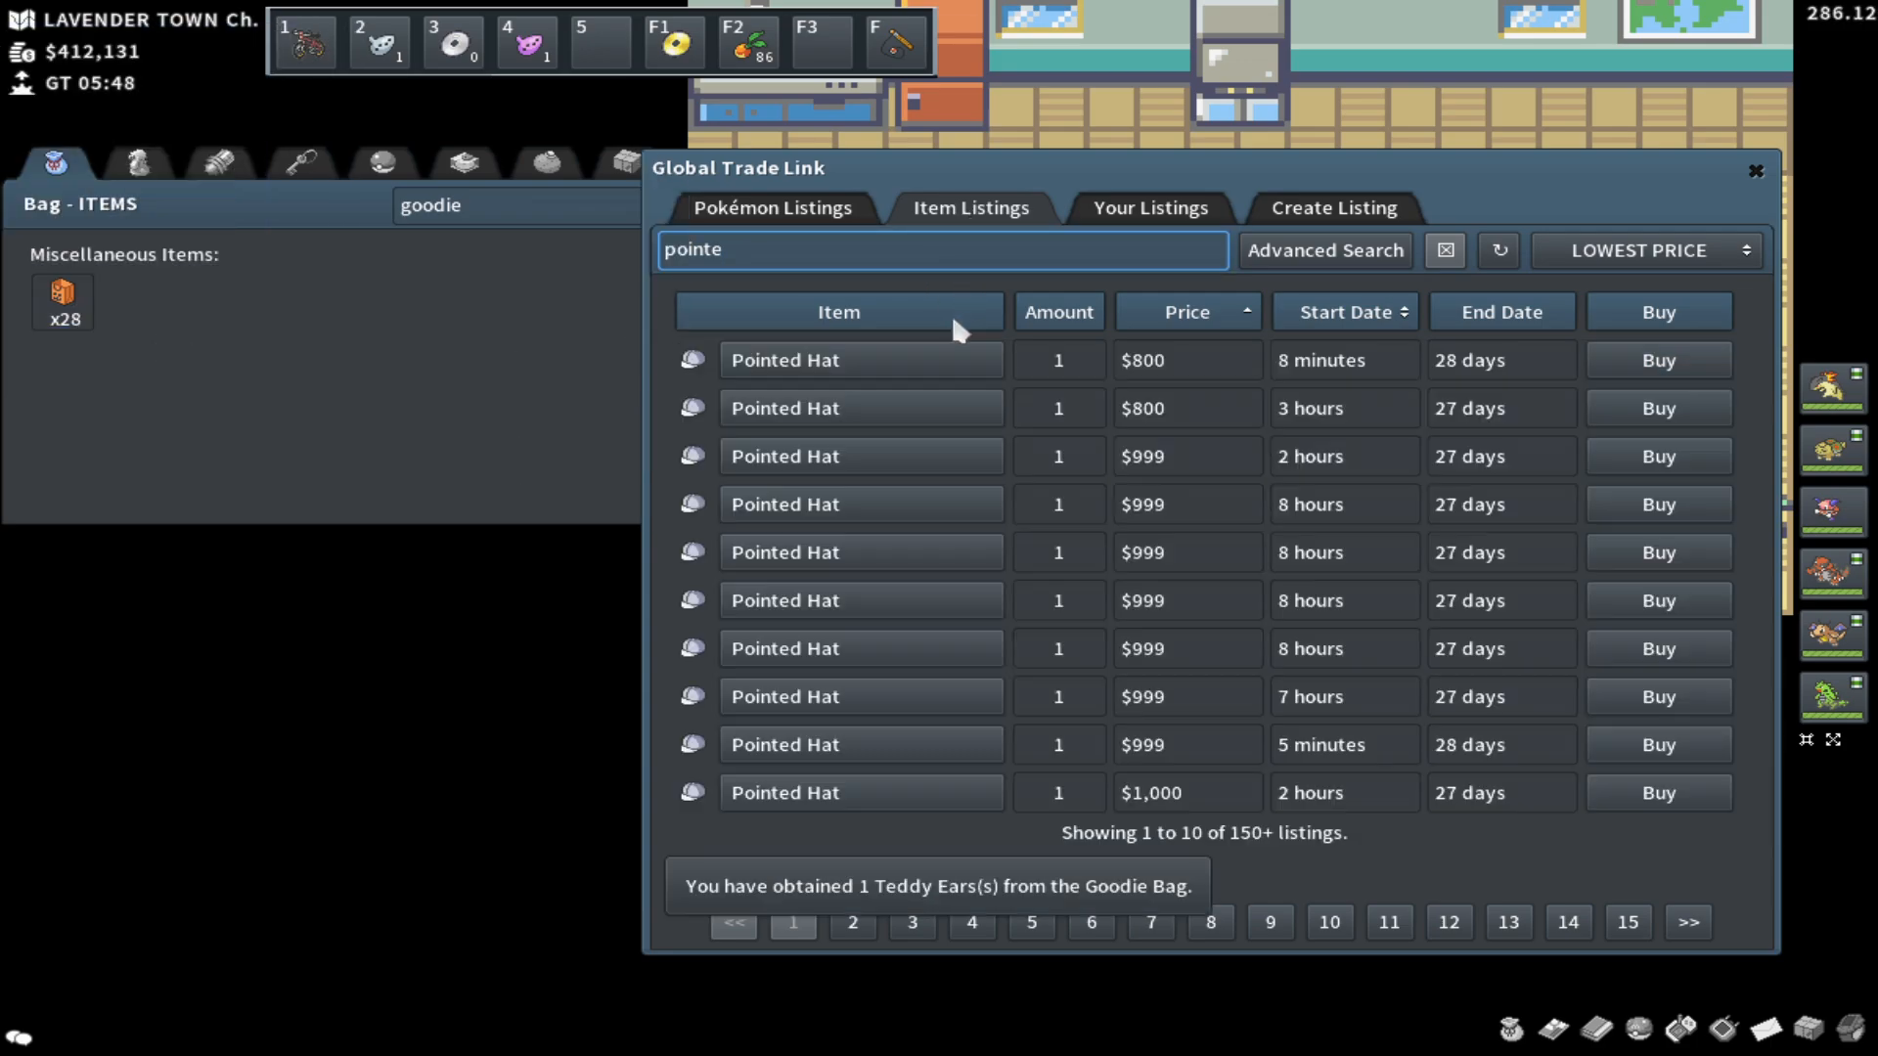
pyautogui.write('teddy')
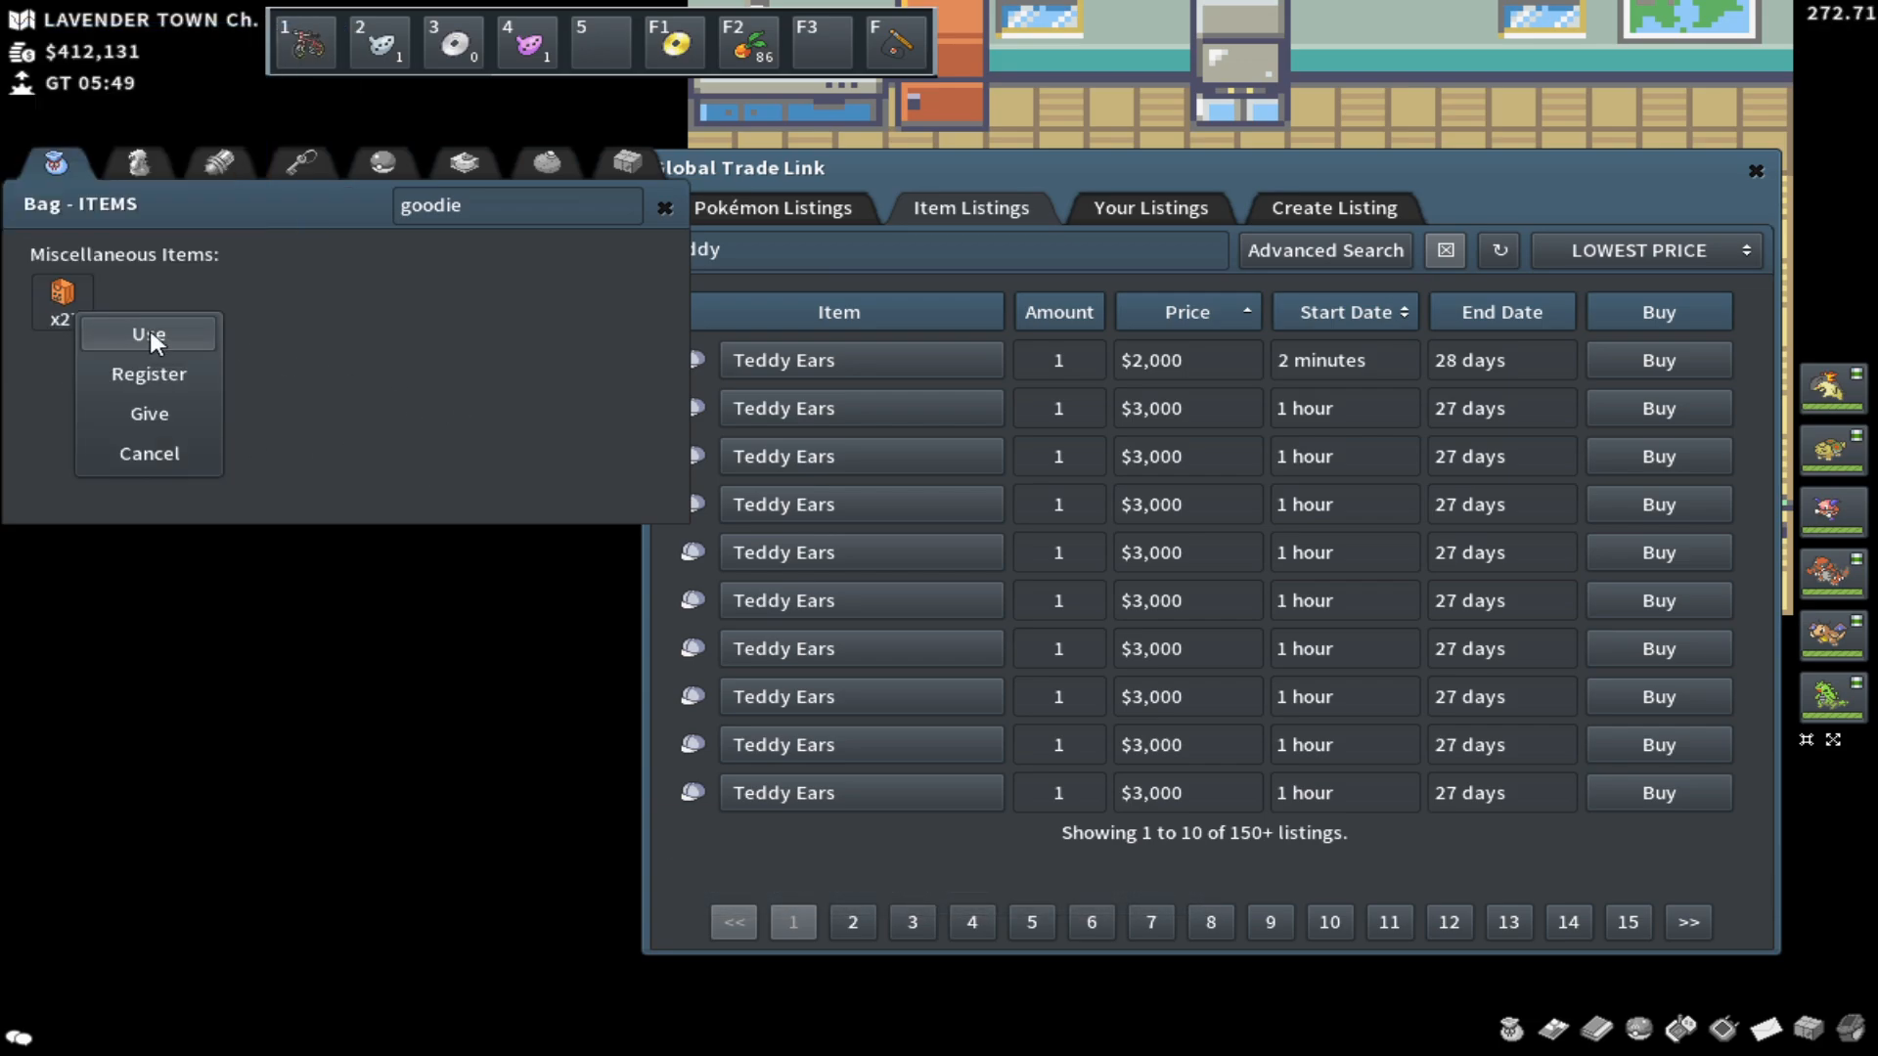
pyautogui.click(149, 333)
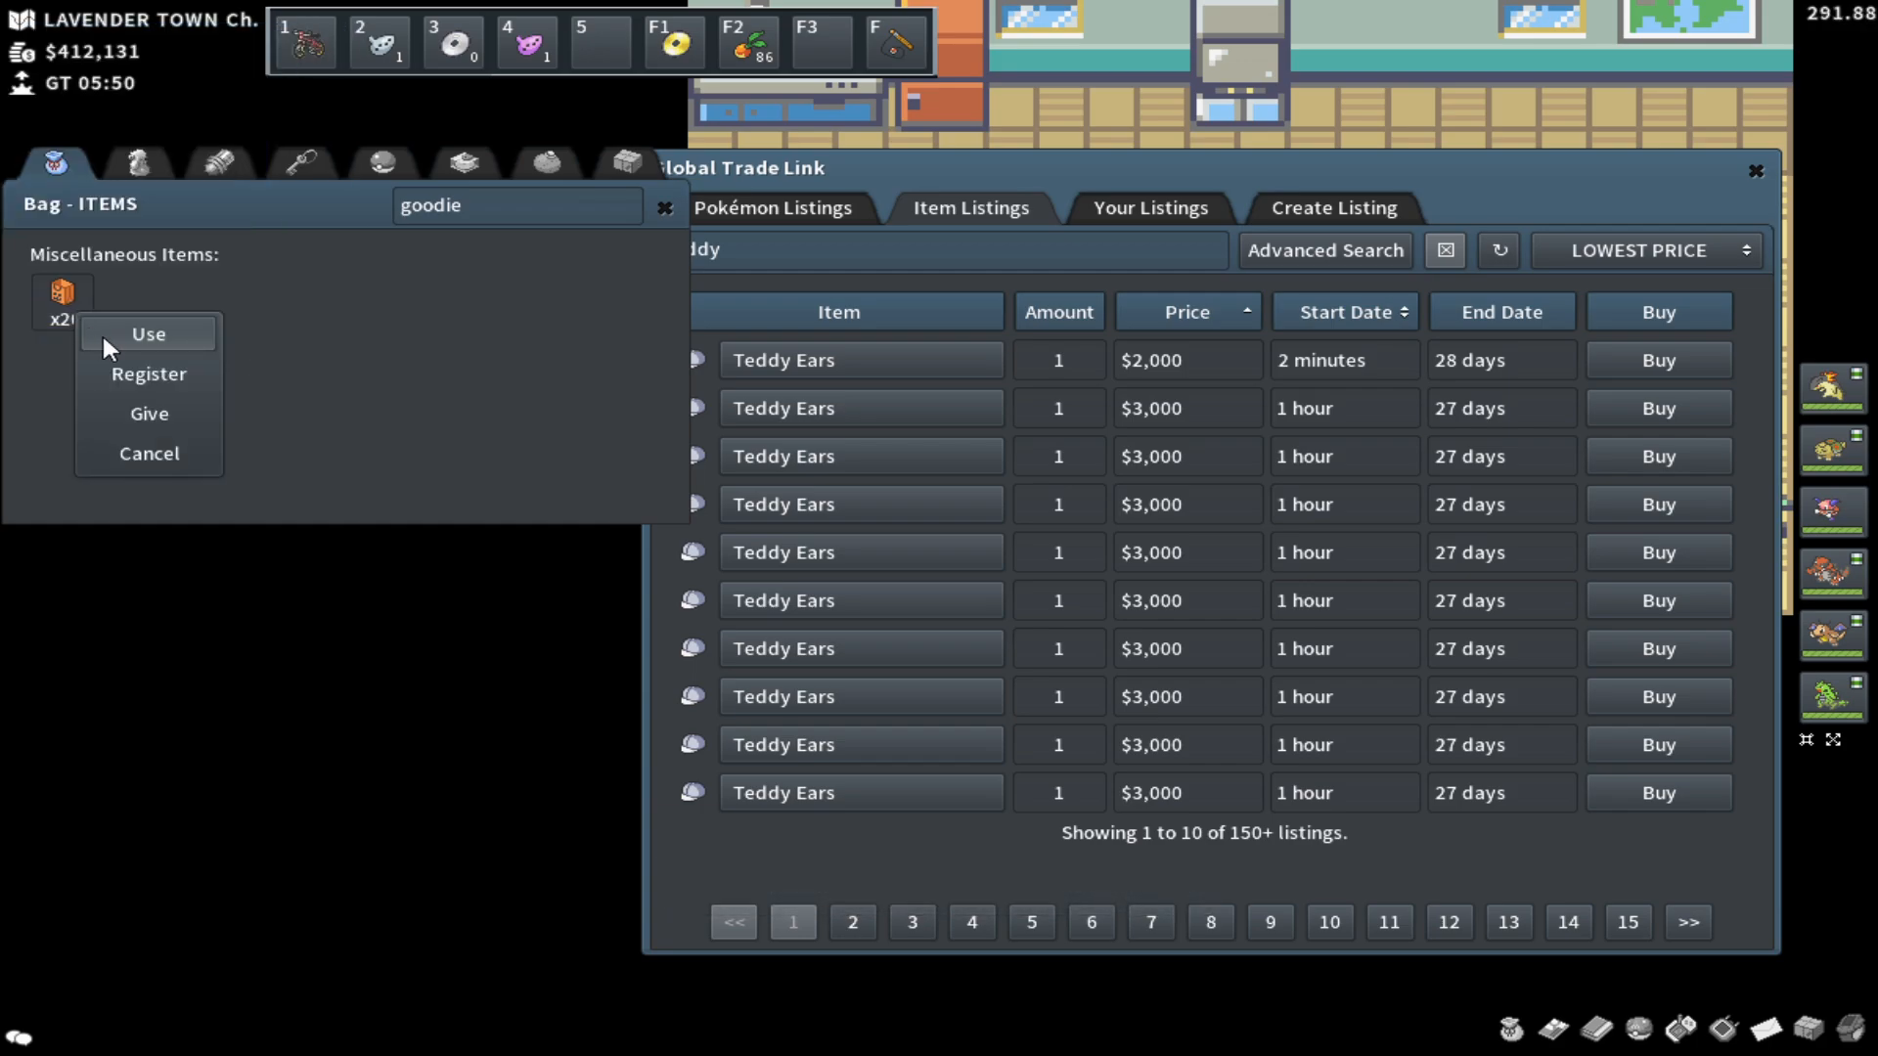
# Step: Use a Goodie Bag for 2 Super Carbos and search their GTL listings, starting at $7,000
pyautogui.click(147, 332)
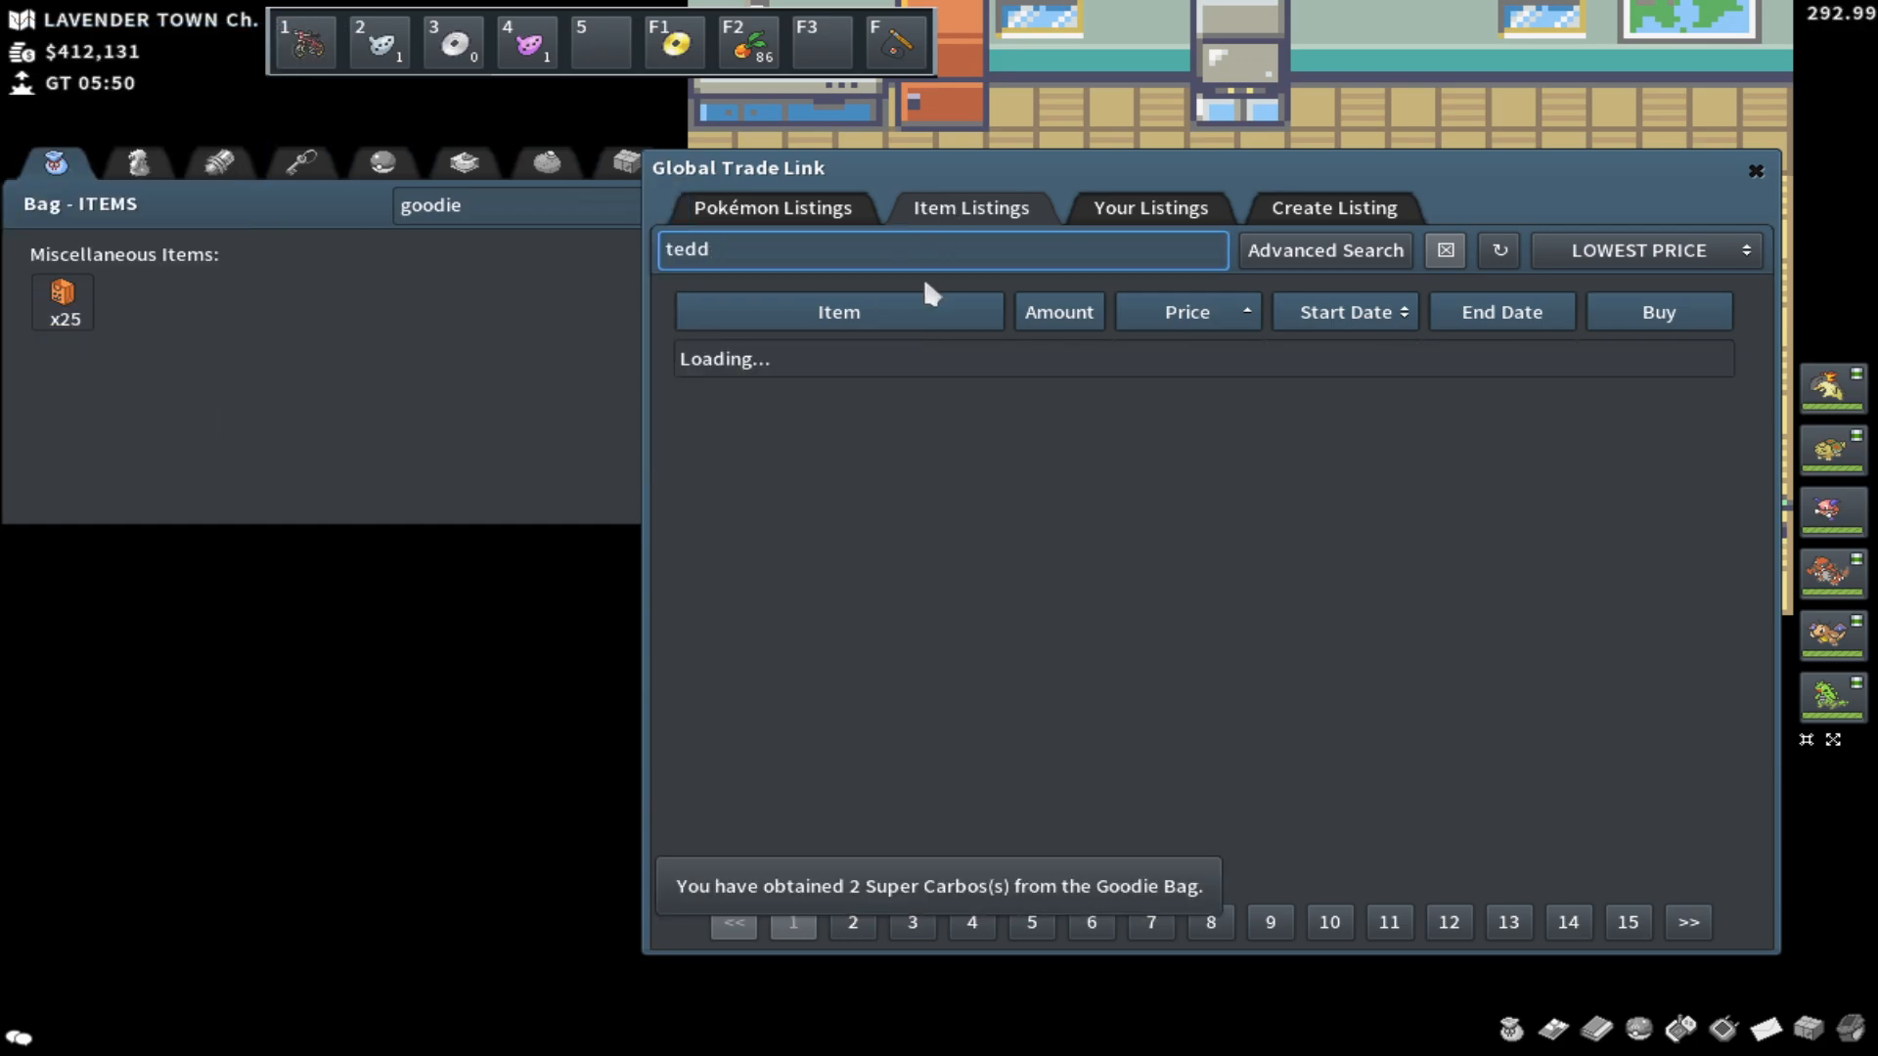
pyautogui.write('super carb')
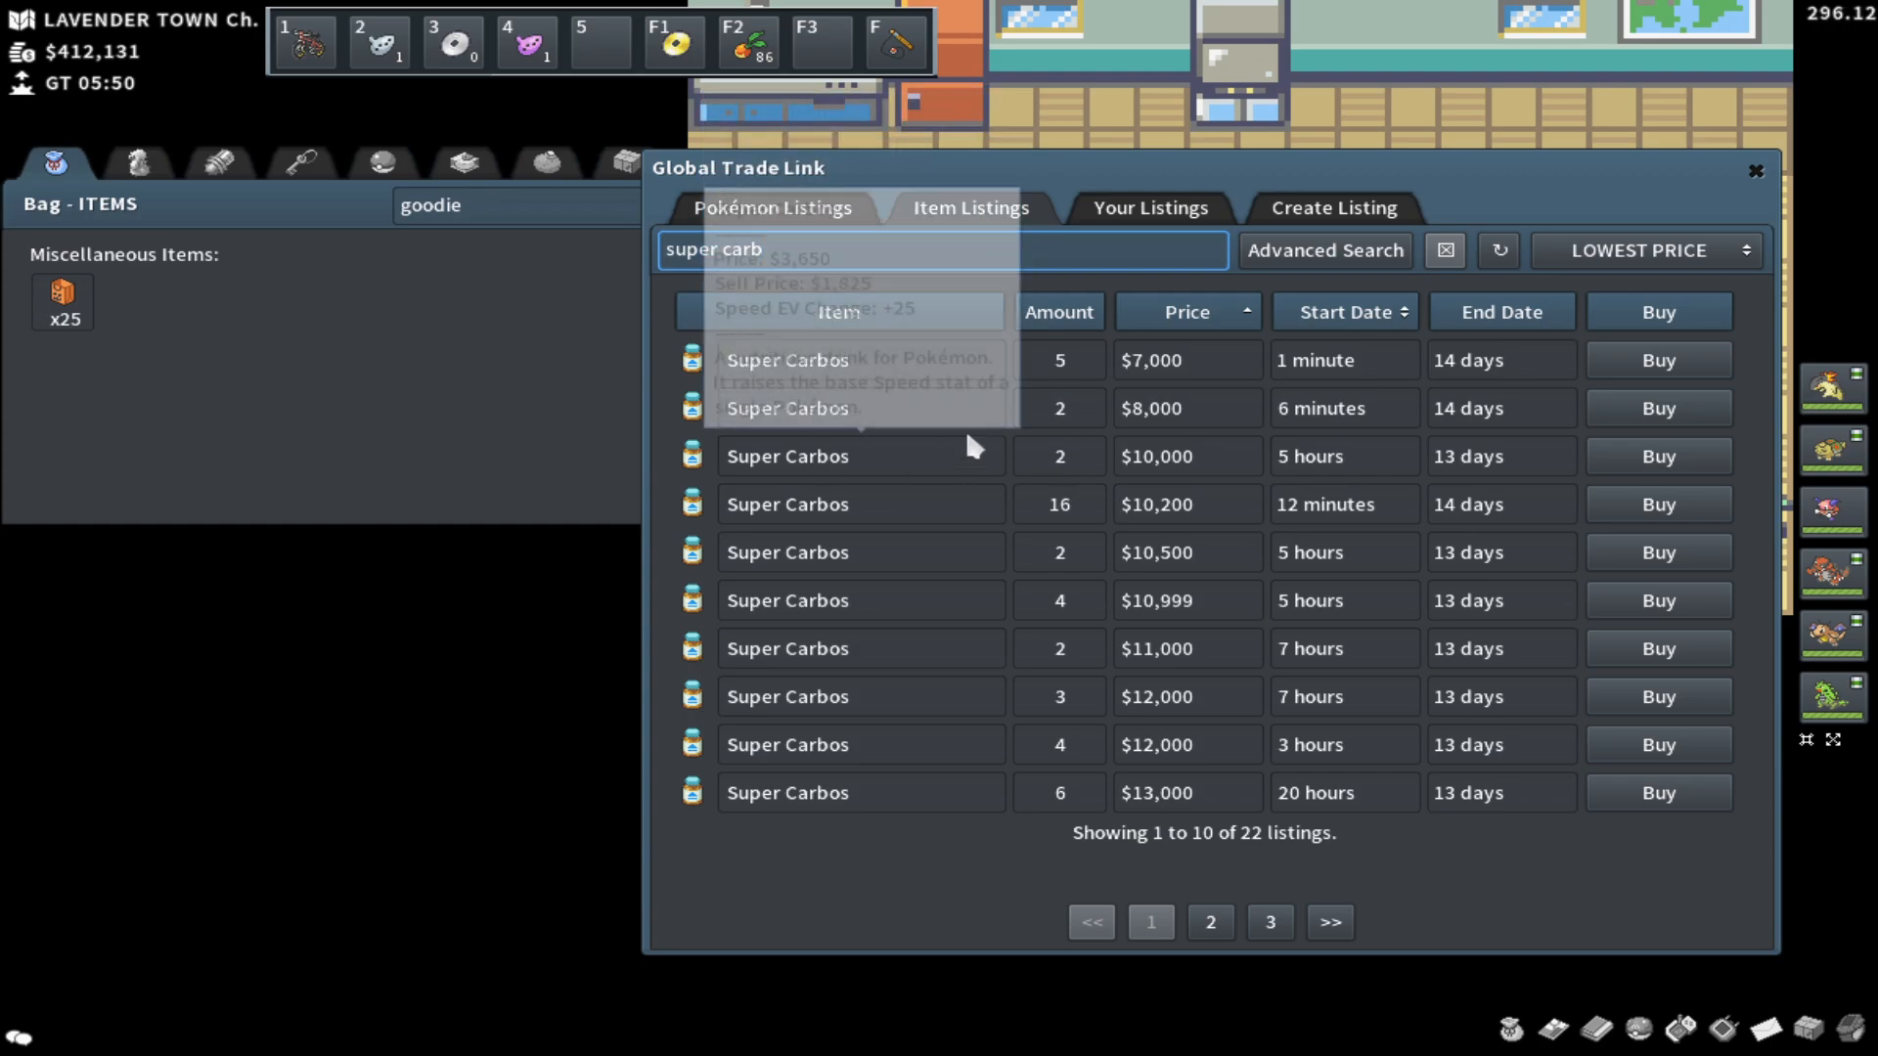
pyautogui.moveTo(1107, 473)
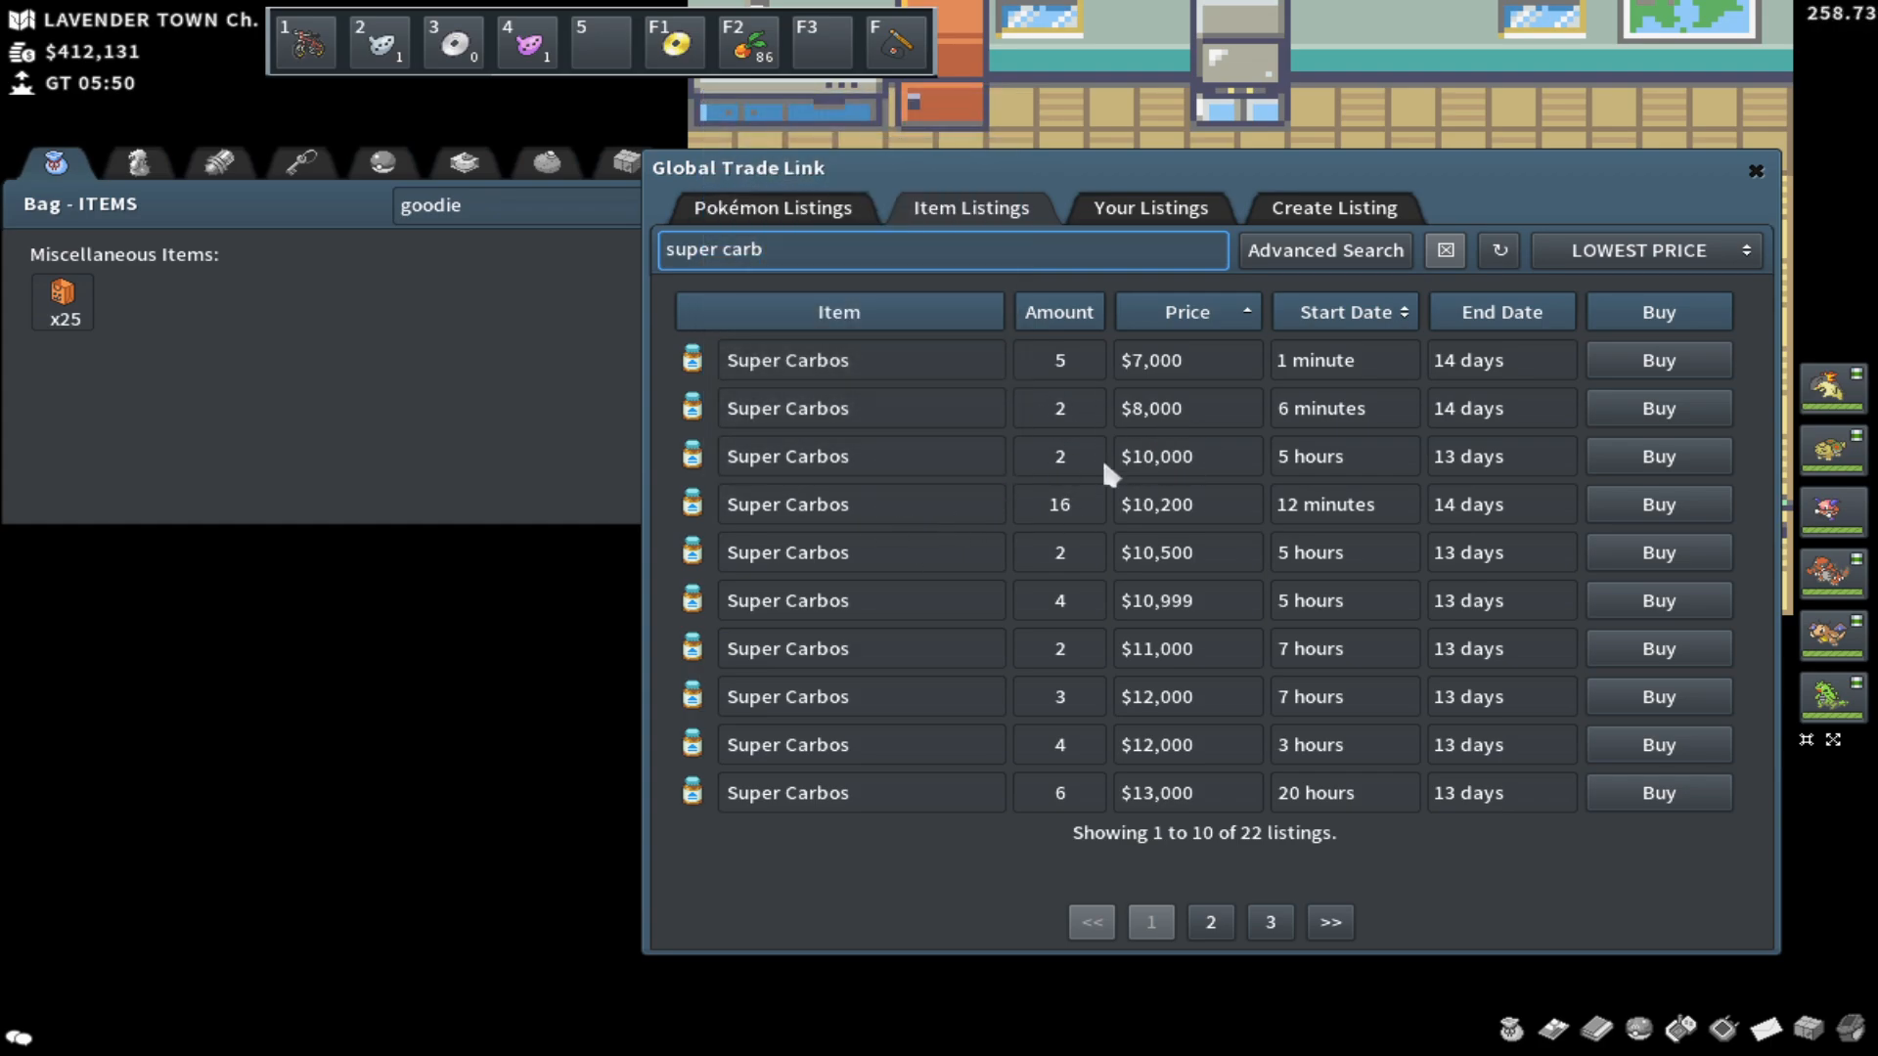
pyautogui.moveTo(1203, 401)
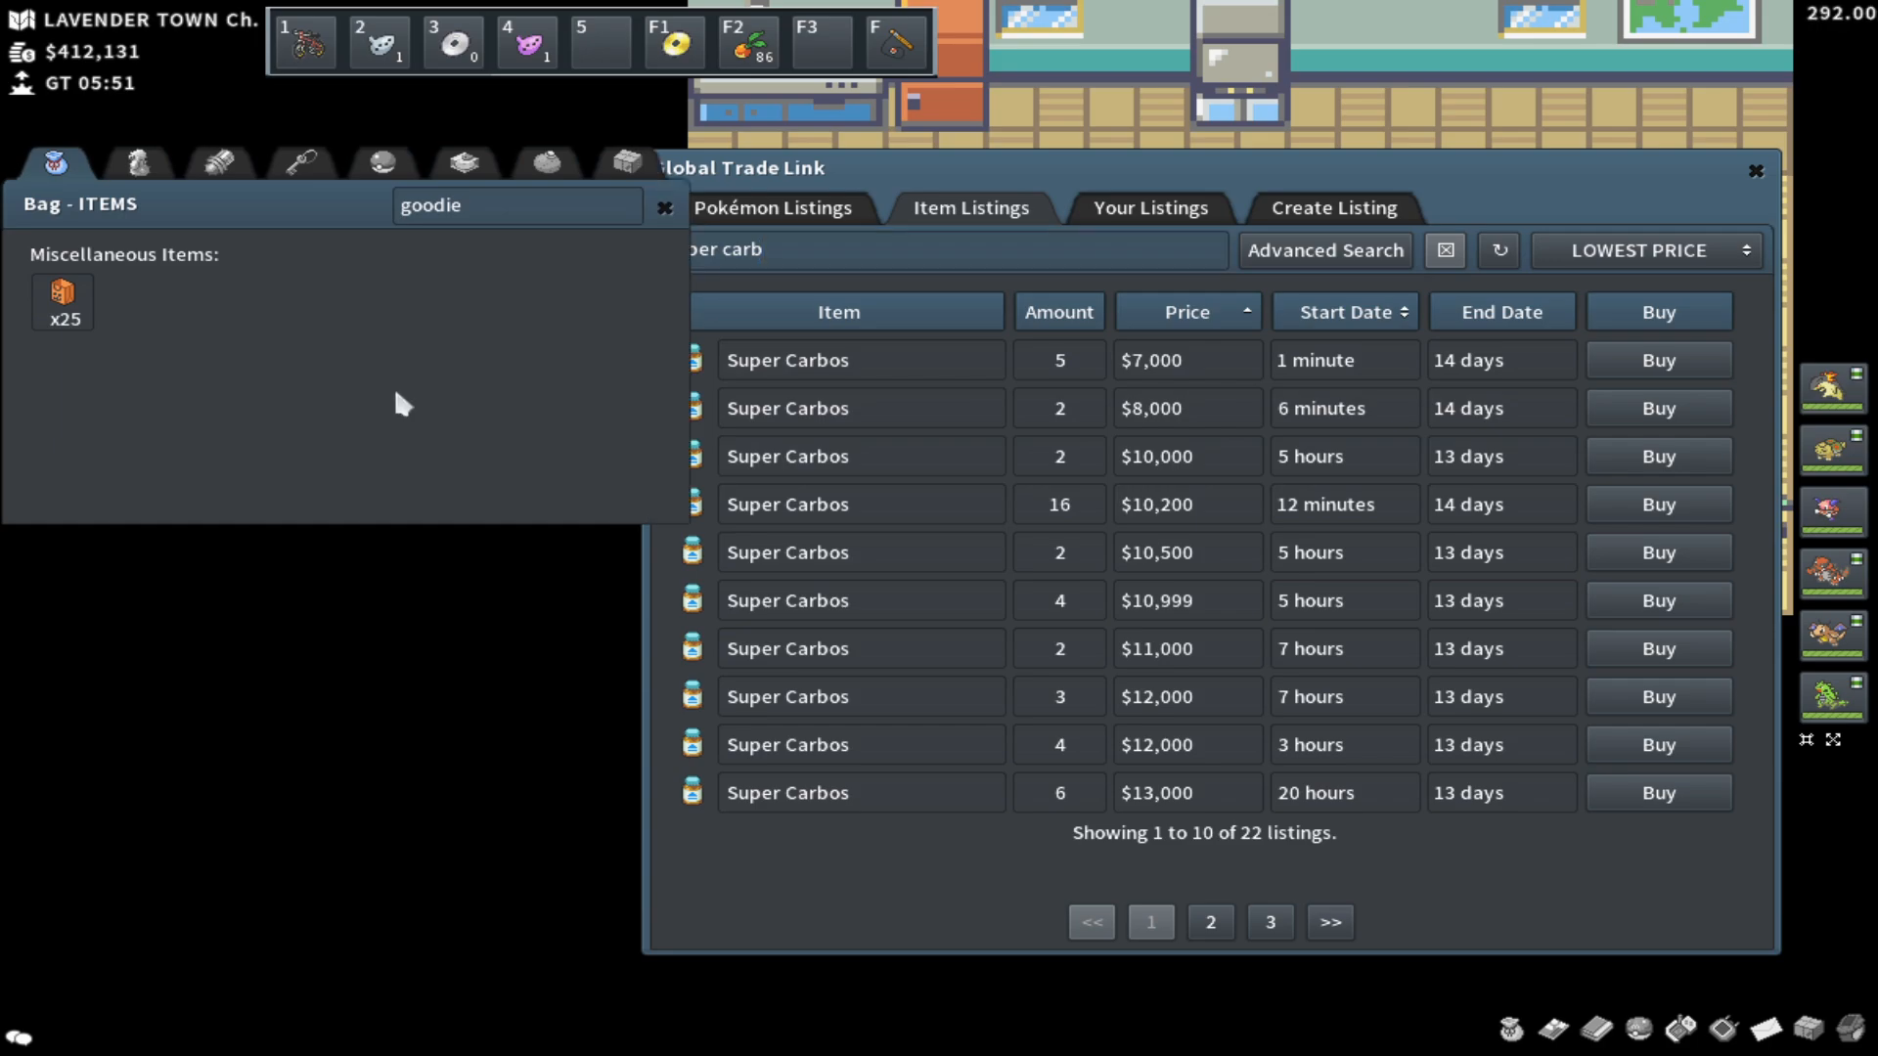
pyautogui.moveTo(252, 311)
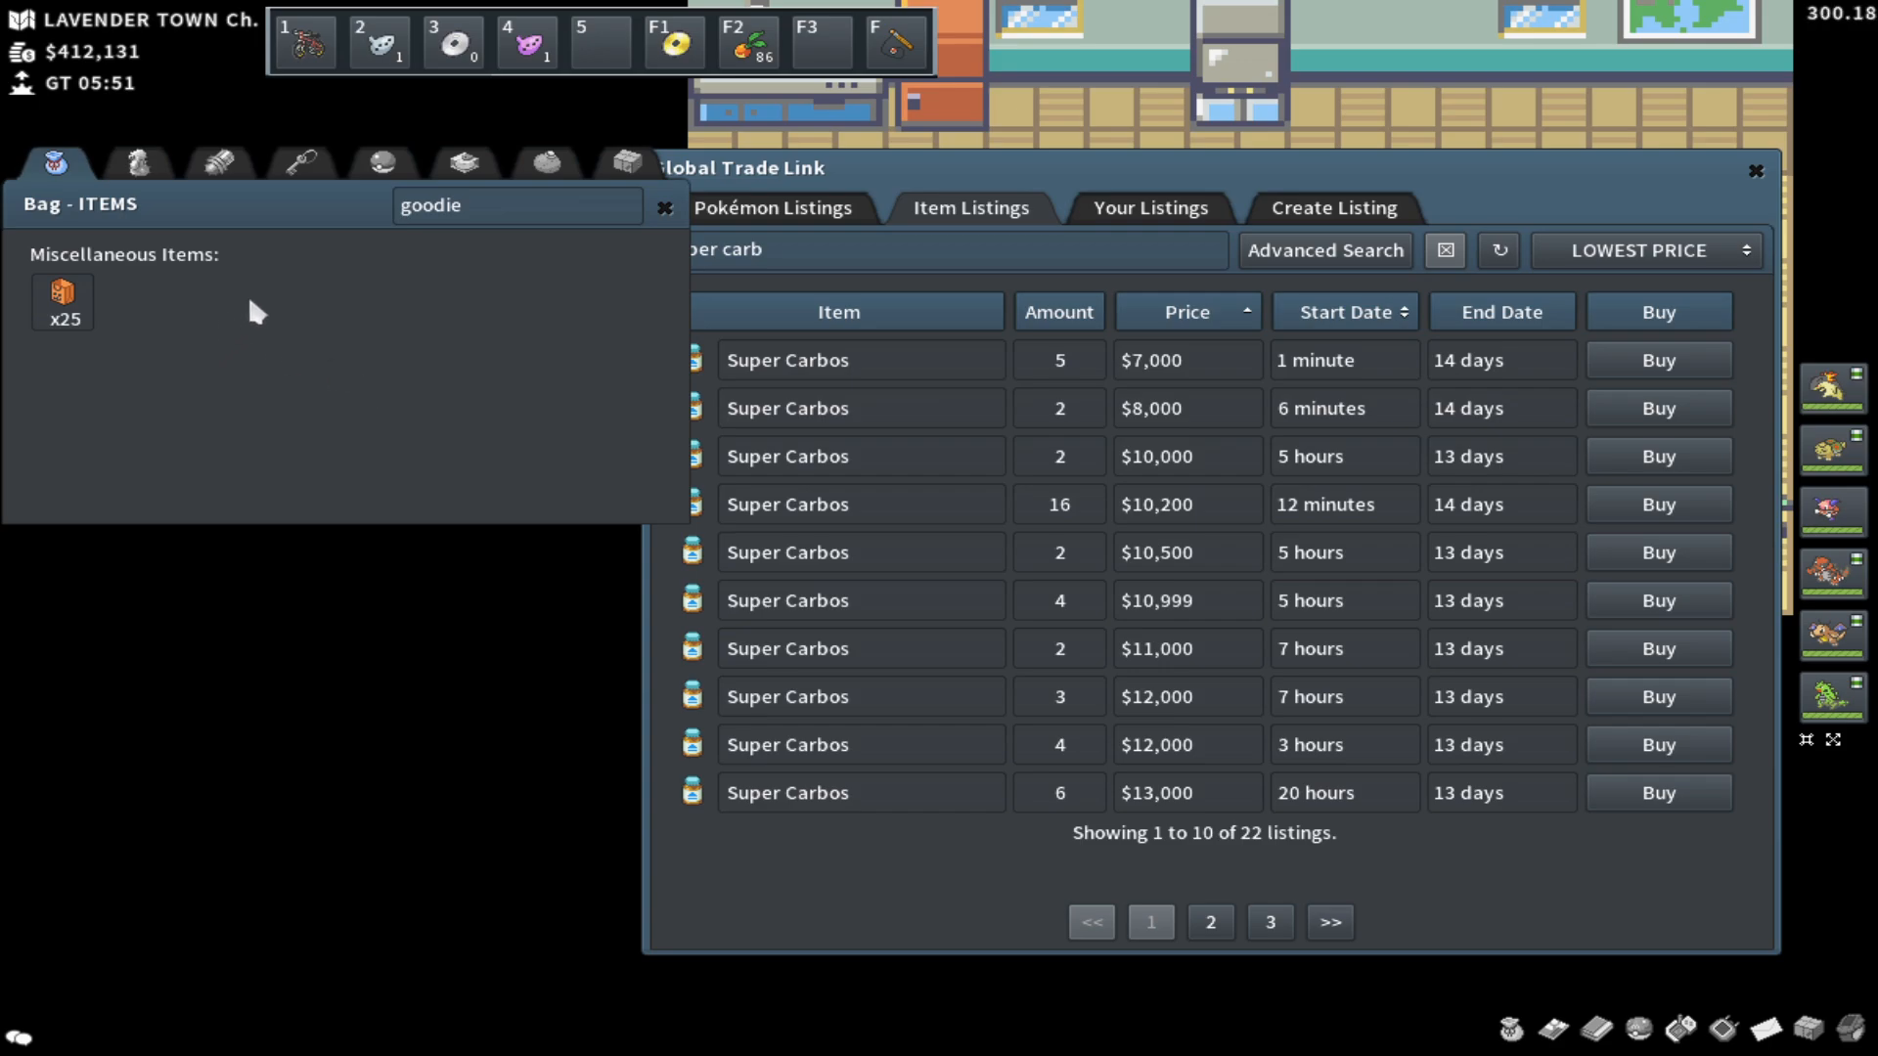
pyautogui.moveTo(84, 299)
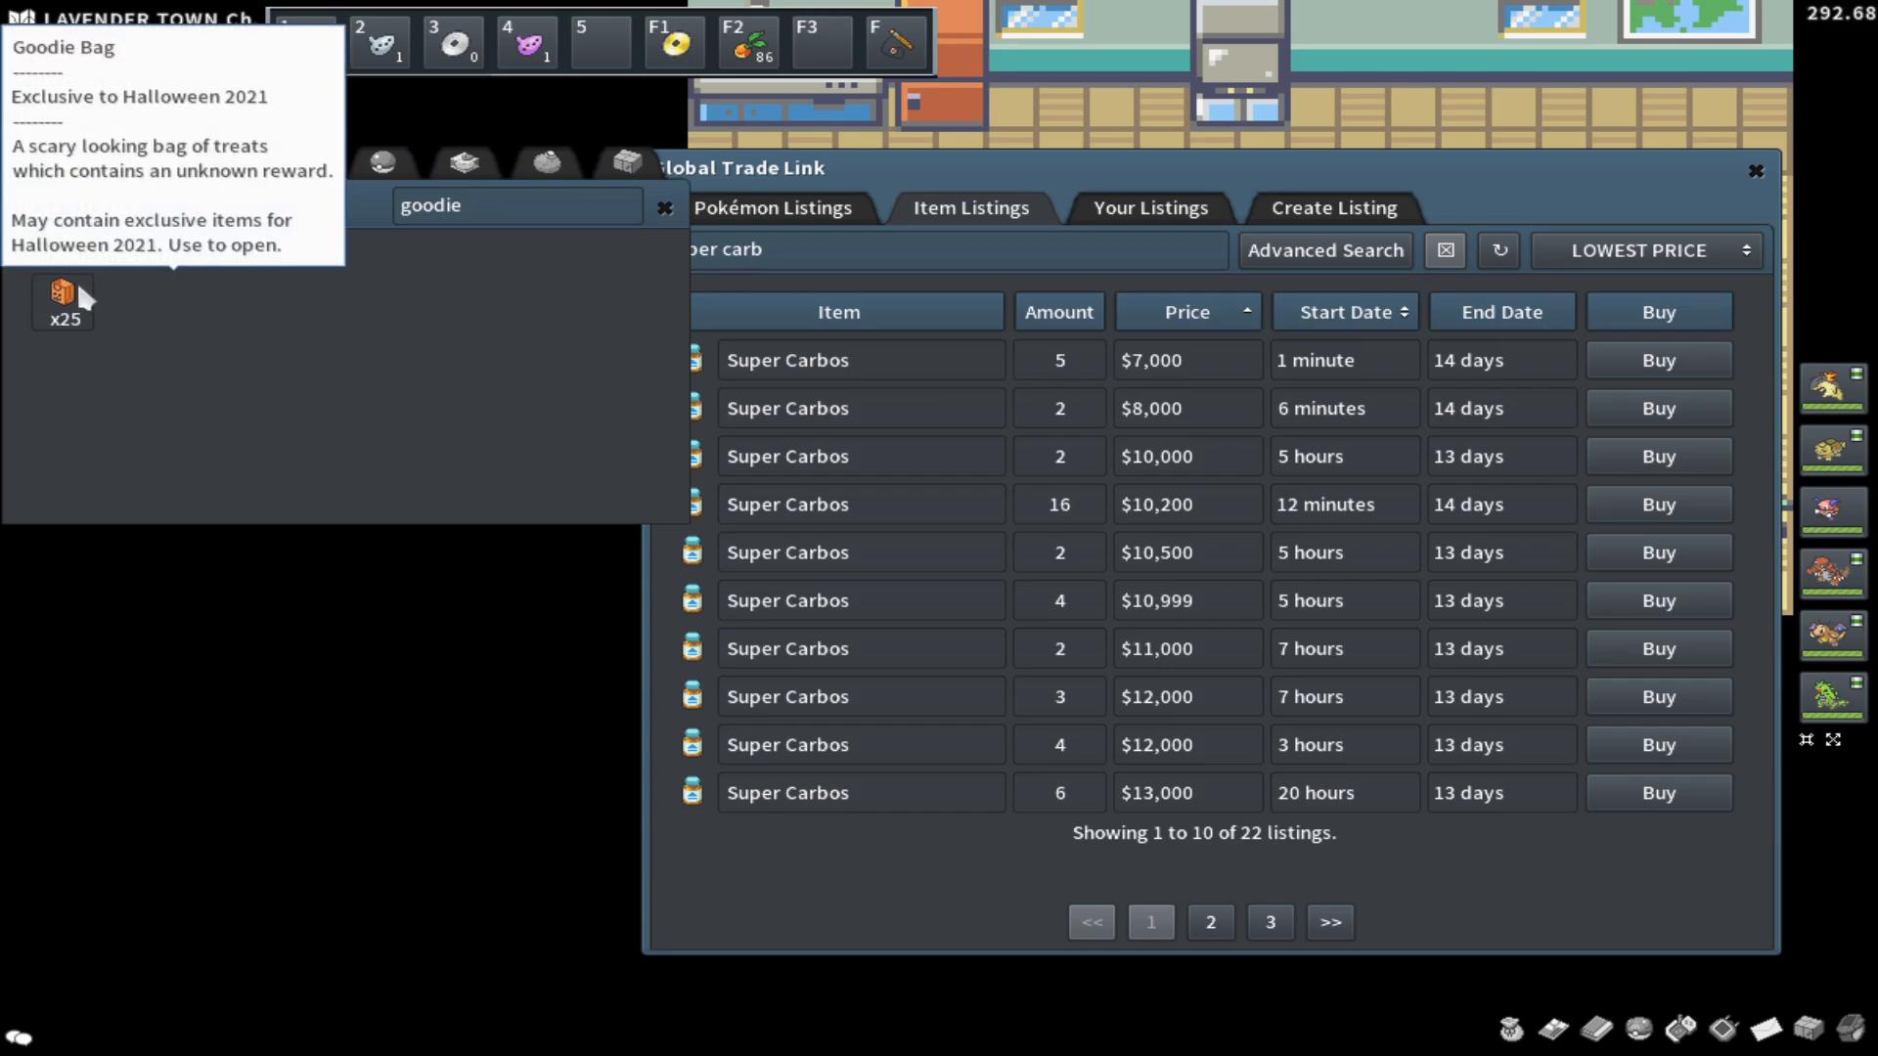
# Step: Use a Goodie Bag for 2 TM - Safeguard and search GTL for 'tm - safe', listings from $14,999
pyautogui.click(63, 297)
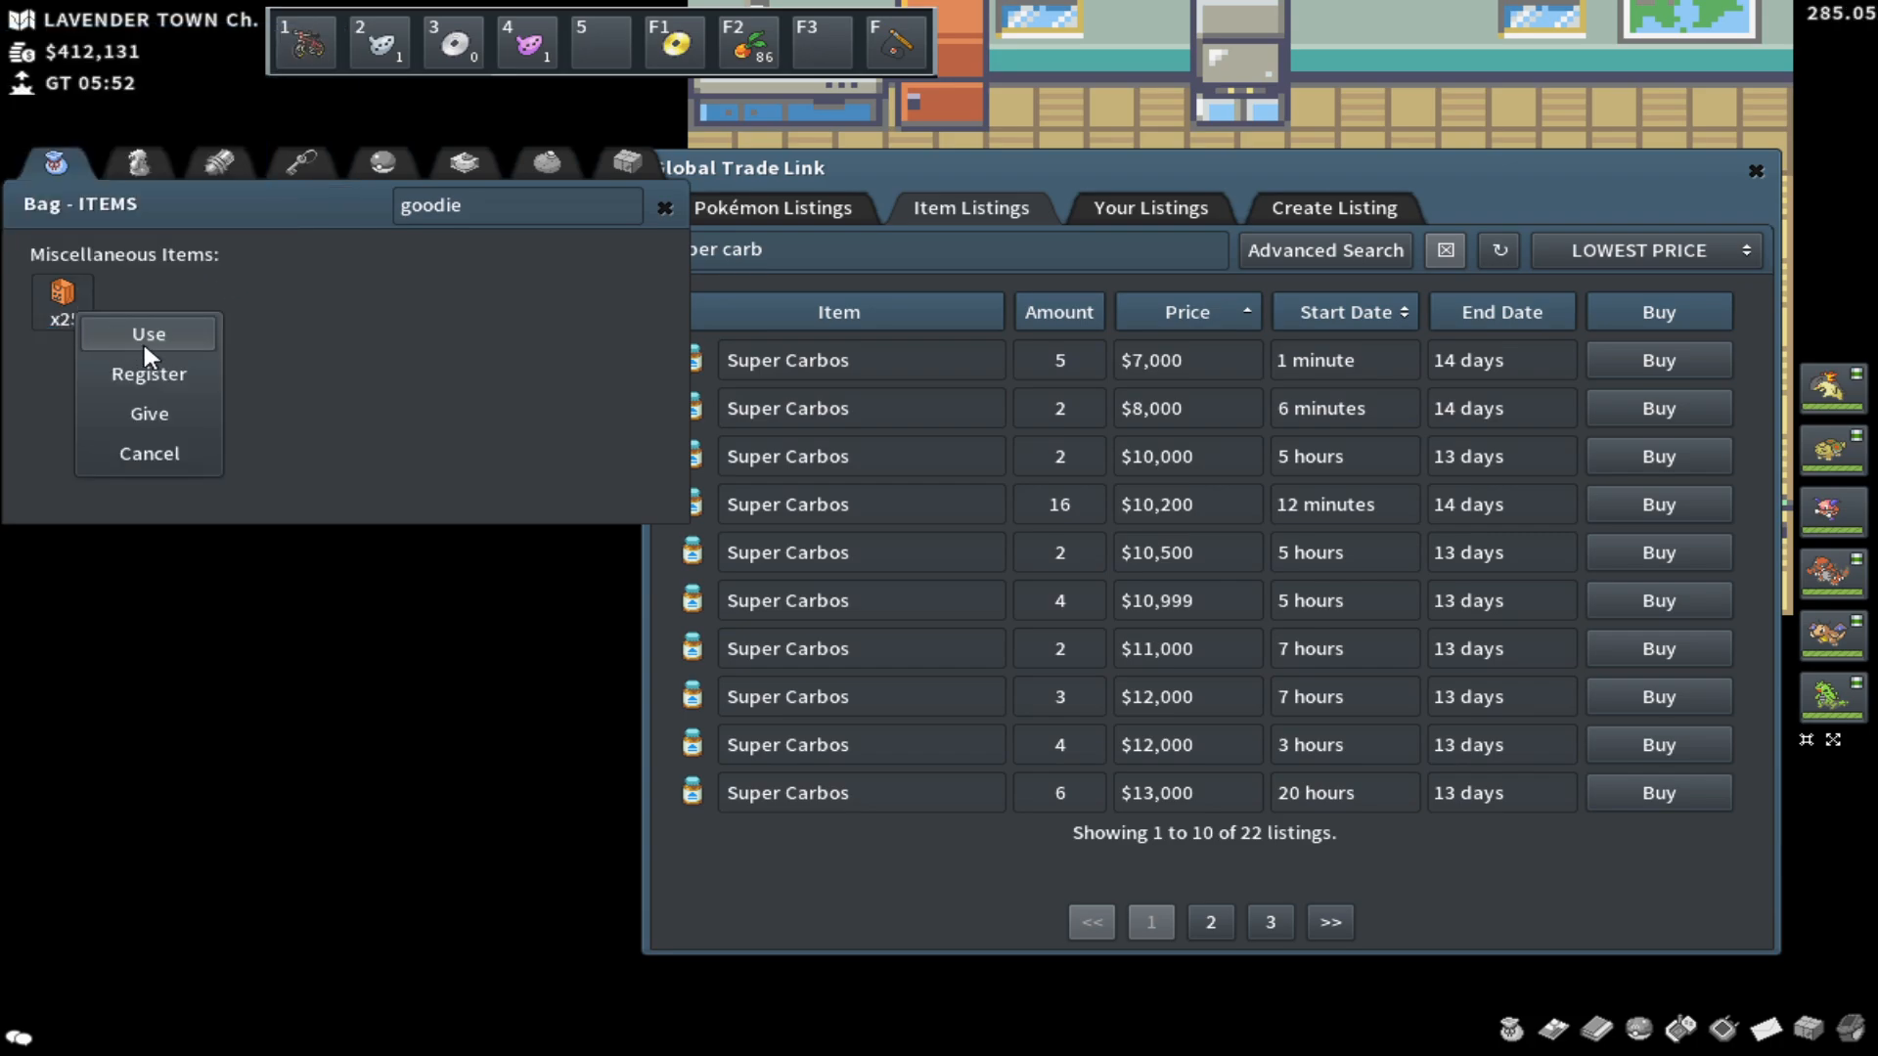
pyautogui.click(146, 333)
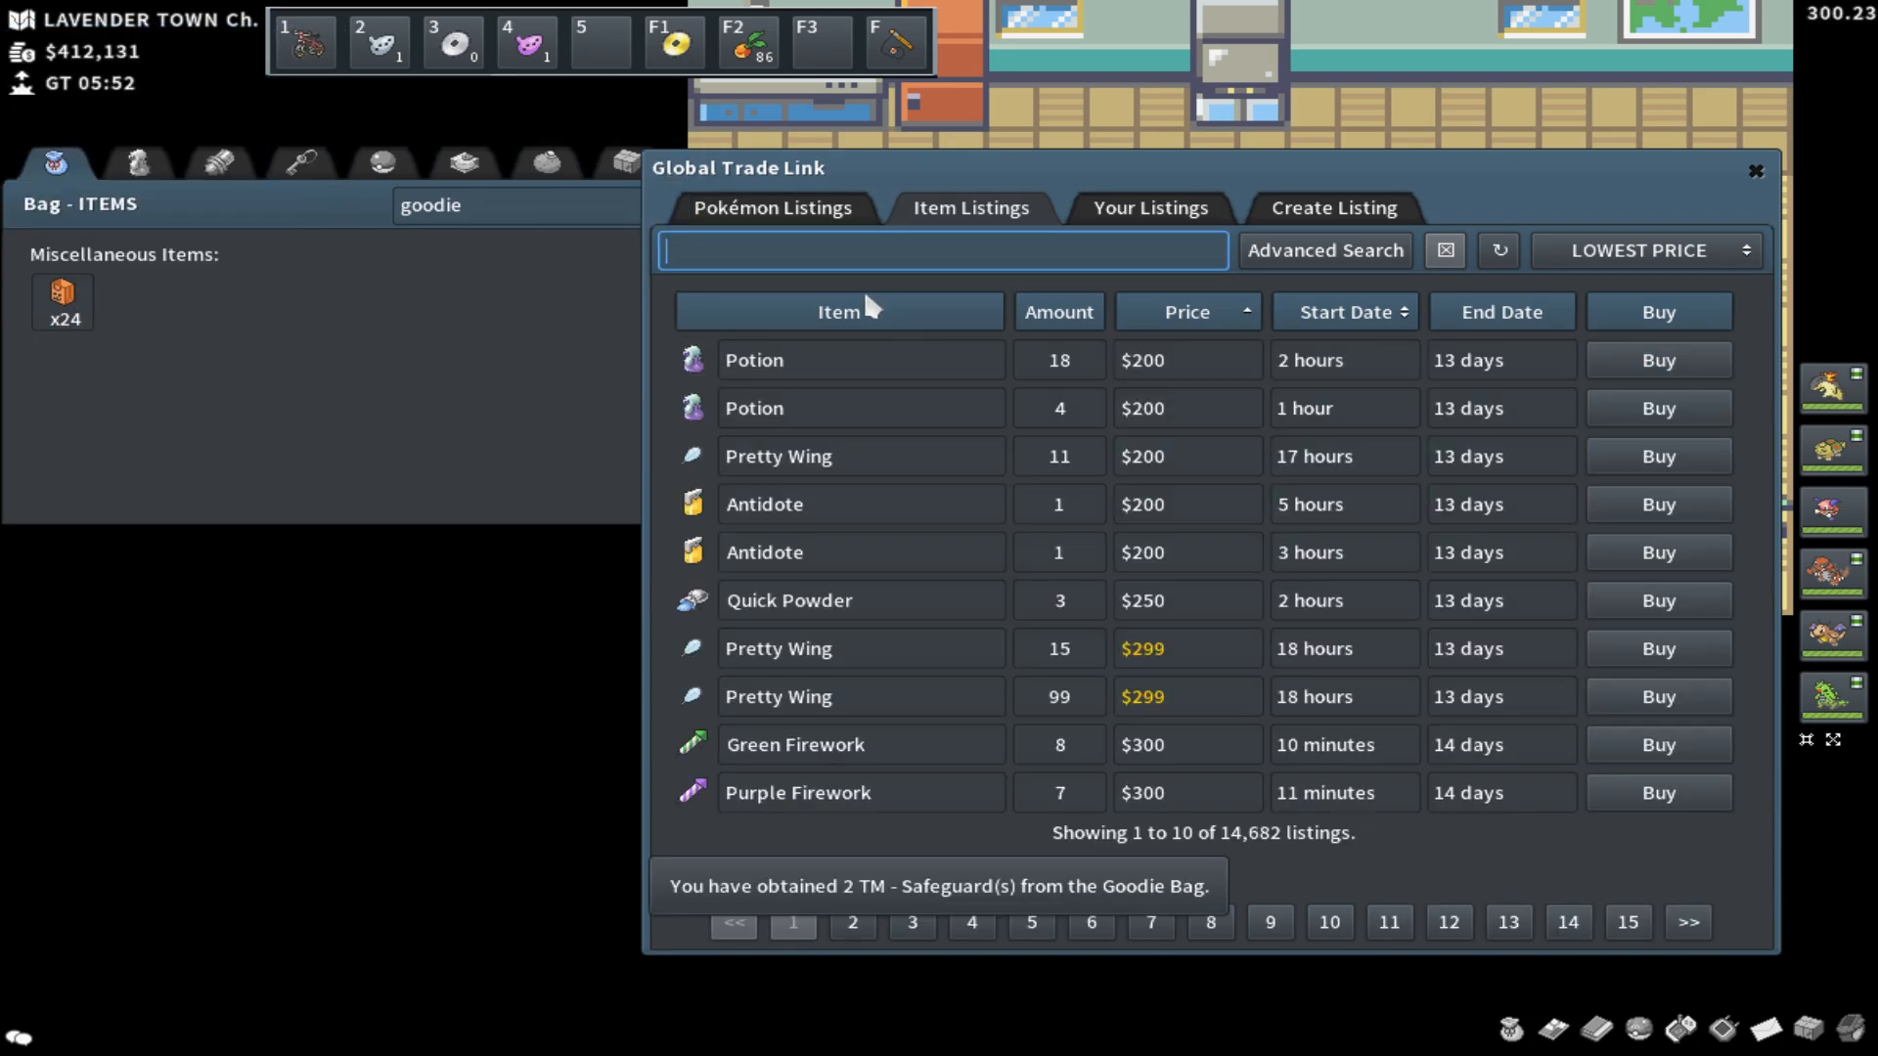
pyautogui.write('tm- safe')
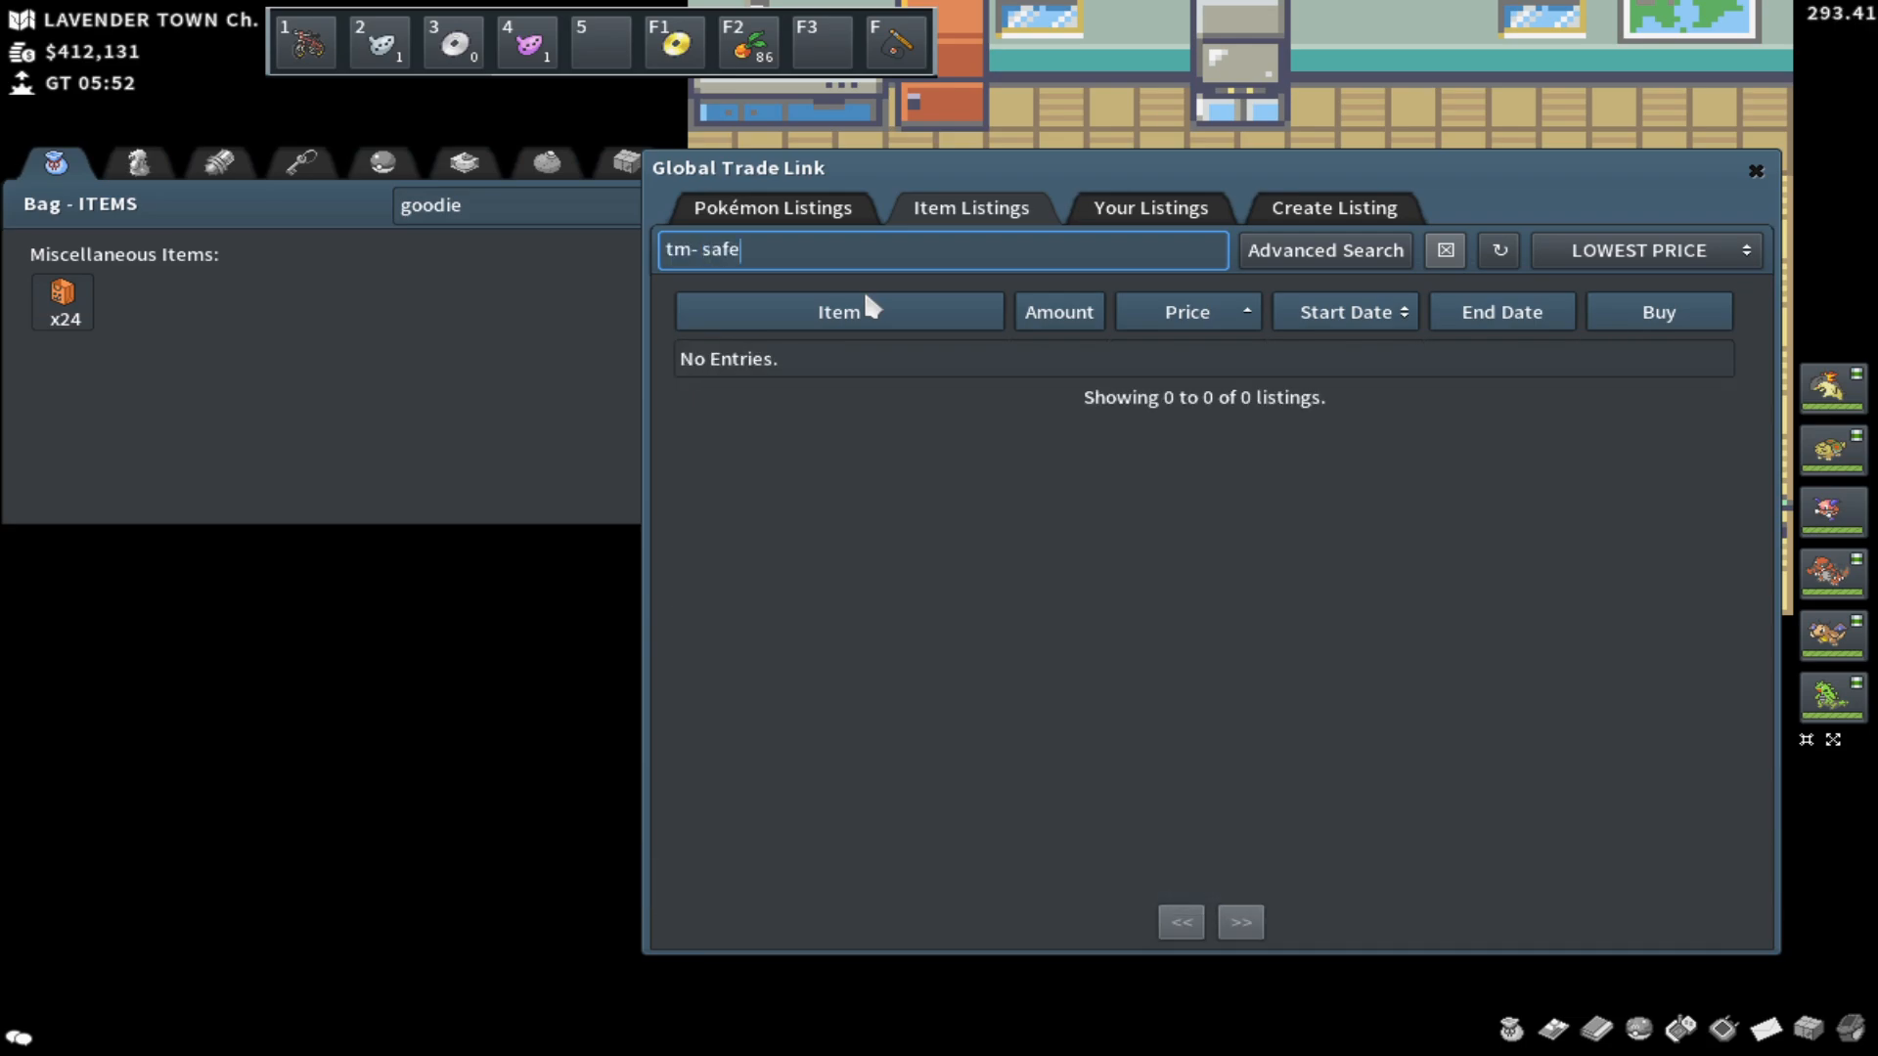
pyautogui.click(1444, 250)
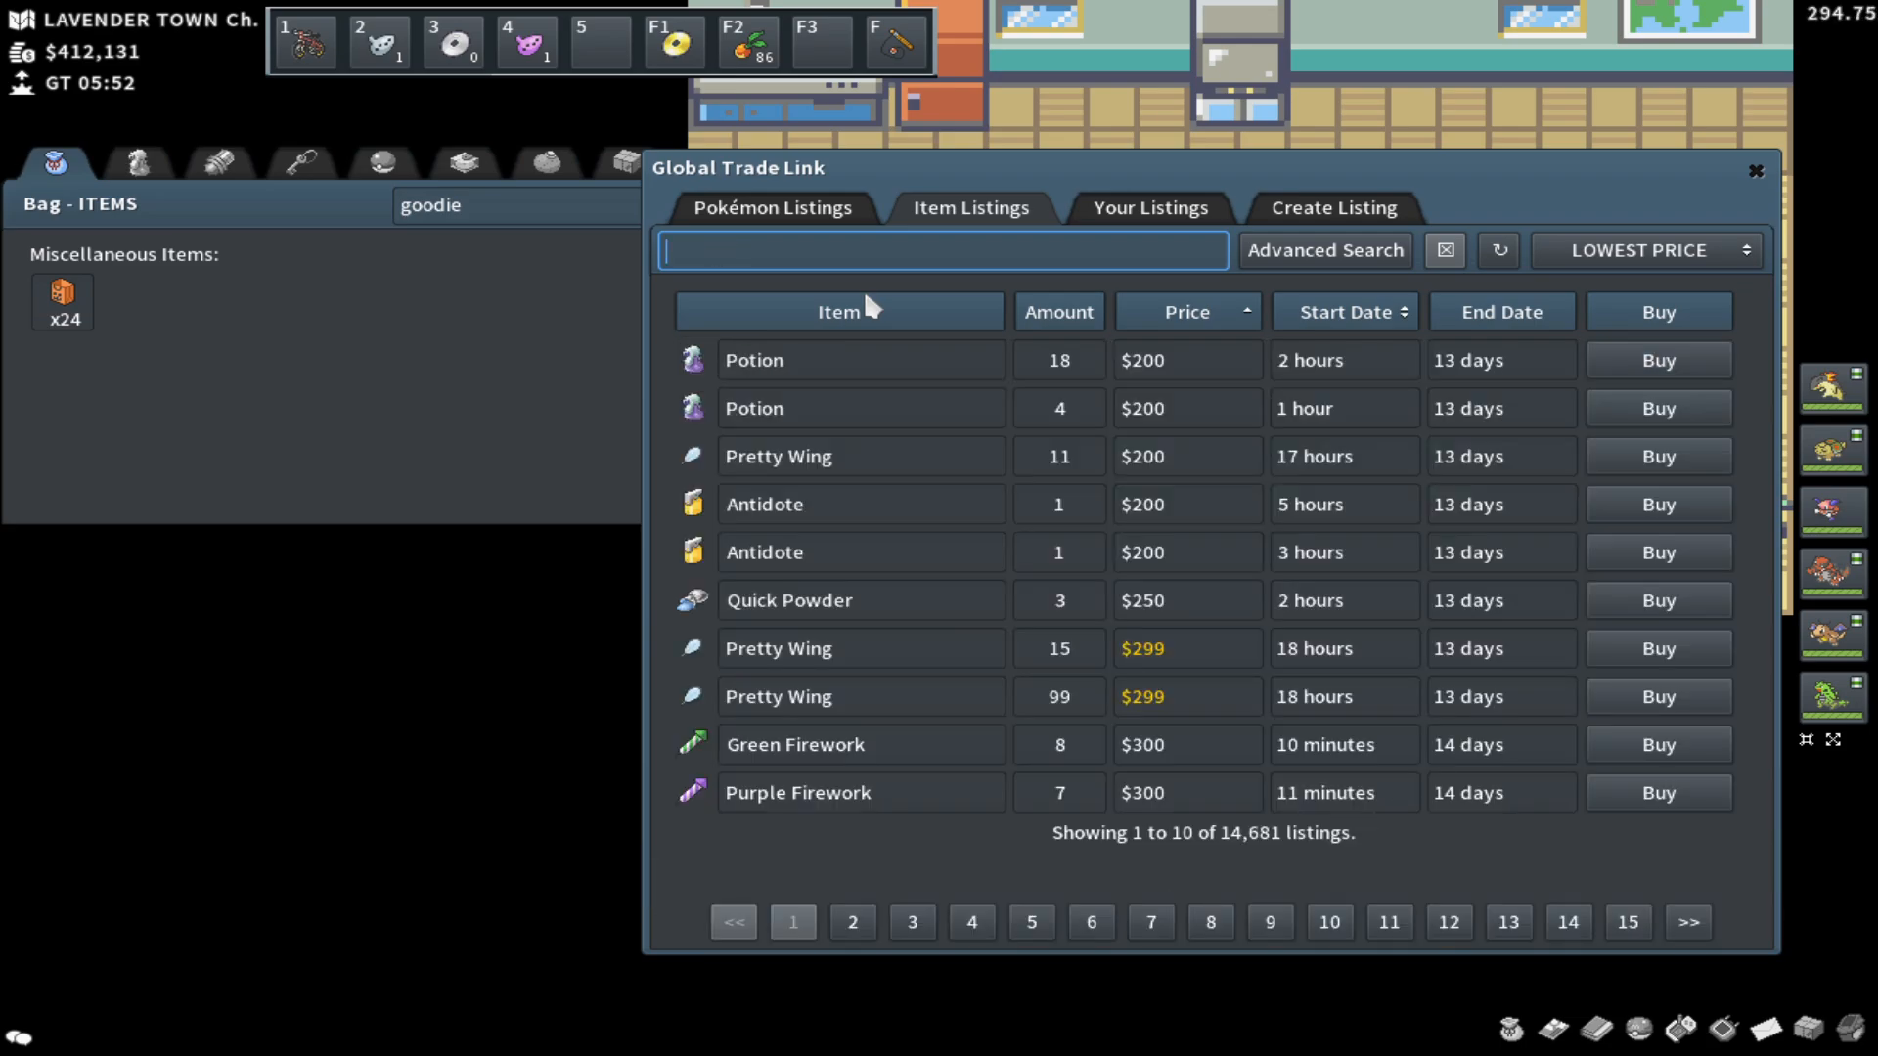
pyautogui.write('tm-')
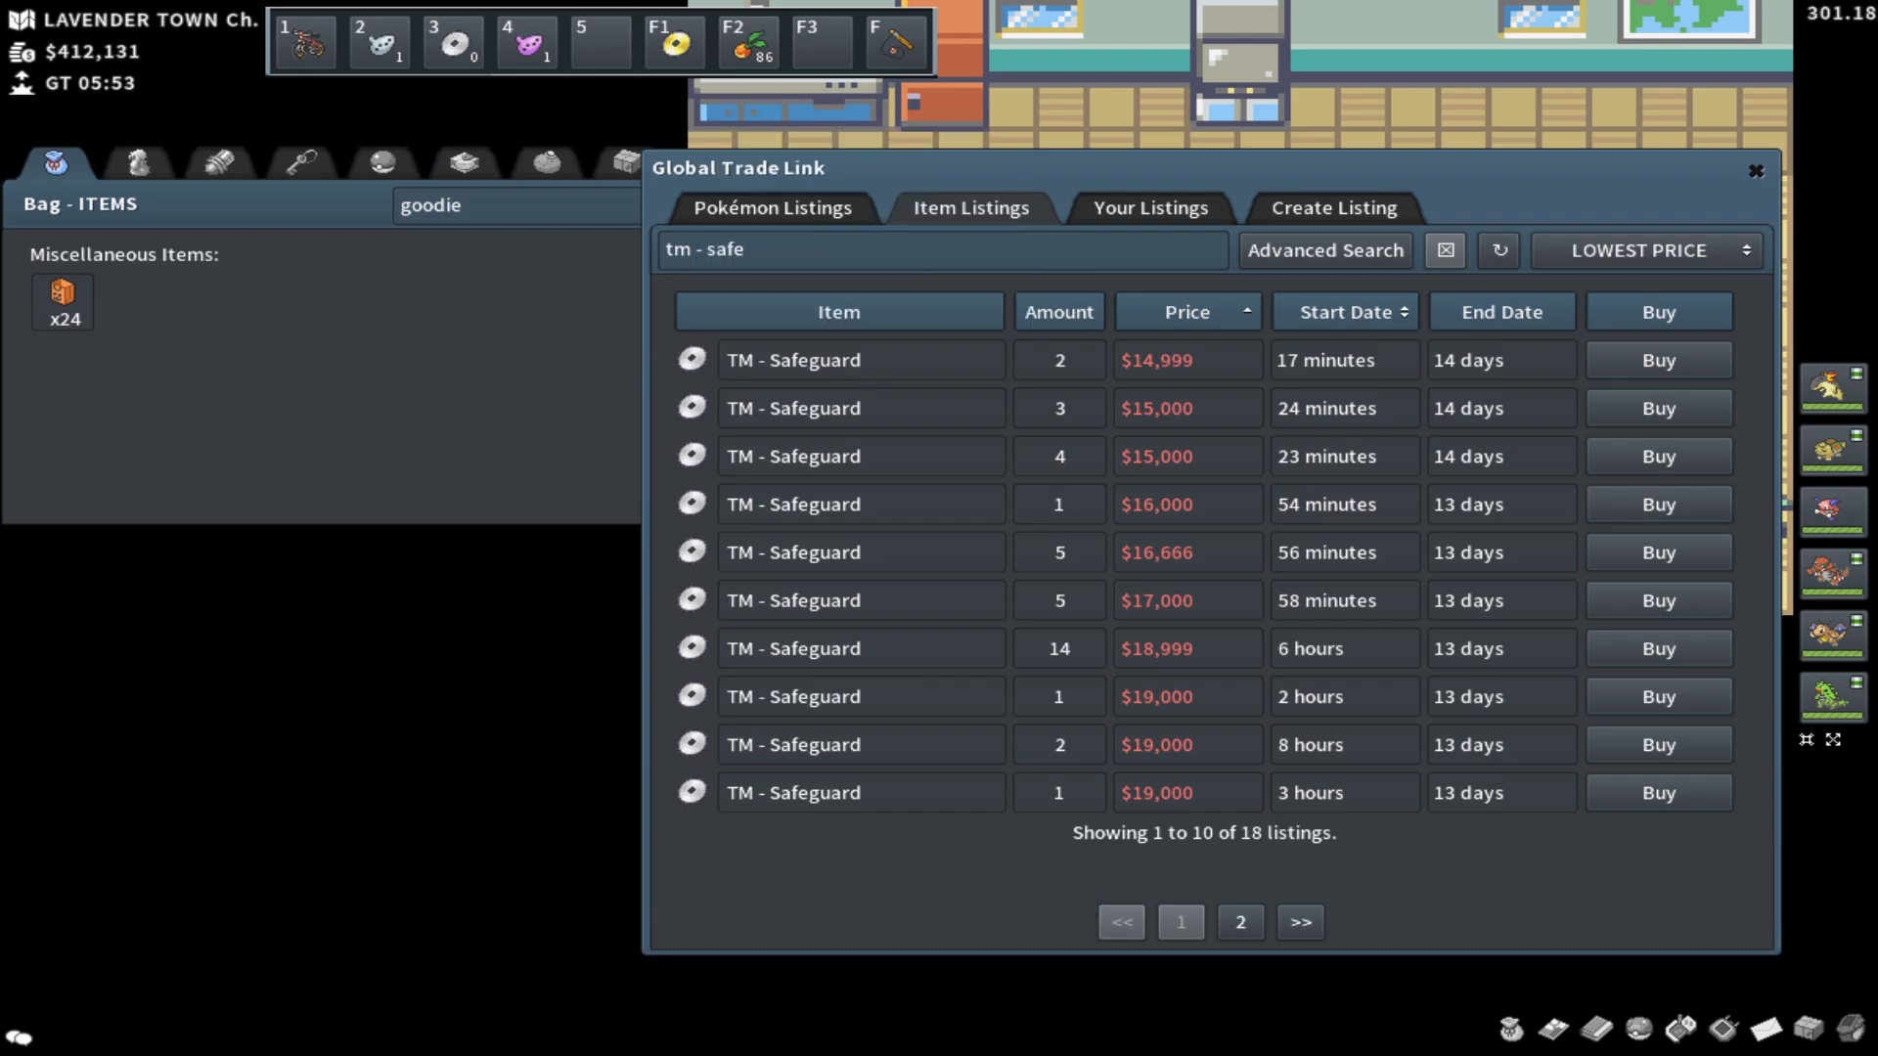
pyautogui.click(63, 294)
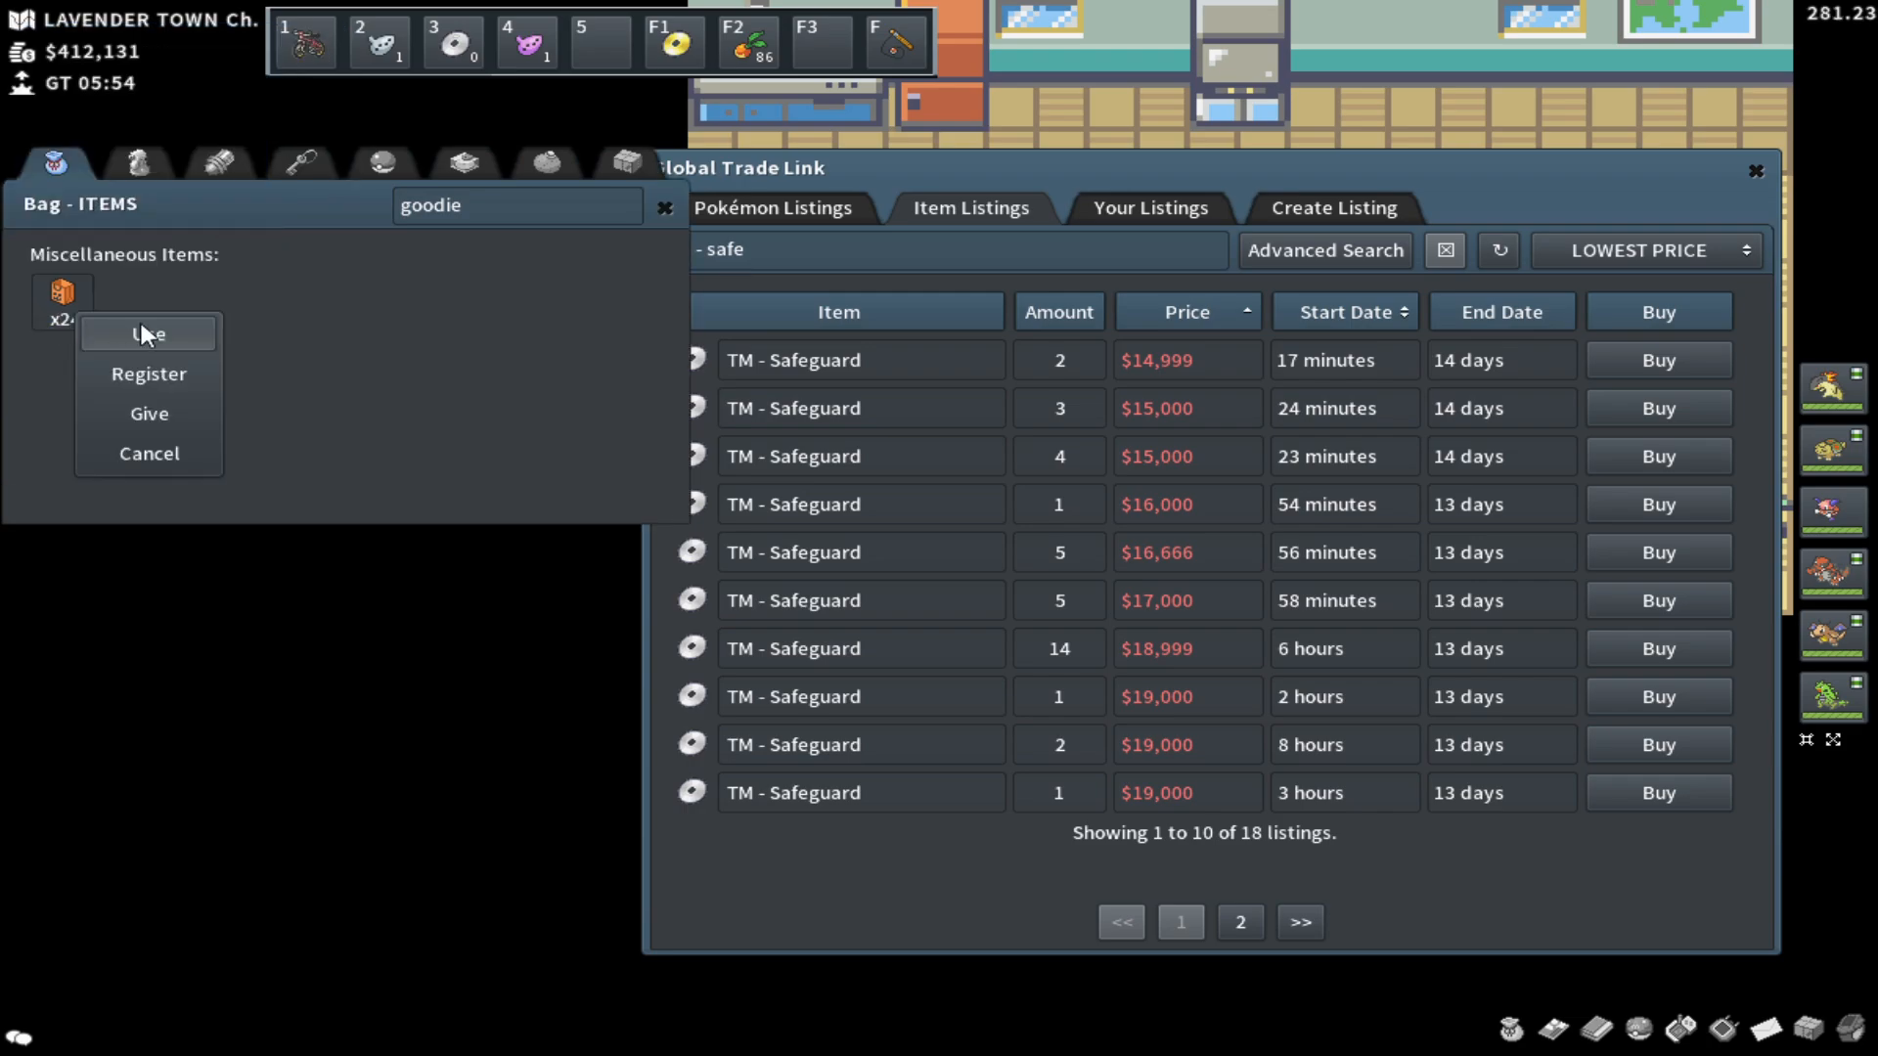
# Step: Use a Goodie Bag for RageCandyBars and search GTL for 'rage', listings from $1,500
pyautogui.click(147, 333)
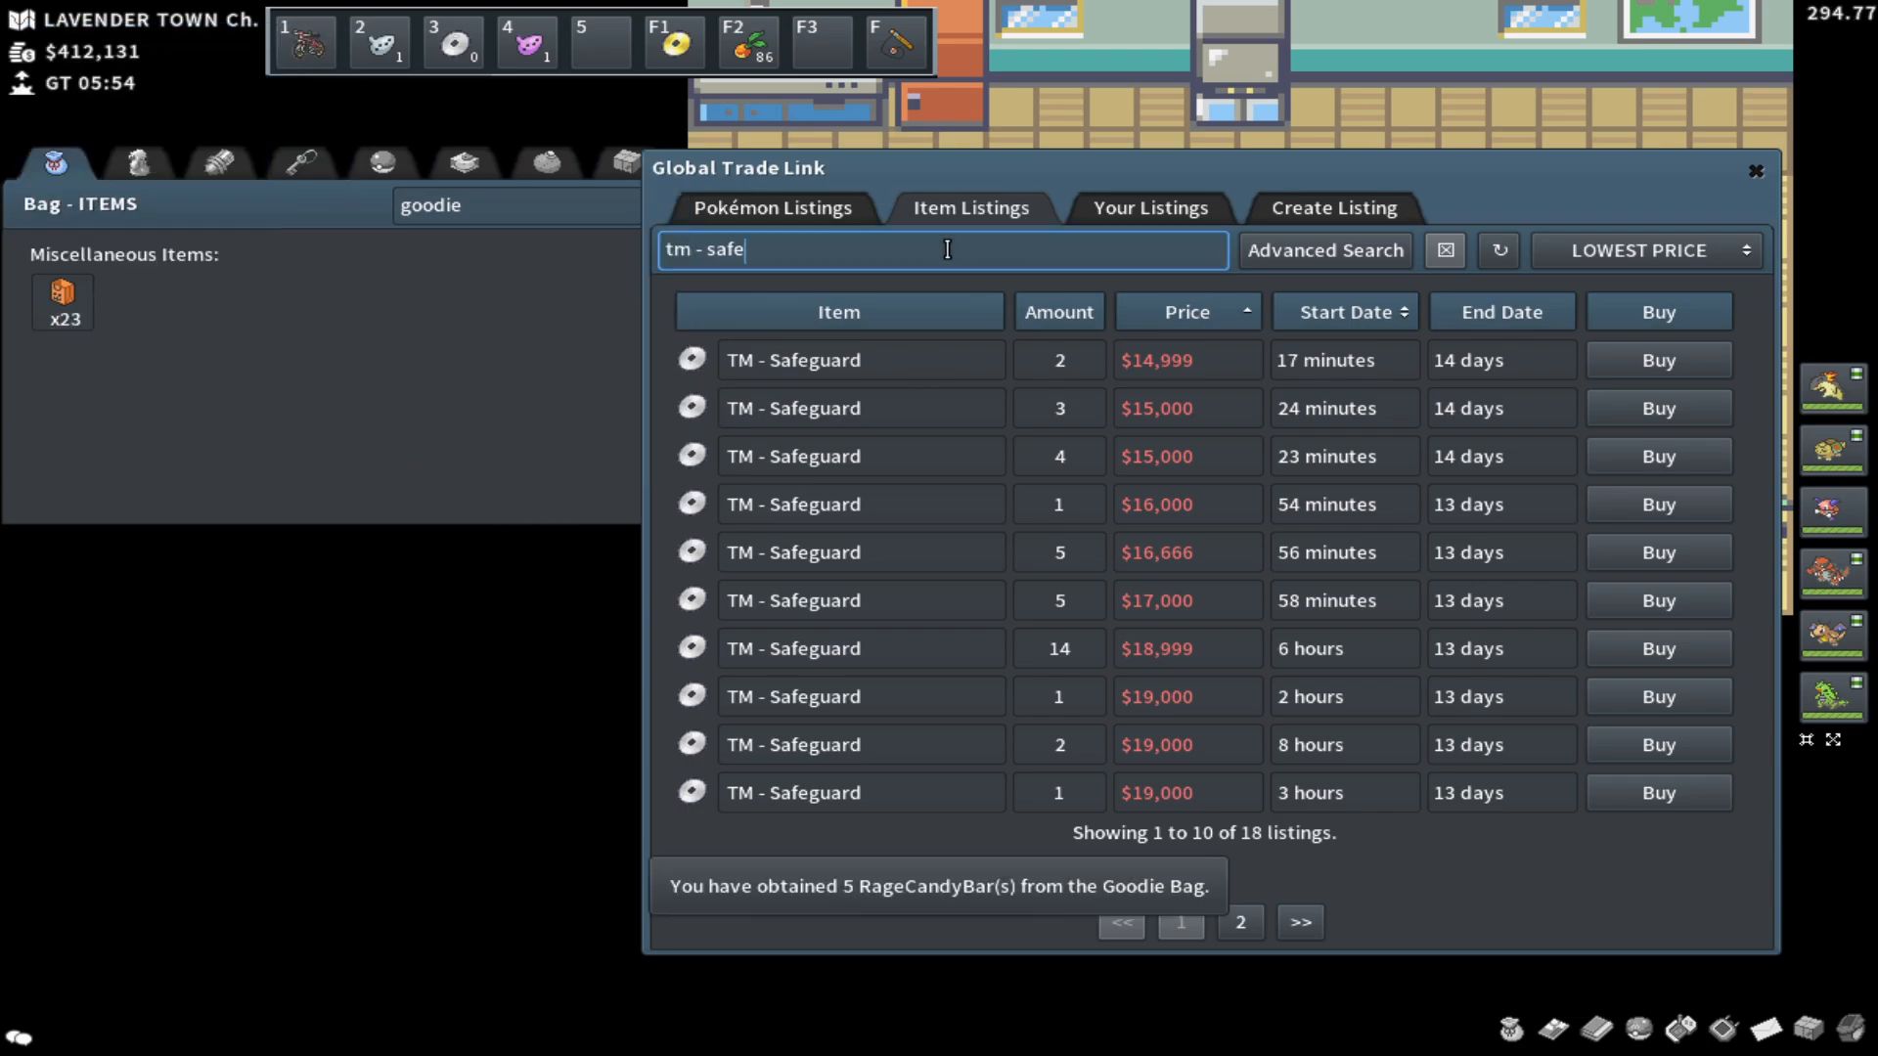
pyautogui.click(1443, 251)
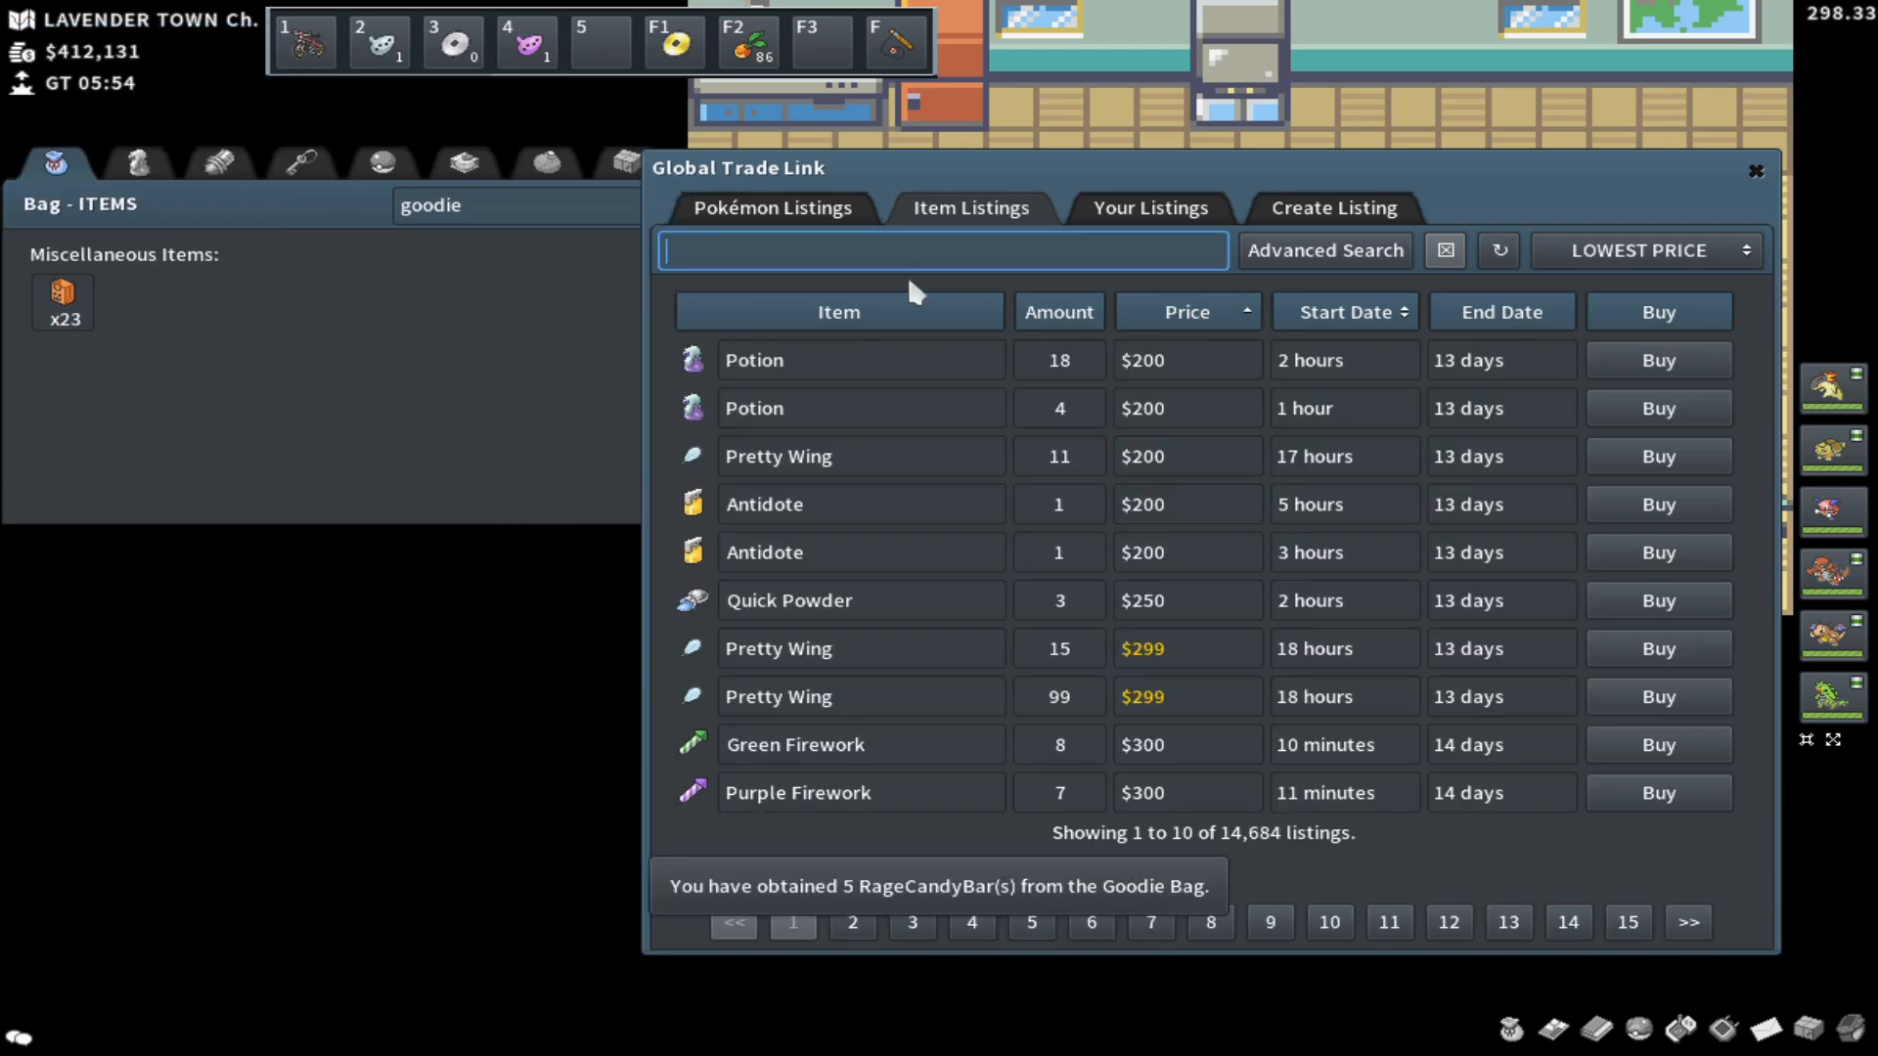
pyautogui.write('rage')
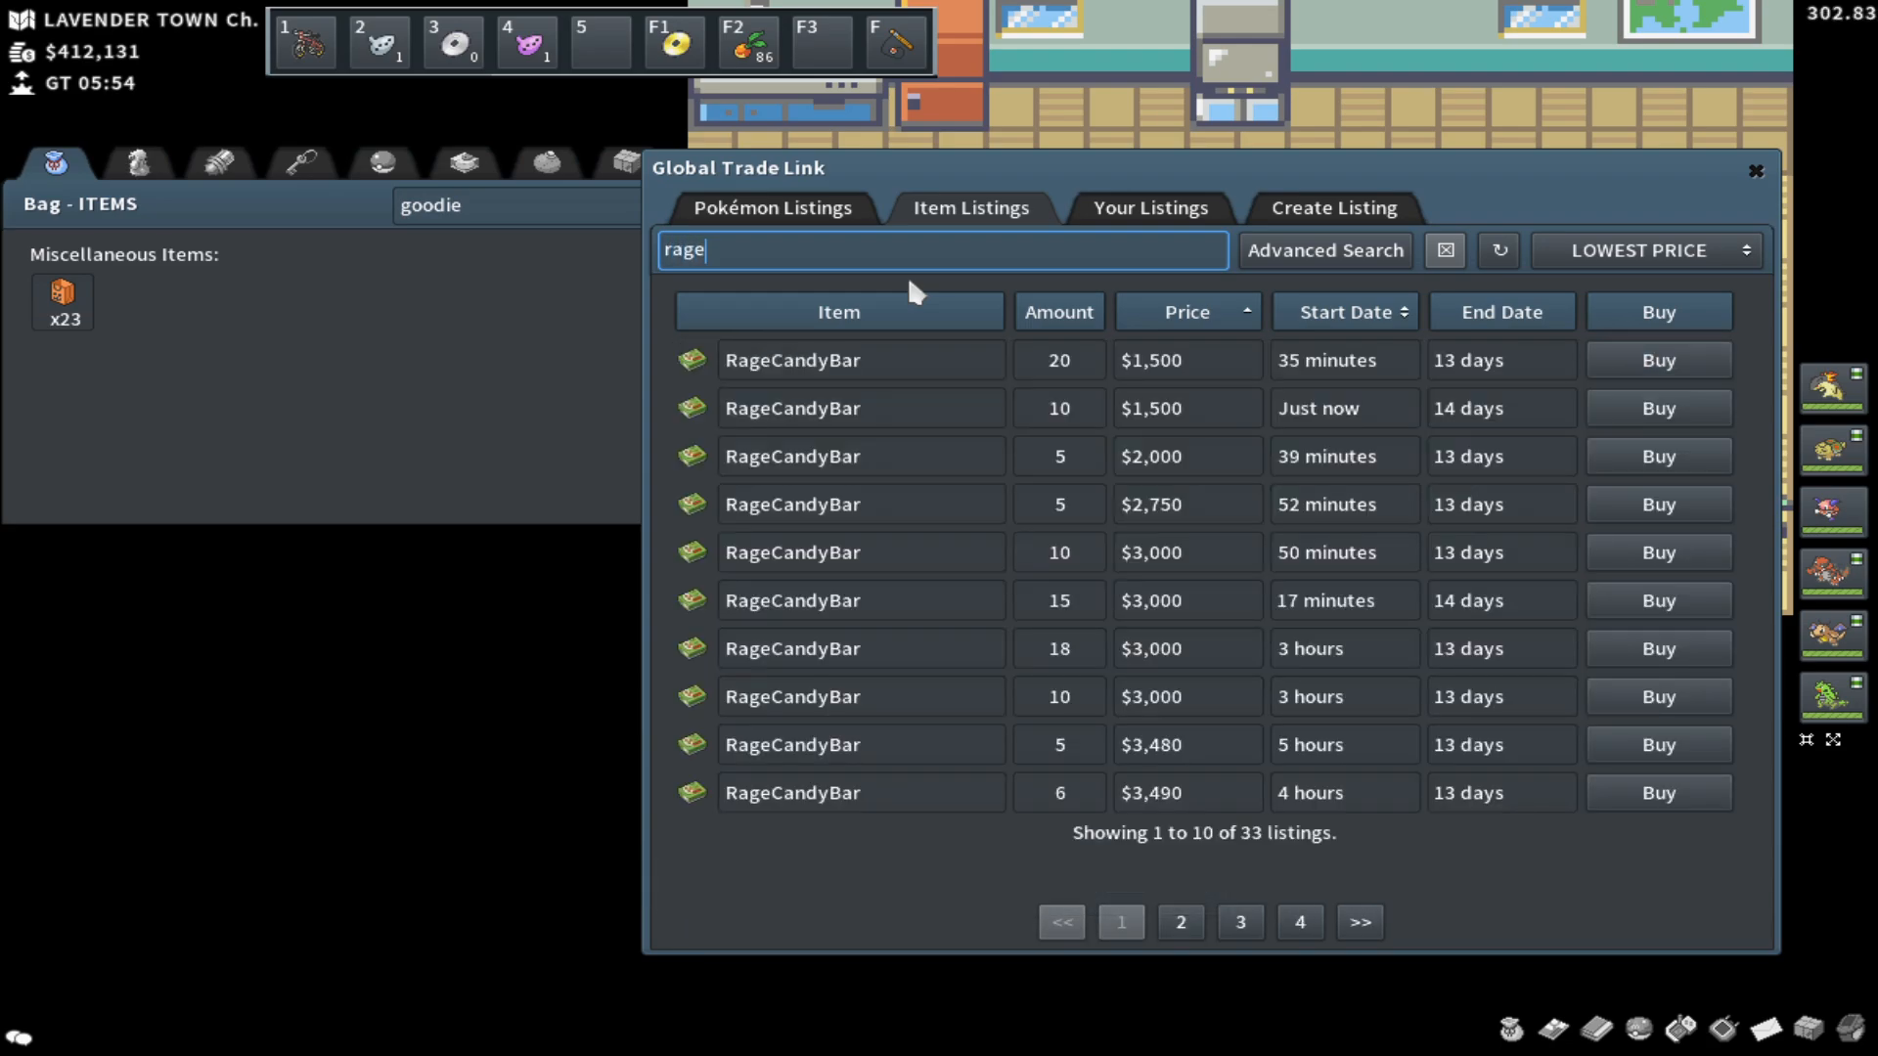
pyautogui.moveTo(1052, 512)
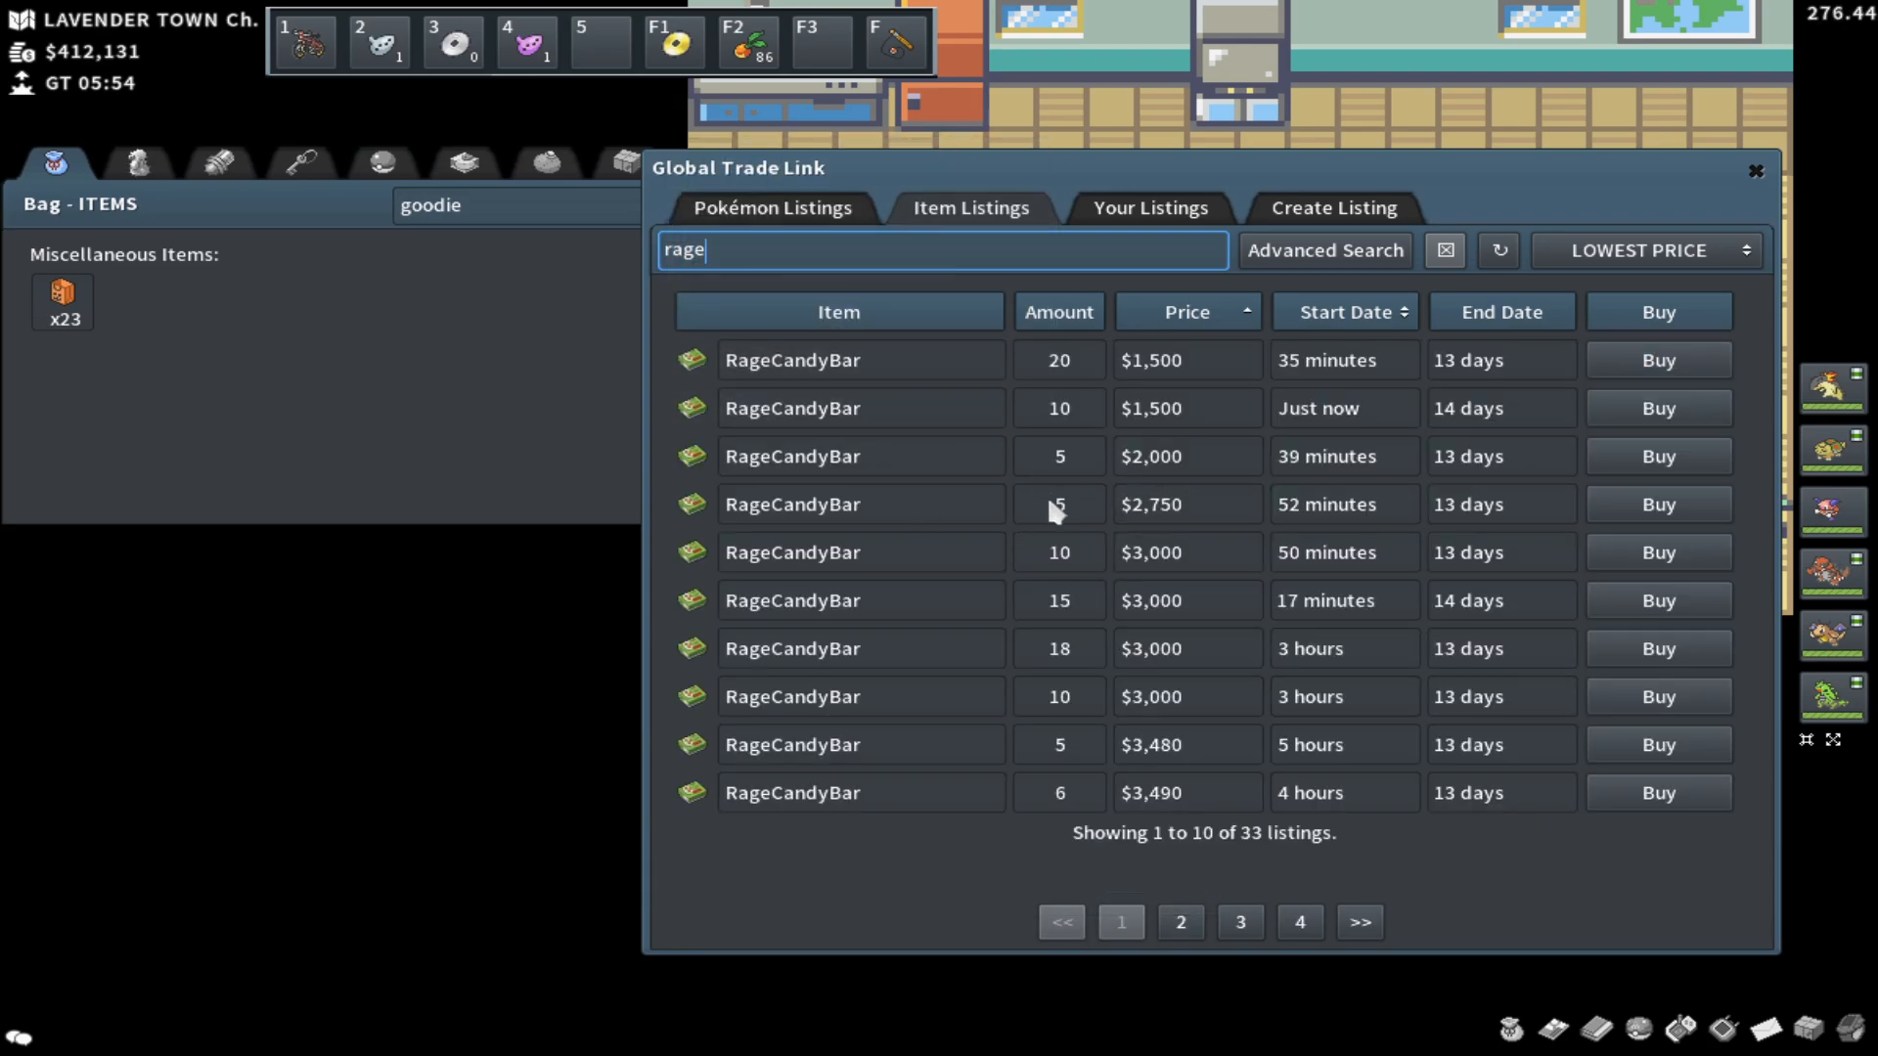
pyautogui.moveTo(1077, 504)
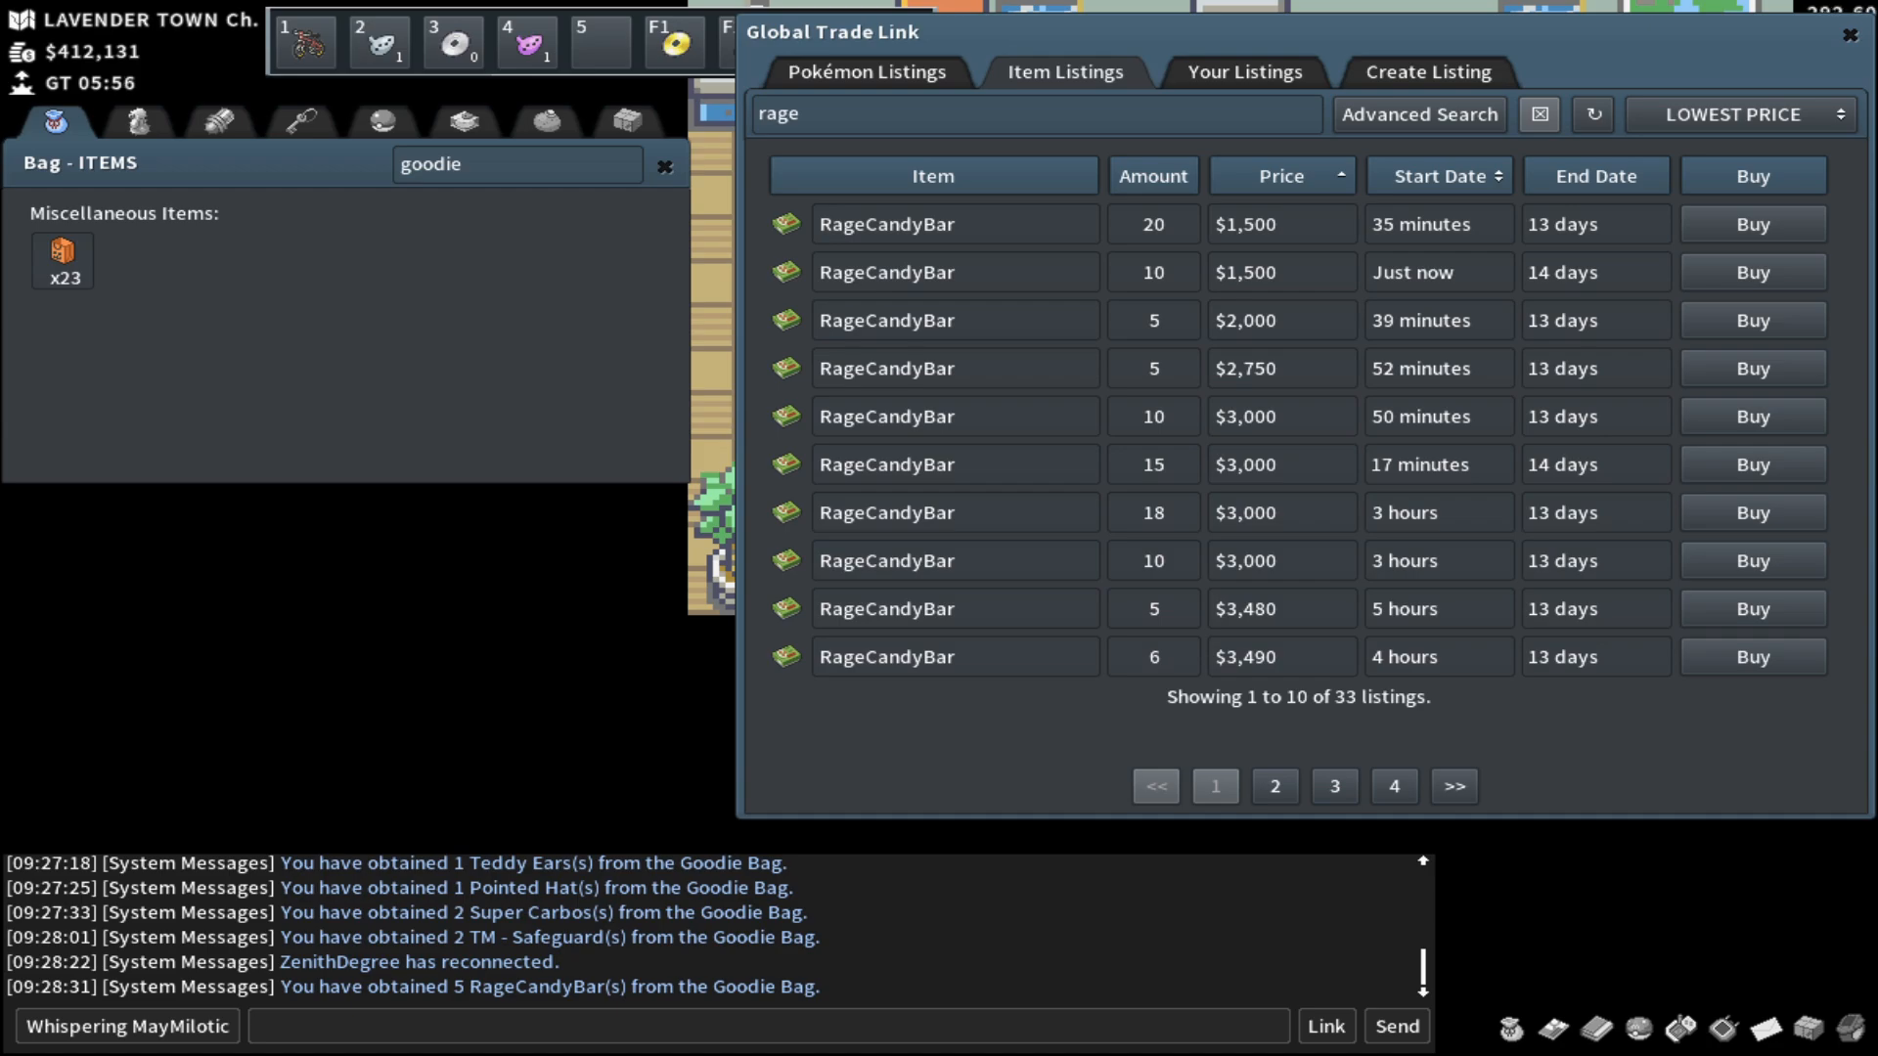
# Step: Use another Goodie Bag for Super Iron and search GTL for 'super iro', listings from $14,999
pyautogui.rightClick(61, 252)
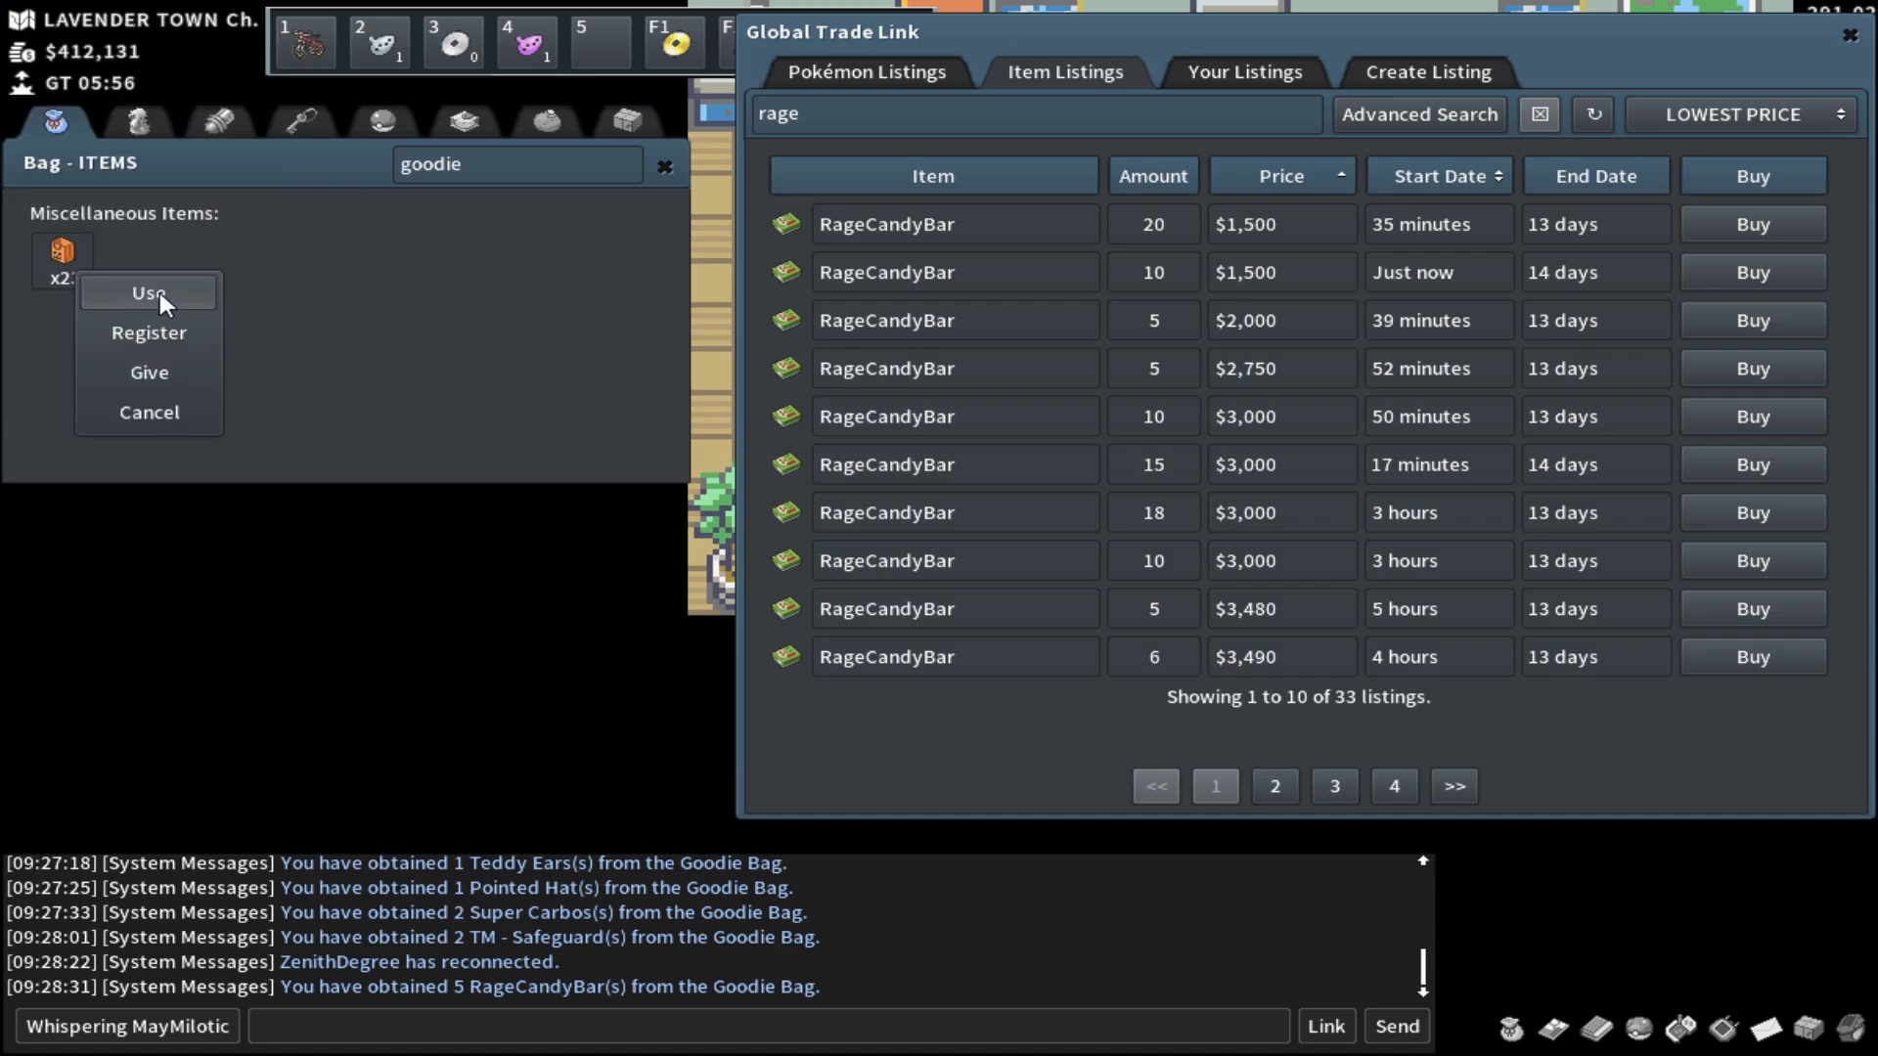
pyautogui.click(149, 292)
pyautogui.write('s')
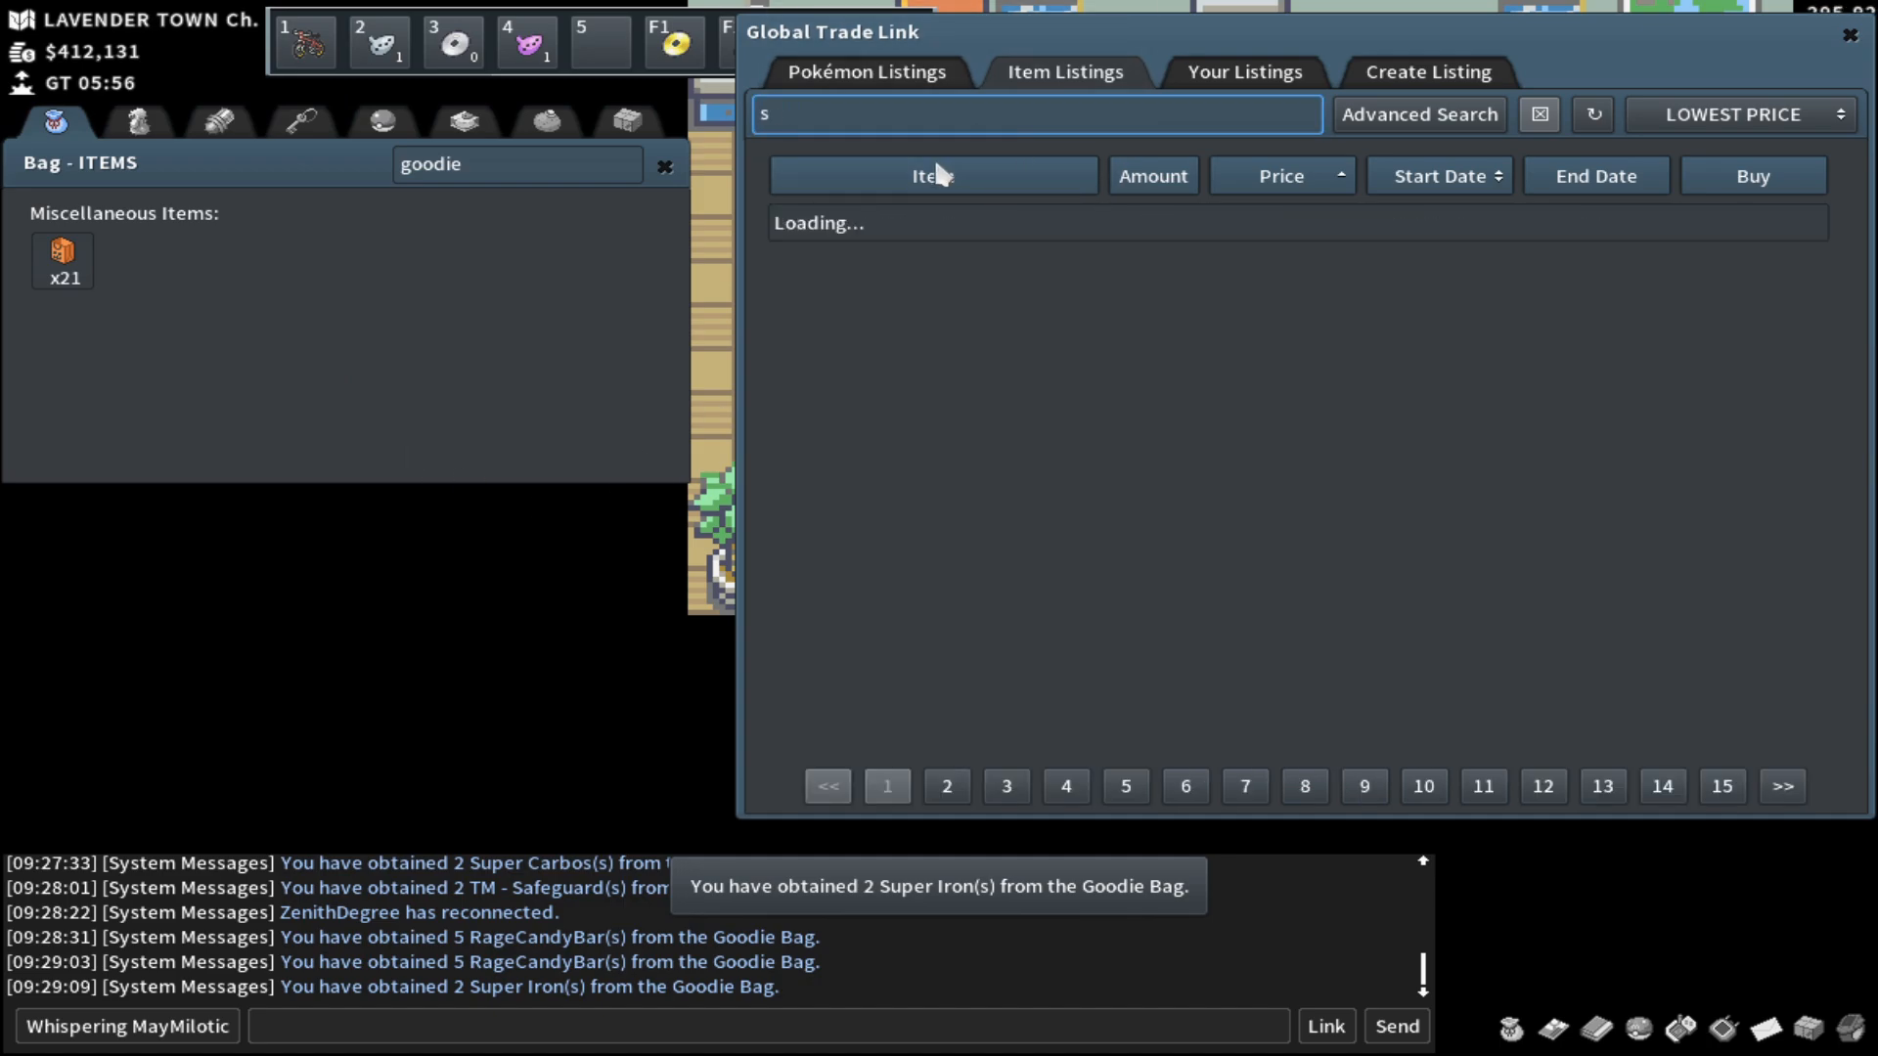
pyautogui.write('uper iro')
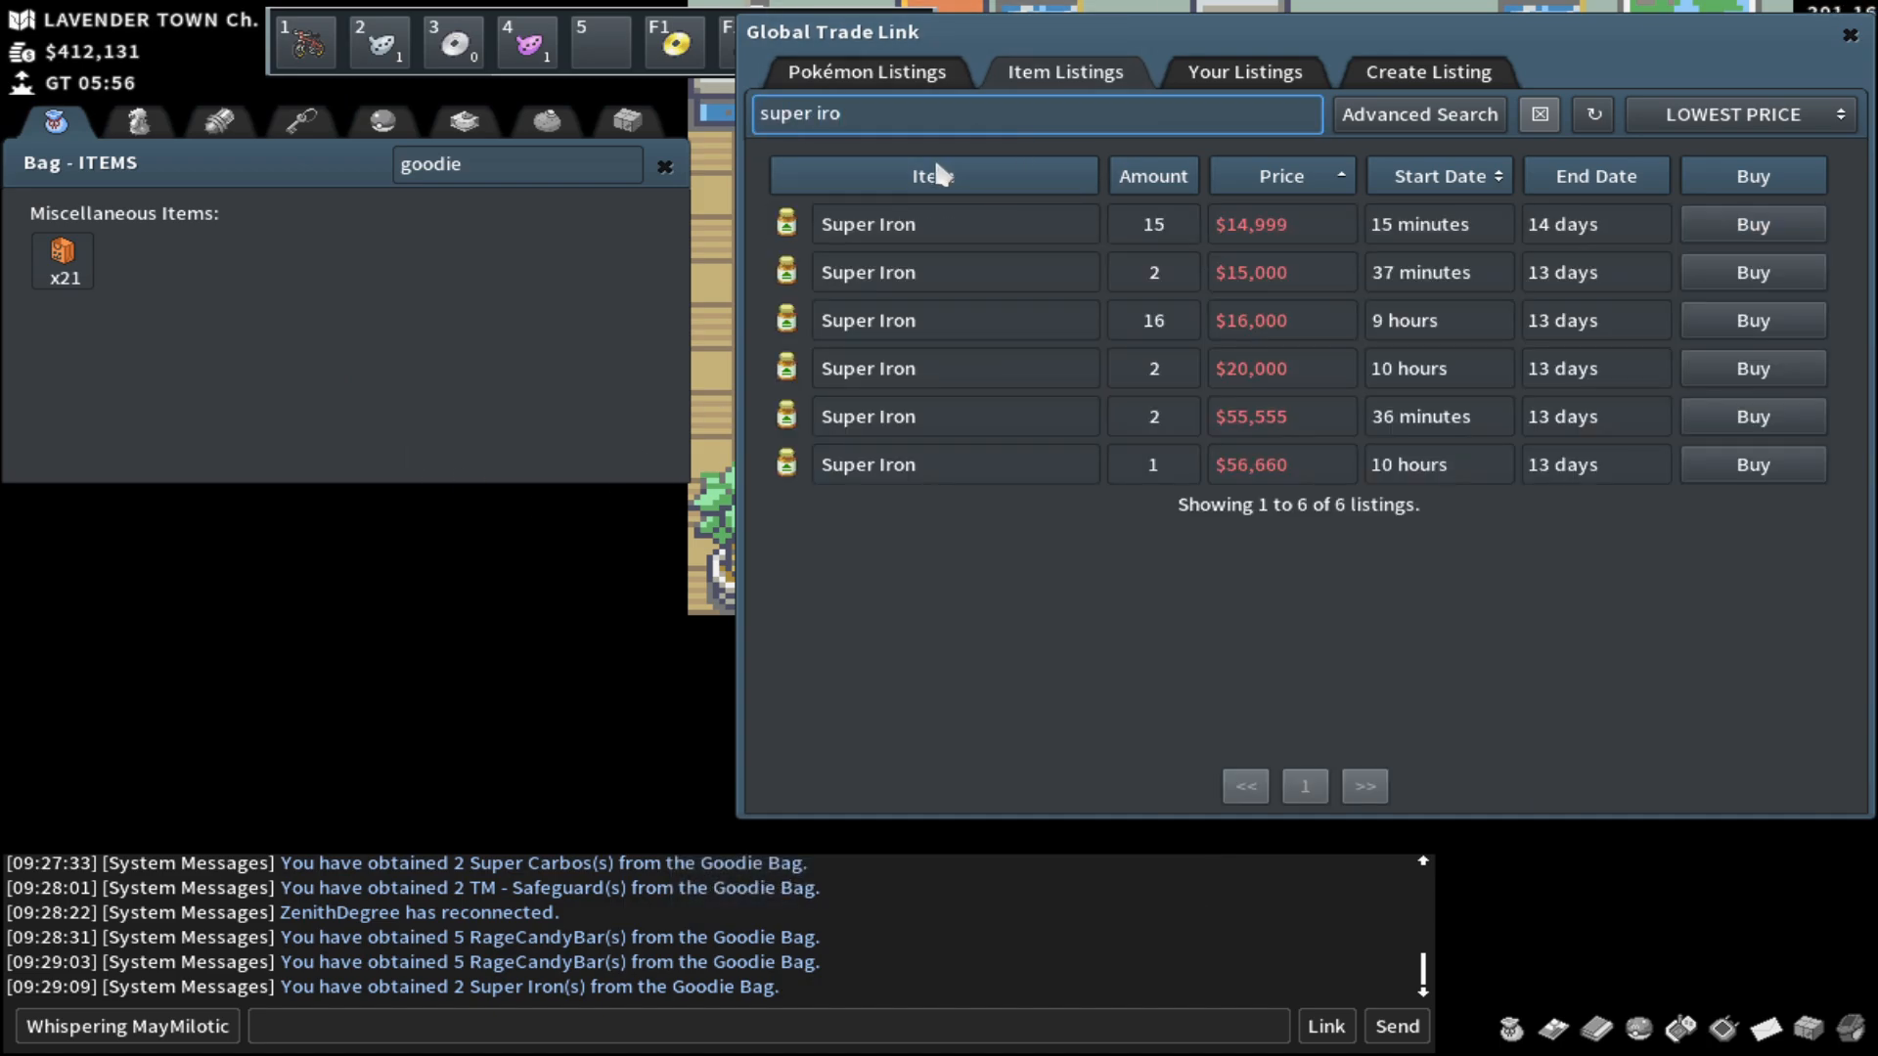
pyautogui.moveTo(869, 223)
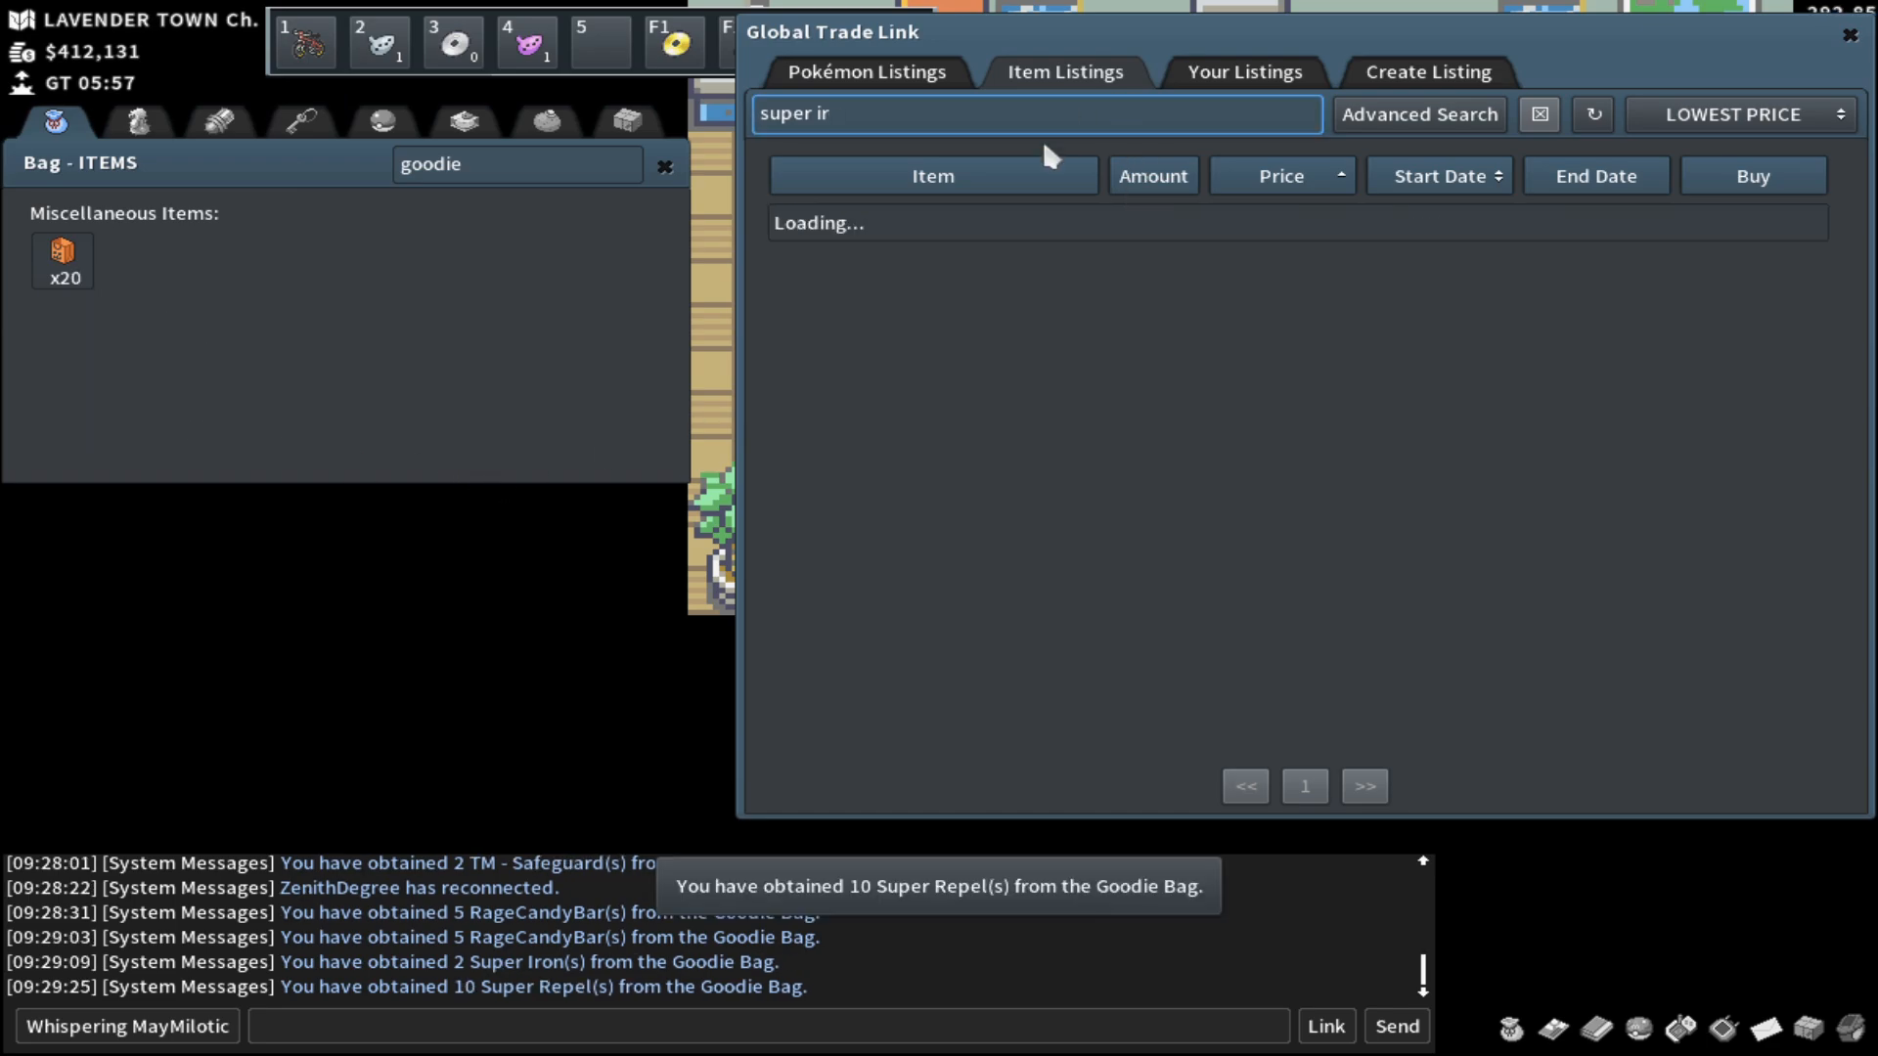
# Step: Use more Goodie Bags and check Super Repel, TM - Snarl and Spell Tag prices on the GTL
pyautogui.press('BackSpace')
pyautogui.write('ep')
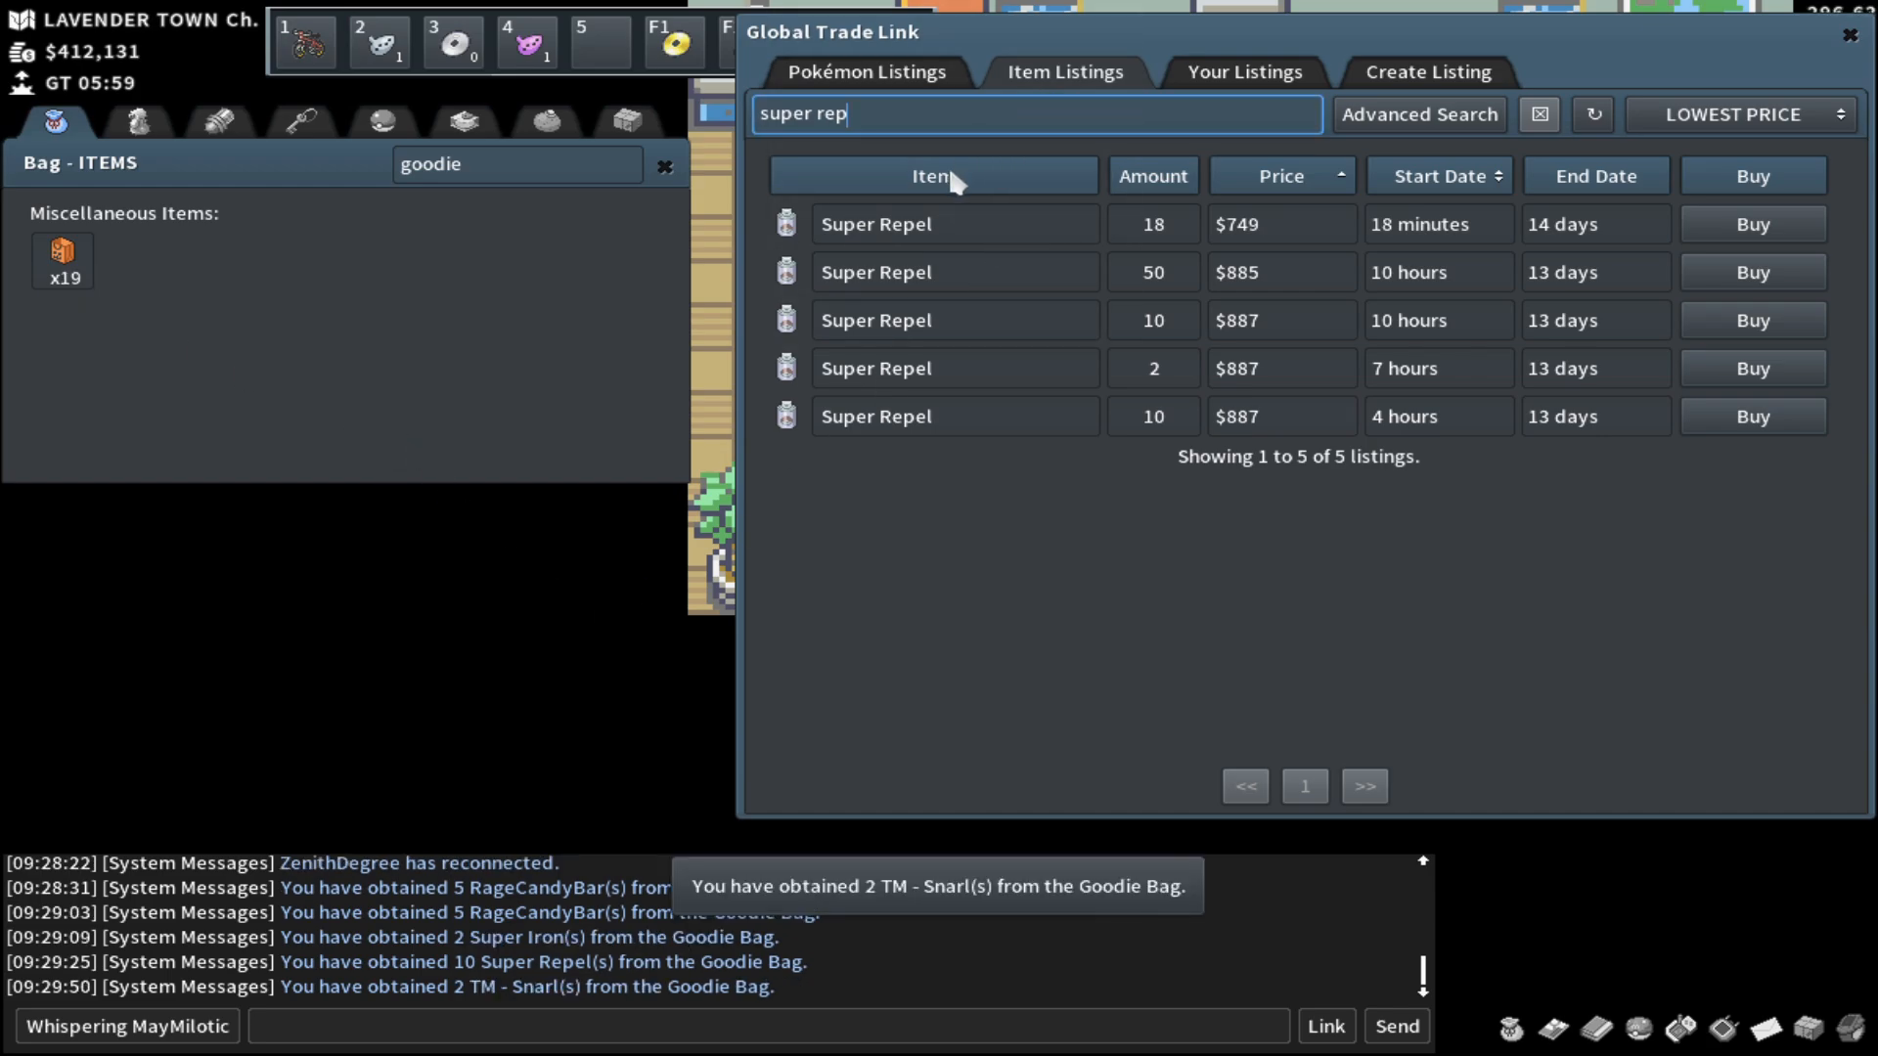
pyautogui.write('tm - sna')
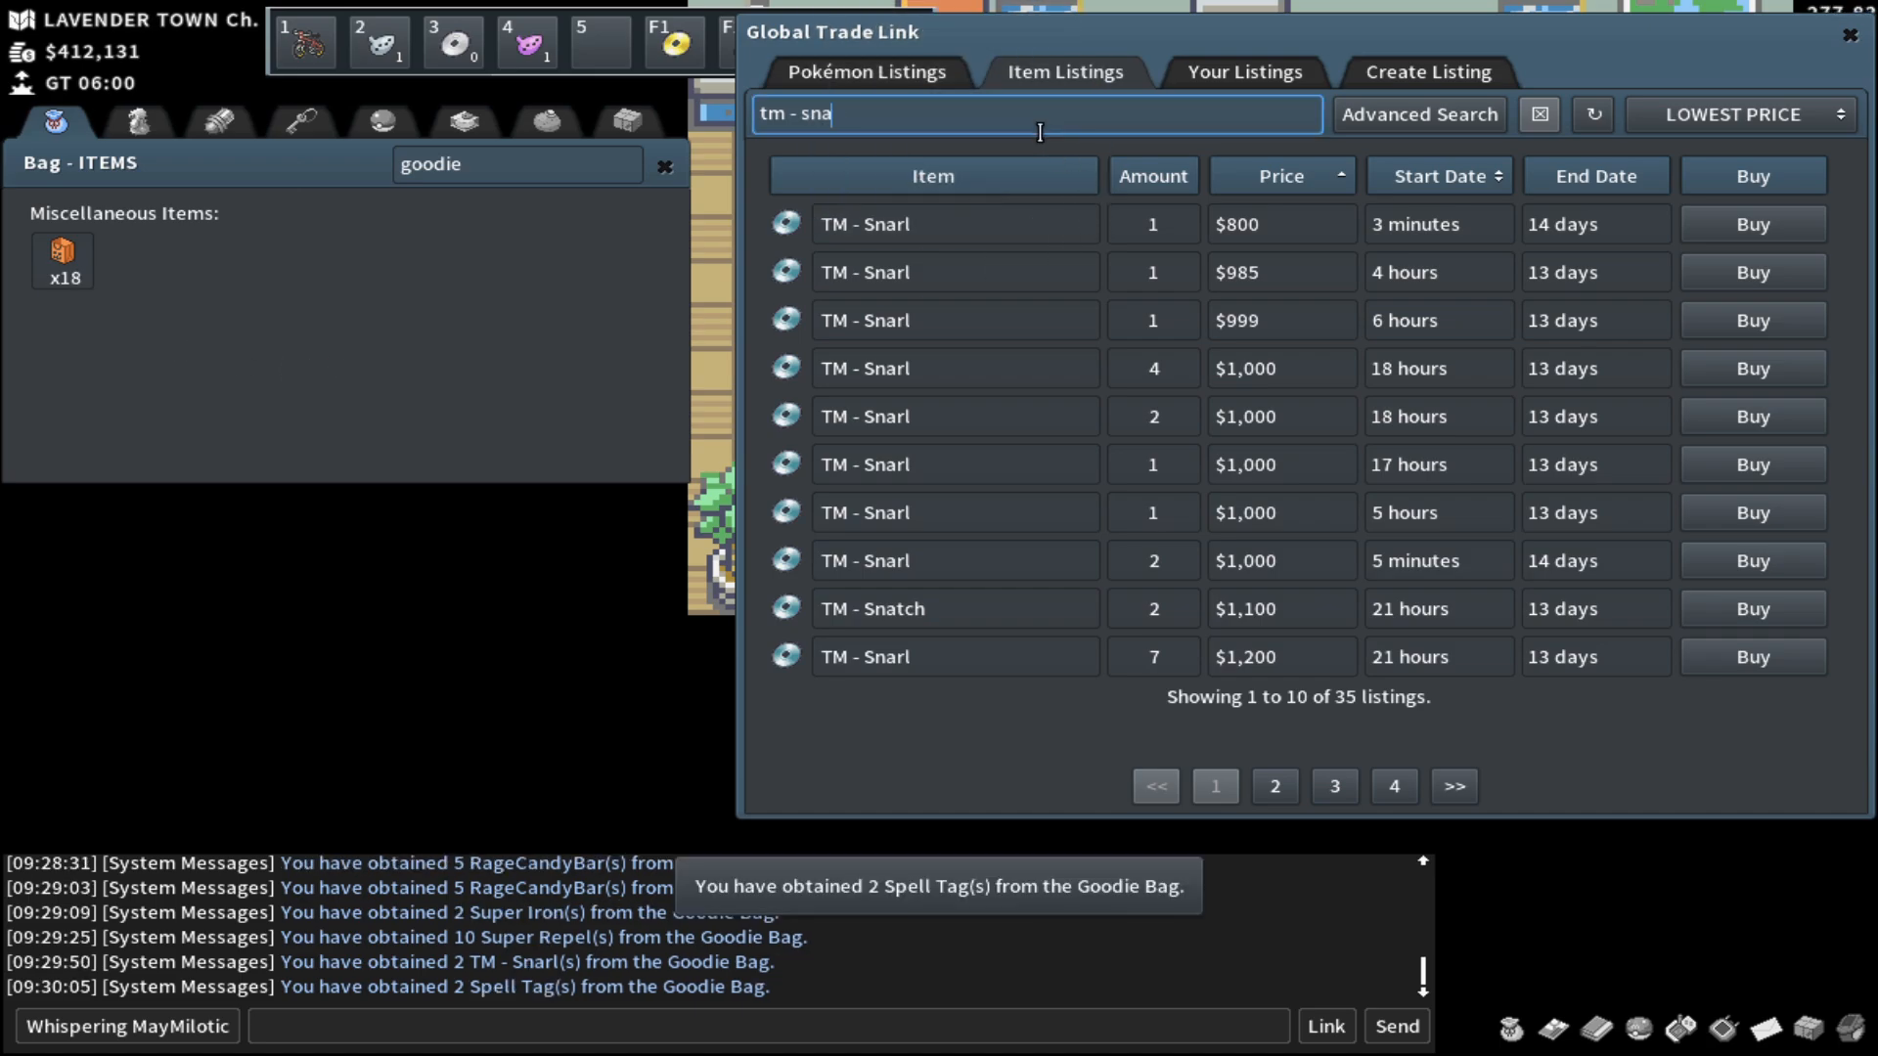
pyautogui.write('spell ta')
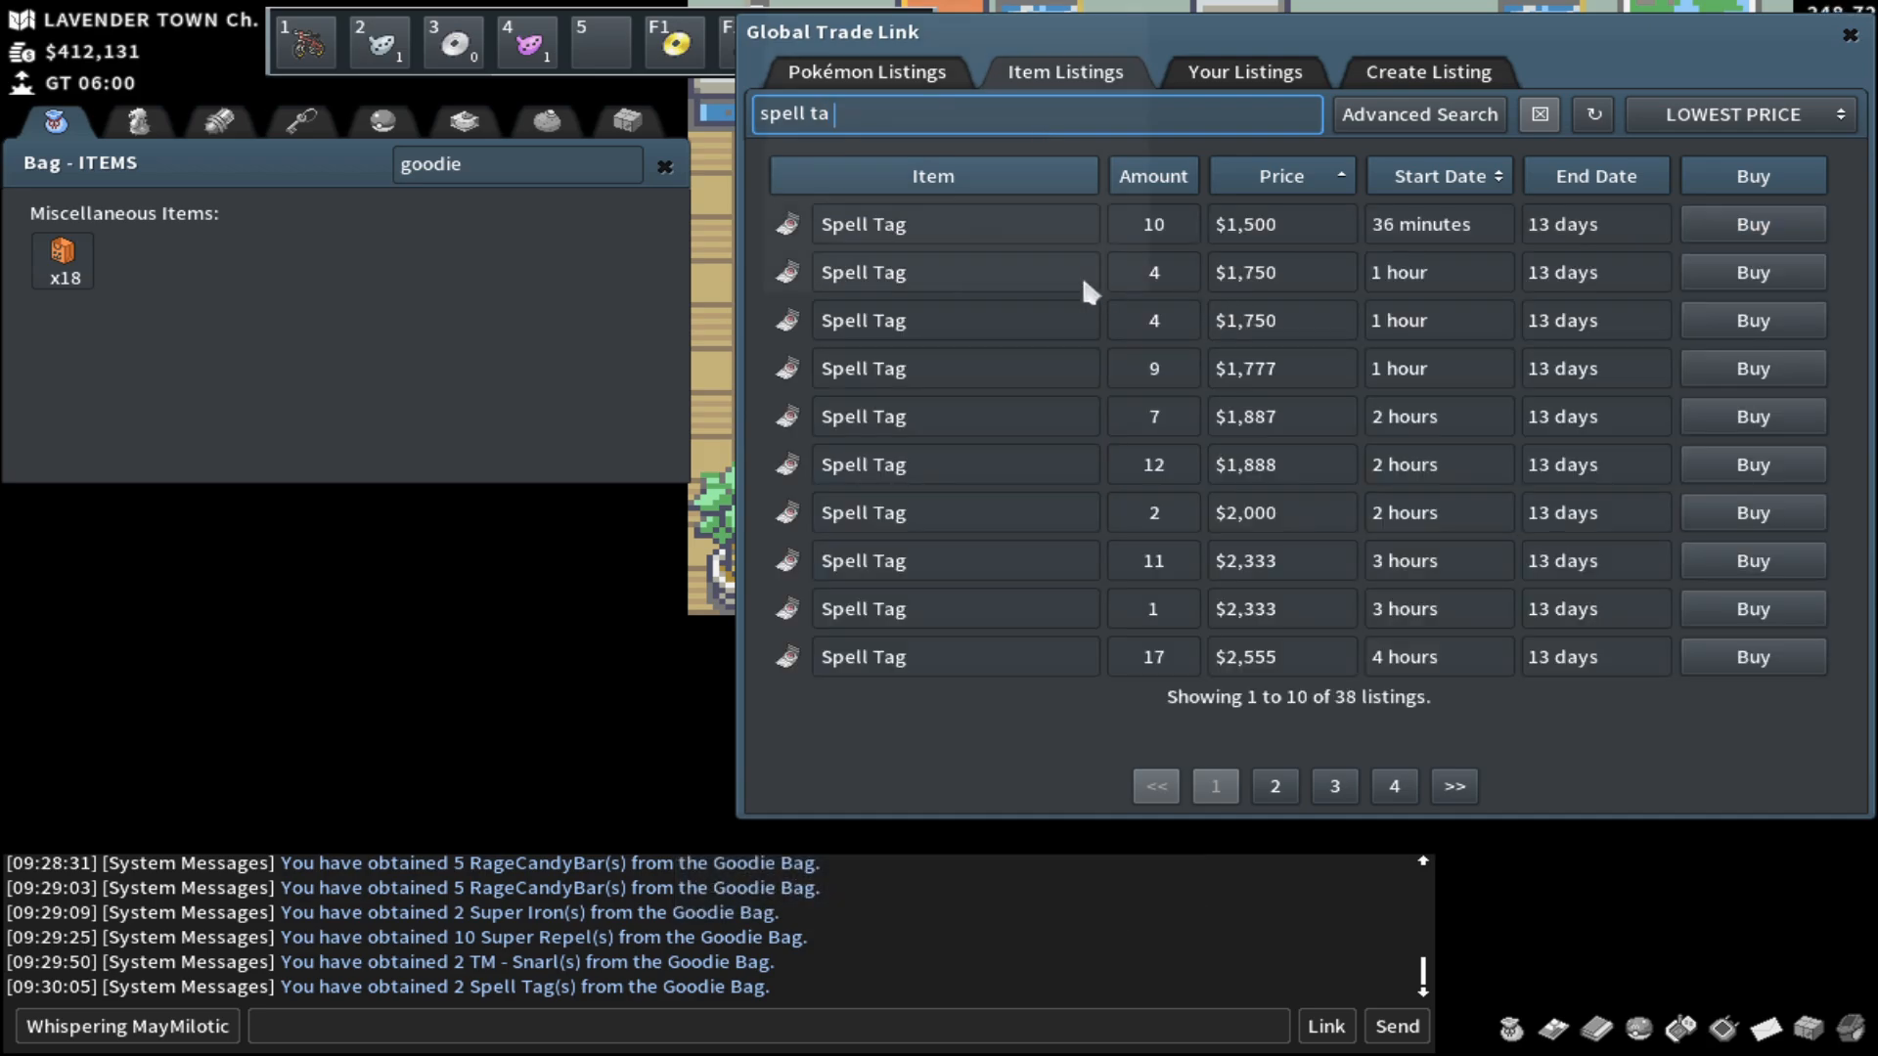
pyautogui.moveTo(203, 627)
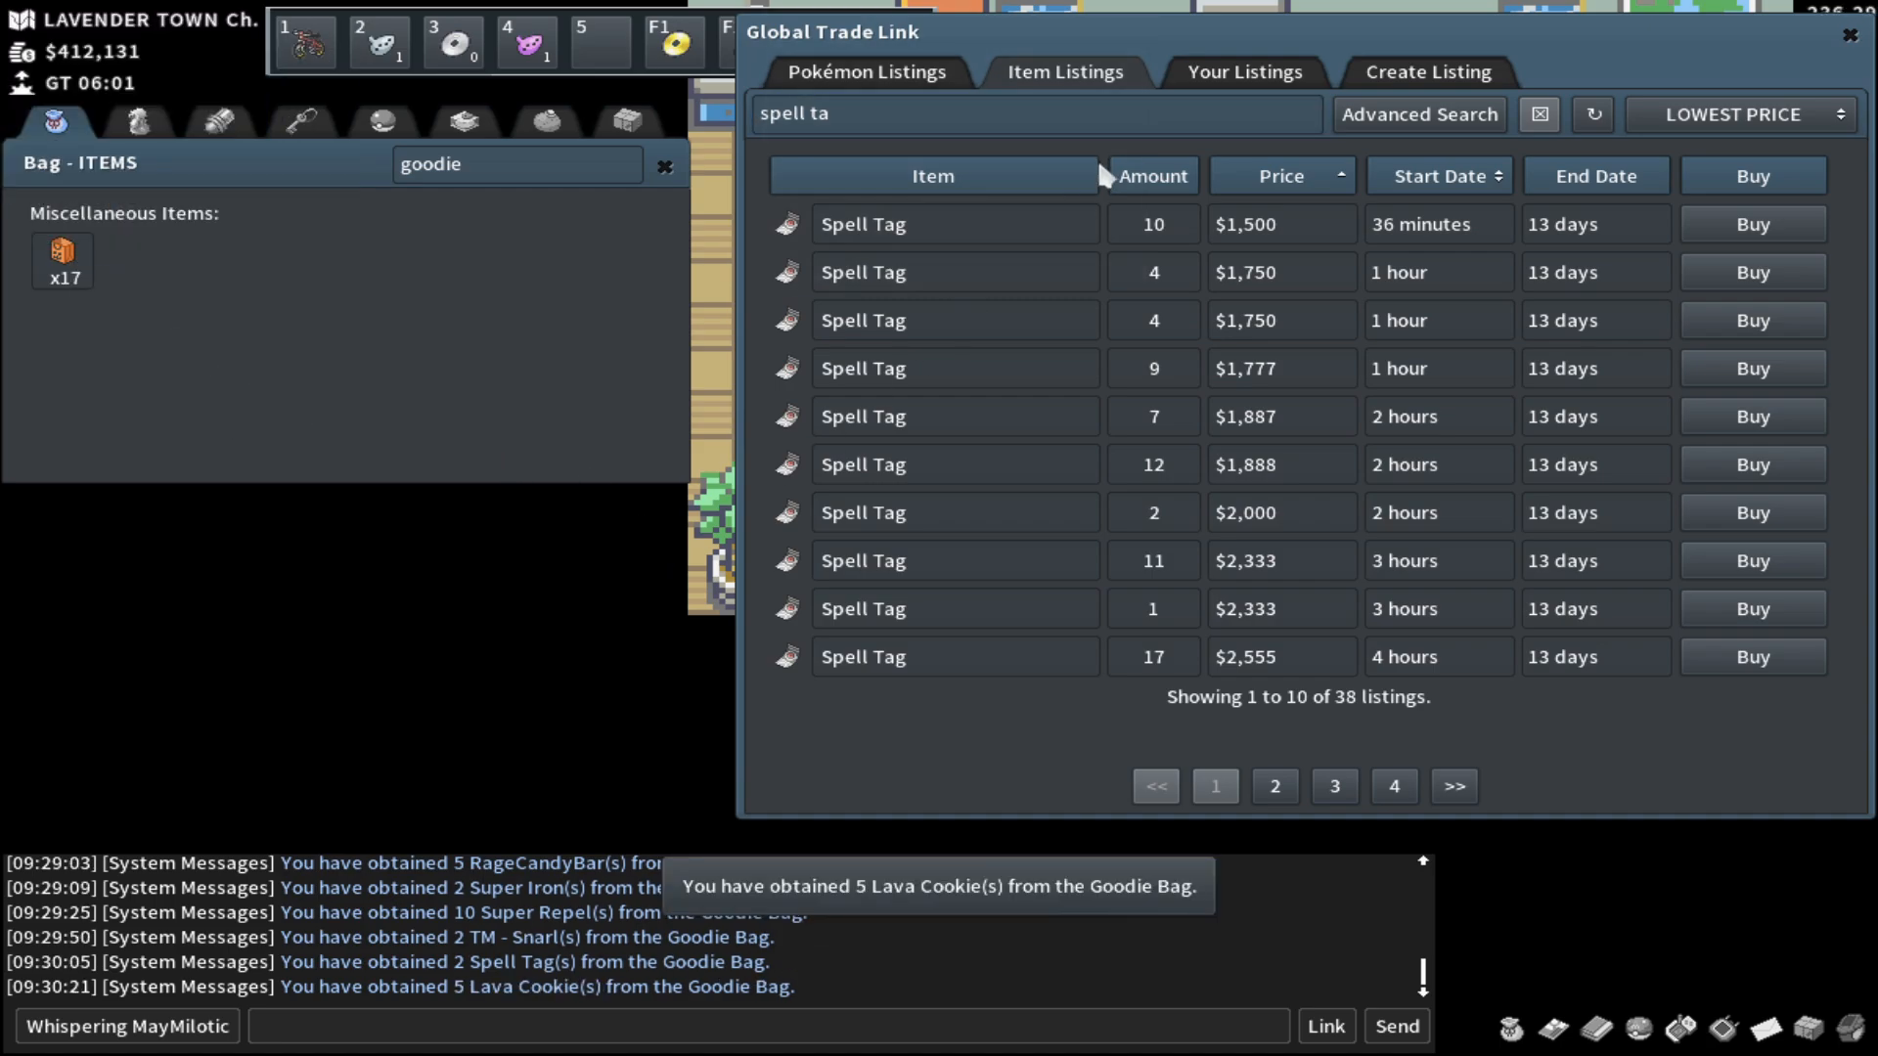
# Step: Search 'lava cooki' on the GTL and buy the 70 cheapest Lava Cookies at $500 each
pyautogui.click(1538, 114)
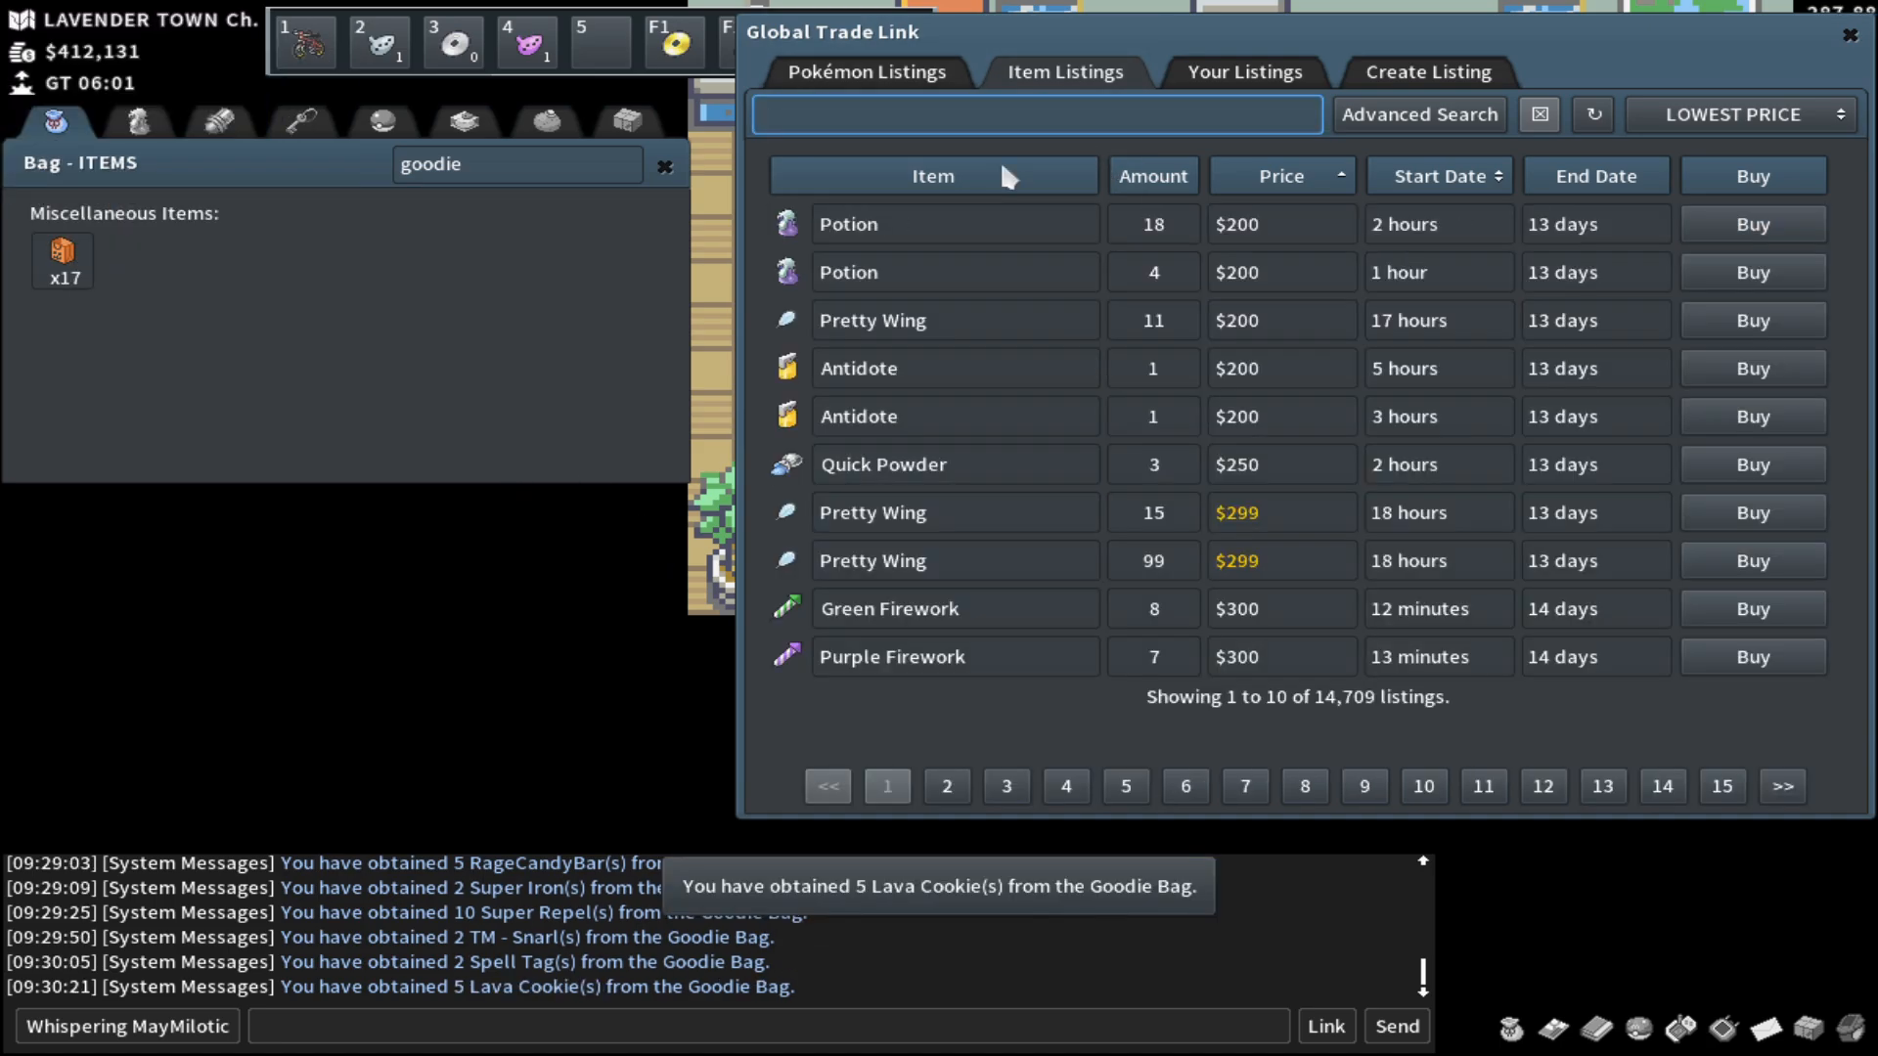
pyautogui.write('lava cooki')
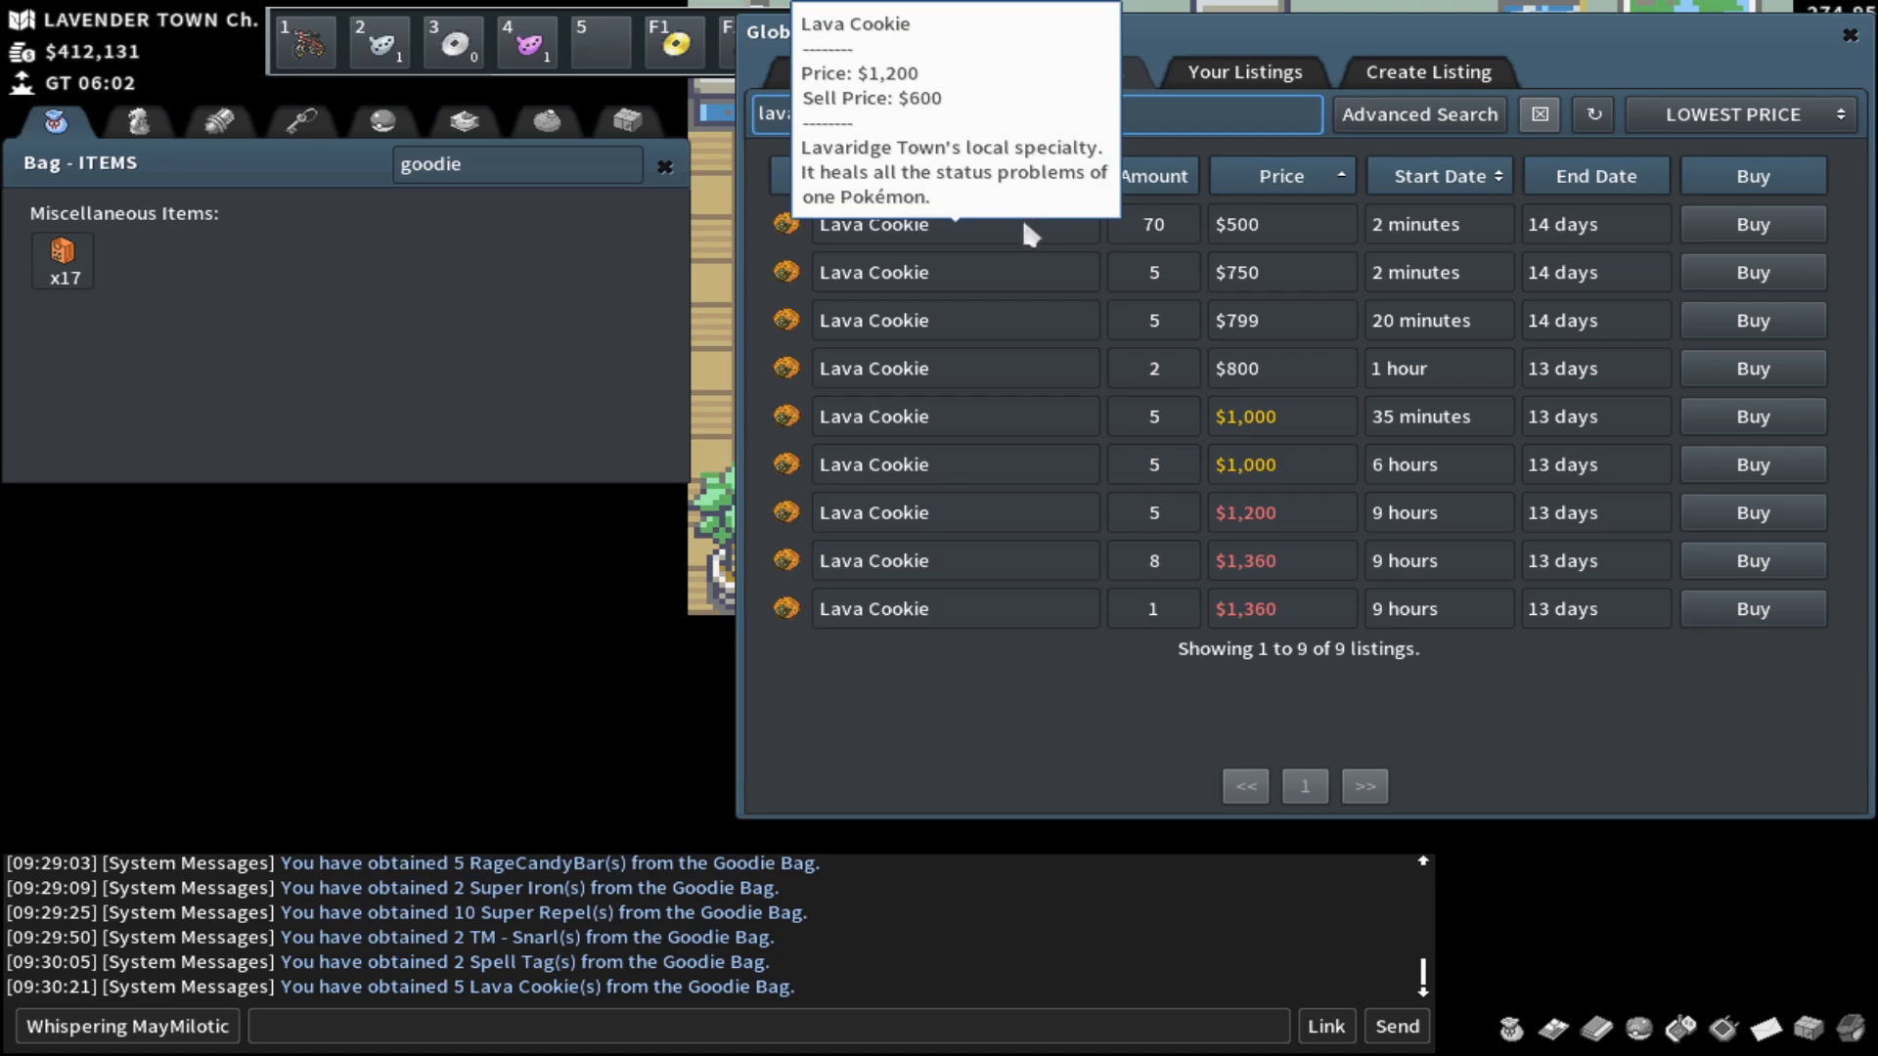
pyautogui.moveTo(1027, 236)
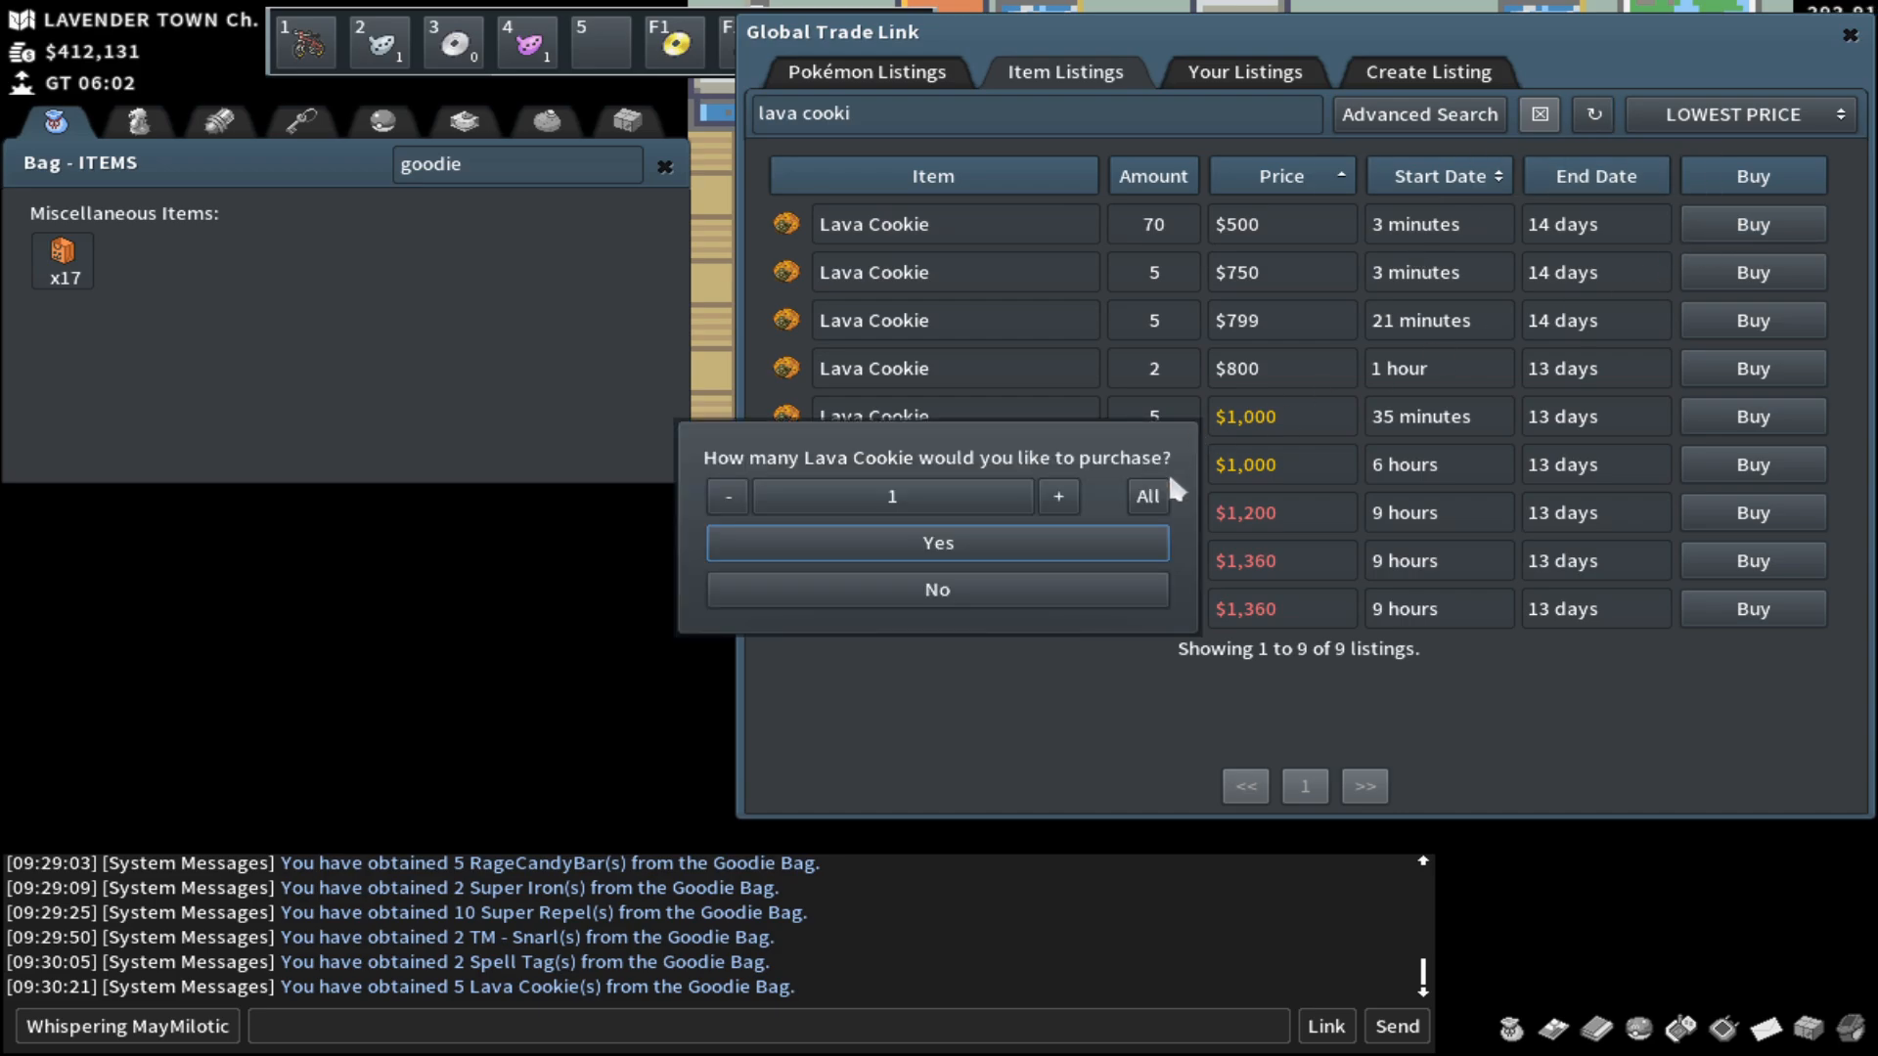
pyautogui.click(936, 541)
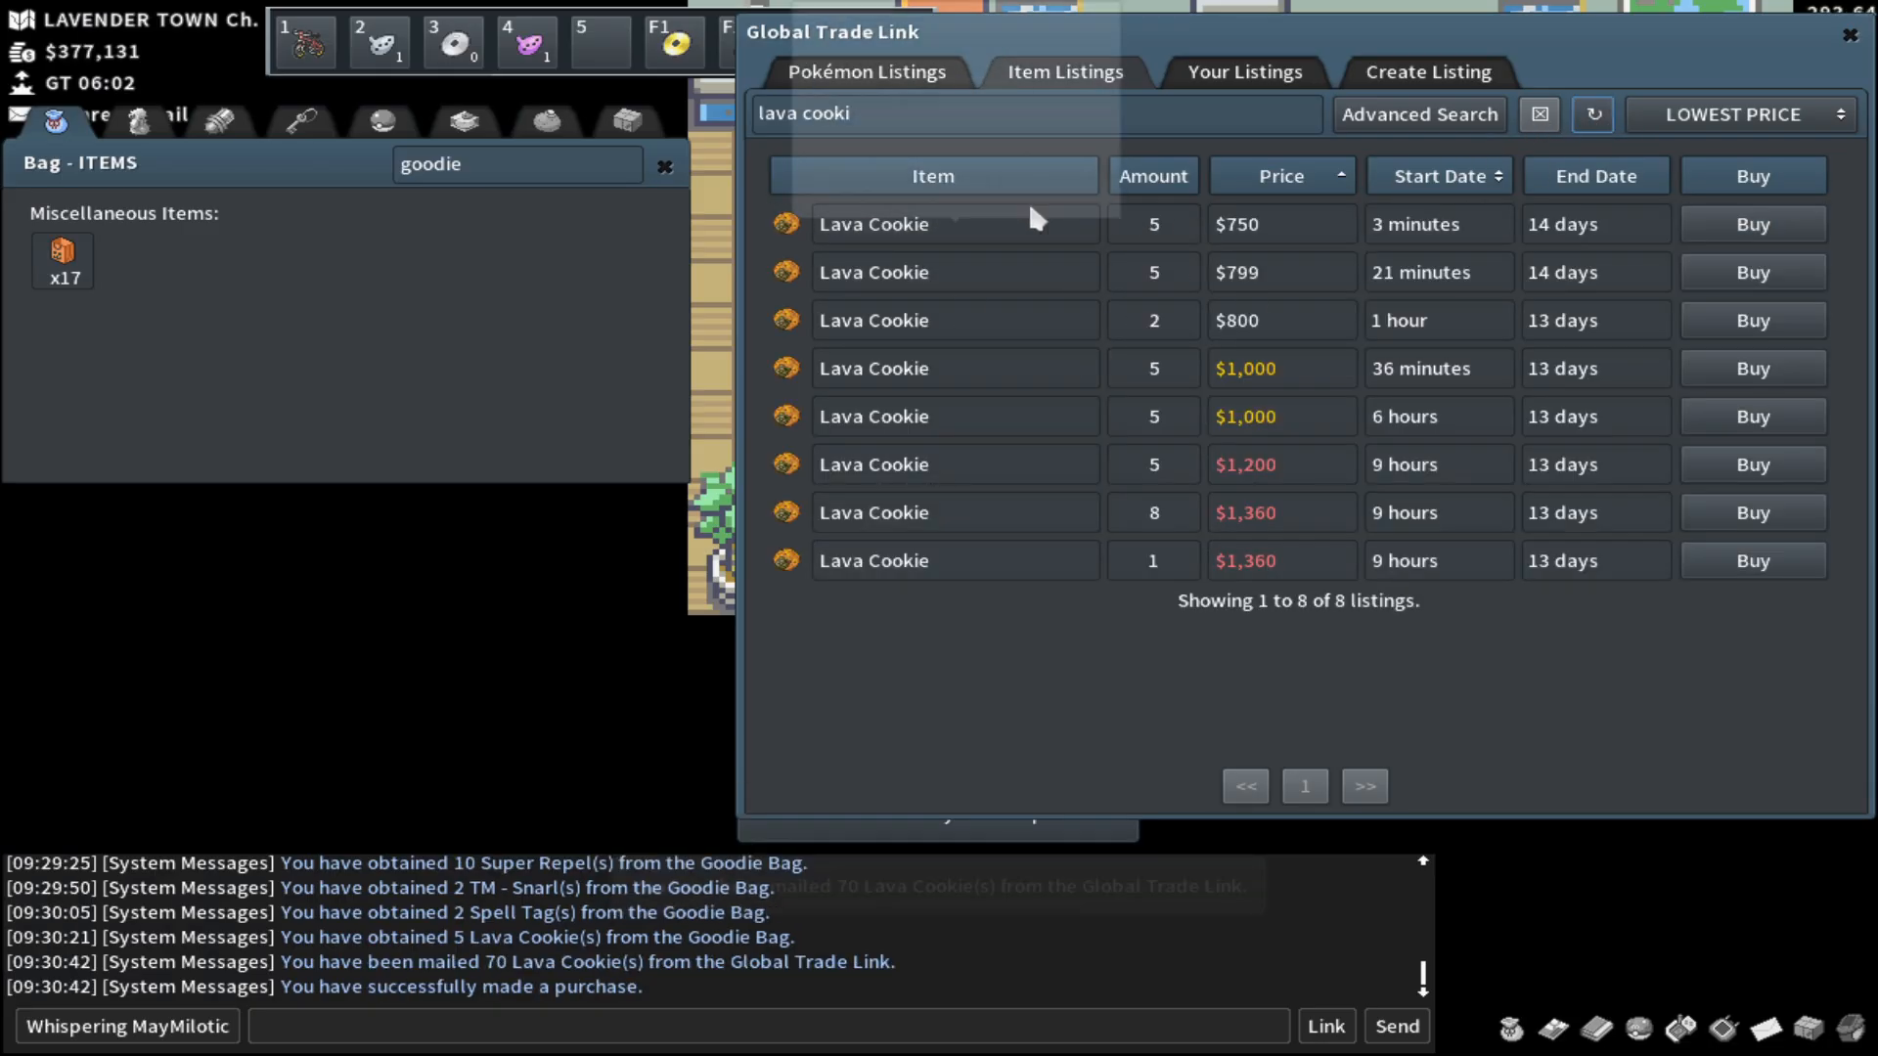
pyautogui.moveTo(1234, 236)
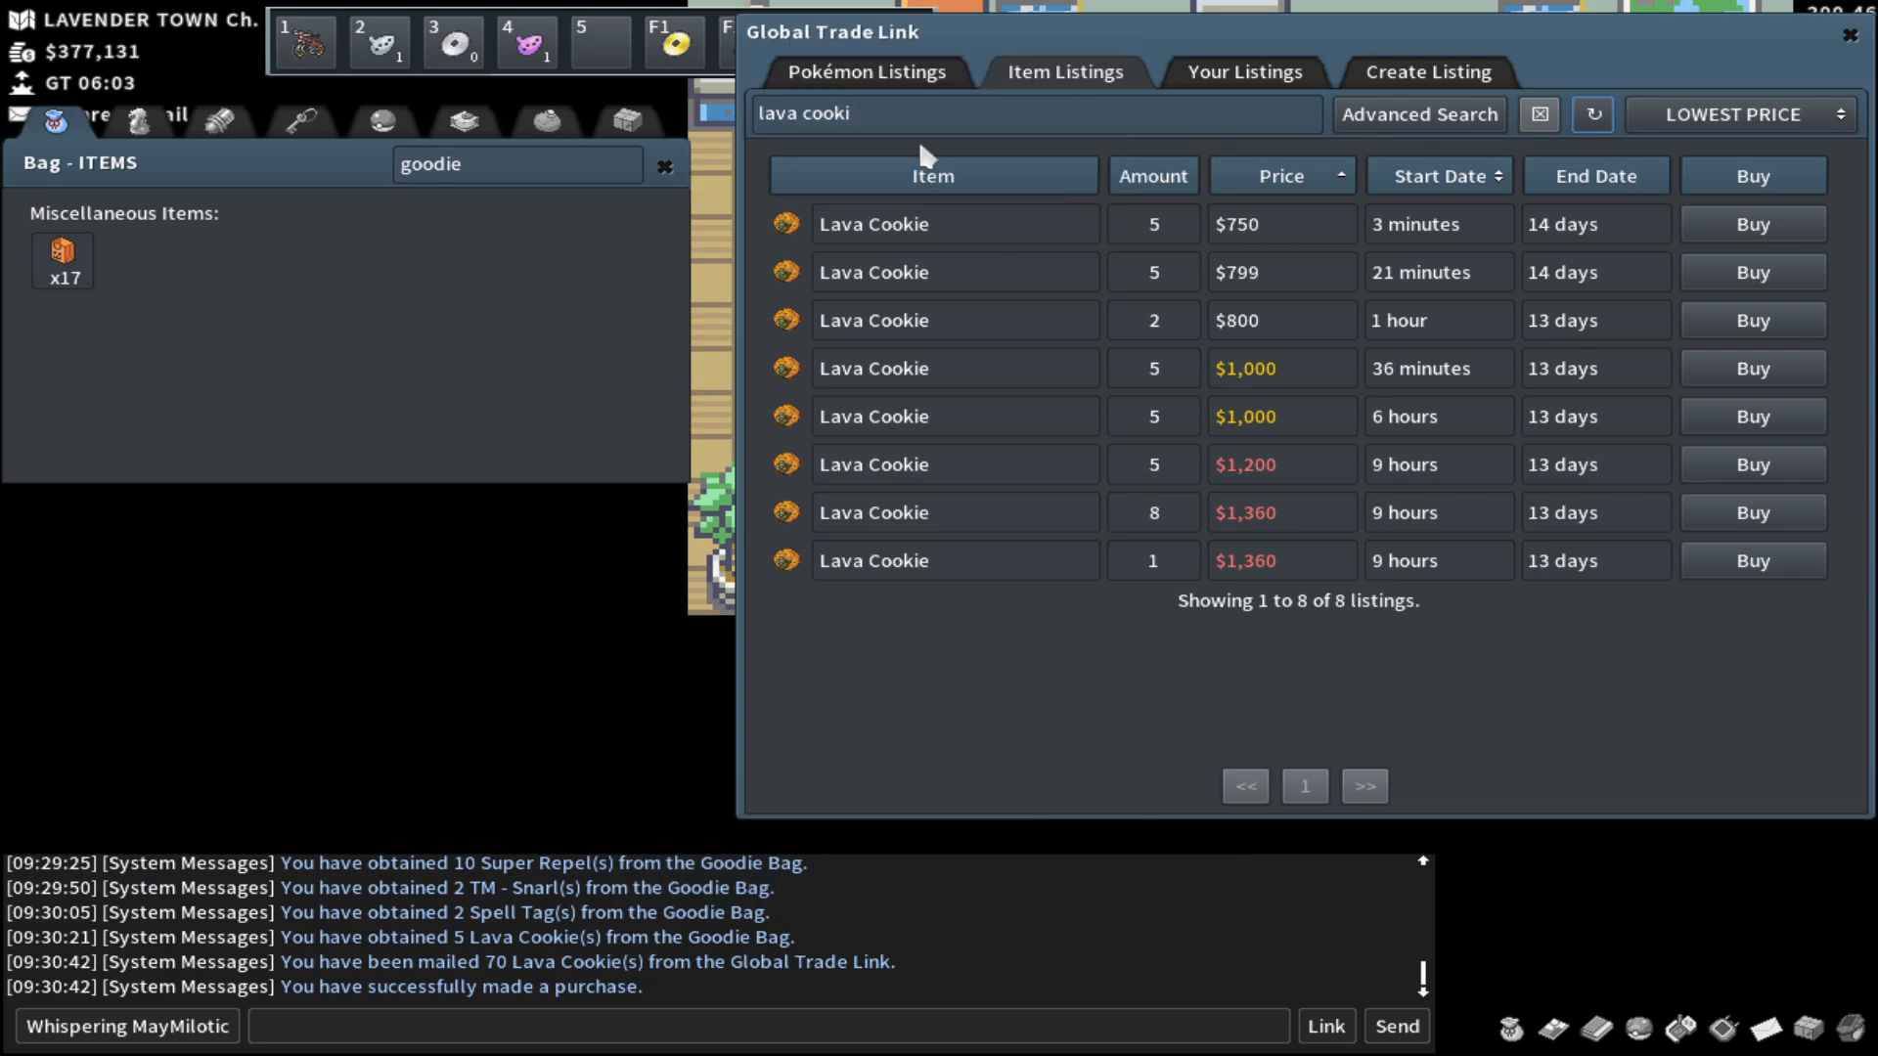
pyautogui.moveTo(897, 226)
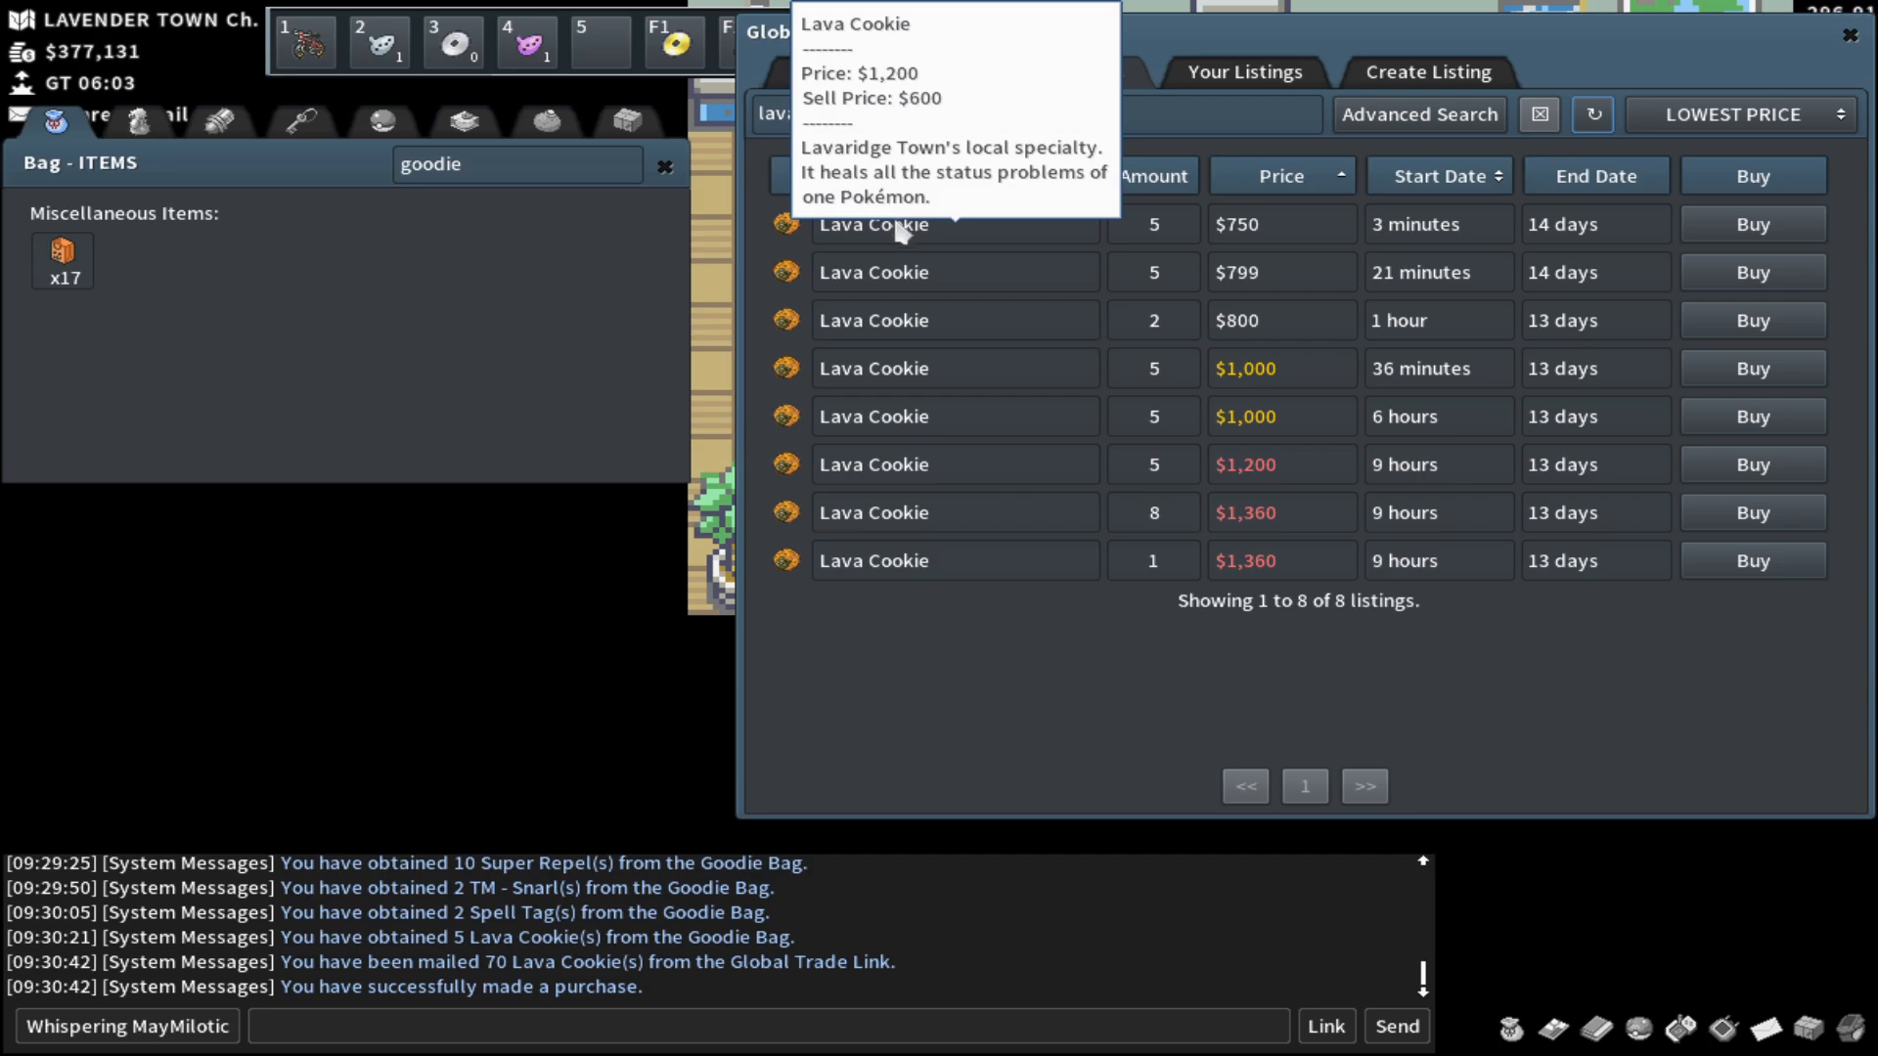
pyautogui.moveTo(949, 248)
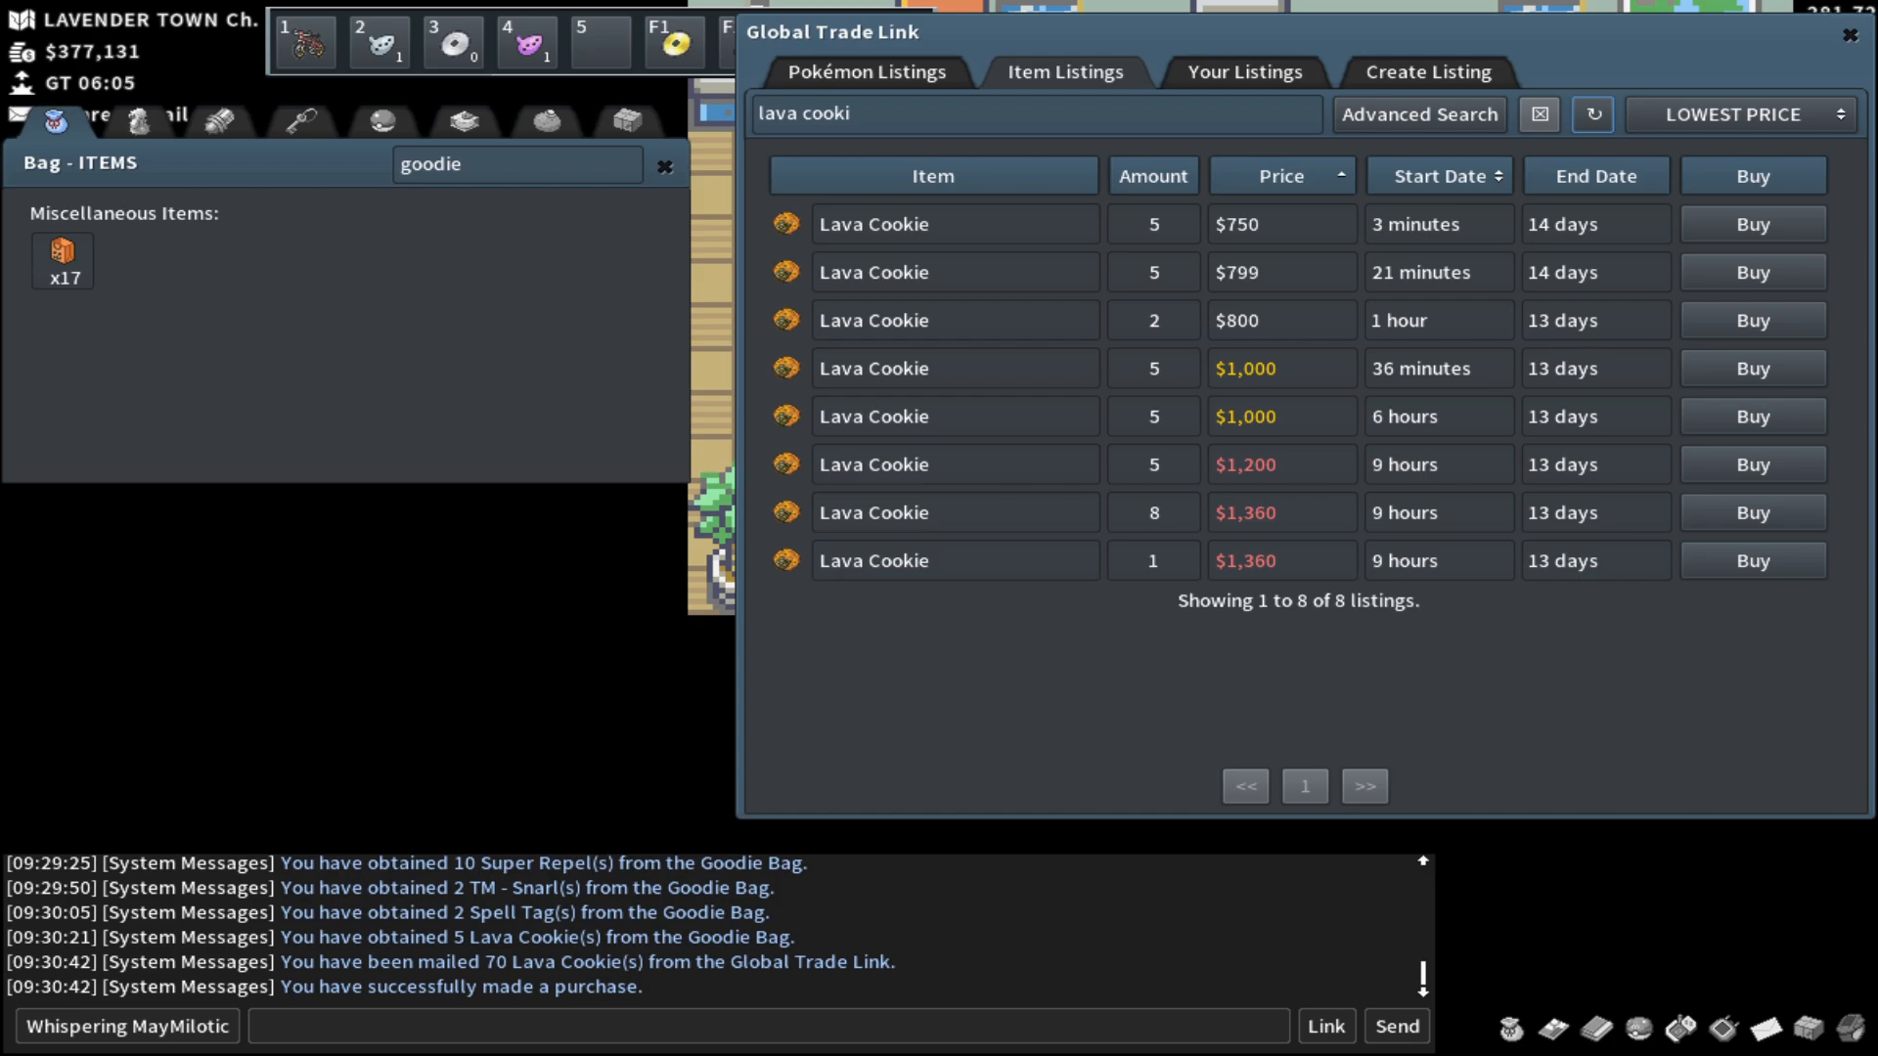
pyautogui.moveTo(104, 302)
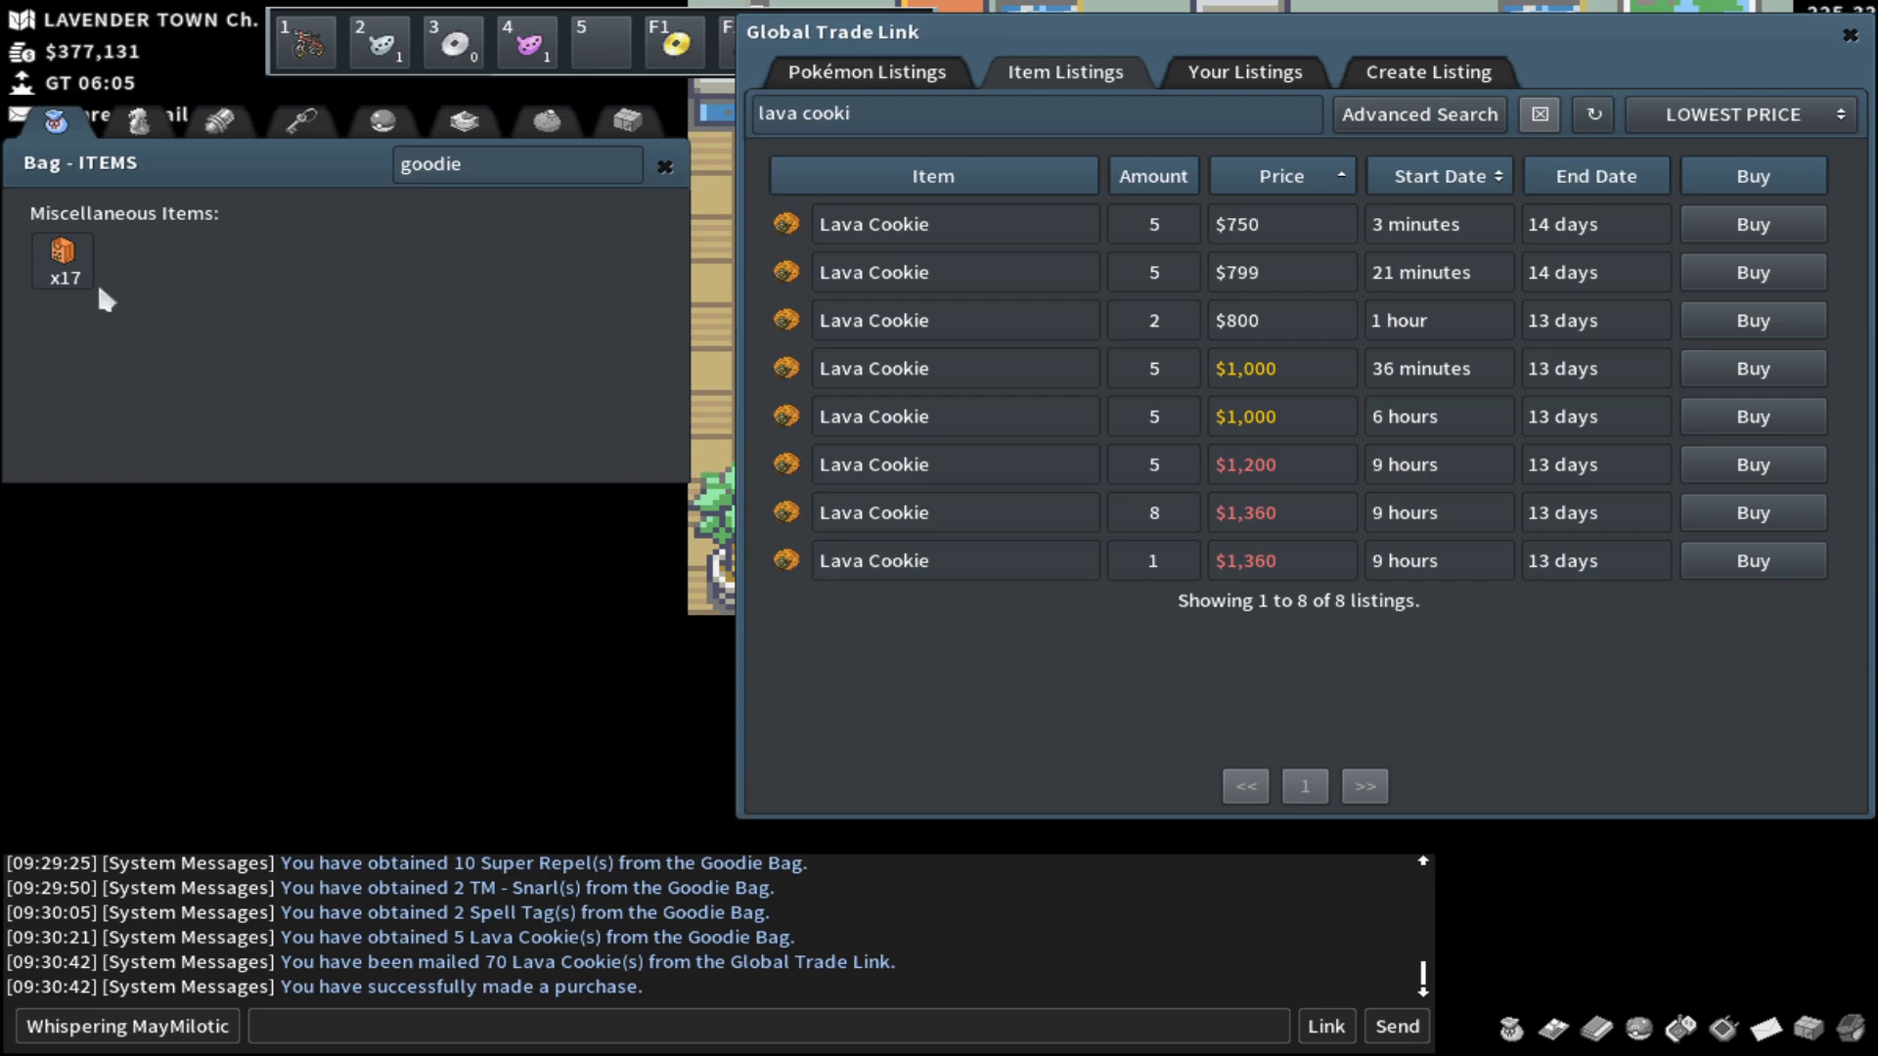
# Step: Use more Goodie Bags, getting Spell Tags, RageCandyBars and Super Repels
pyautogui.click(61, 254)
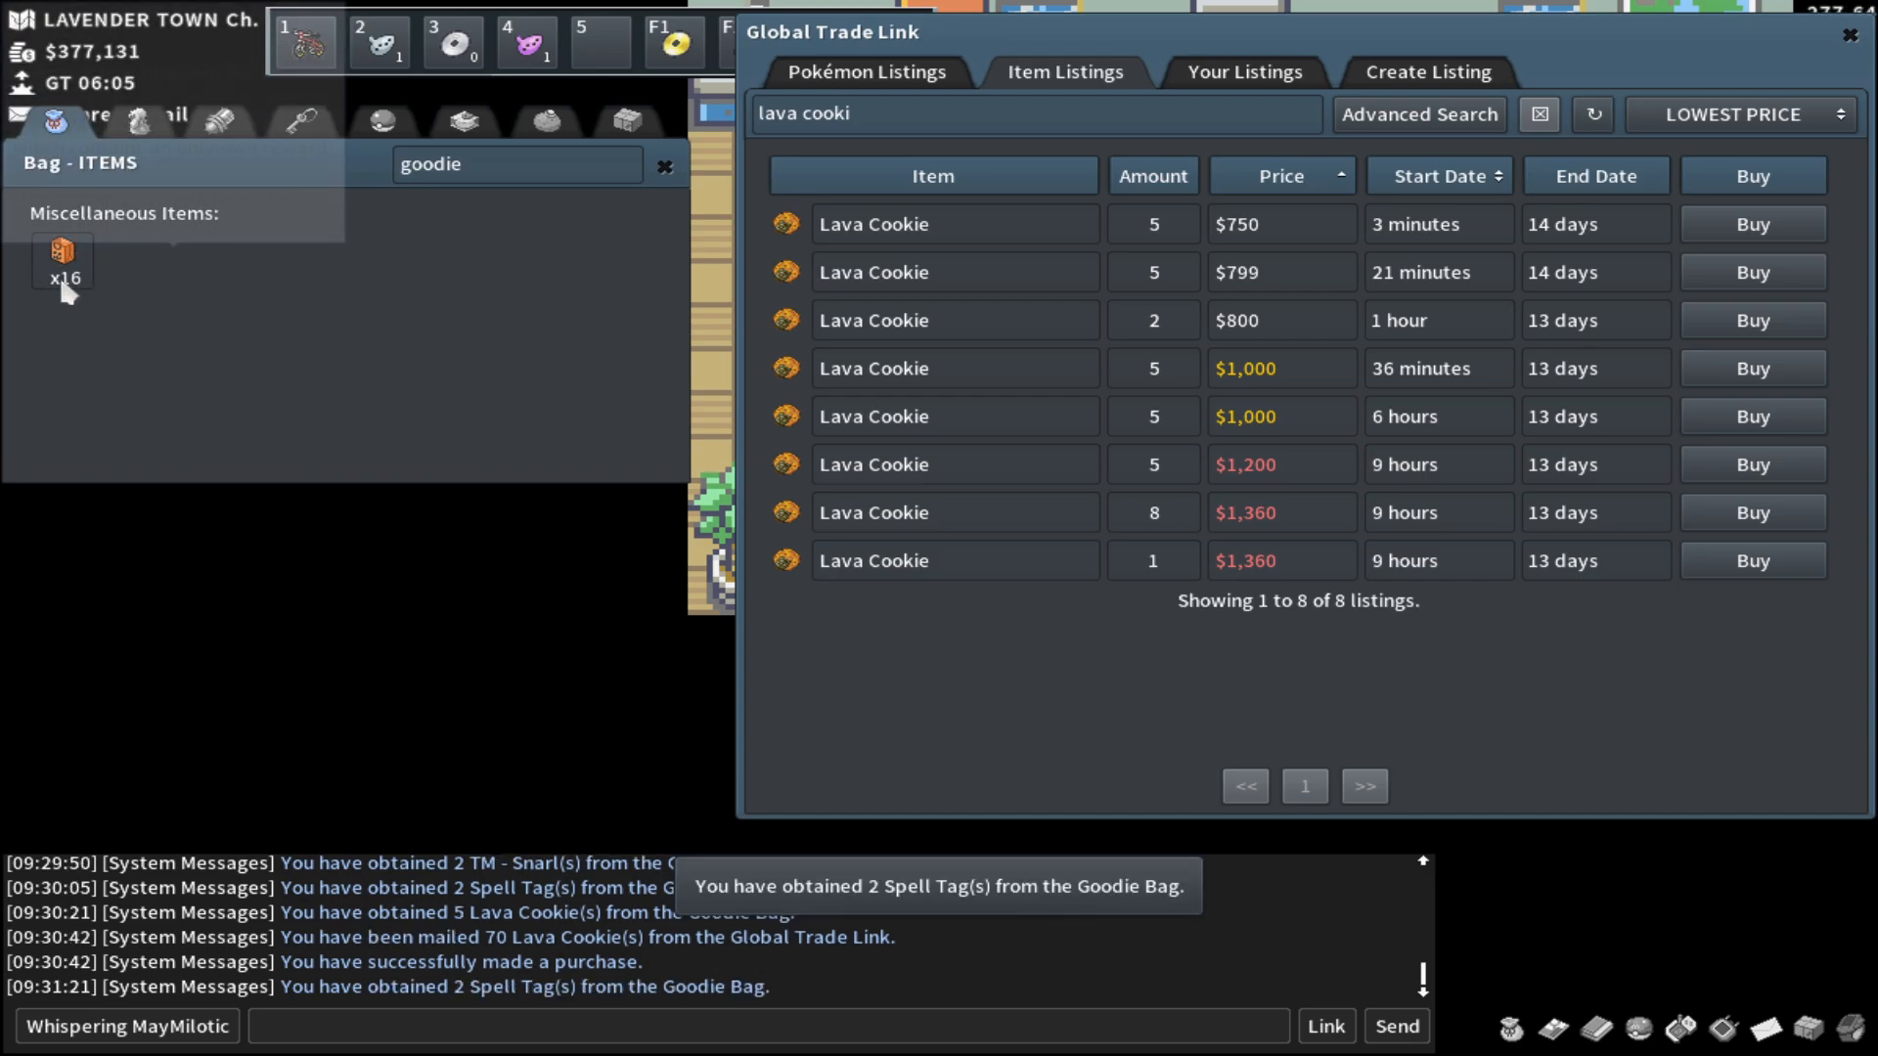
pyautogui.click(1036, 114)
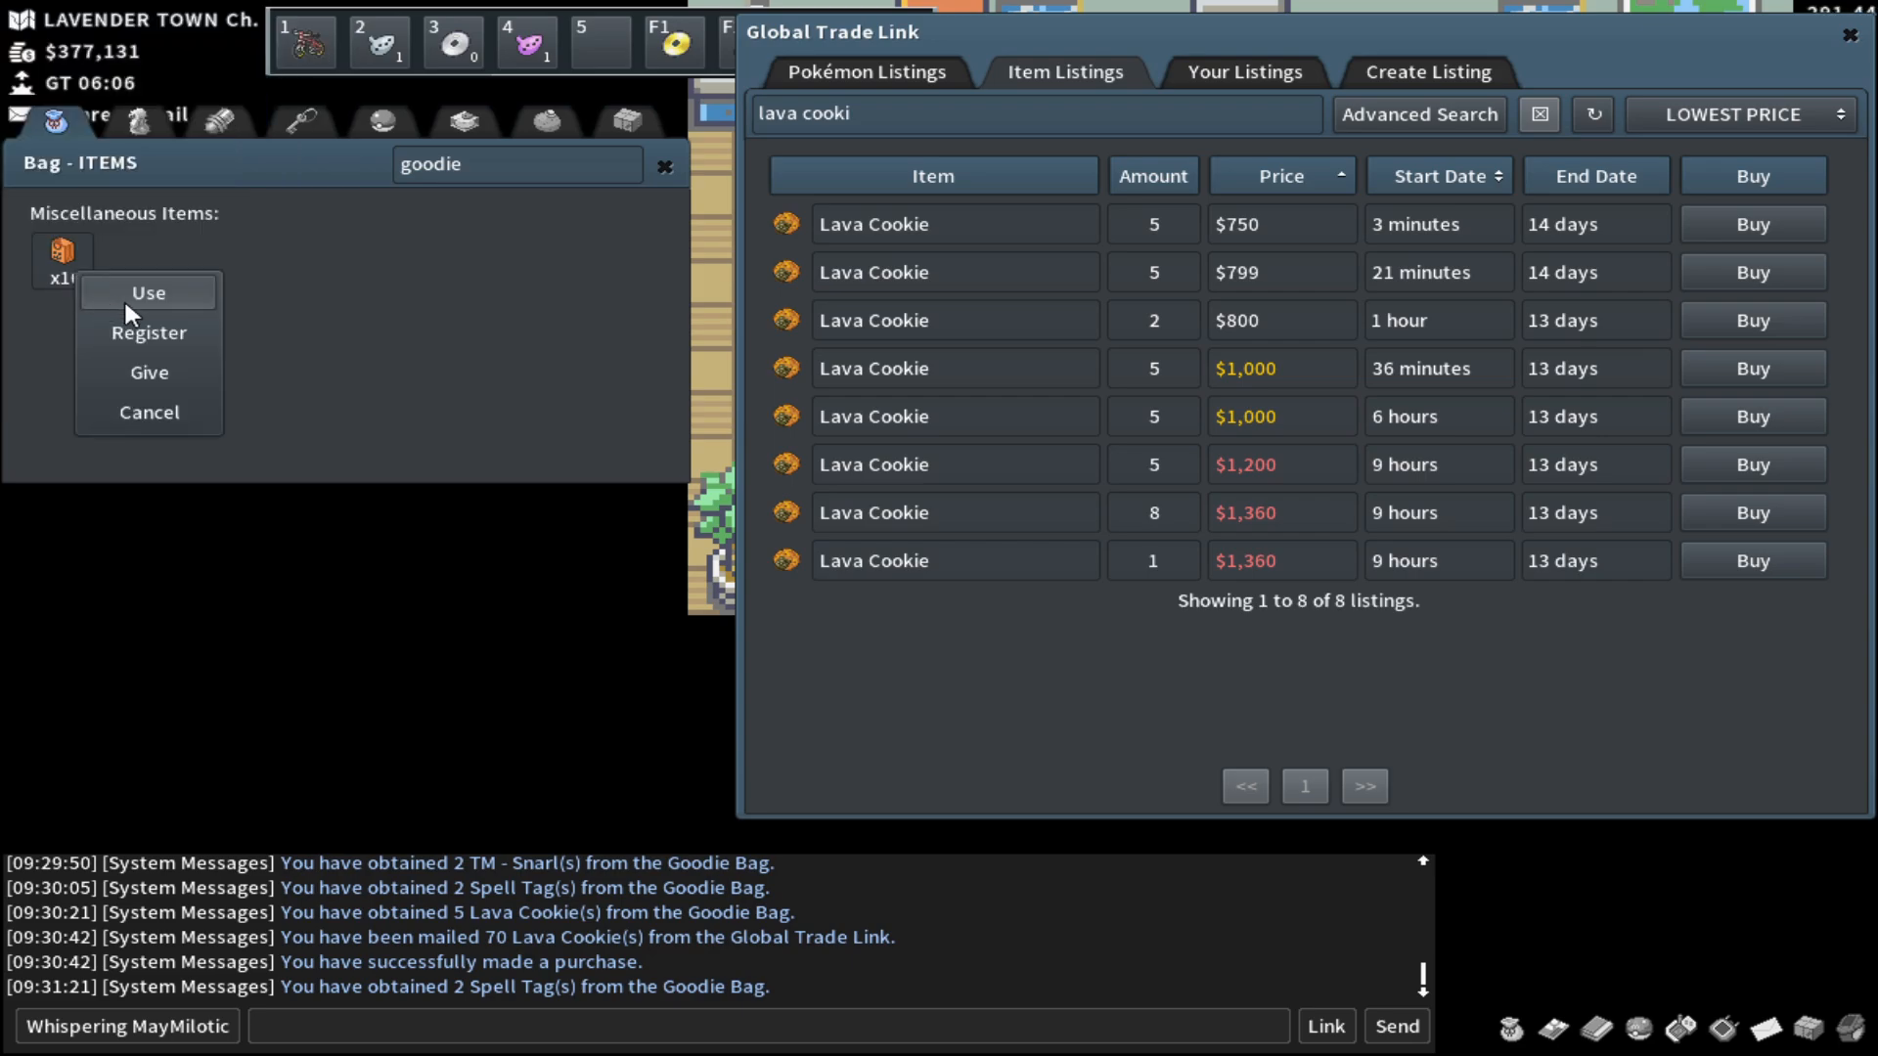
pyautogui.click(149, 291)
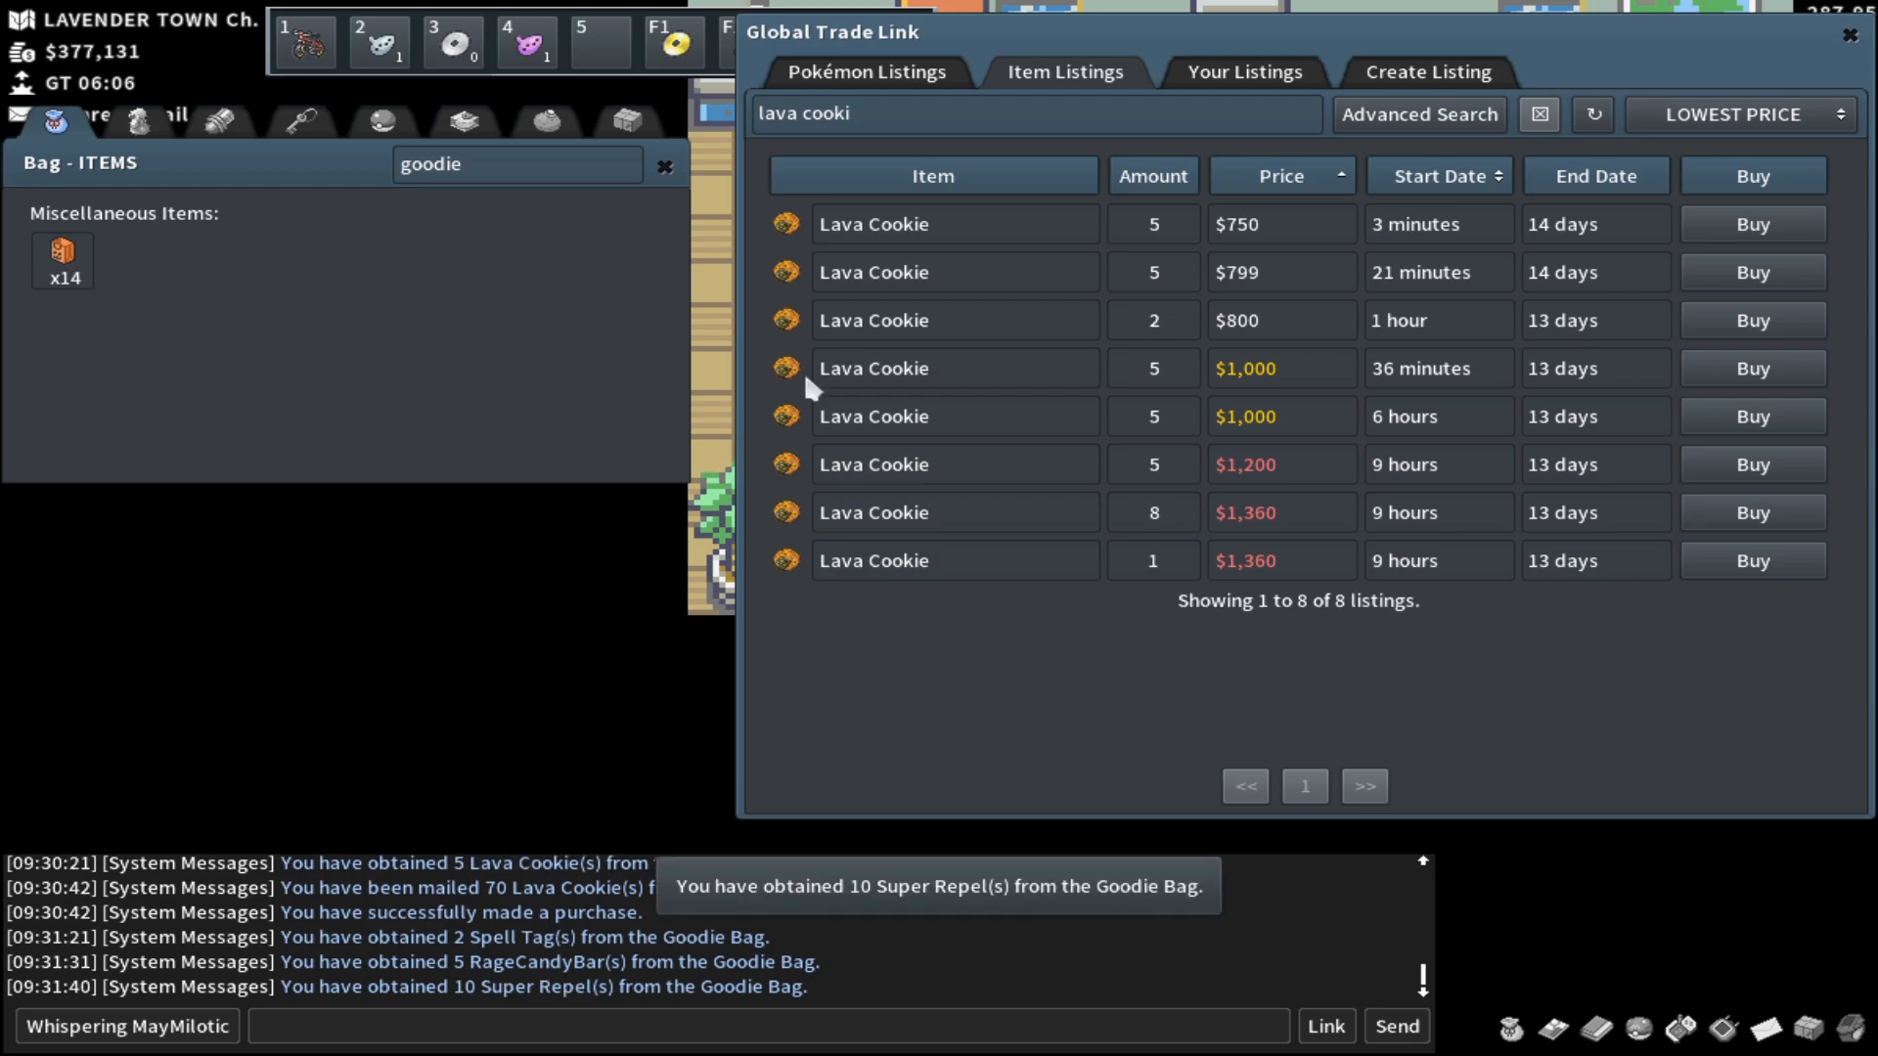
pyautogui.moveTo(309, 815)
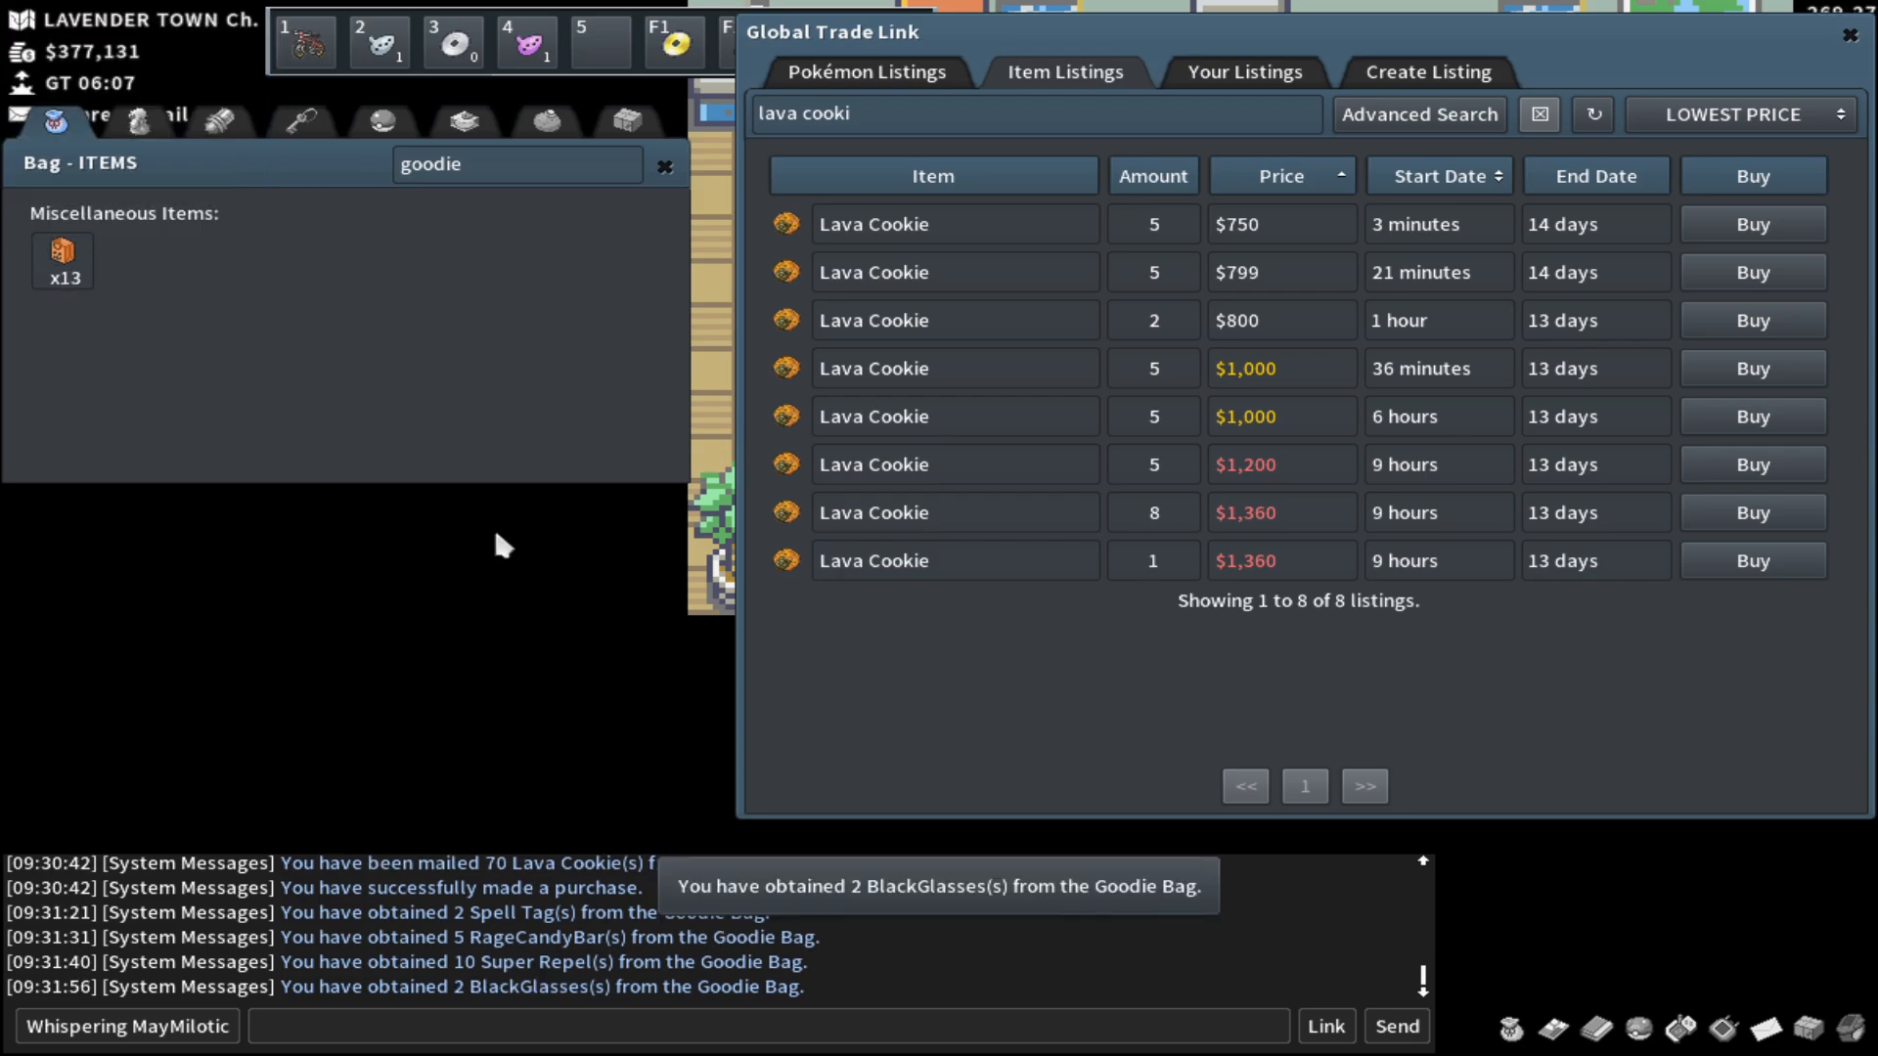
# Step: Price-check BlackGlasses (from $1,999) and Ghost Gems (from $3,999) on the GTL
pyautogui.press('Backspace')
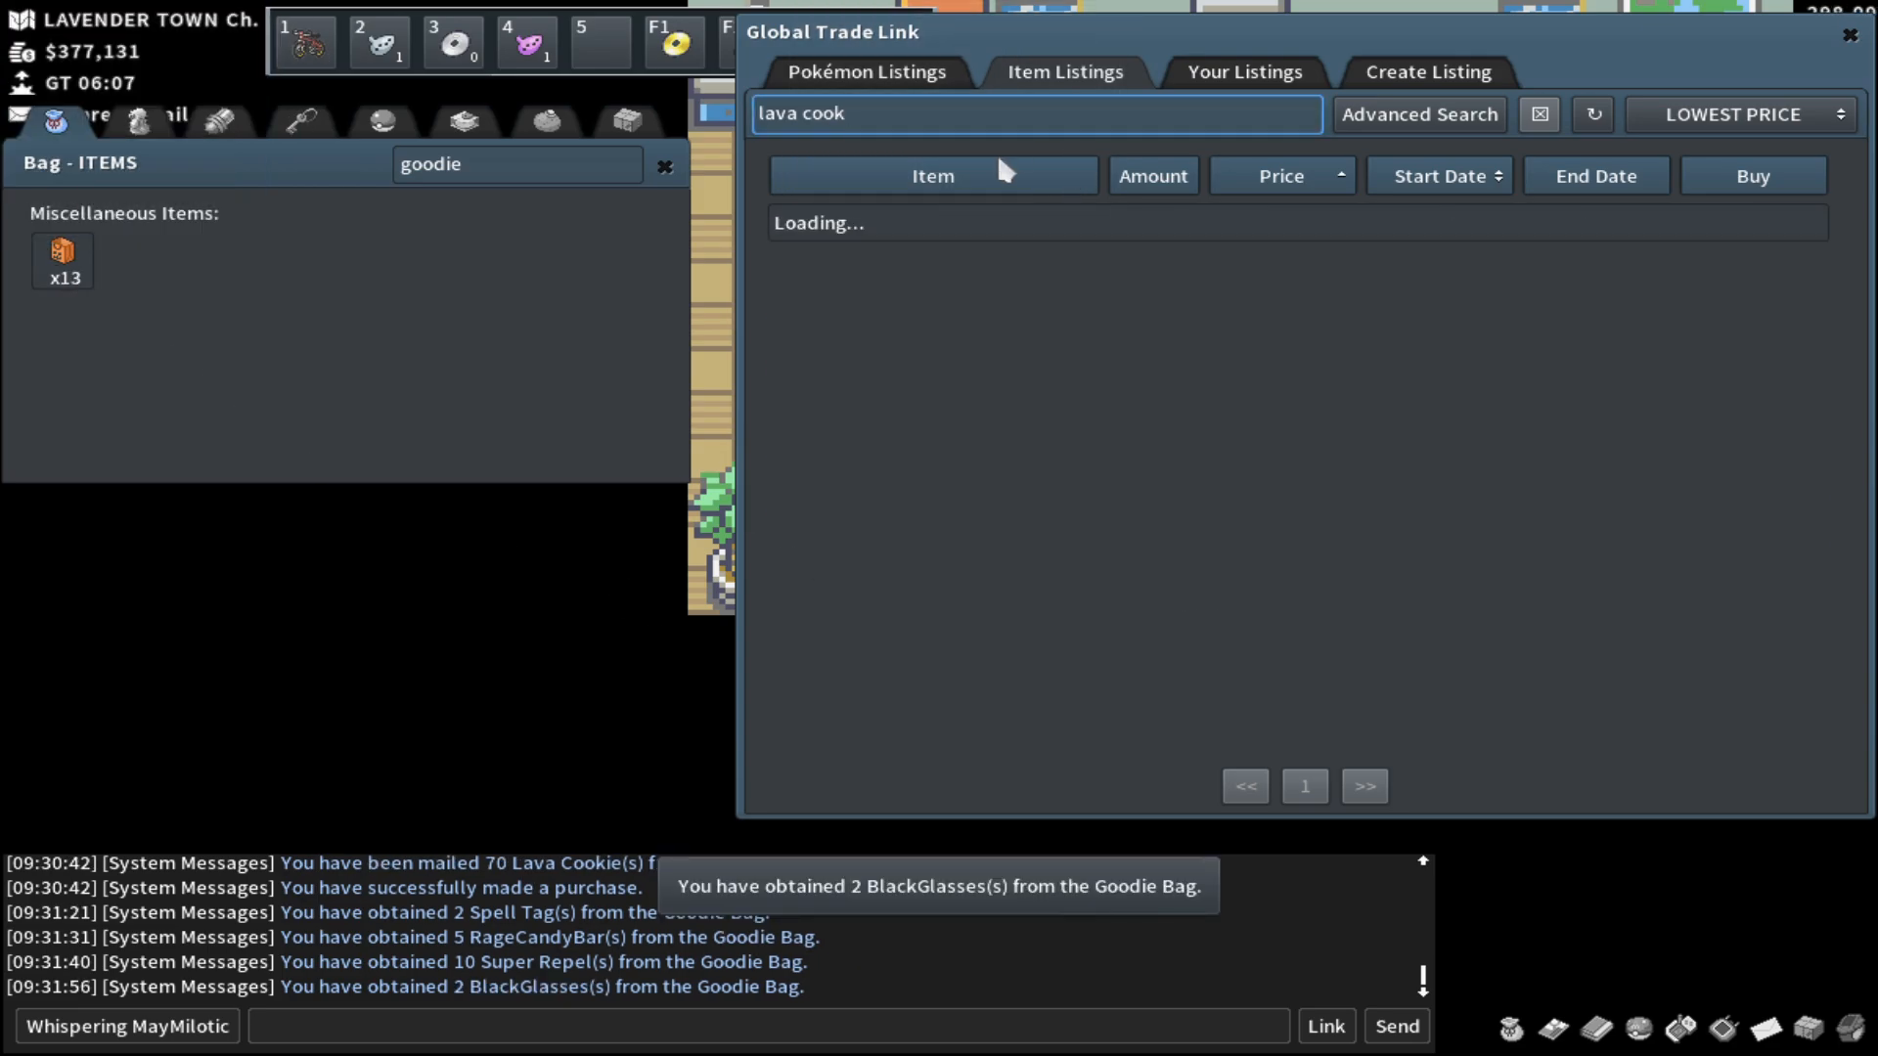
pyautogui.write('blackg')
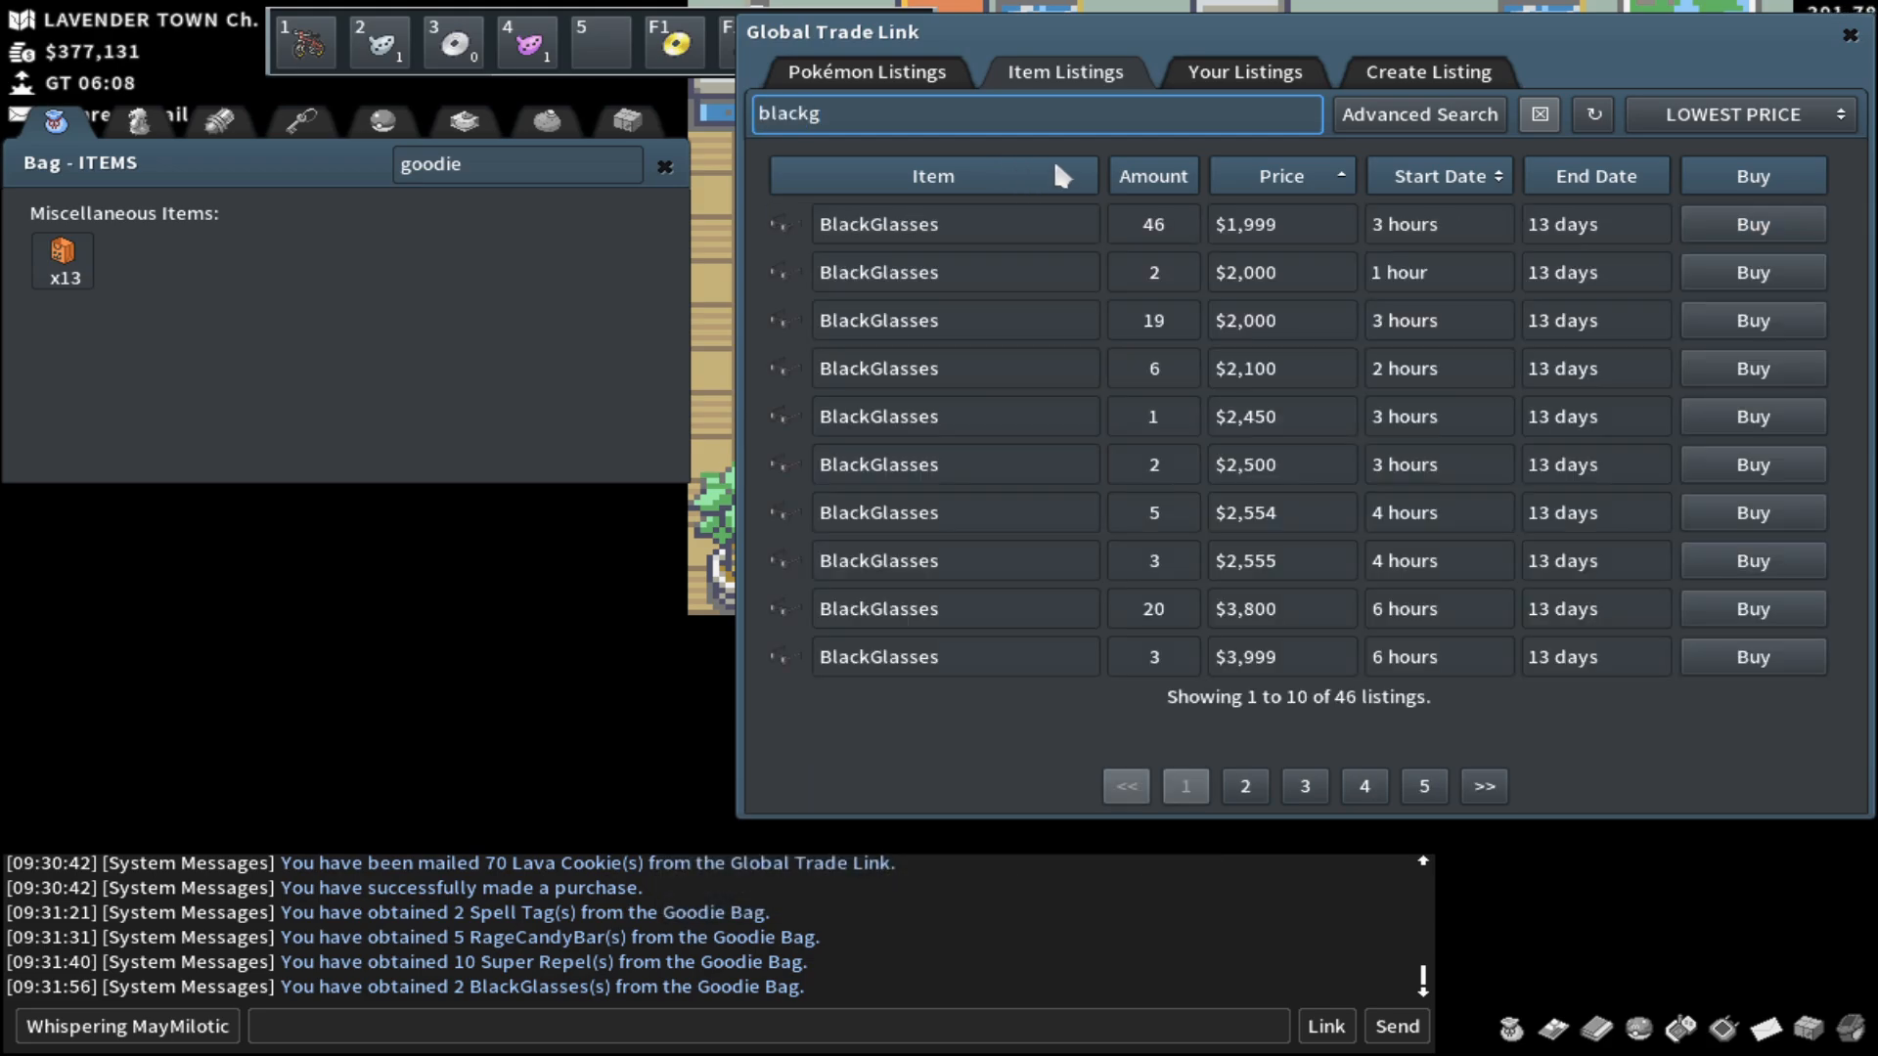
pyautogui.moveTo(937, 219)
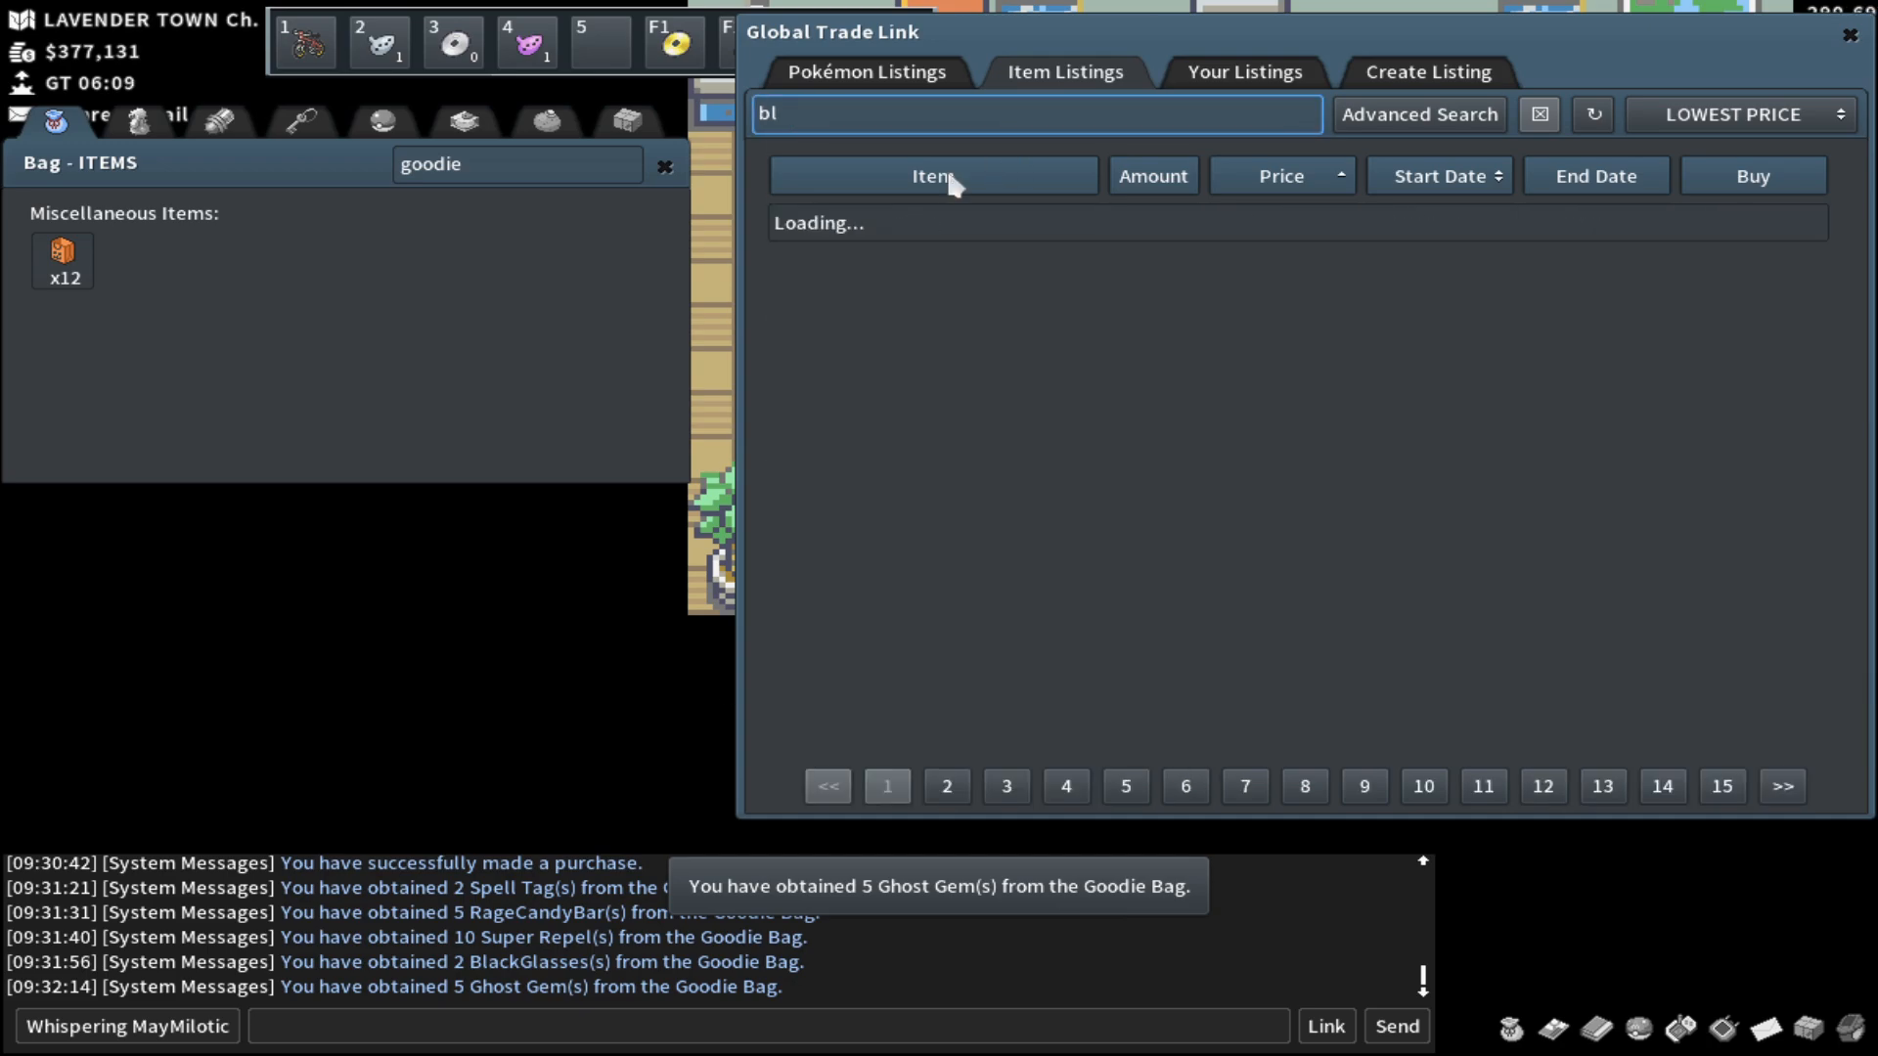
pyautogui.write('ghost')
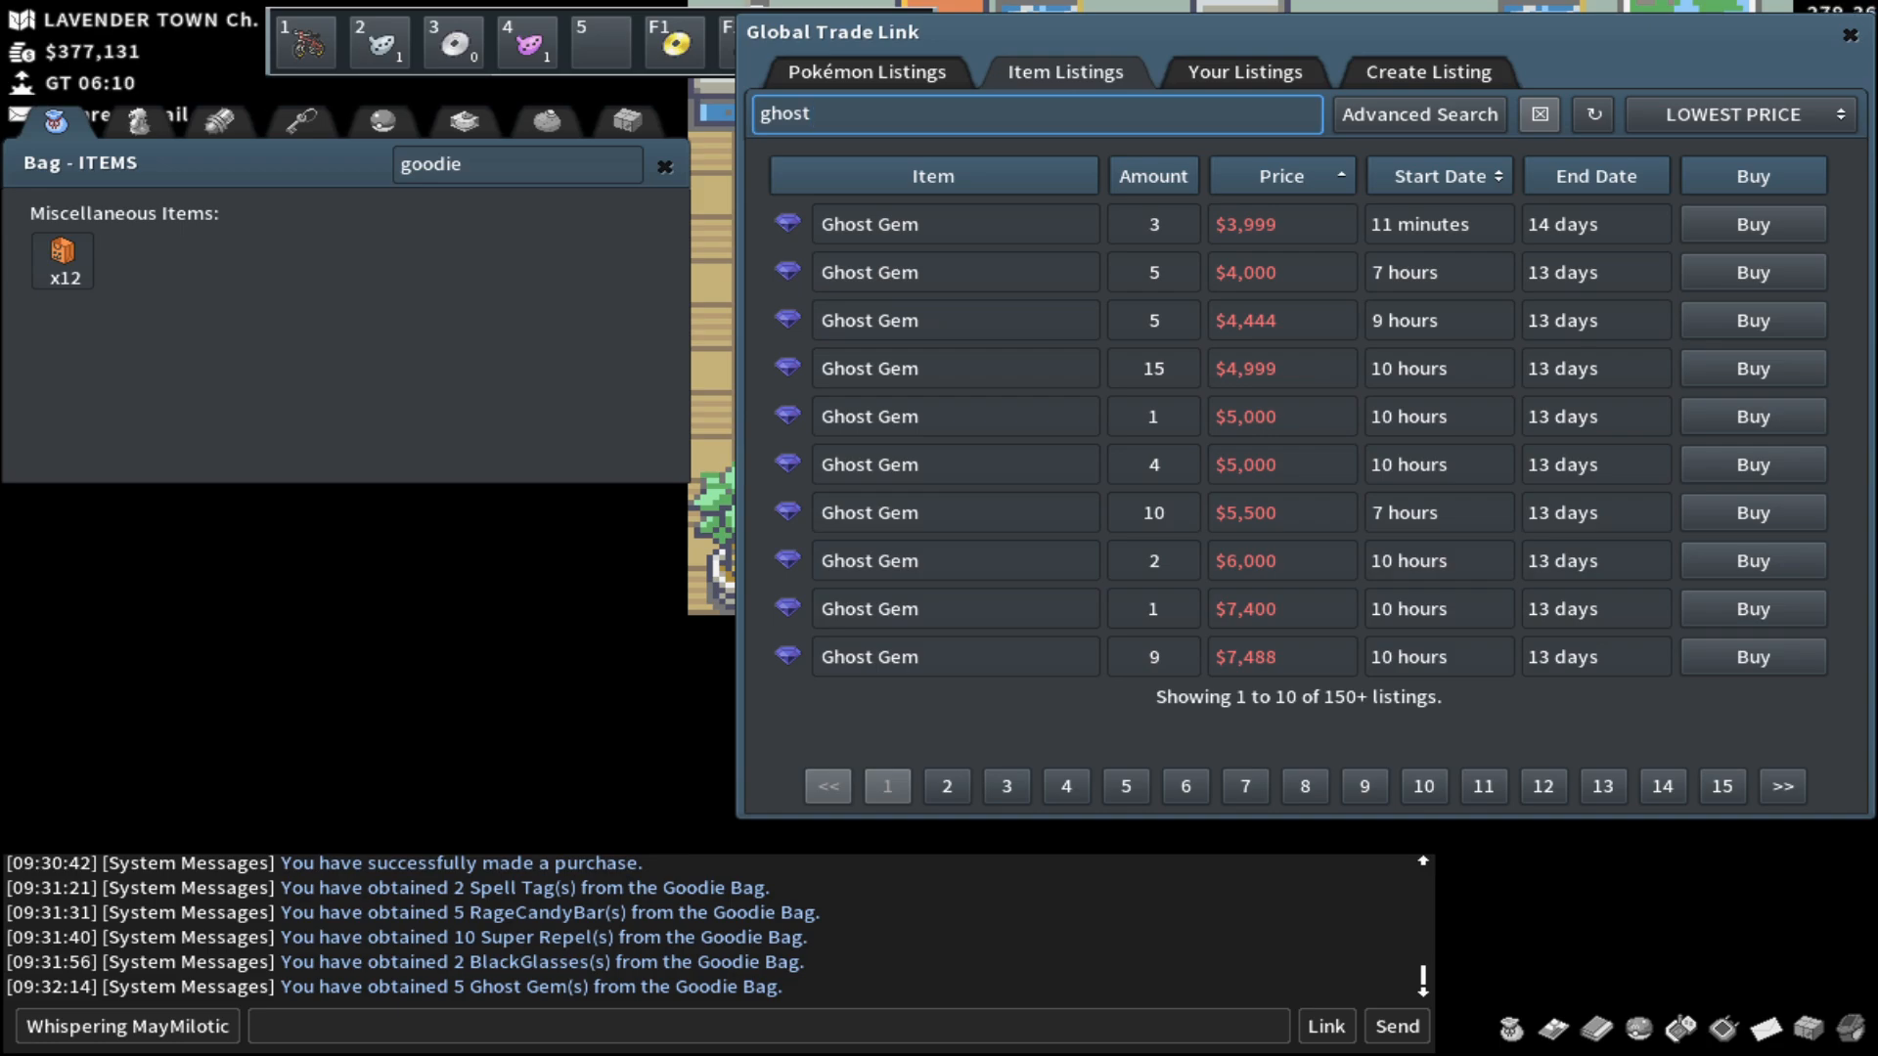
# Step: Use another Goodie Bag and price-check Super Protein on the GTL
pyautogui.click(61, 249)
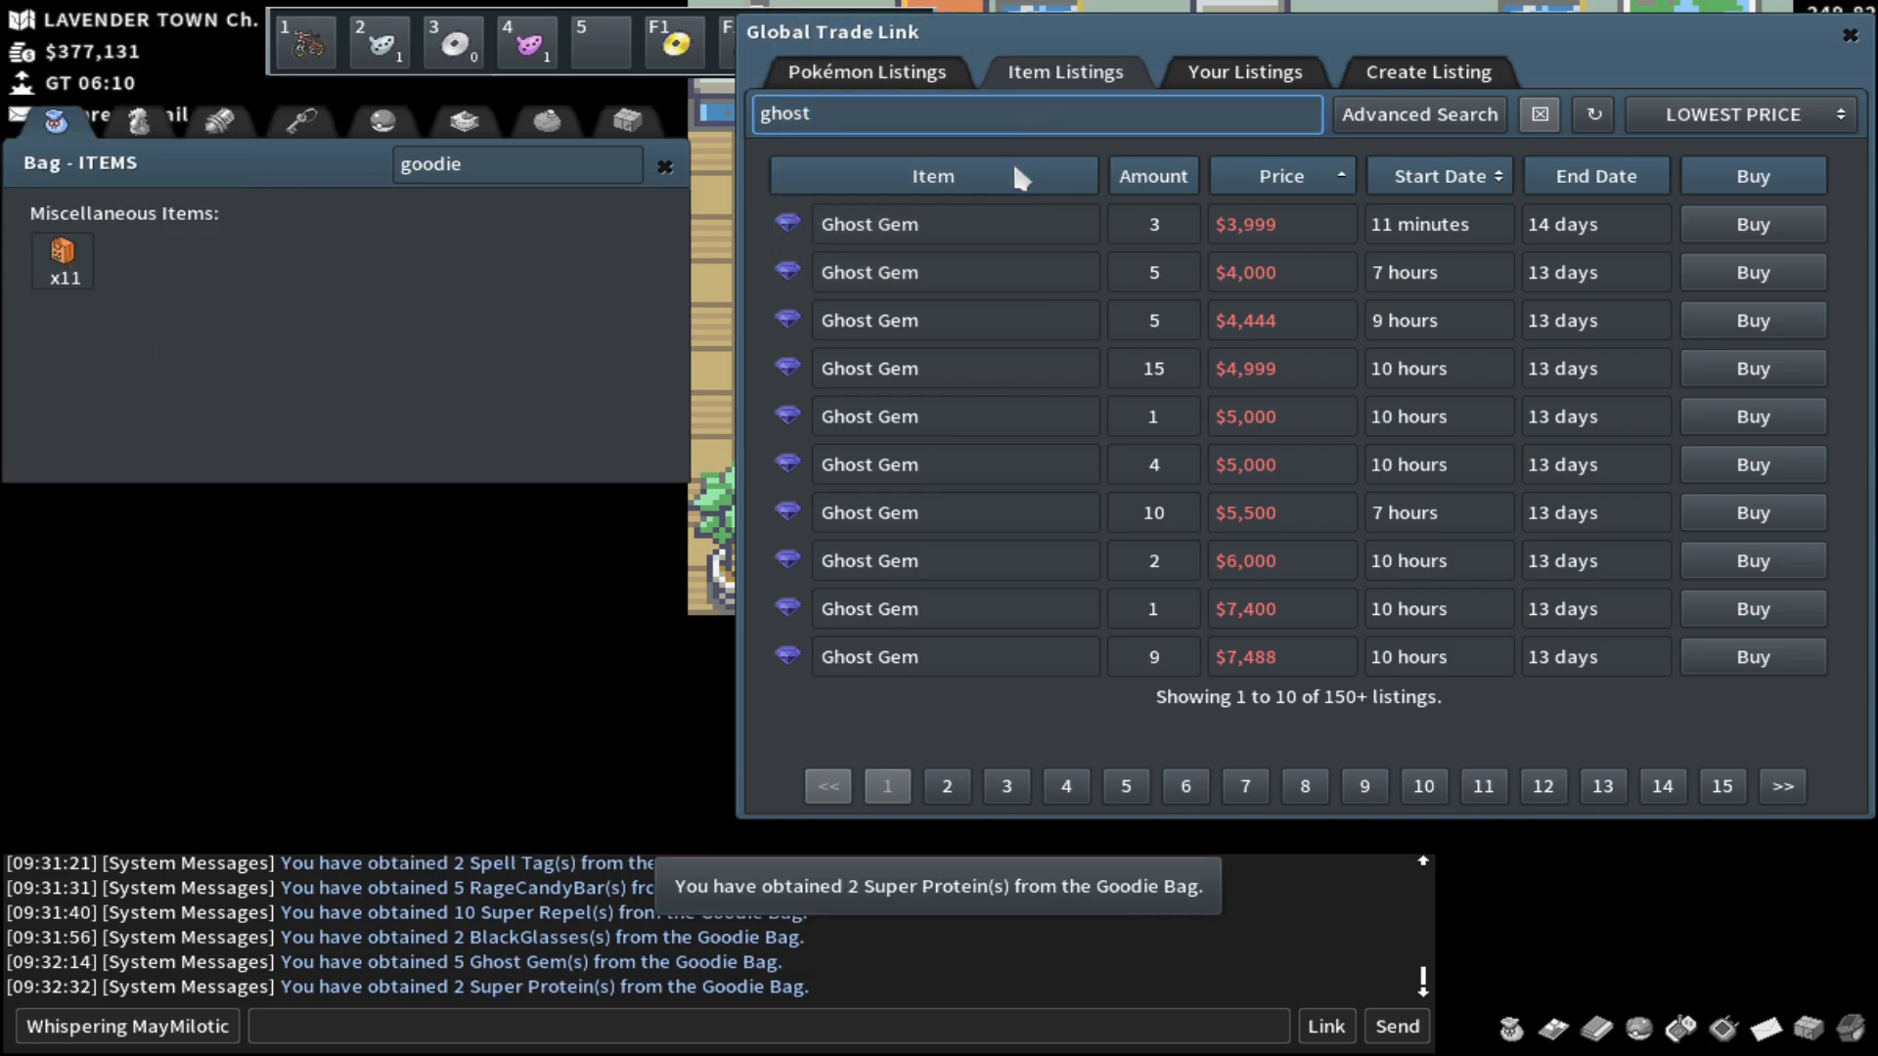
pyautogui.write('s')
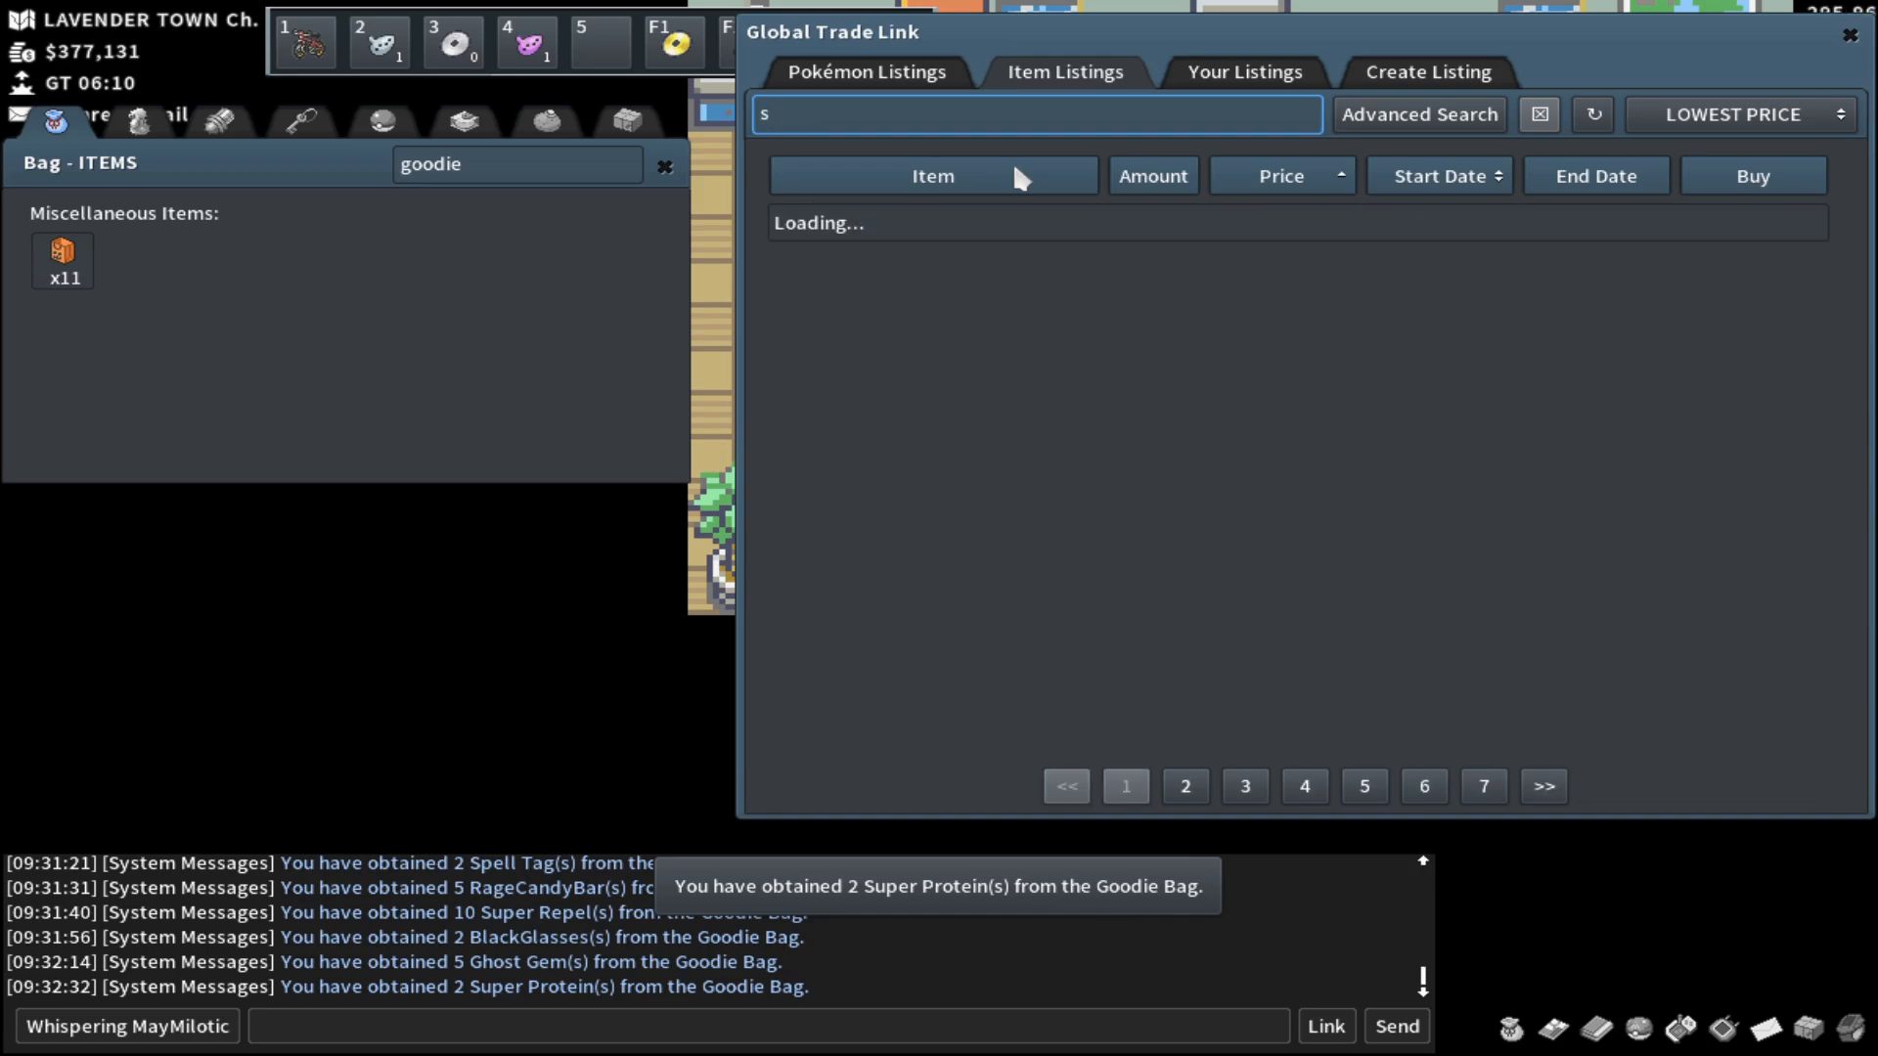
pyautogui.write('uper prot')
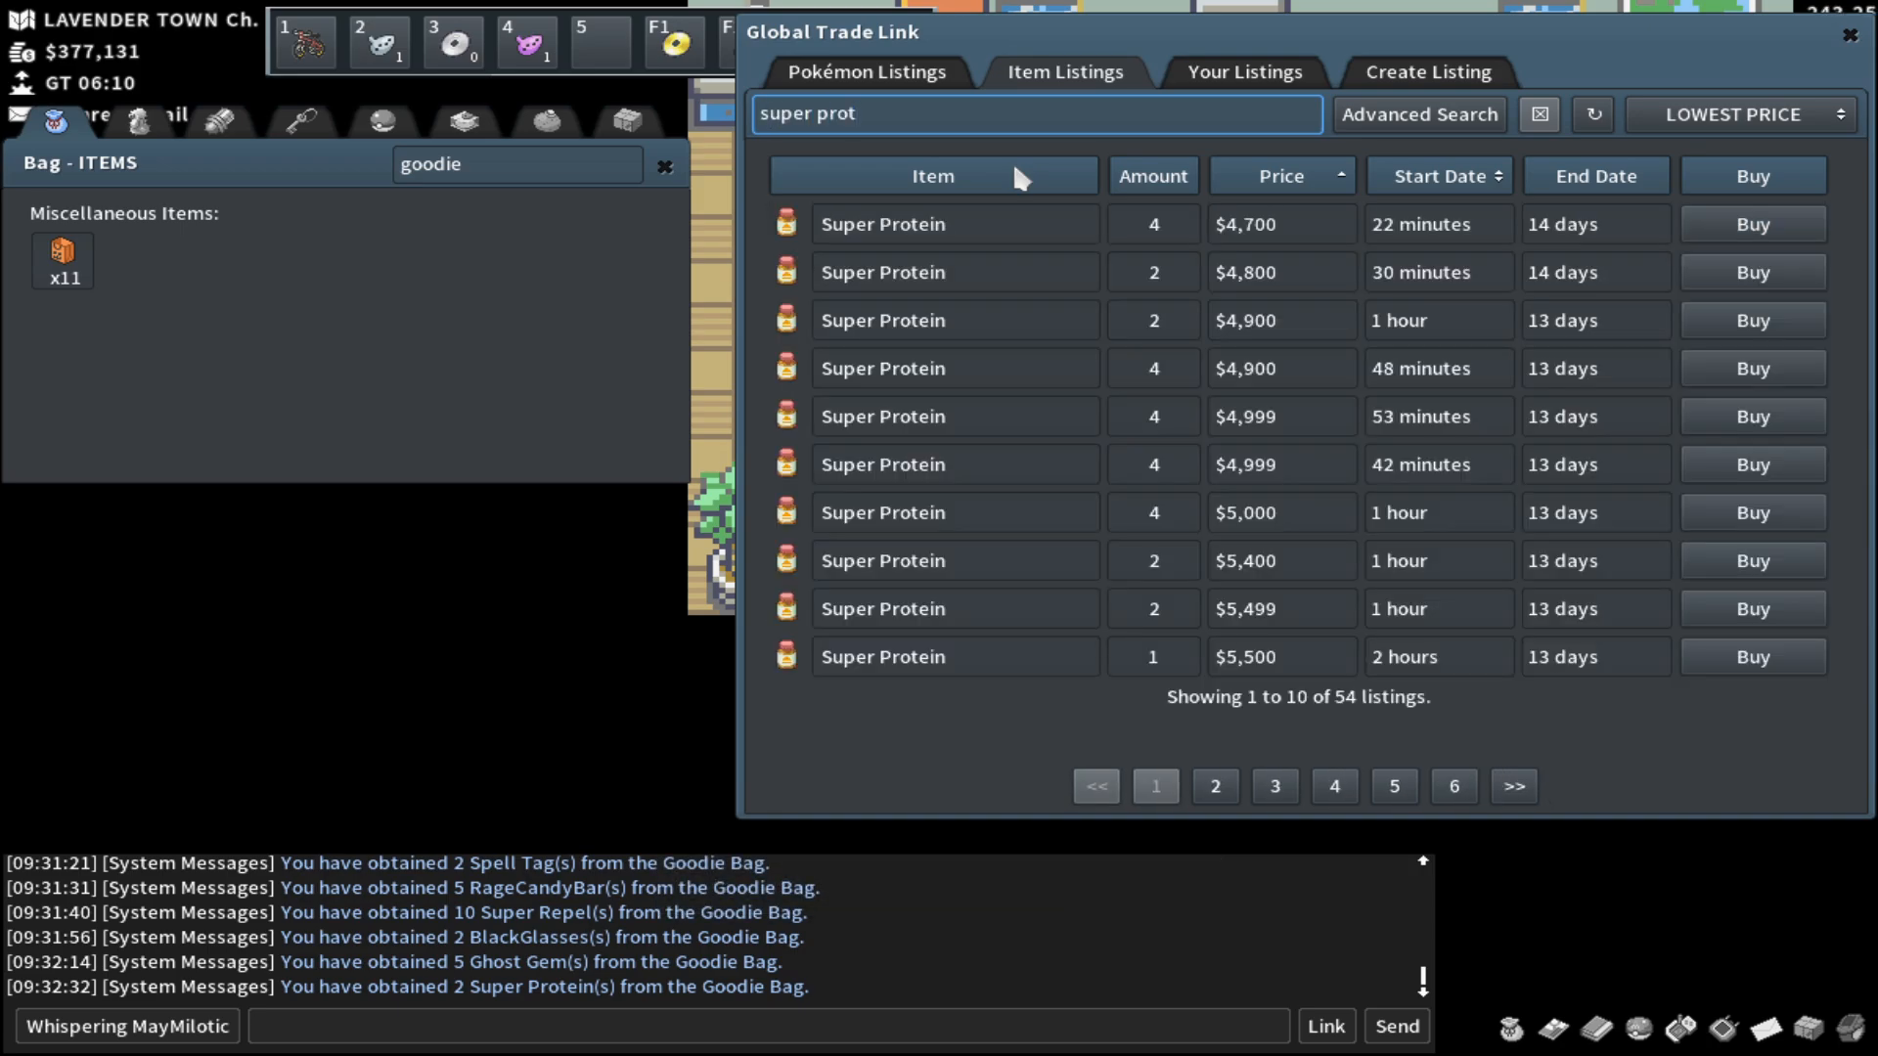
pyautogui.moveTo(1295, 274)
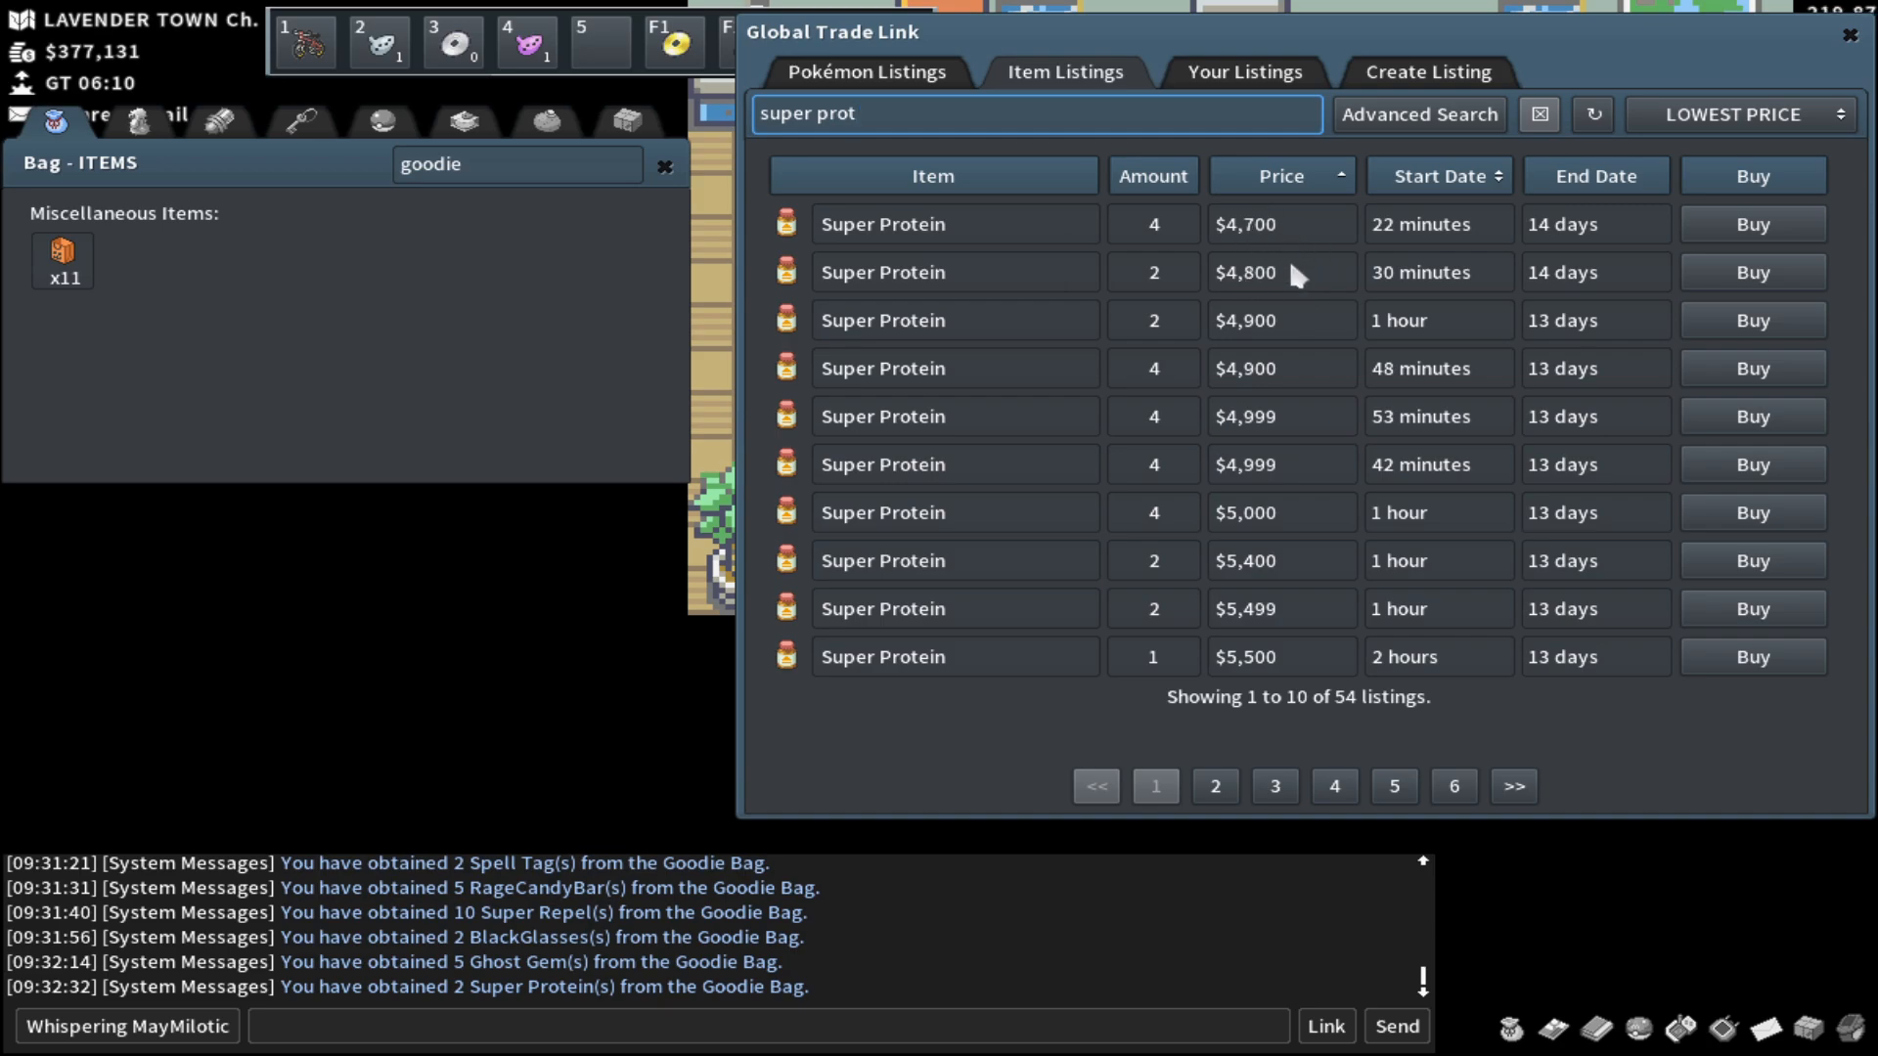
pyautogui.moveTo(108, 532)
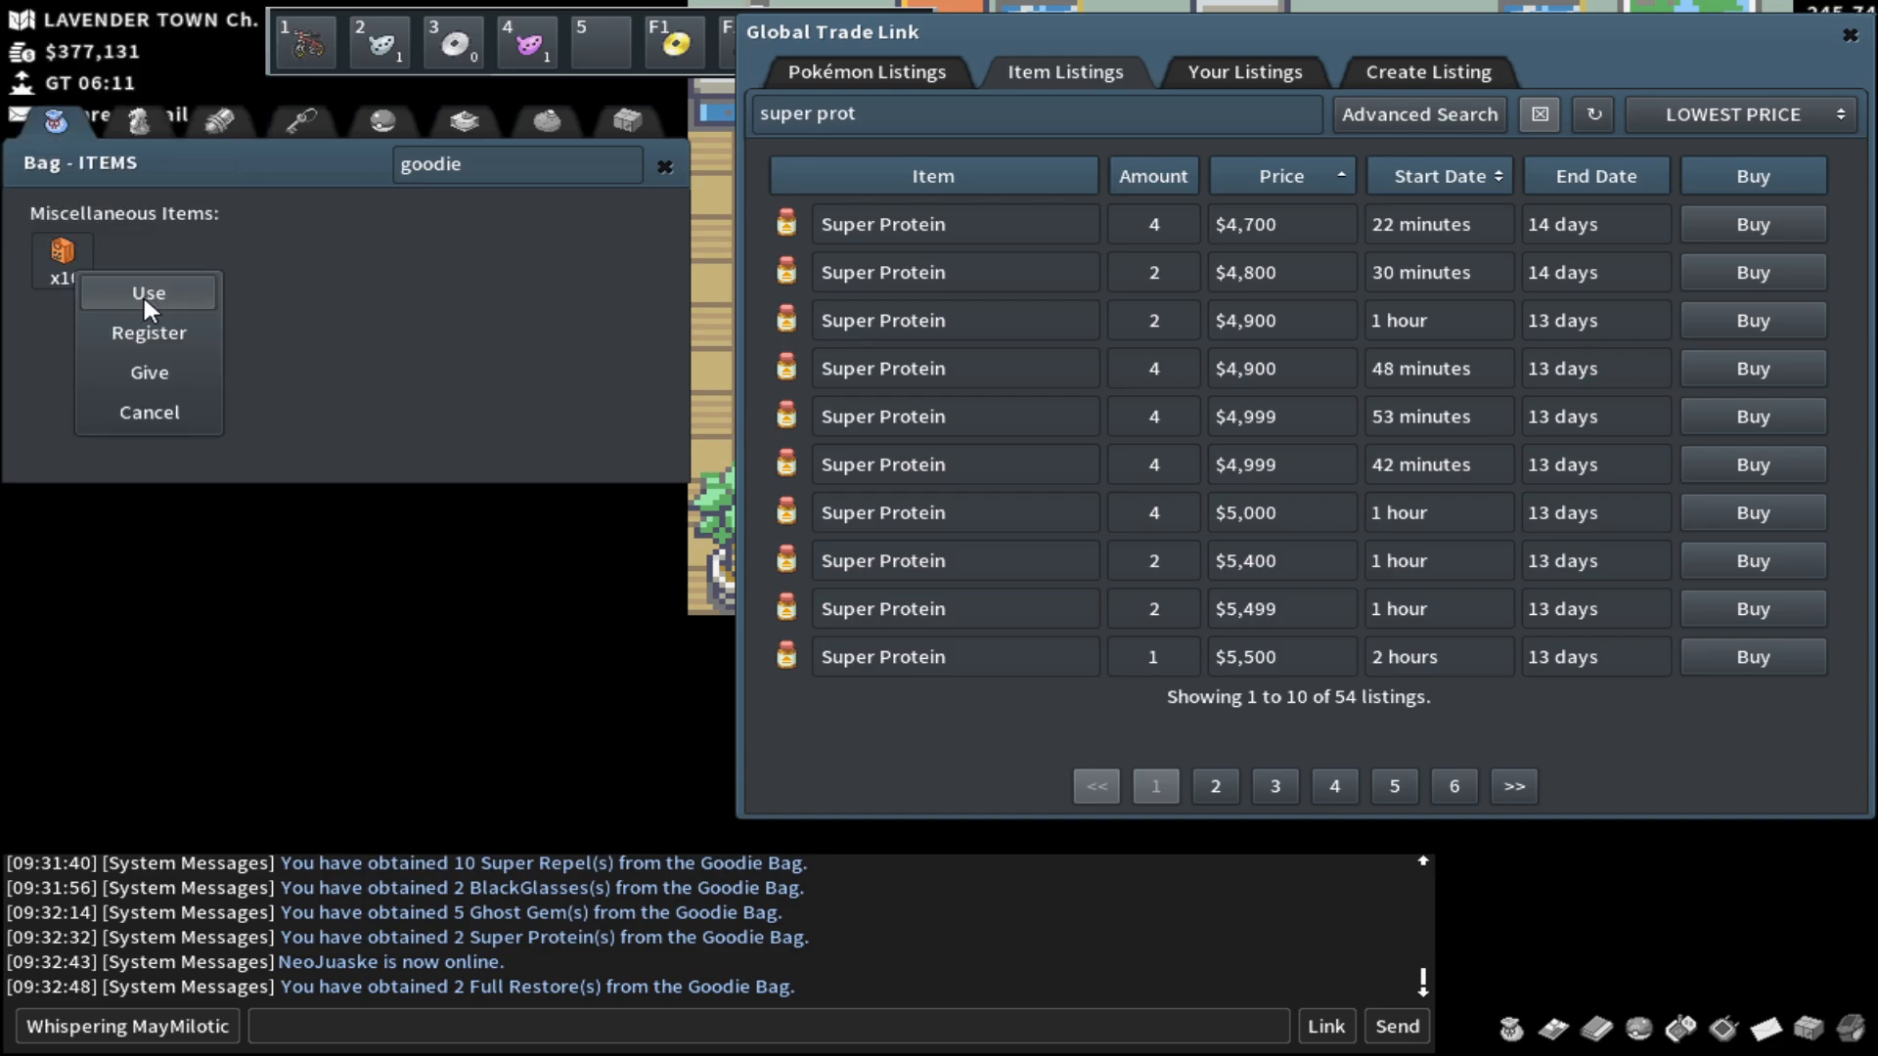
# Step: Use another Goodie Bag and price-check Super Calcium and Super HP Up
pyautogui.click(149, 292)
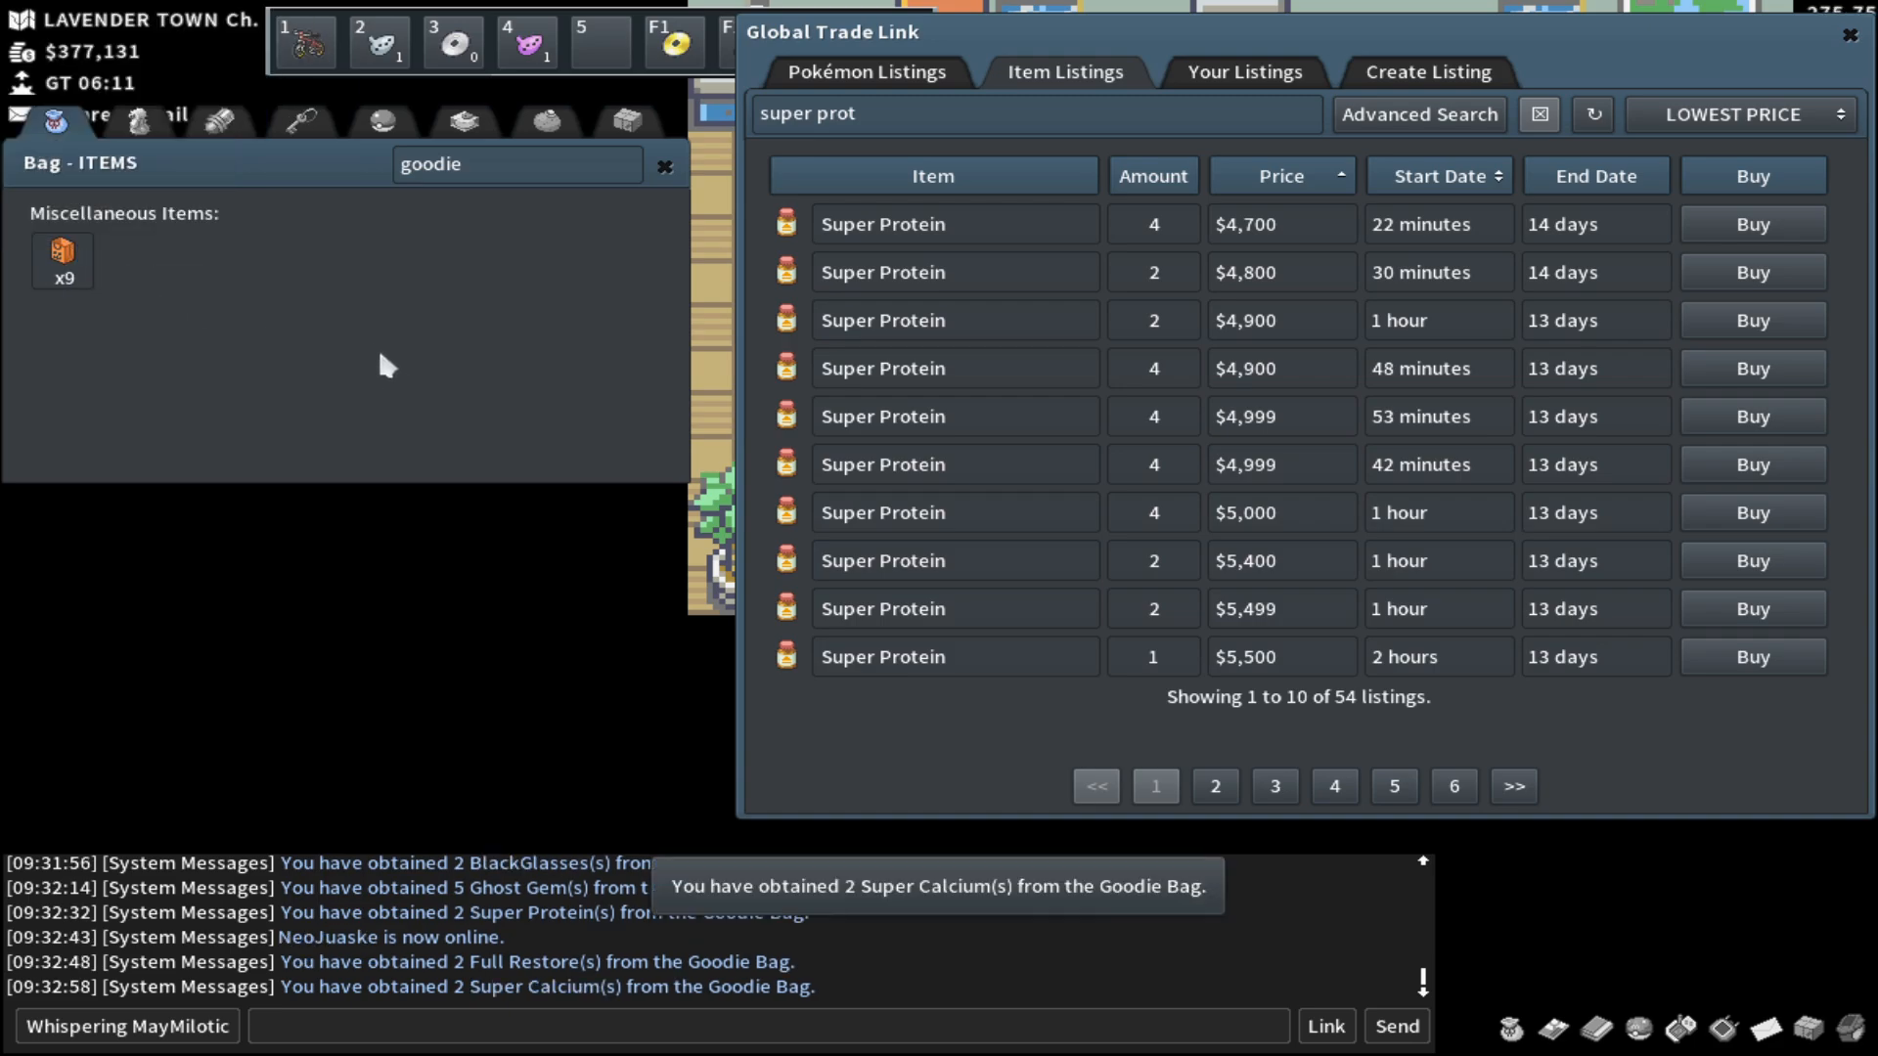
pyautogui.press('Backspace')
pyautogui.write('cal')
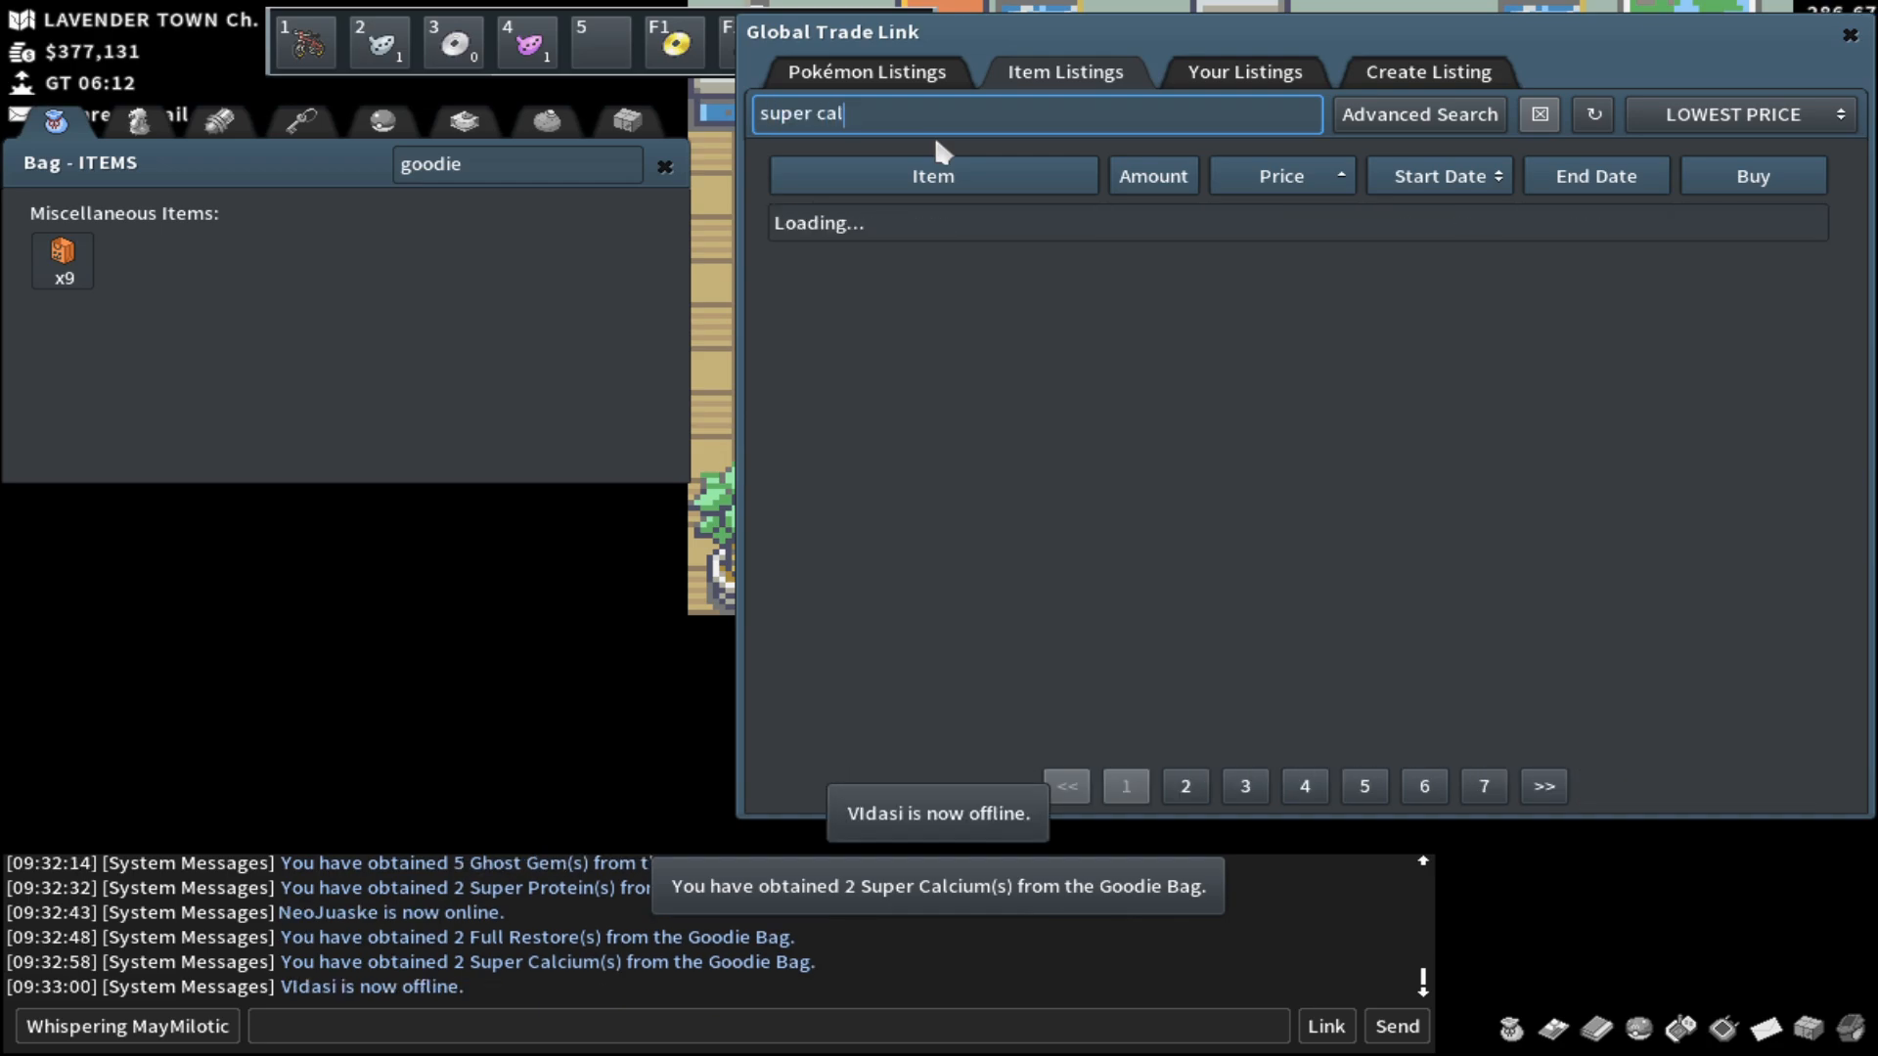
pyautogui.write('c')
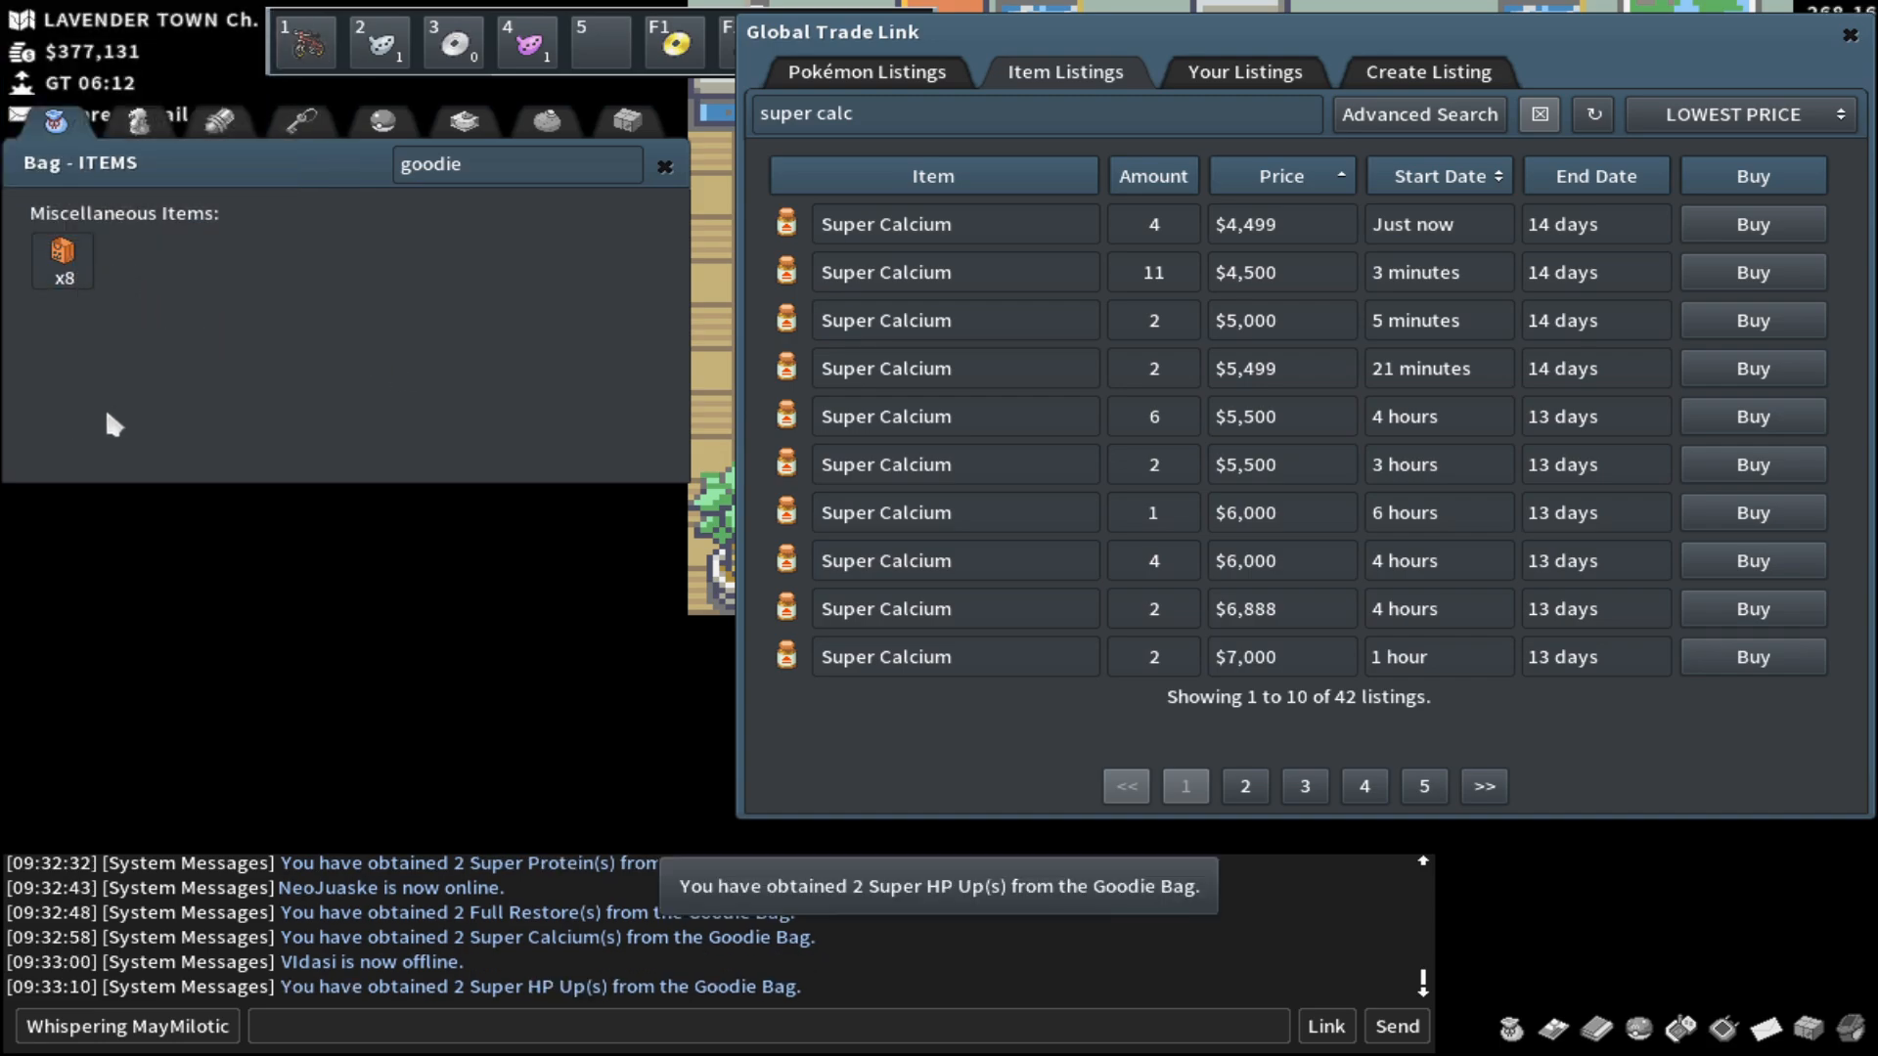
pyautogui.press('Backspace')
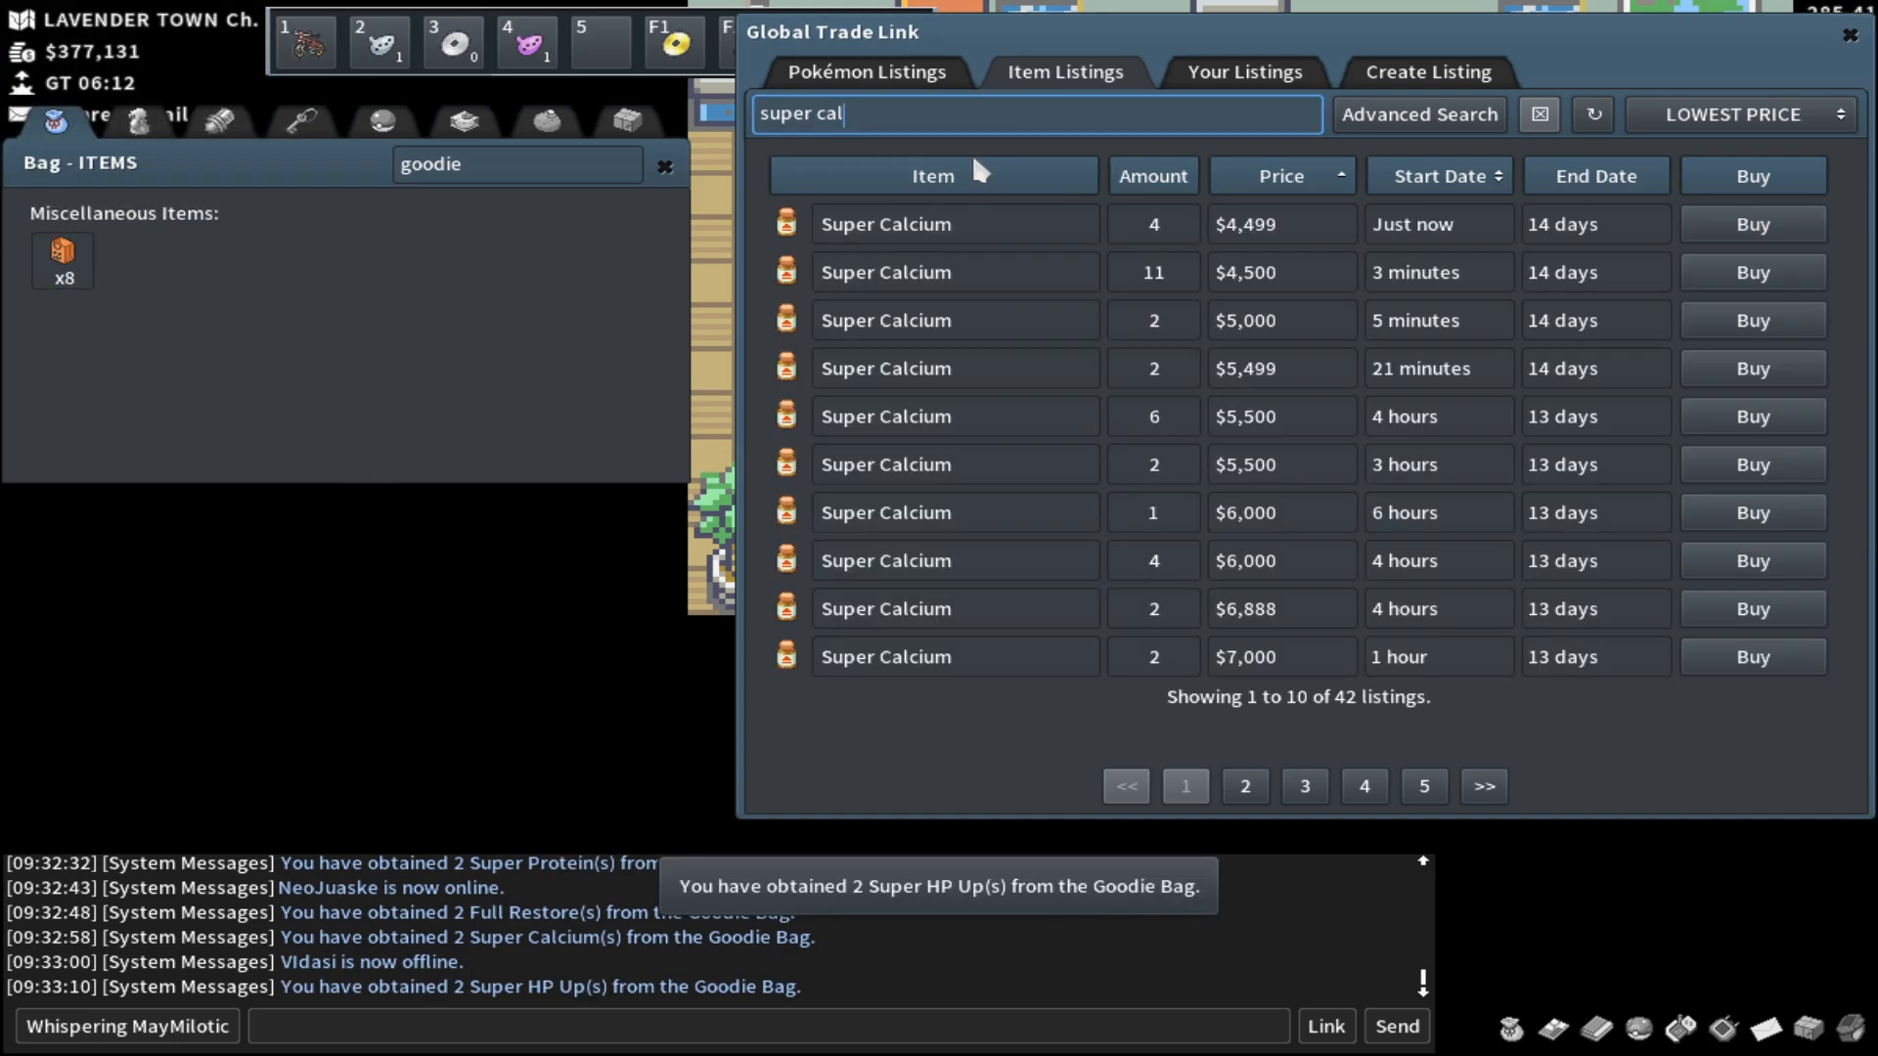
pyautogui.write('super hp u')
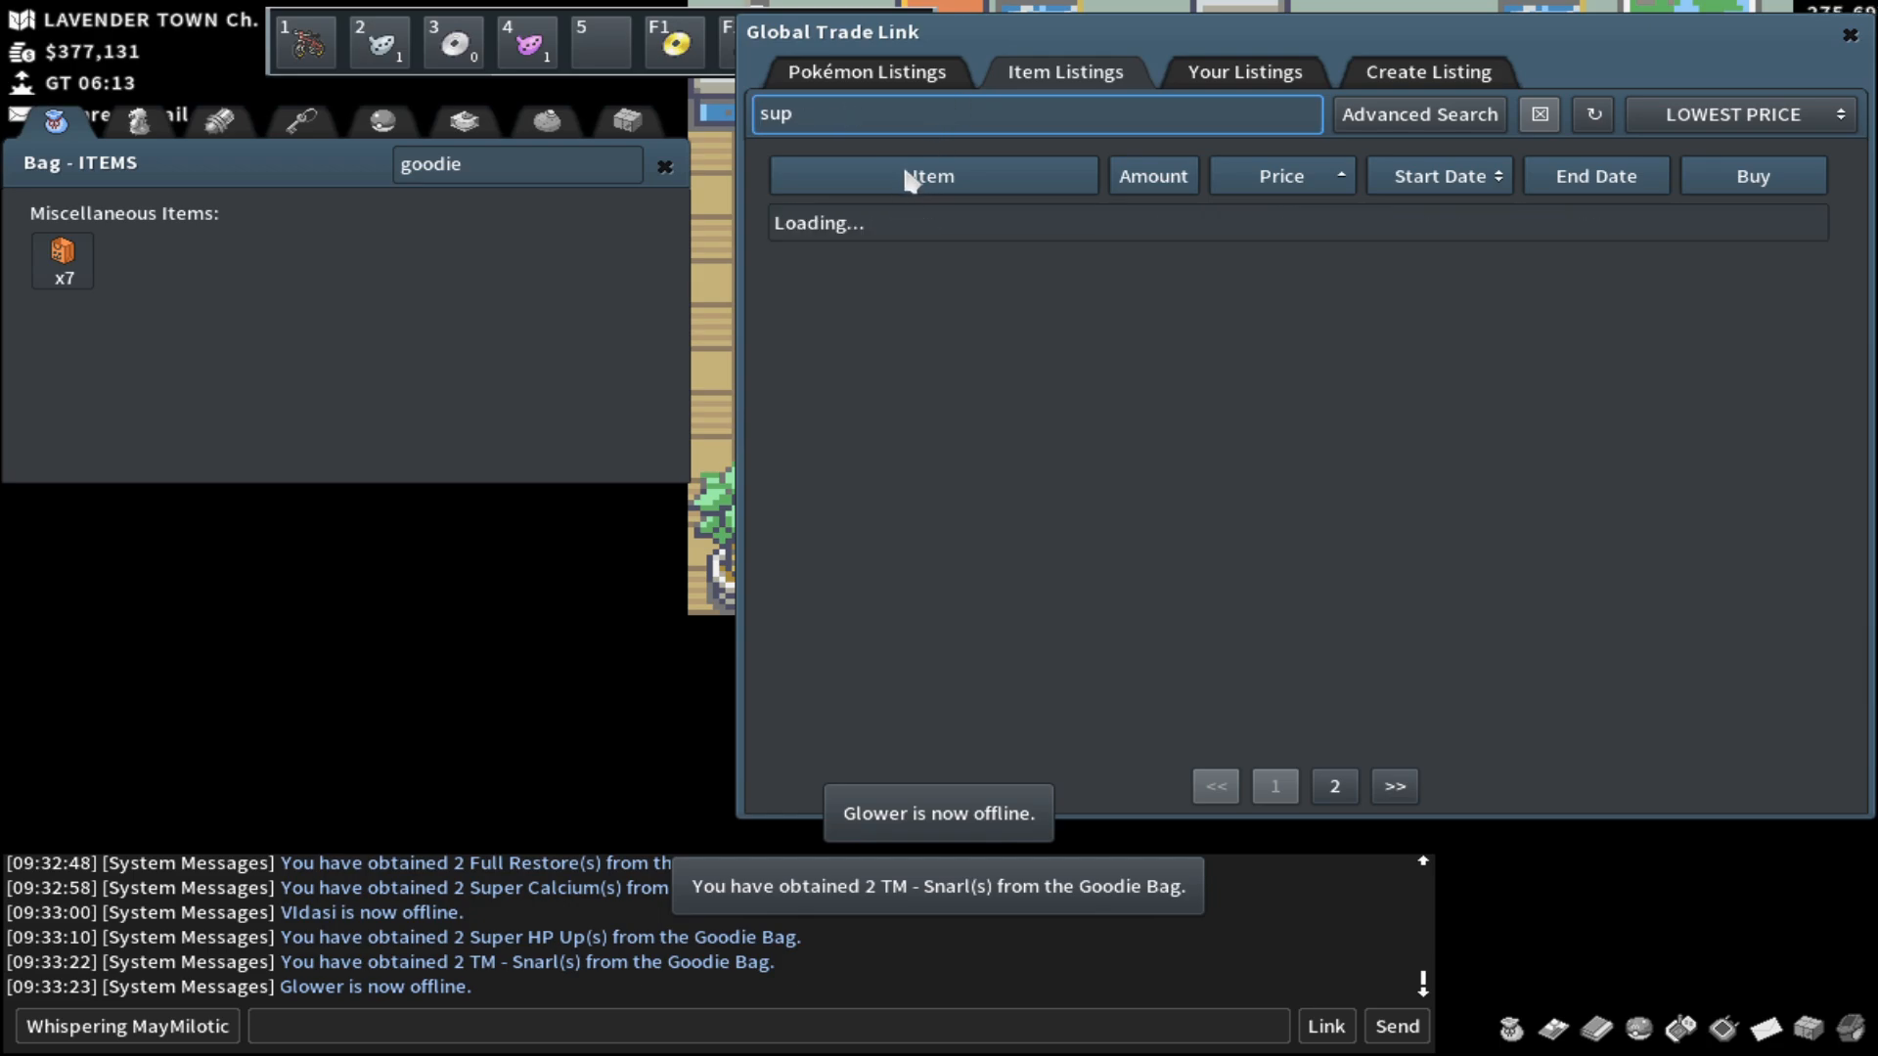
# Step: Price-check TM - Snarl, showing listings from $800
pyautogui.write('tm - sna')
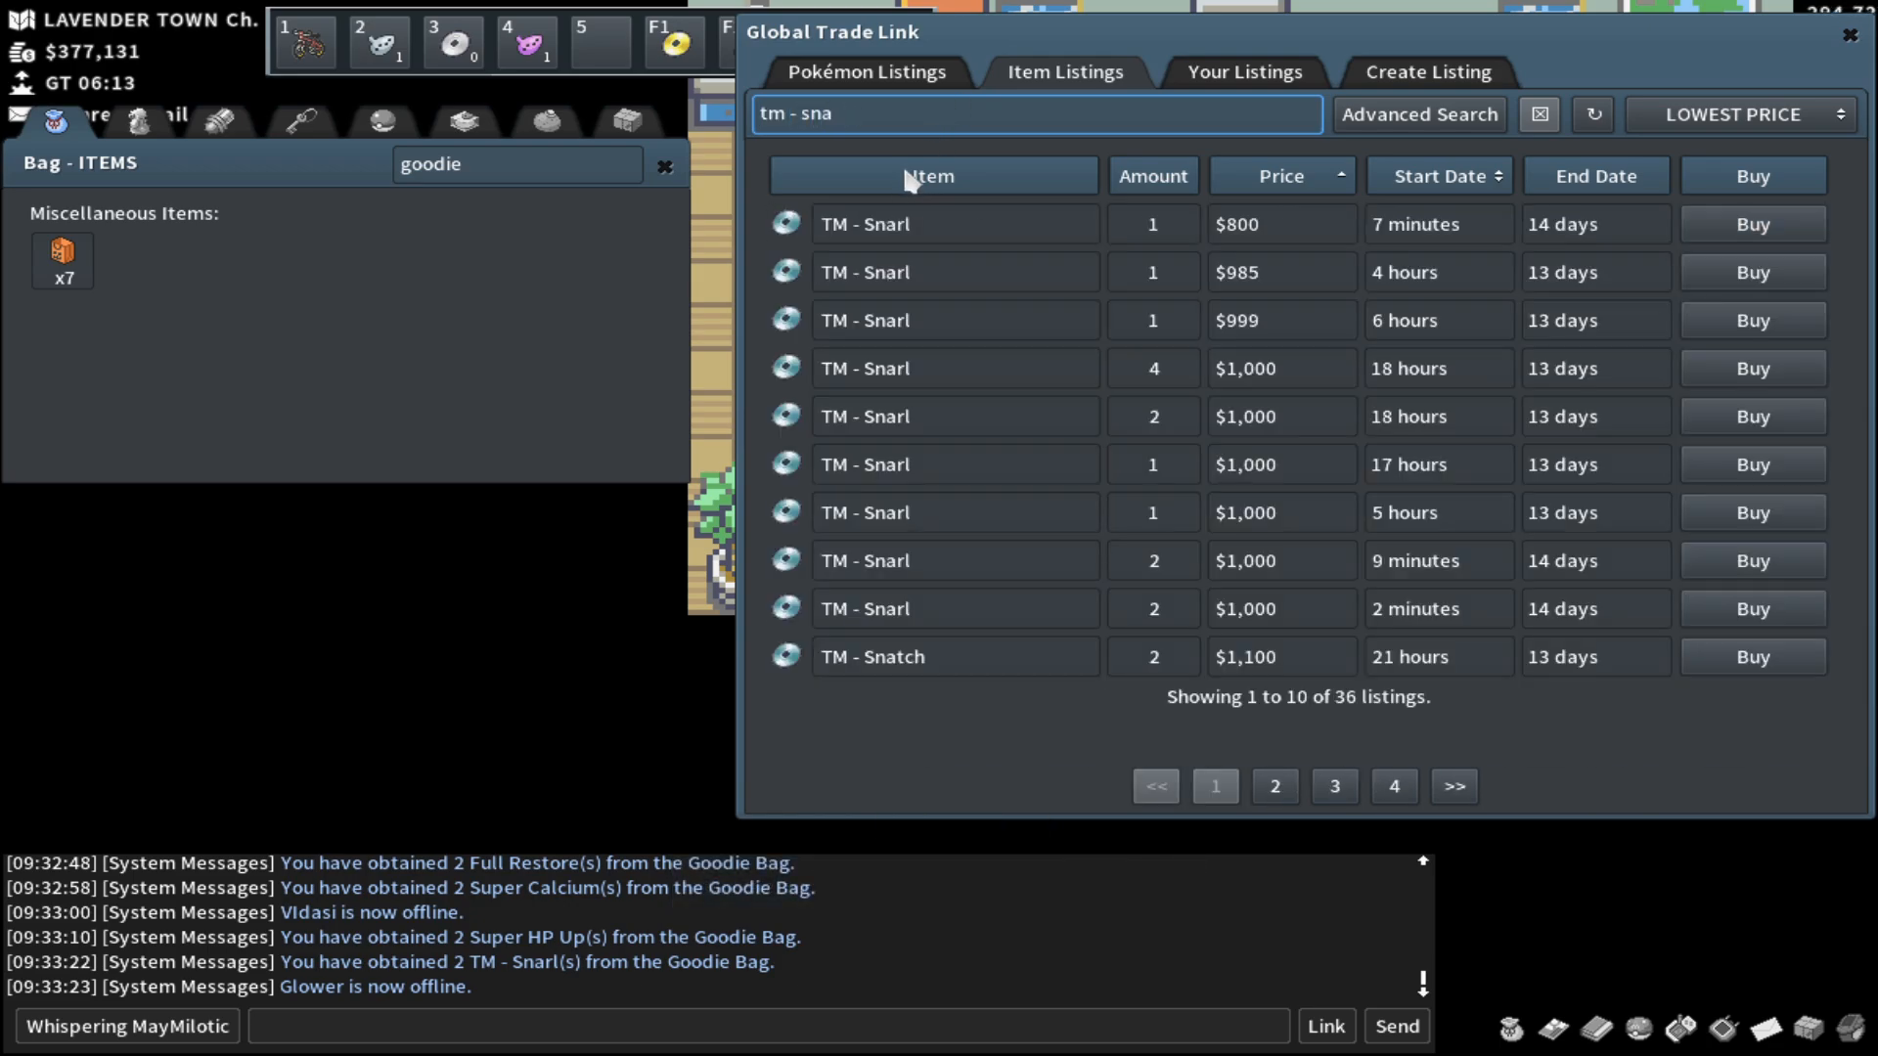
pyautogui.moveTo(931, 429)
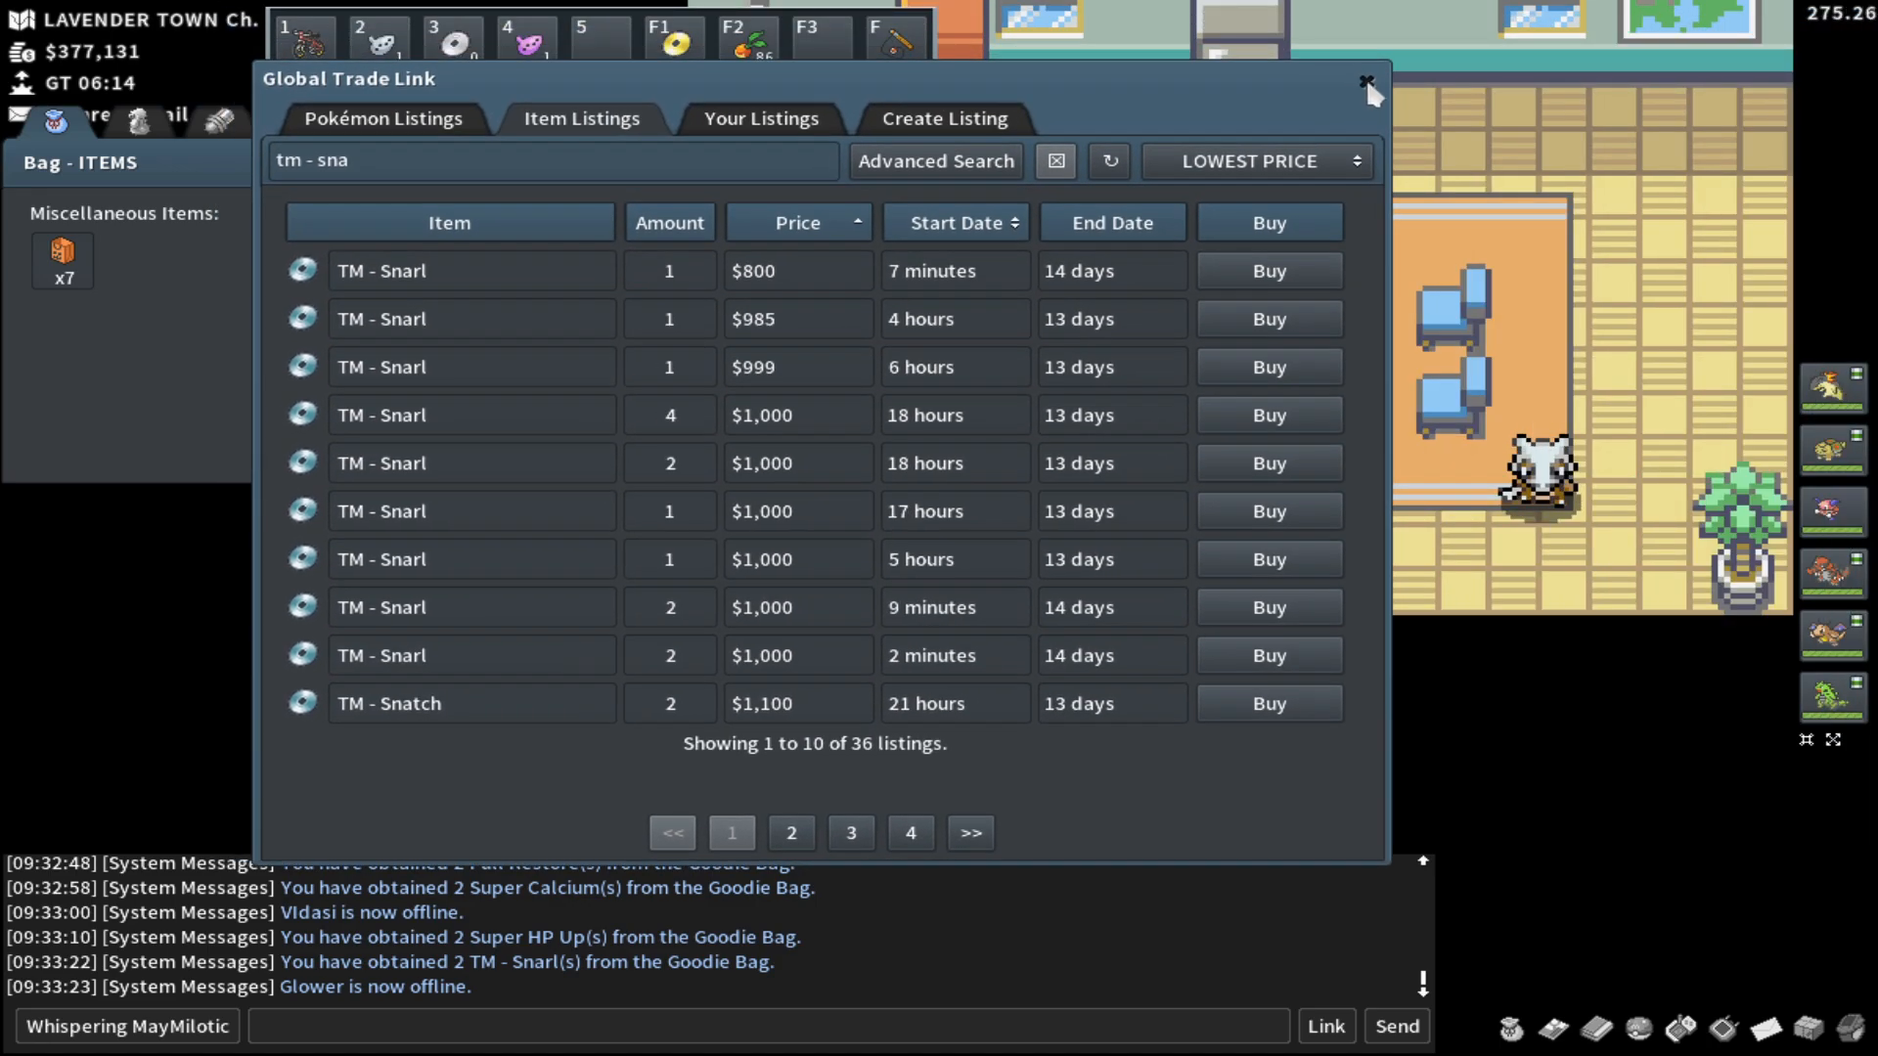
# Step: Close the Global Trade Link window to return to the house interior view
pyautogui.click(1367, 78)
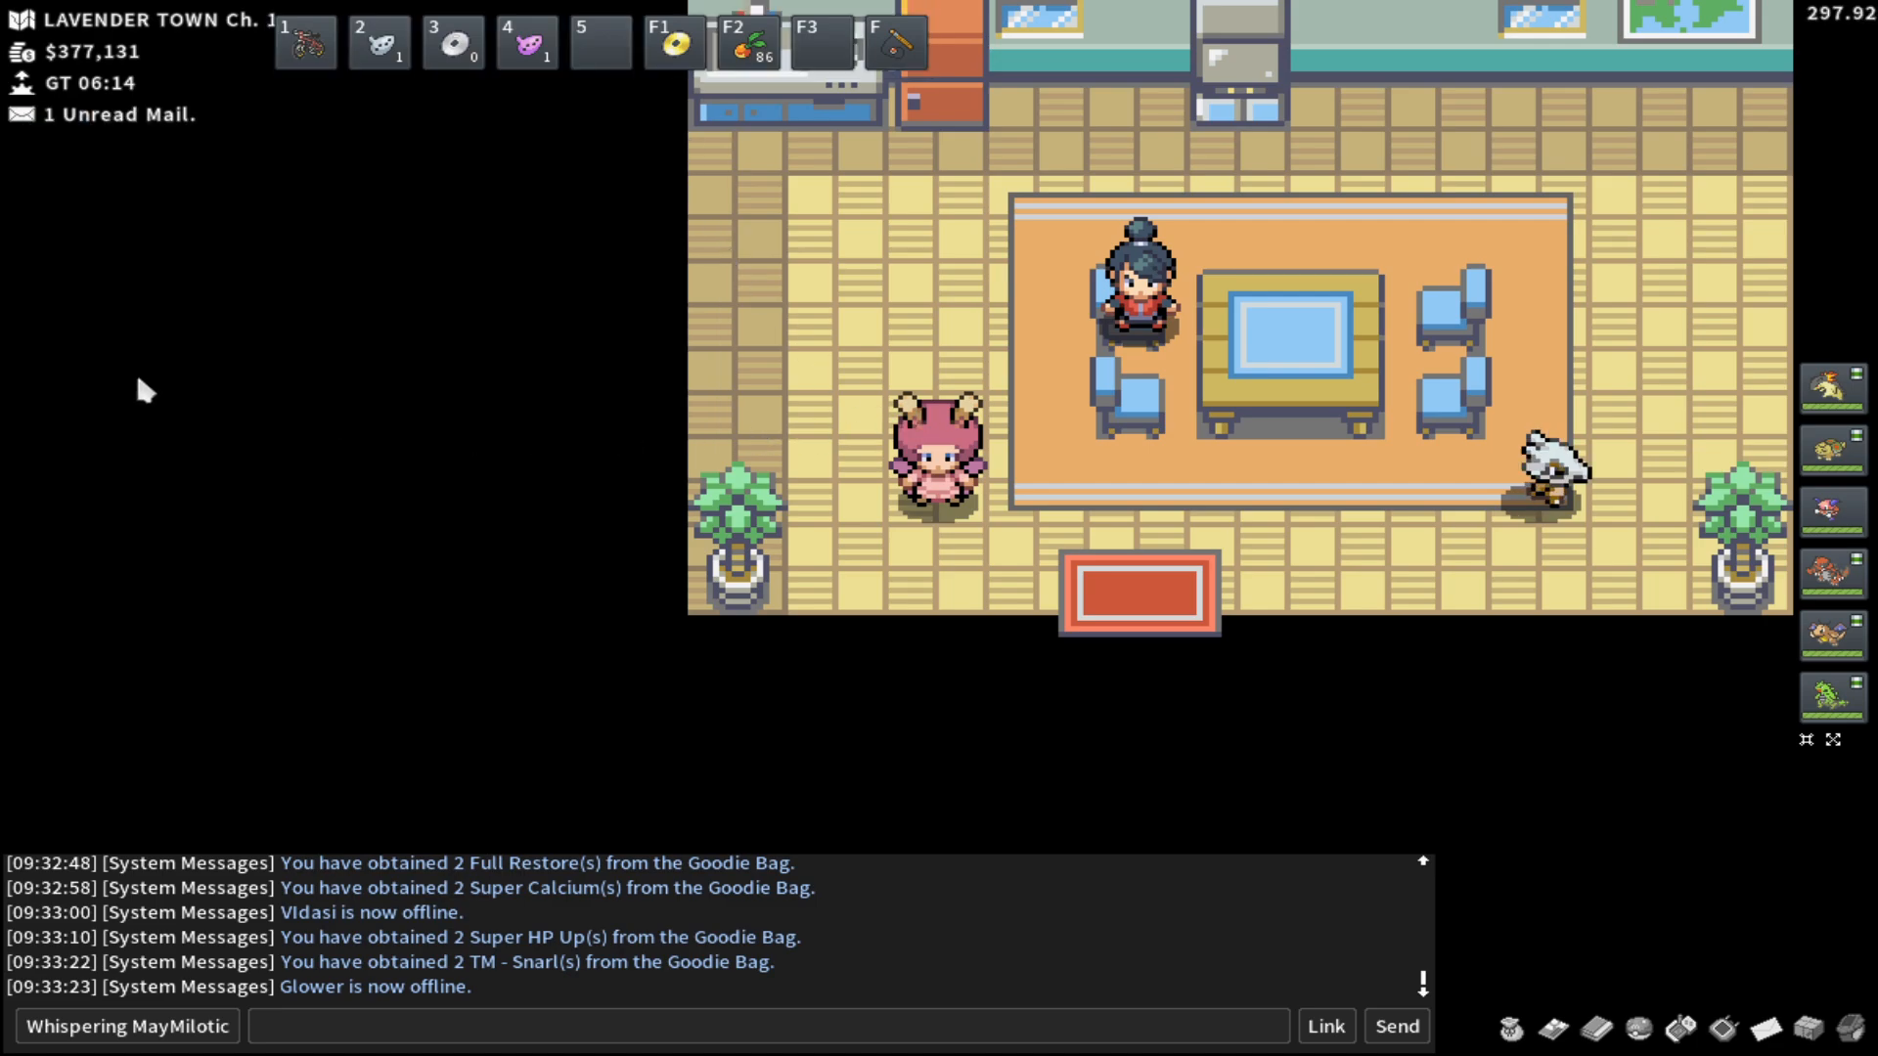
pyautogui.moveTo(4, 650)
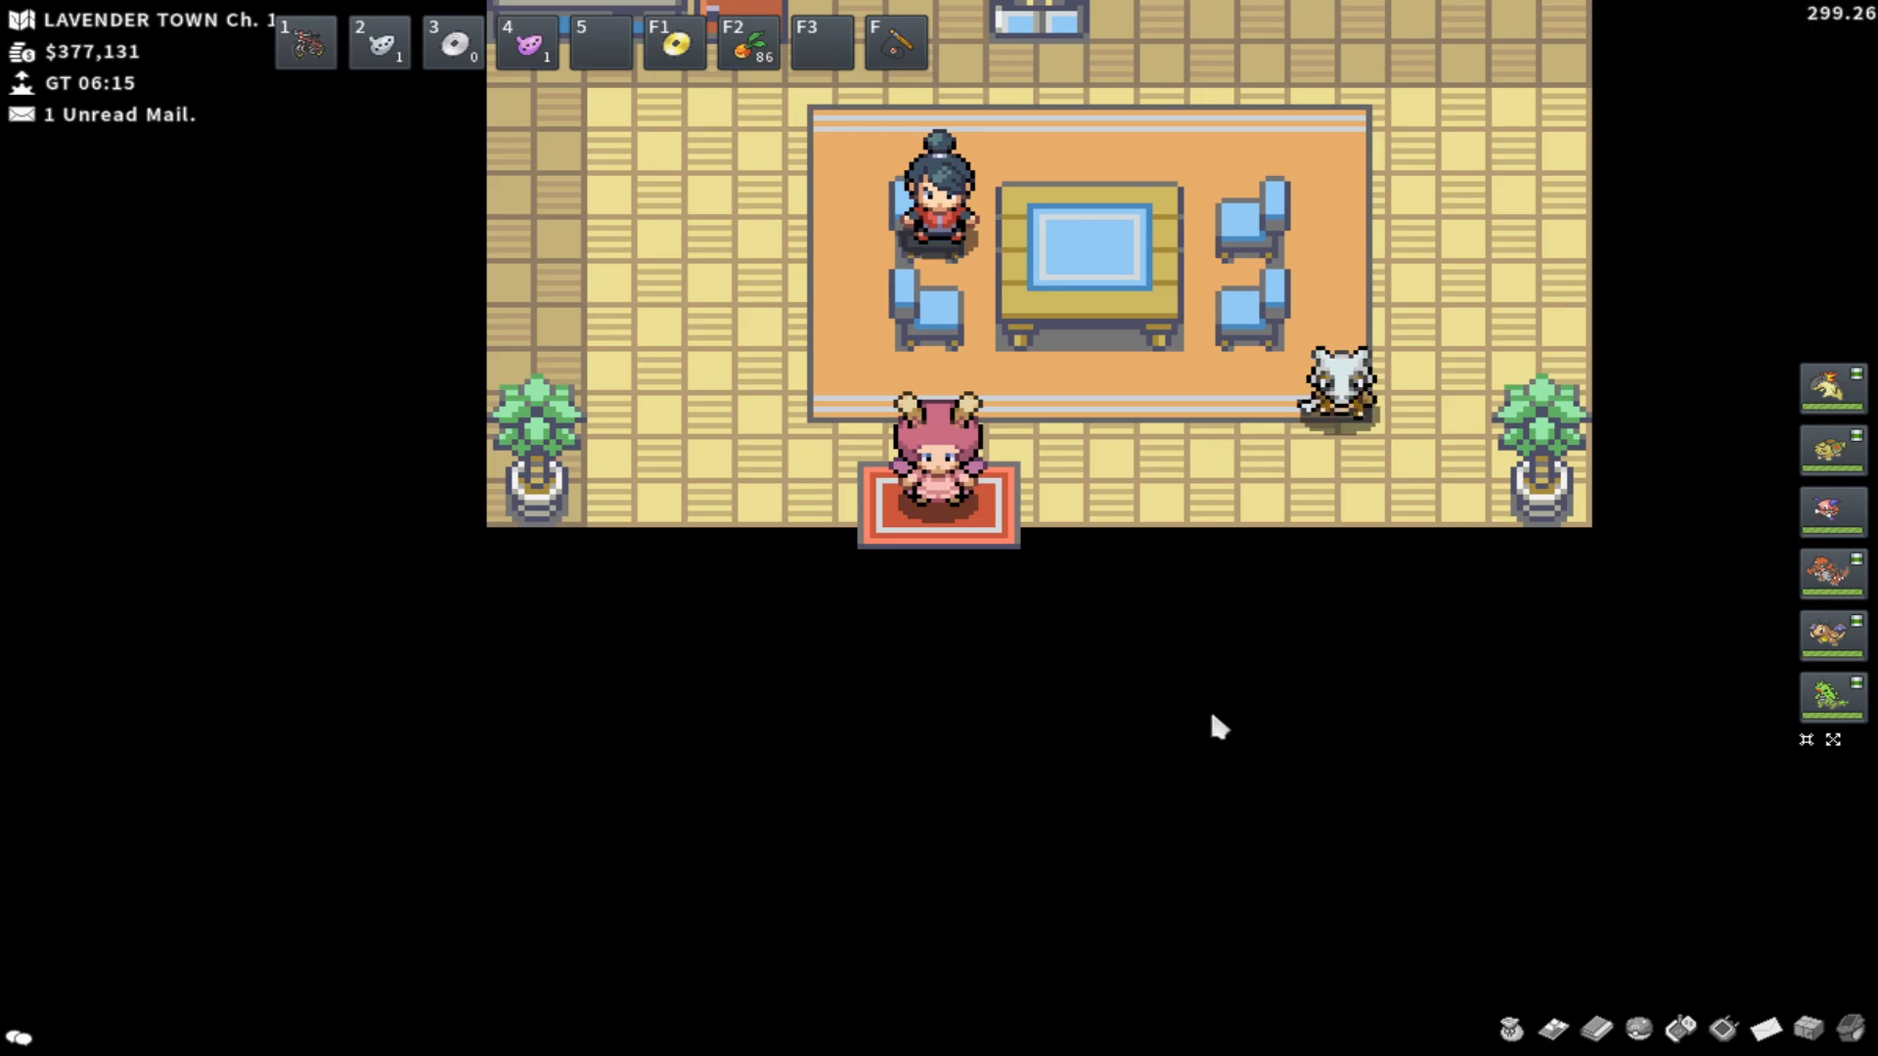
pyautogui.moveTo(1257, 631)
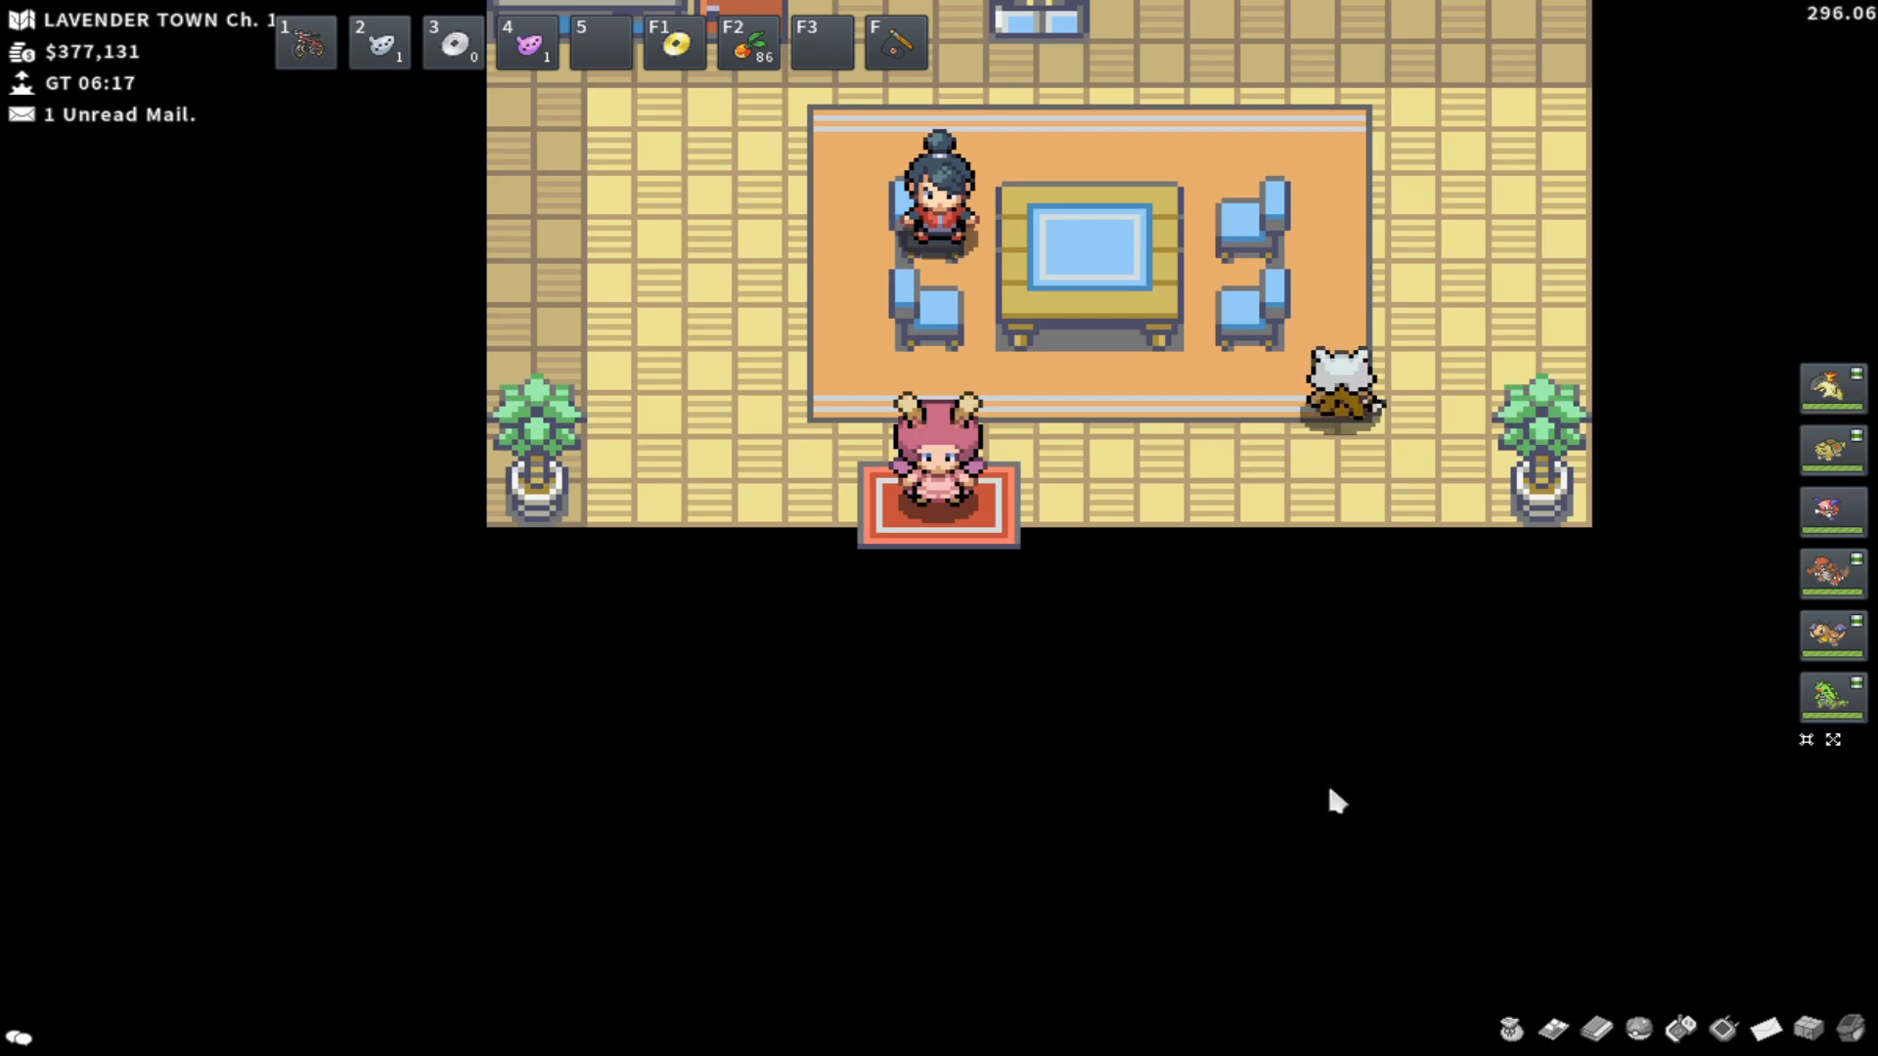
pyautogui.moveTo(1240, 780)
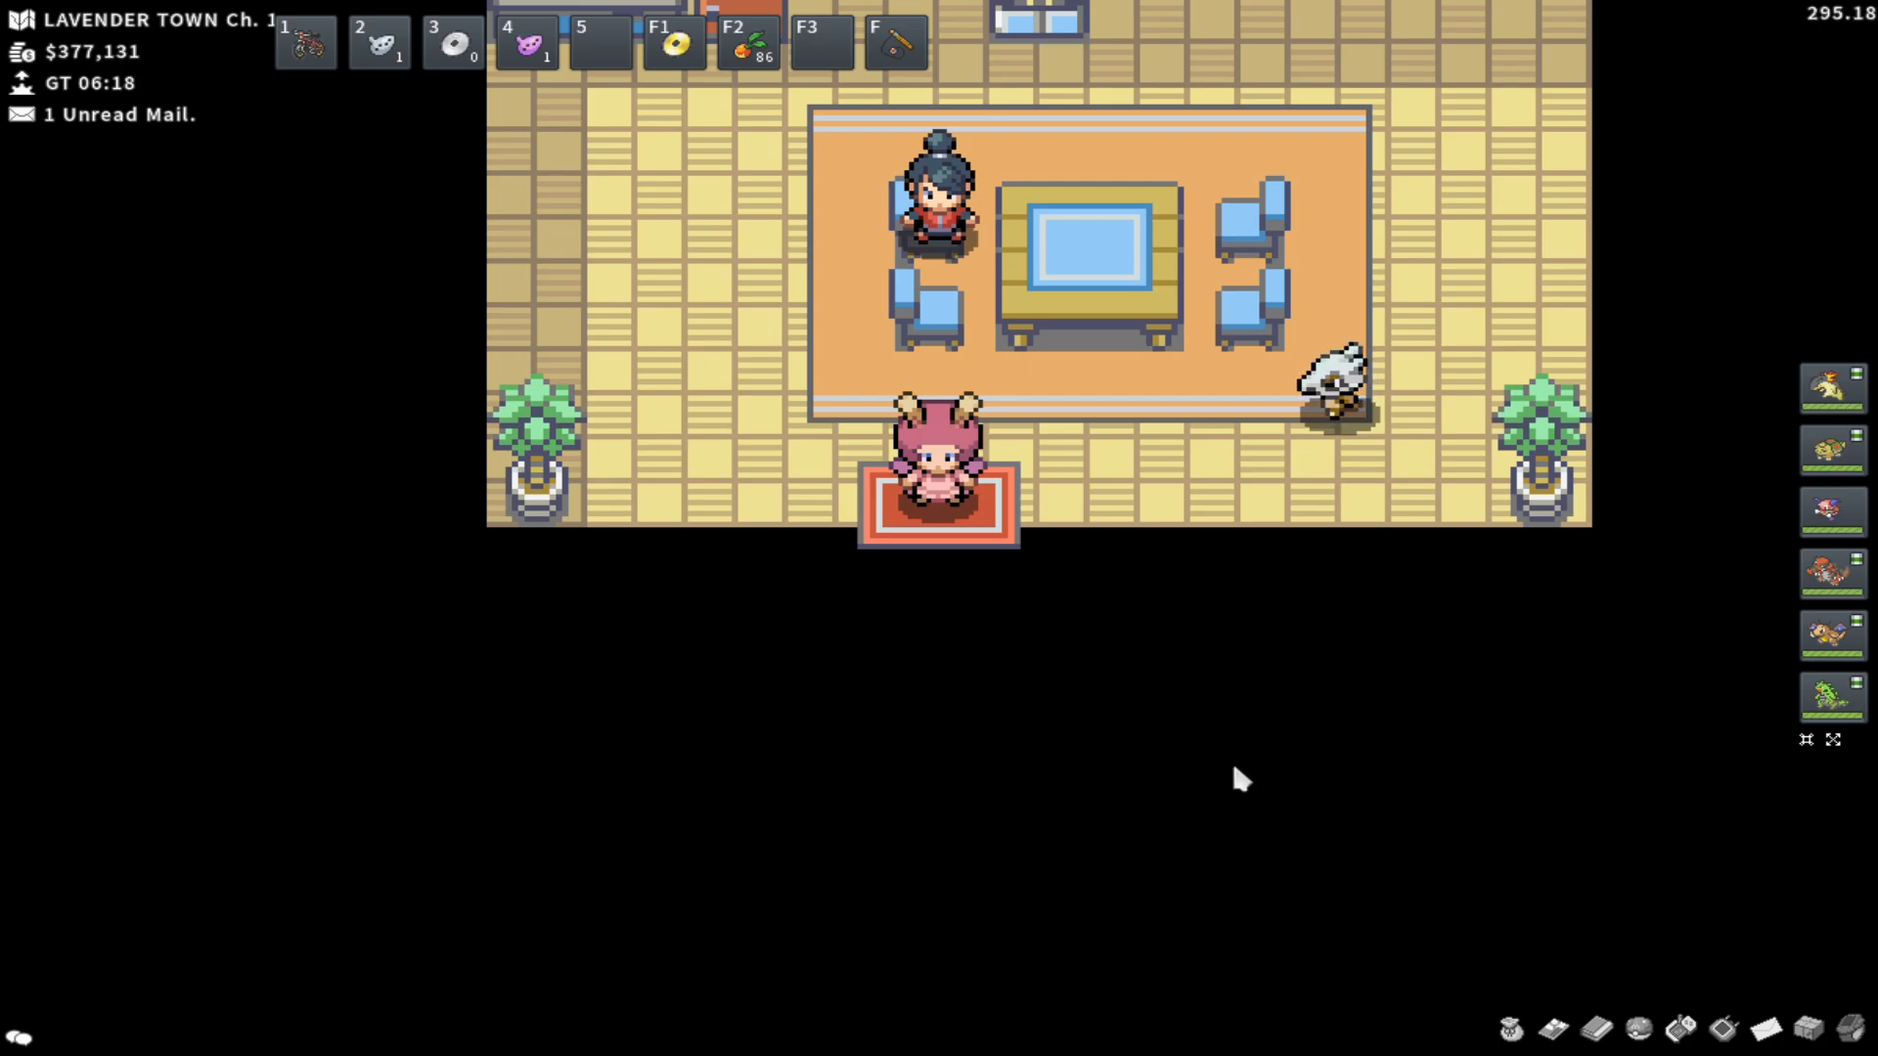